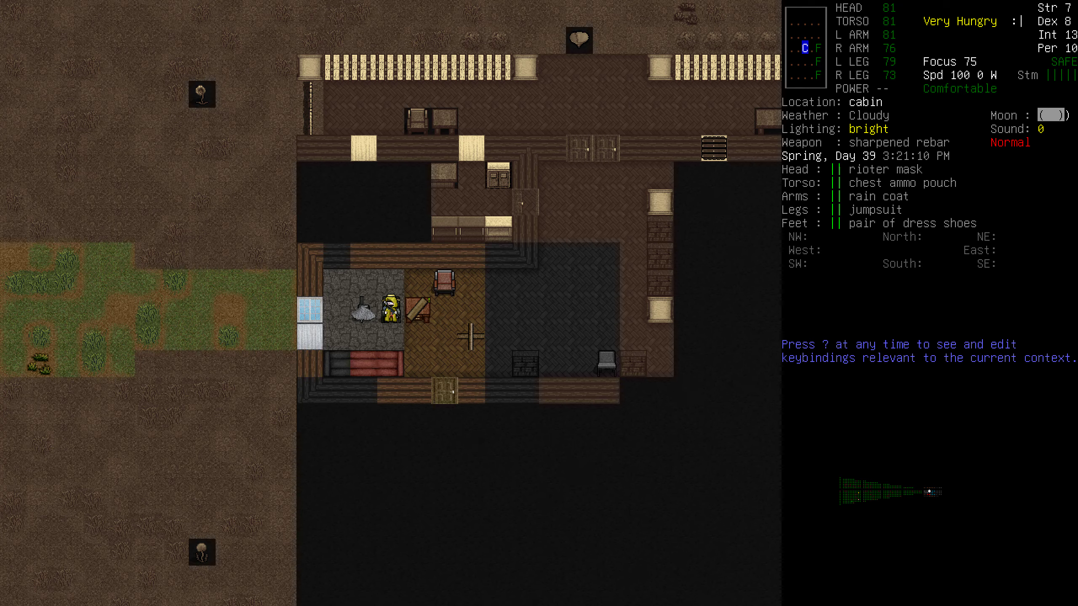
- Bring up the inventory listing carried gear and worn clothing
{"action": "key", "text": "i"}
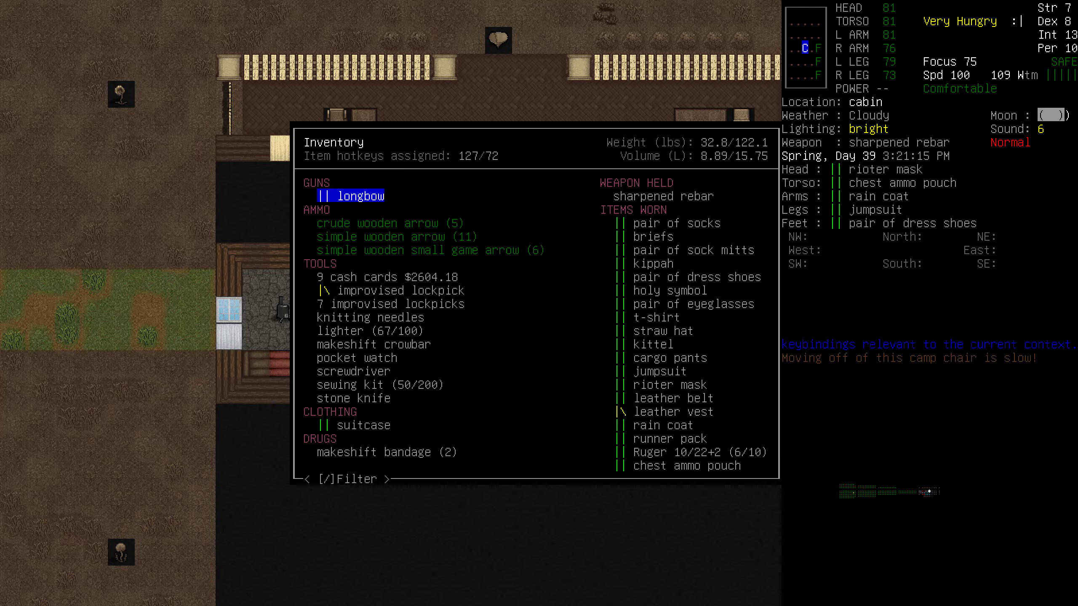
- Browse the Tools section past the knitting needles and improvised lockpicks
{"action": "key", "text": "down"}
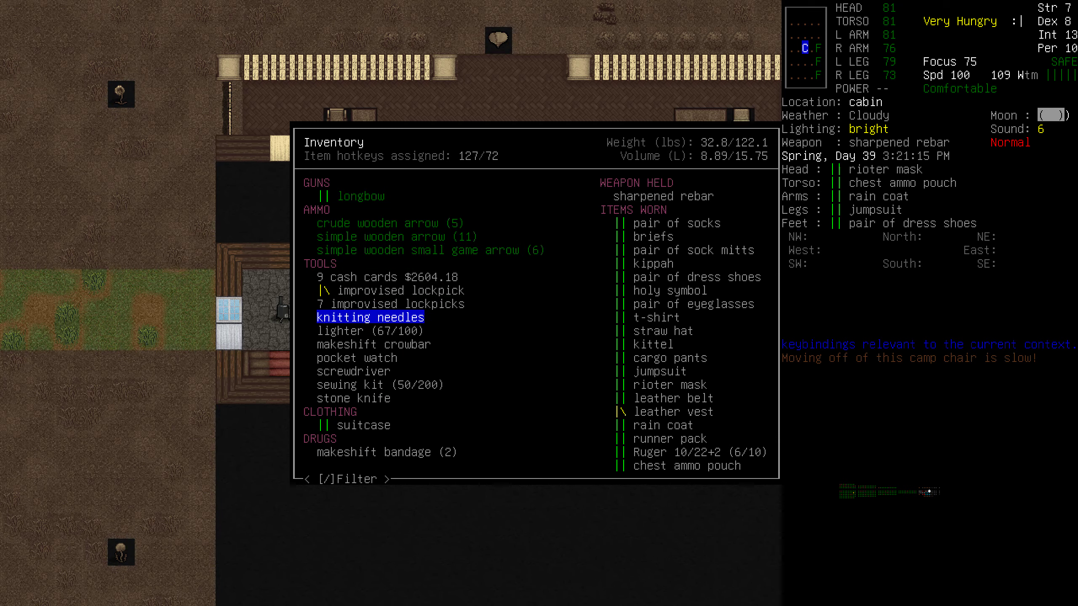
{"action": "left_click", "coordinate": [339, 330]}
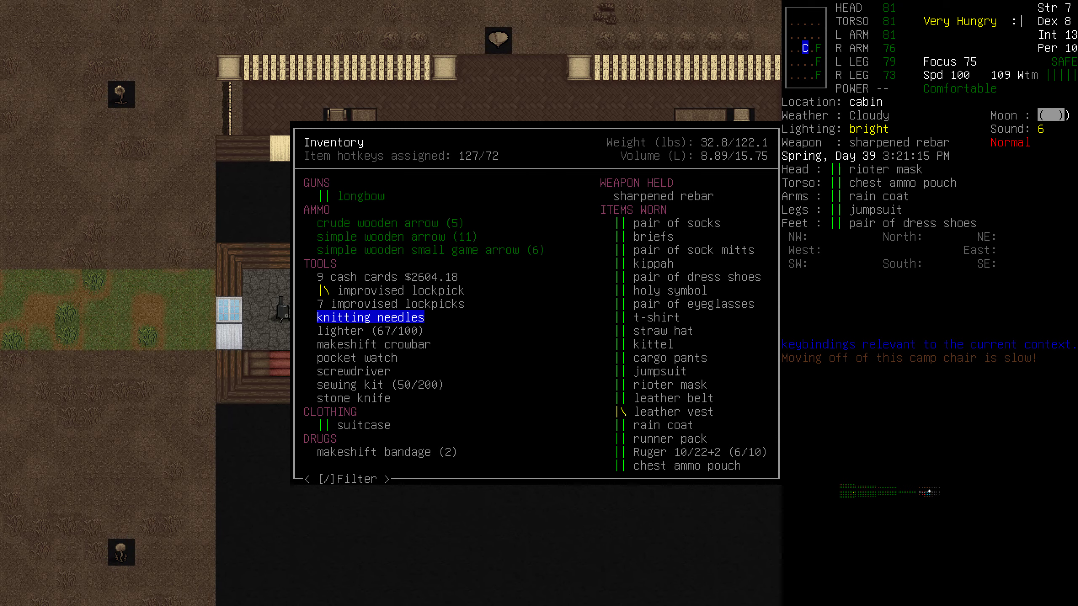
{"action": "key", "text": "up"}
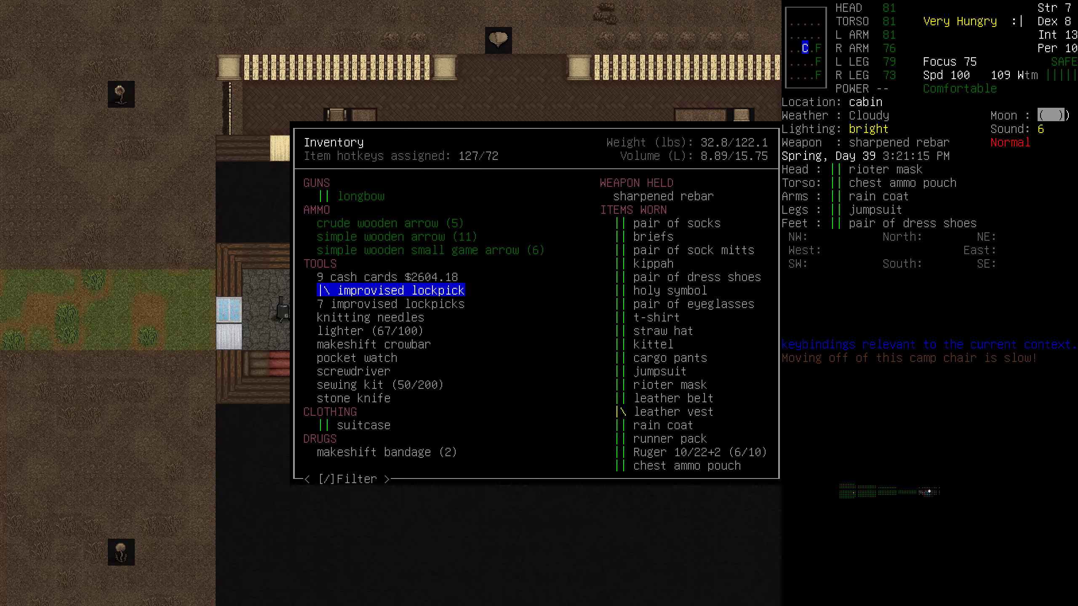
{"action": "key", "text": "down"}
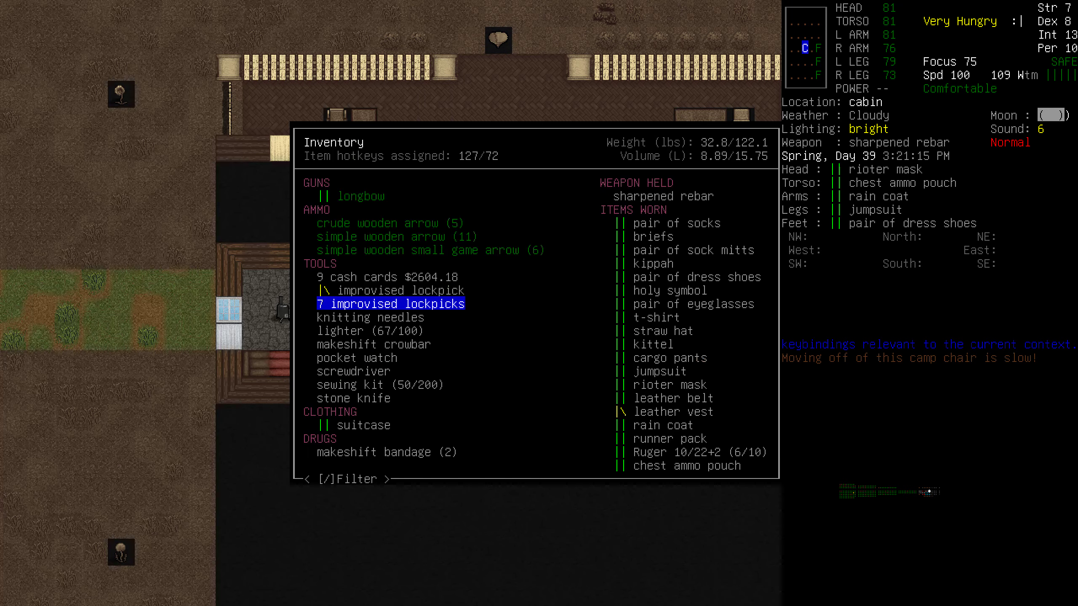
{"action": "key", "text": "down"}
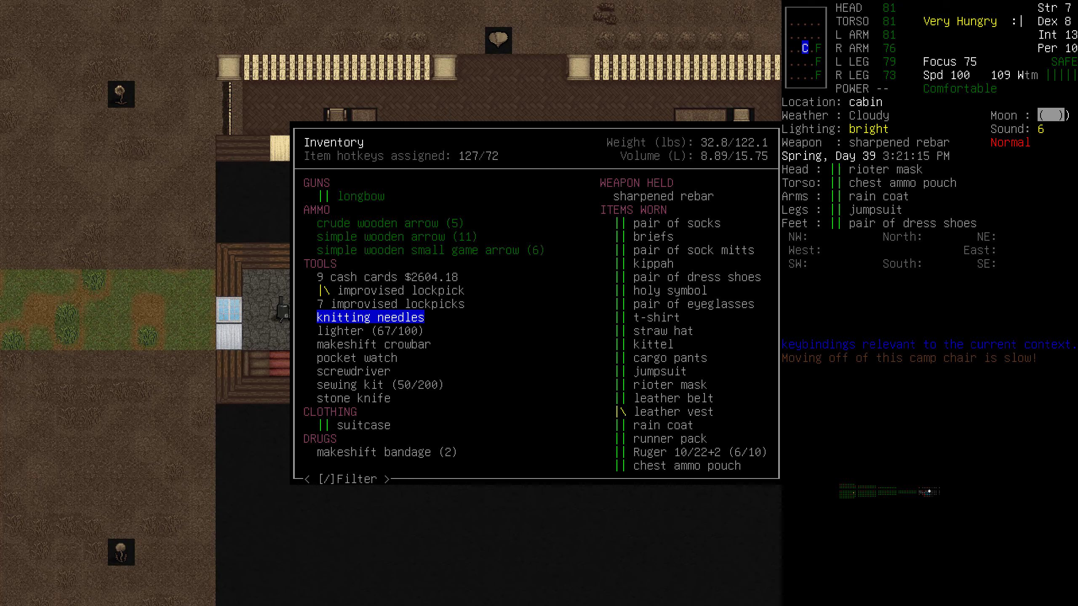
- Look at the pocket watch, screwdriver and stone knife, then return to the cabin map
{"action": "left_click", "coordinate": [370, 317]}
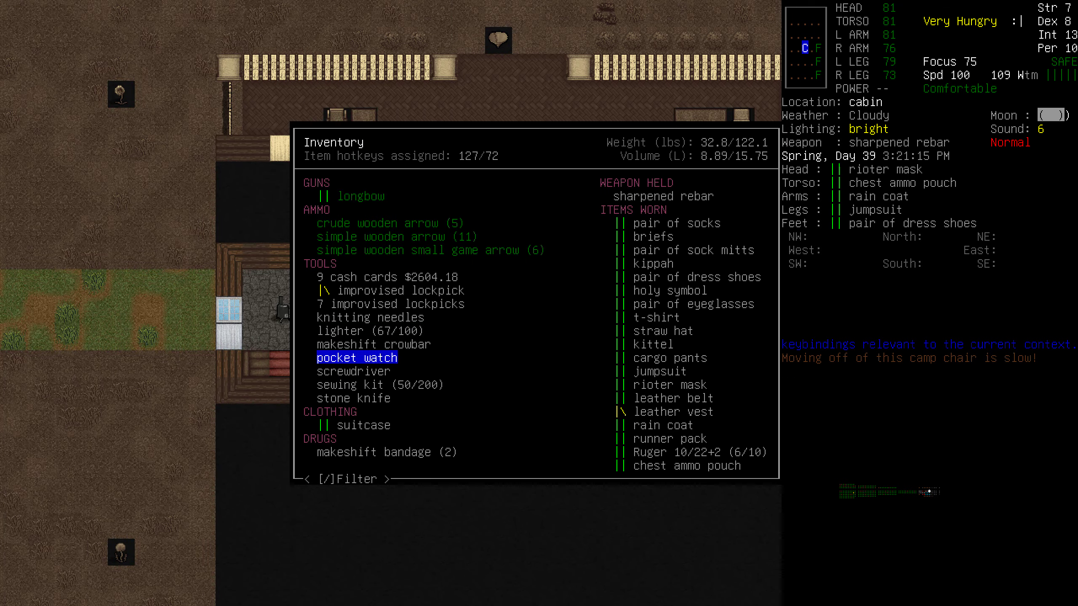
{"action": "left_click", "coordinate": [353, 371]}
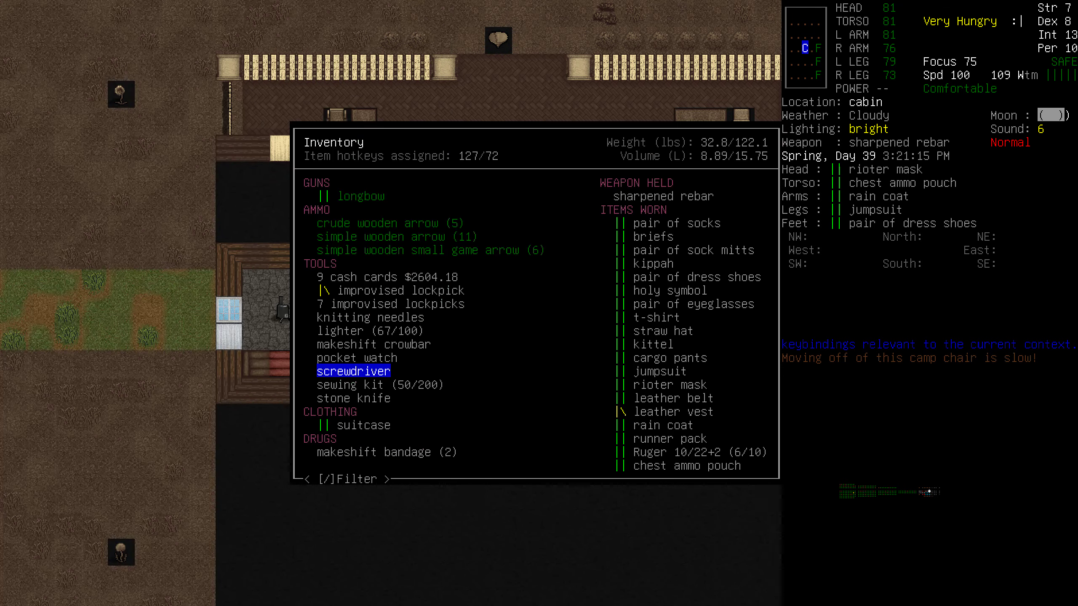
{"action": "key", "text": "down"}
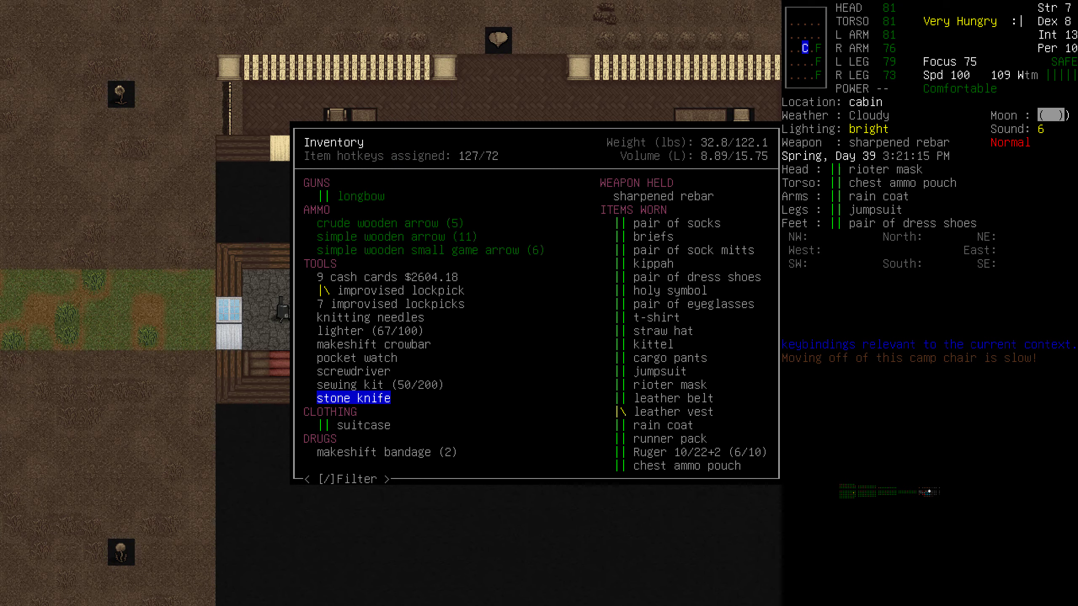
{"action": "key", "text": "Escape"}
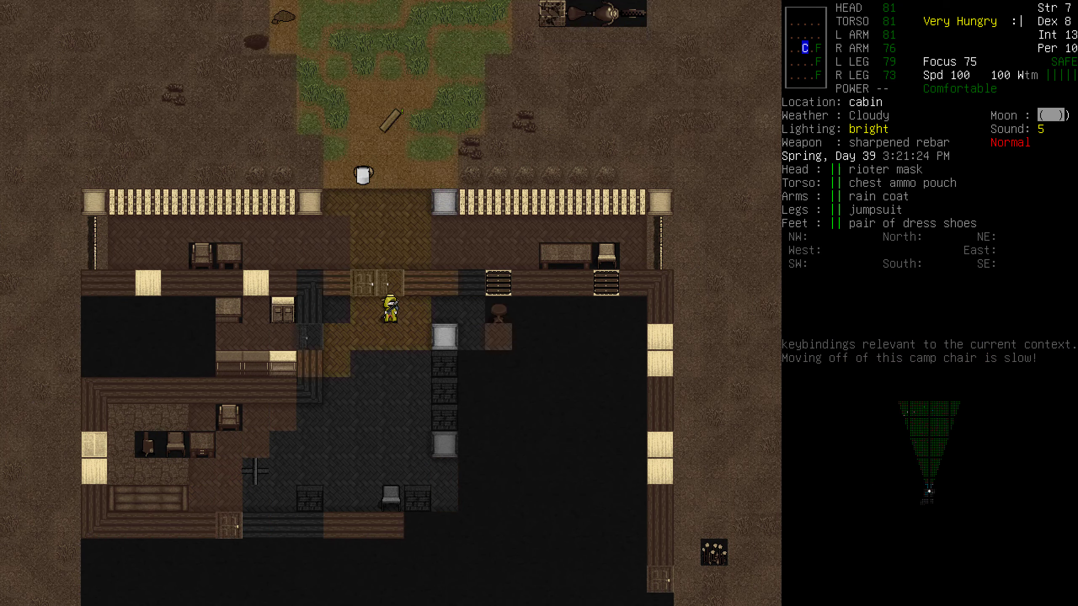
- Browse the consume list past chips, cattail stalk, mugwort, jerky and the chocolate bar
{"action": "key", "text": "E"}
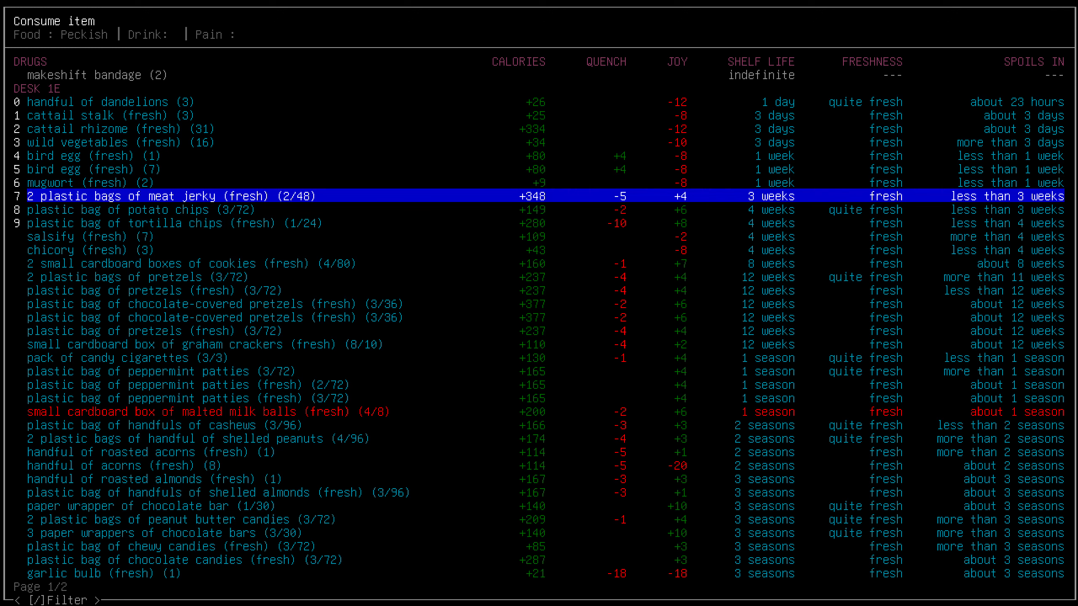
{"action": "key", "text": "Down"}
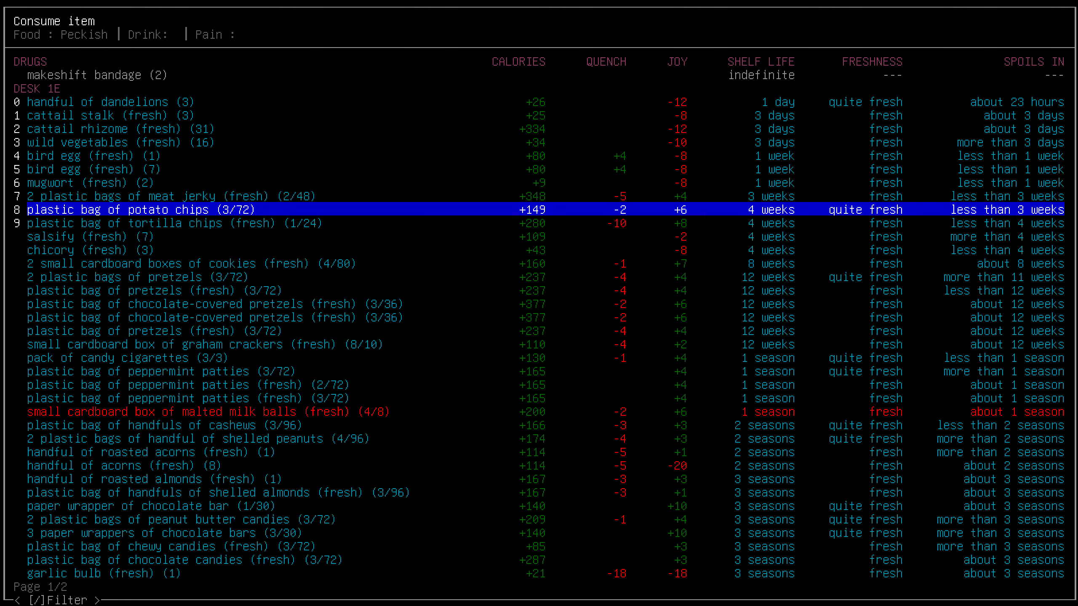
{"action": "key", "text": "Down"}
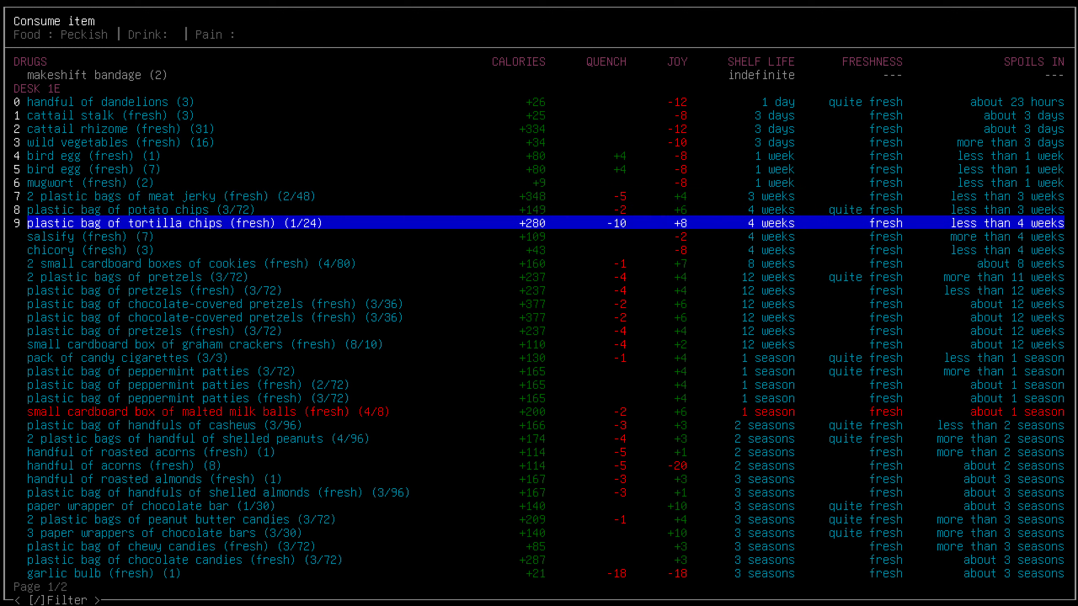
{"action": "key", "text": "Down"}
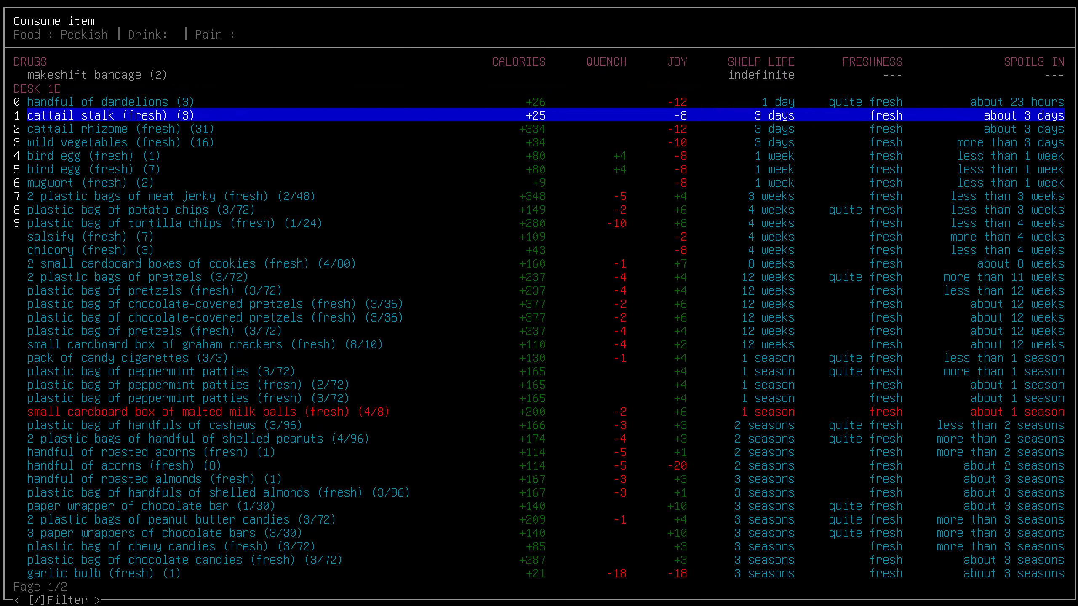
{"action": "key", "text": "down"}
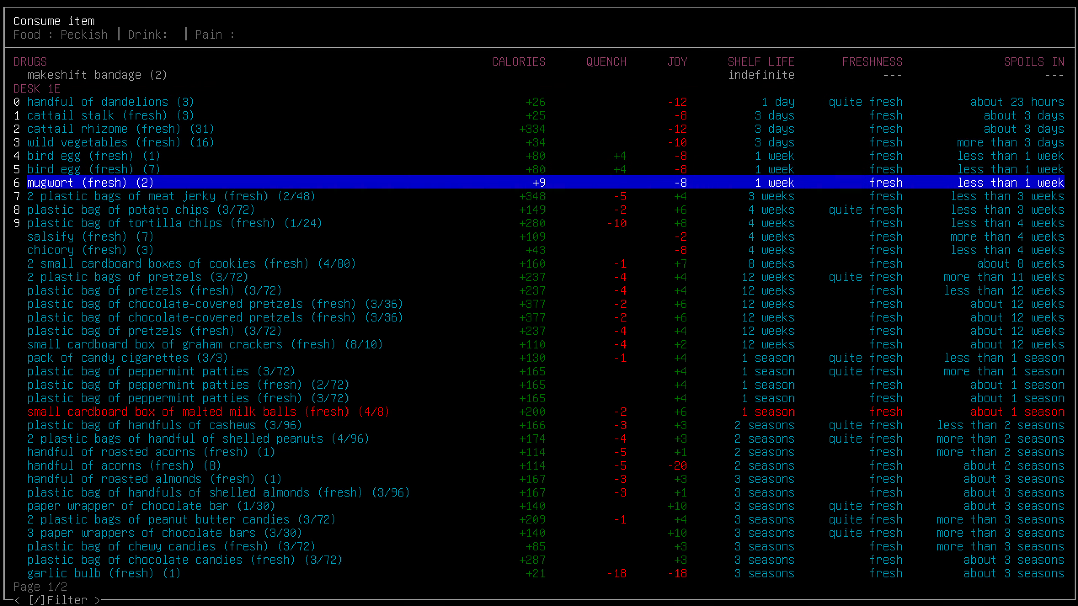
{"action": "key", "text": "Down"}
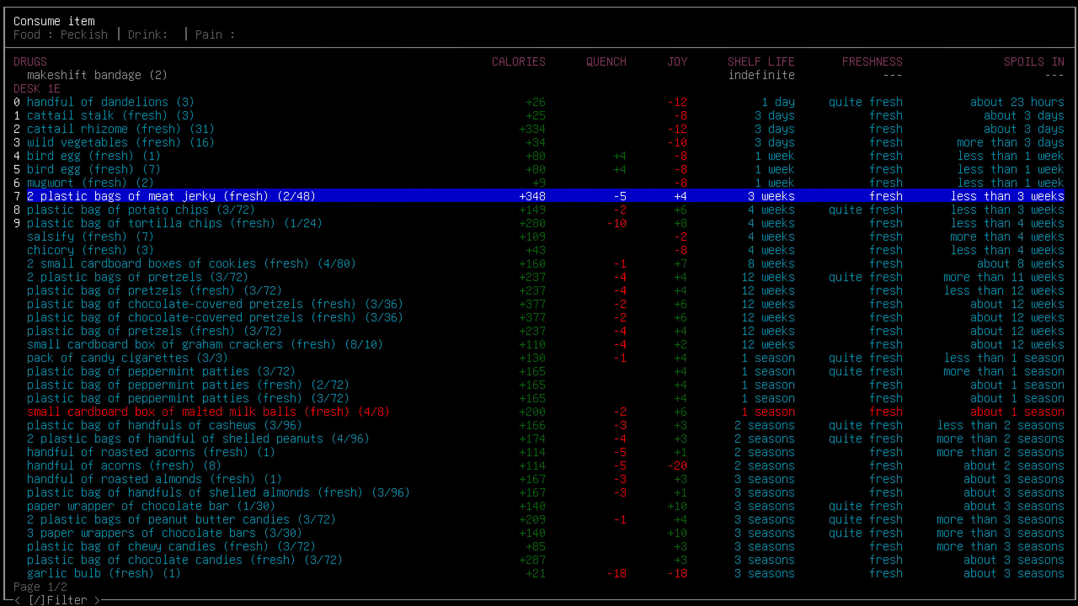
{"action": "key", "text": "Down"}
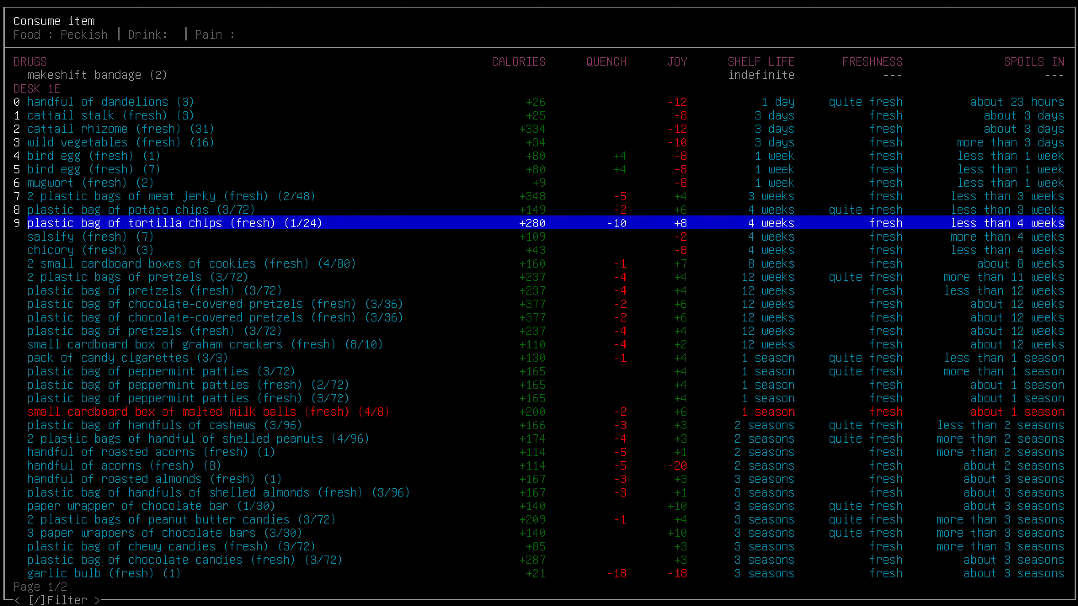
{"action": "key", "text": "down"}
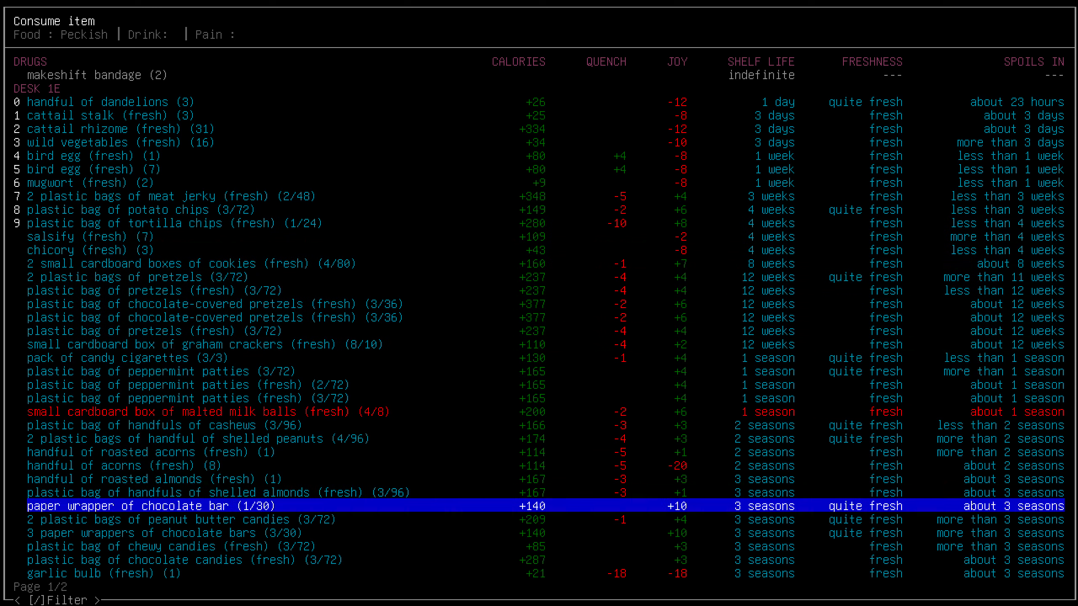
- Settle on the roasted acorns near the shelled peanuts and eat them
{"action": "scroll", "scroll_direction": "down", "scroll_amount": 3}
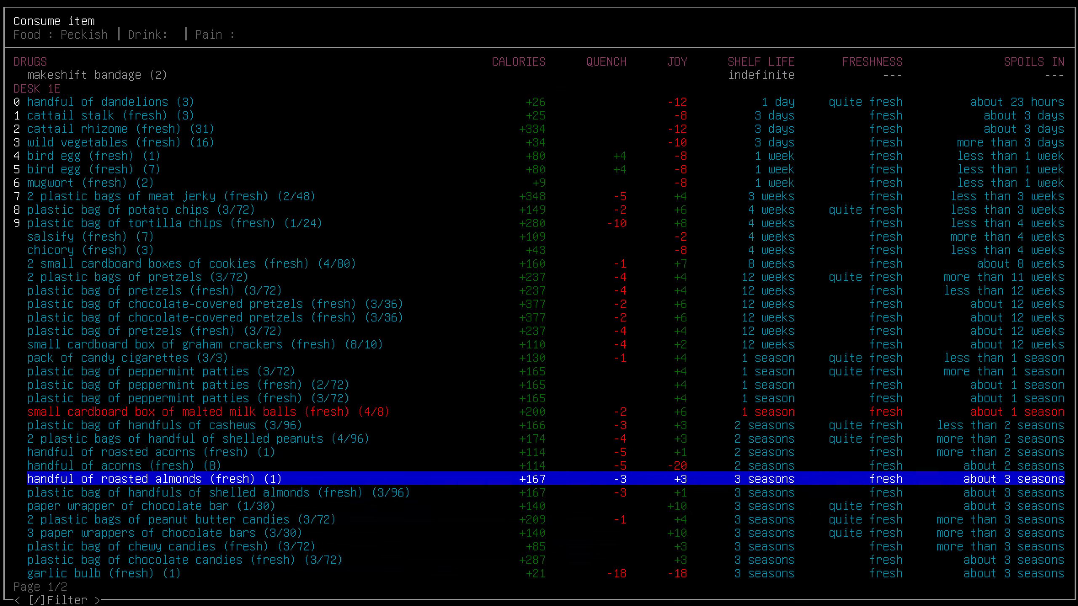
{"action": "key", "text": "up"}
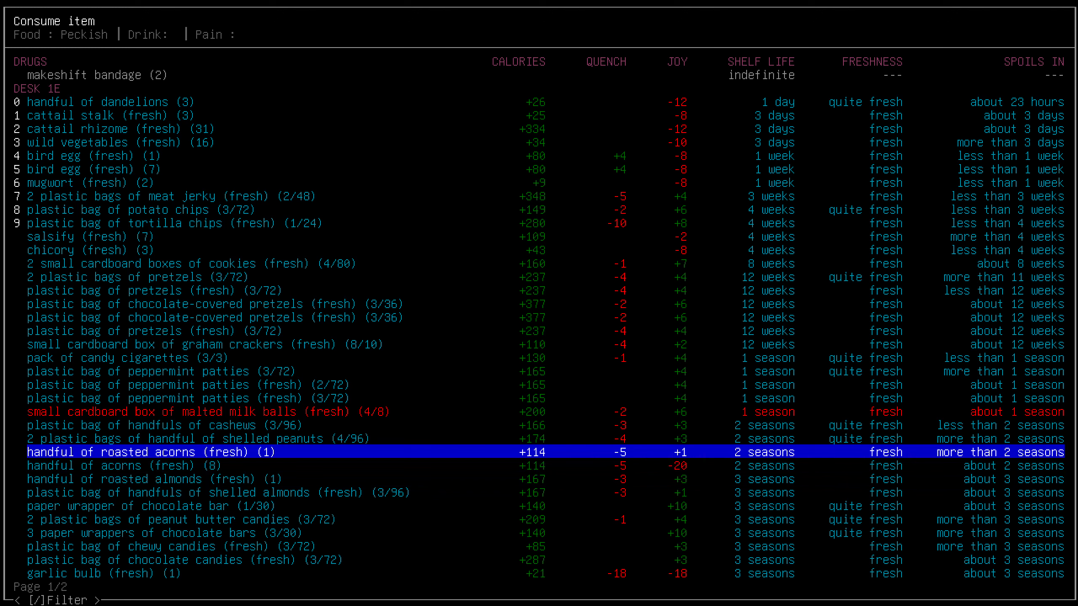
{"action": "key", "text": "Up"}
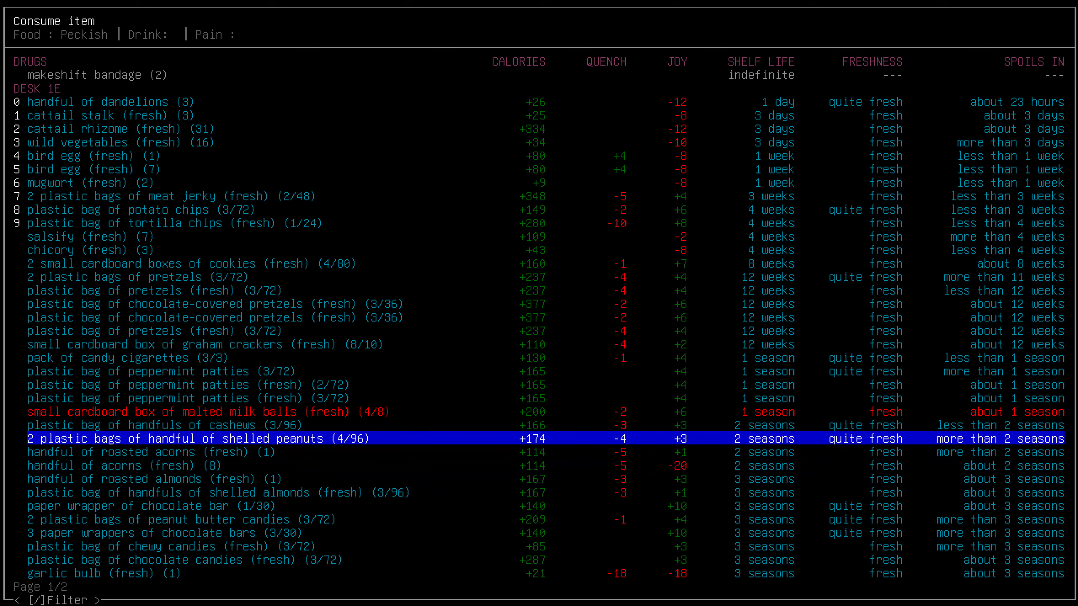
{"action": "key", "text": "down"}
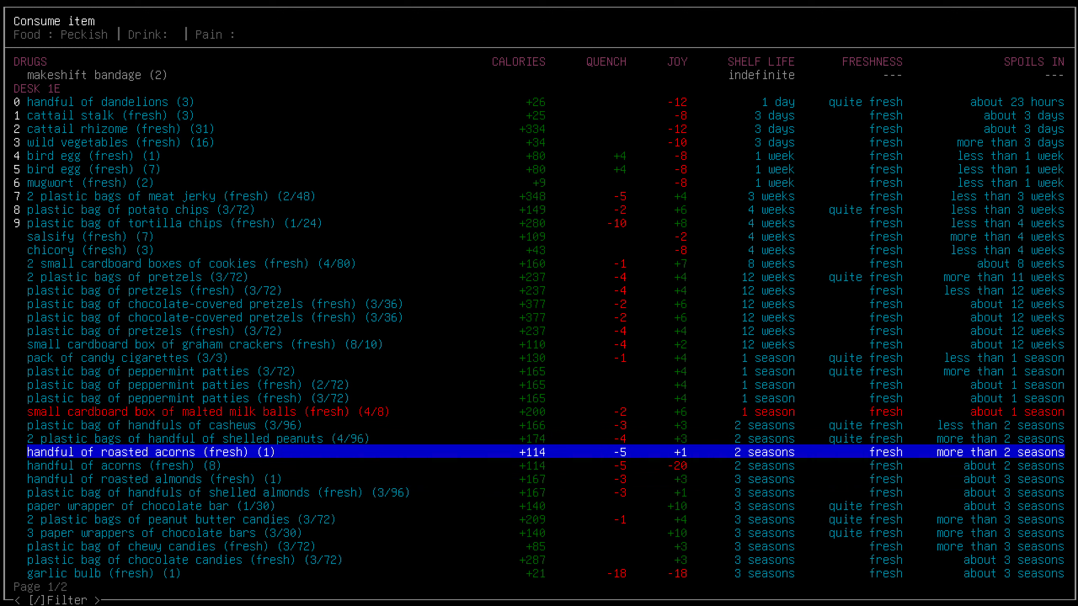
{"action": "key", "text": "Escape"}
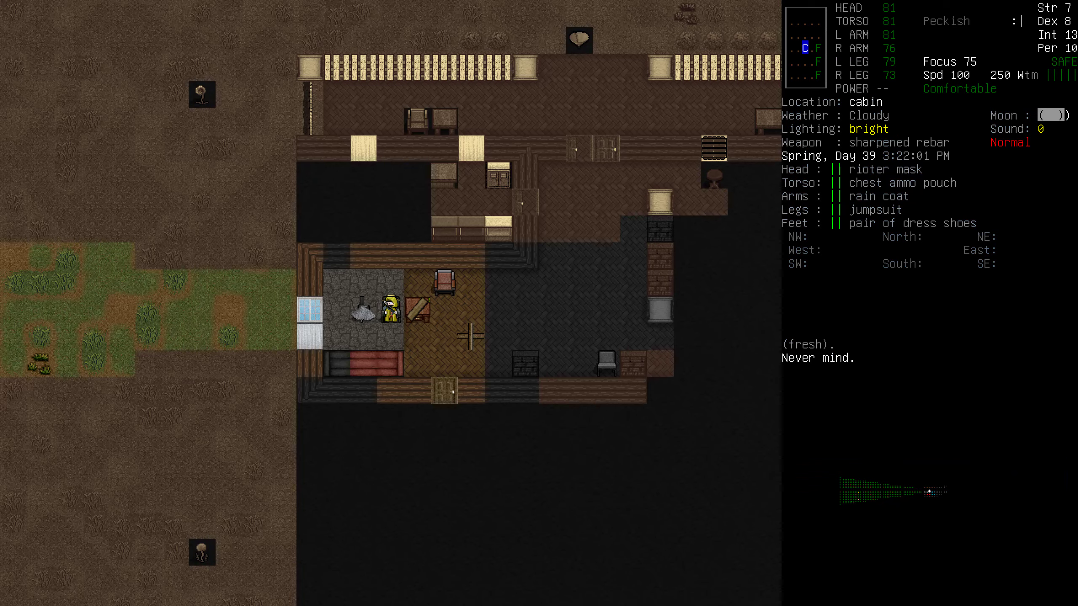
- Revisit the food list at the 7 bird eggs, then leave it for the crafting recipes
{"action": "key", "text": "E"}
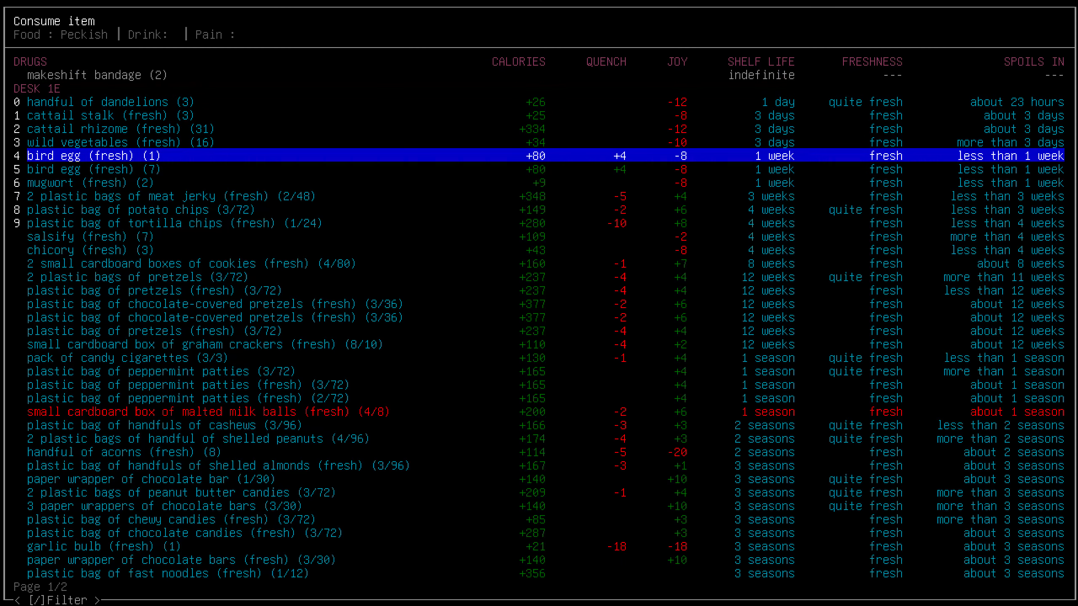
{"action": "key", "text": "down"}
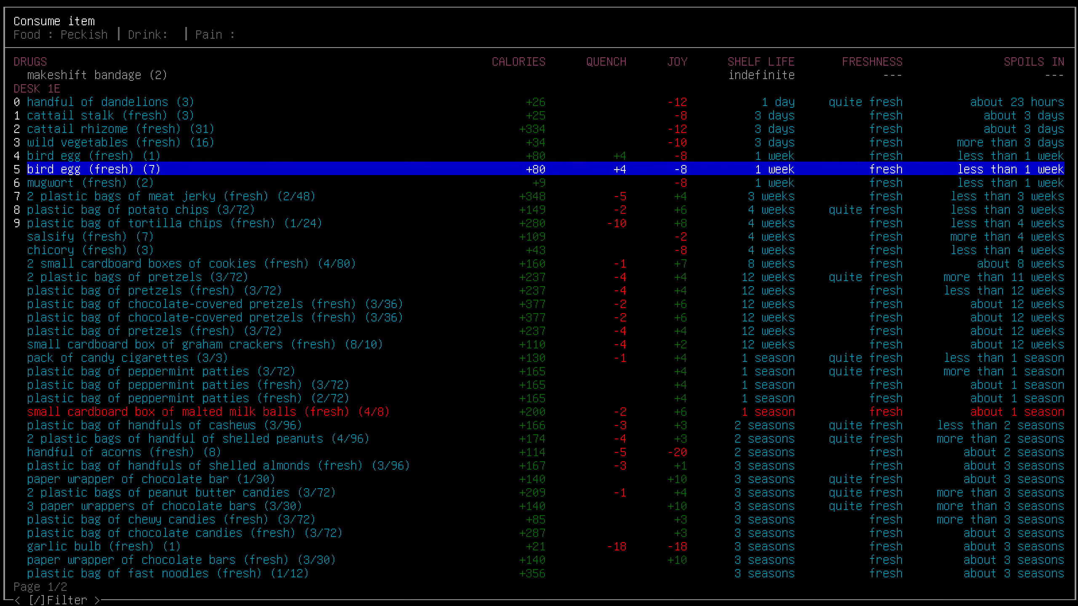
{"action": "key", "text": "Escape"}
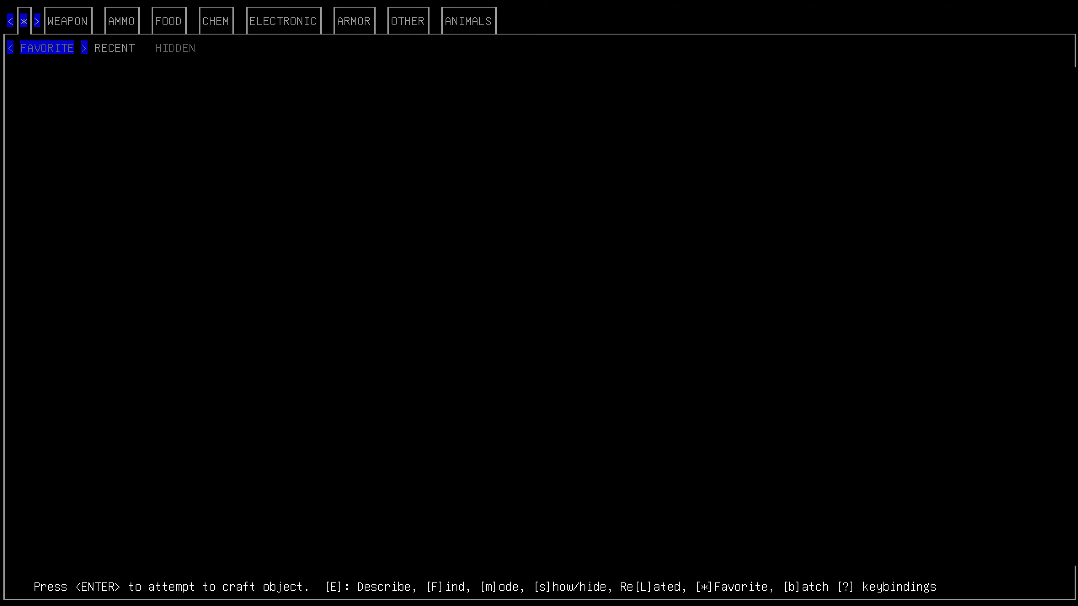
- Review the thyme seeds, almond milk and starch recipes in the FOOD tab, then switch to the consume list
{"action": "left_click", "coordinate": [168, 20]}
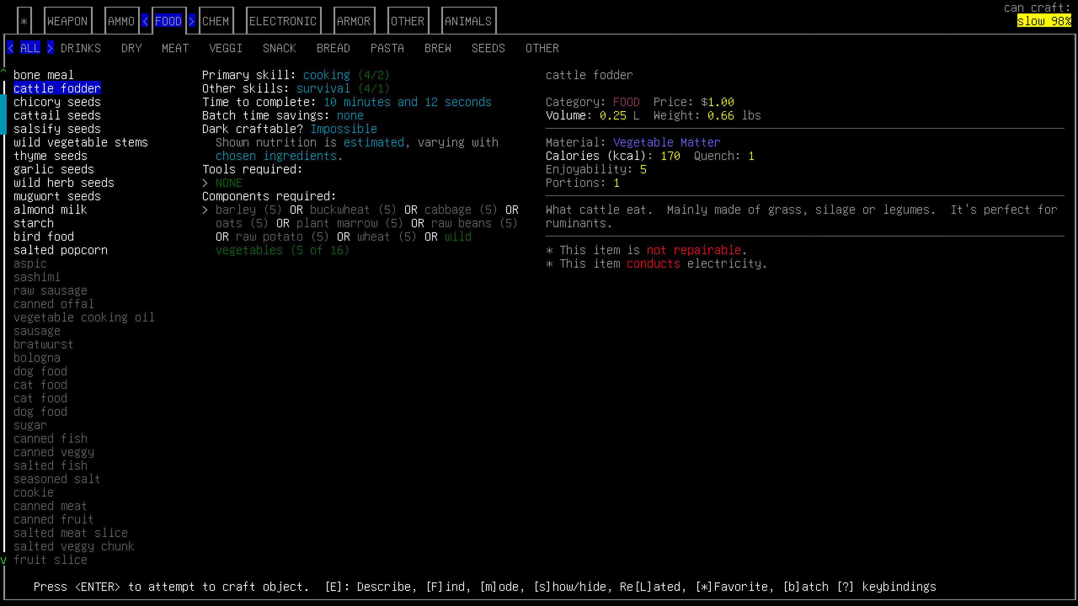
{"action": "left_click", "coordinate": [51, 154]}
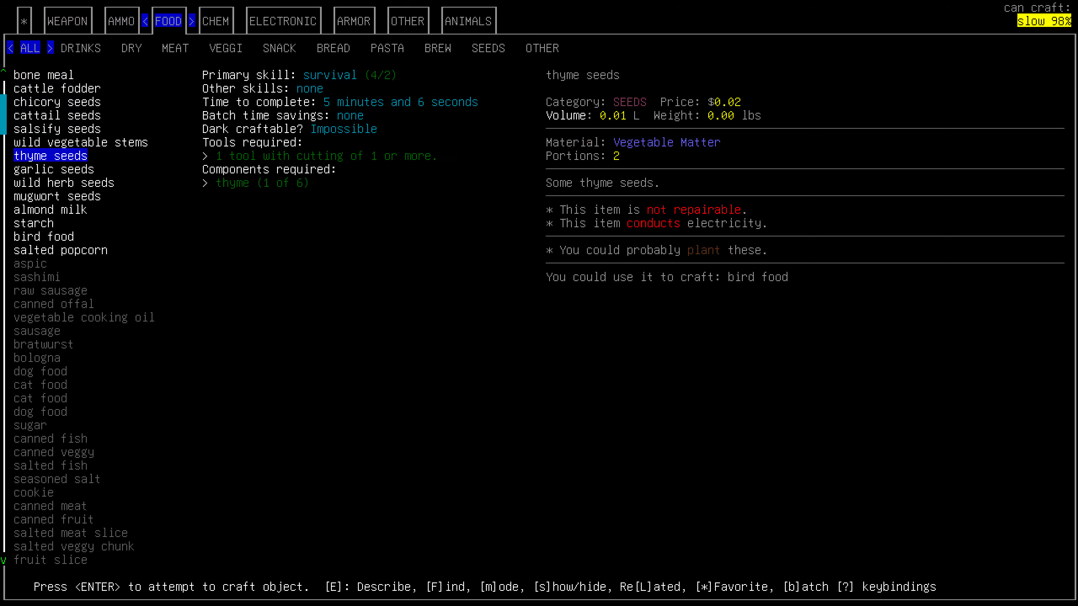
{"action": "left_click", "coordinate": [50, 209]}
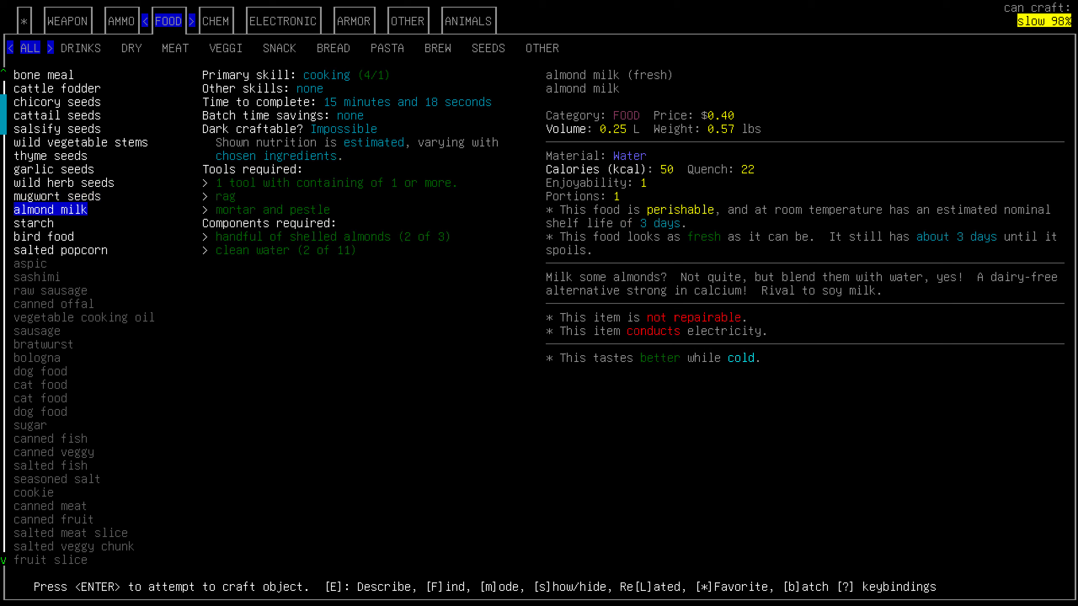
{"action": "left_click", "coordinate": [34, 222]}
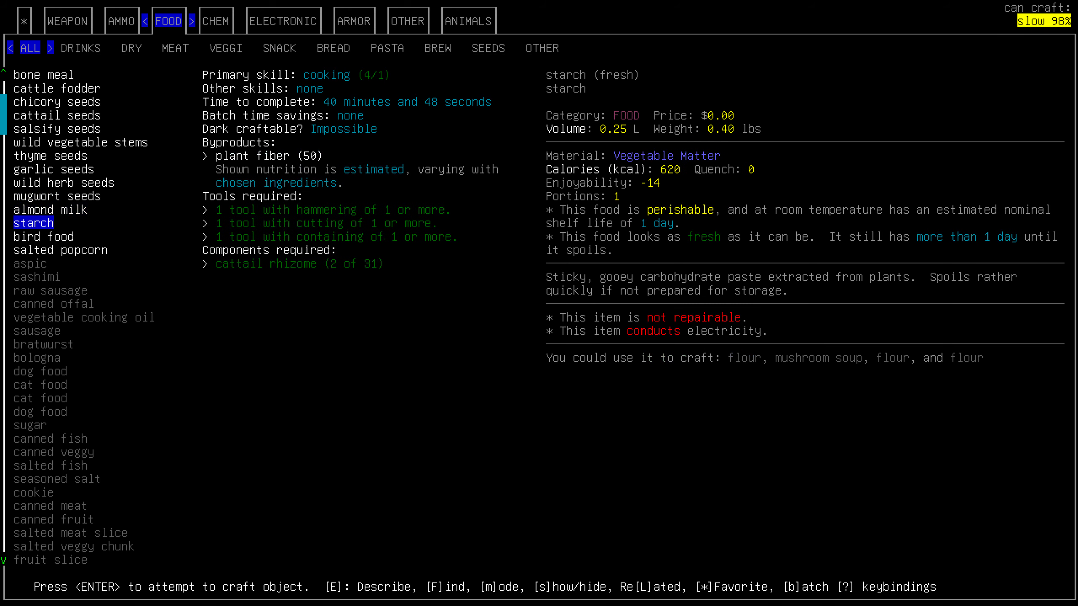
{"action": "key", "text": "Escape"}
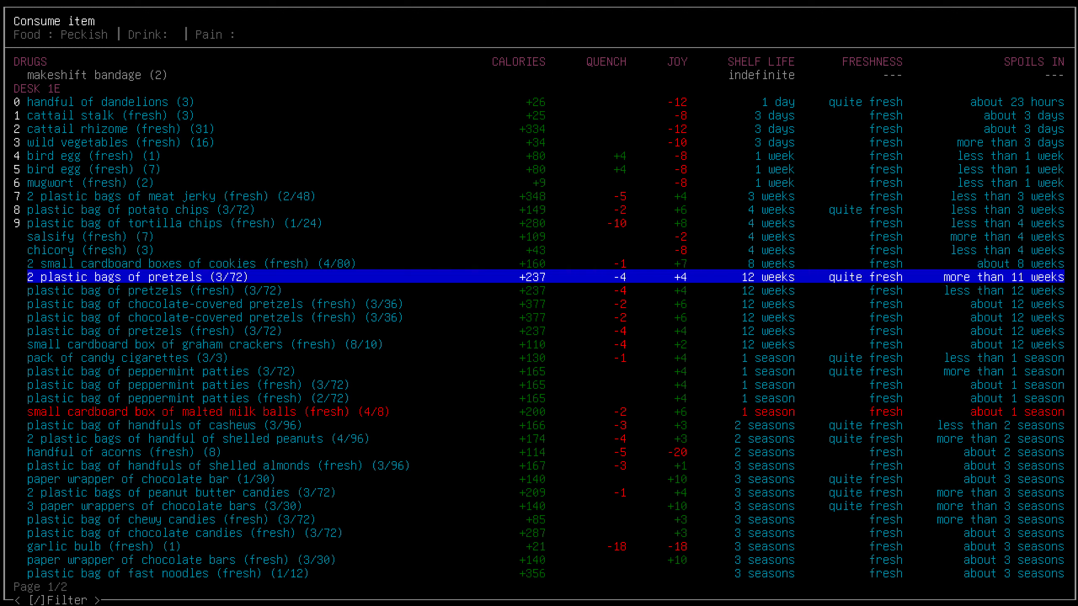
- Scroll past the pretzels, chicory and salsify, then back out without eating
{"action": "key", "text": "down"}
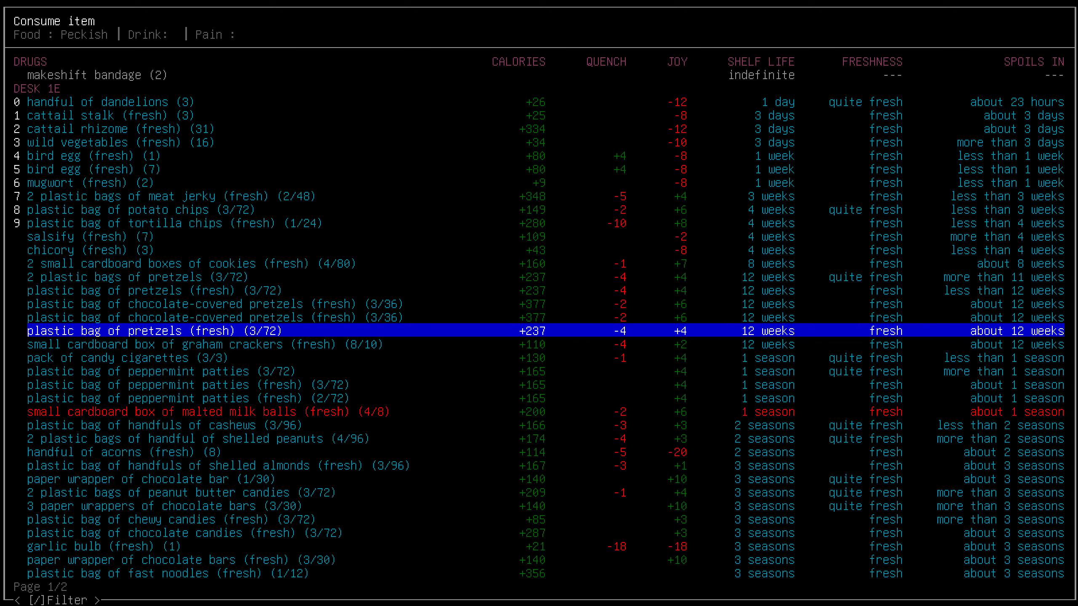
{"action": "key", "text": "up"}
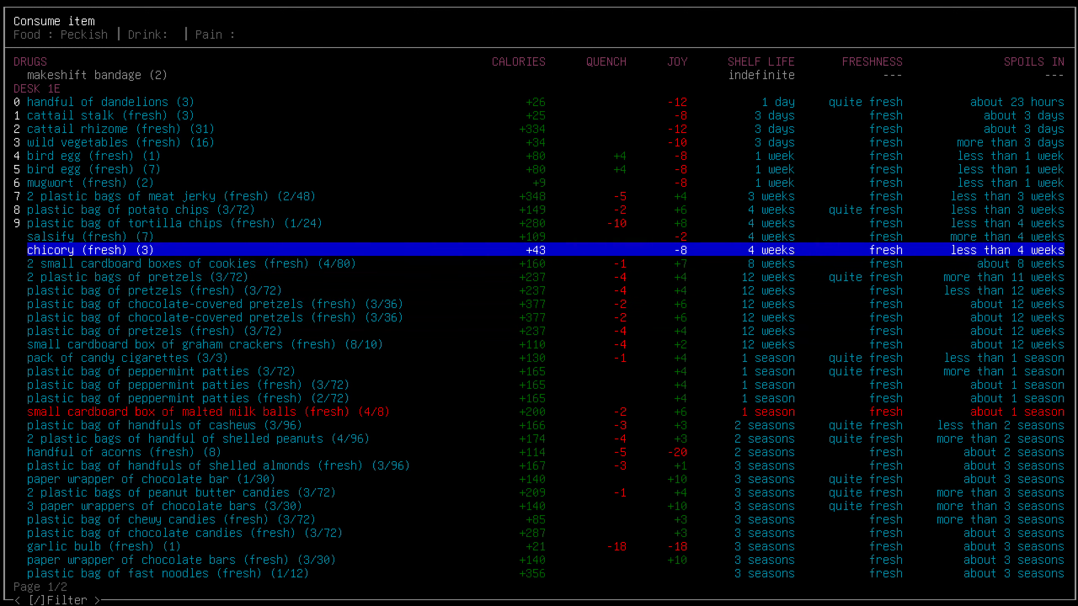
{"action": "key", "text": "up"}
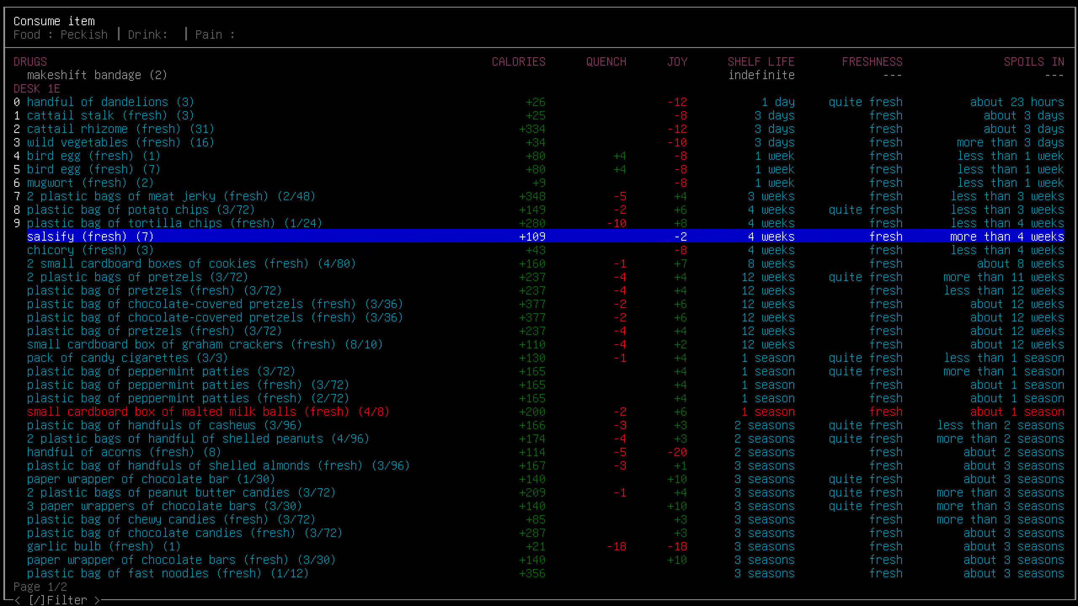
{"action": "key", "text": "up"}
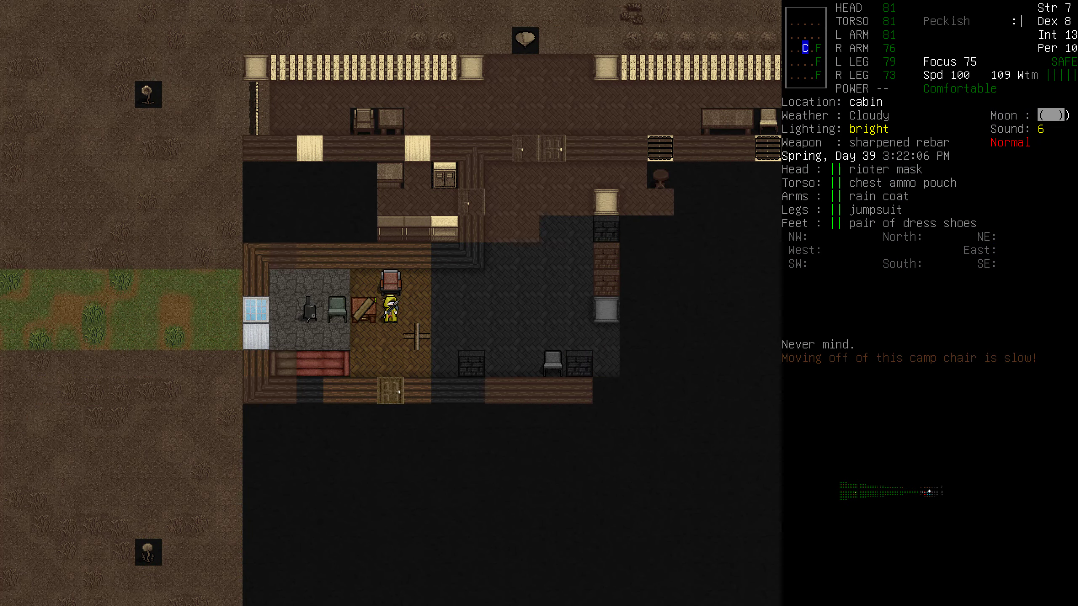
- Glance at the inventory and nearby items, then walk out of the cabin into the field
{"action": "key", "text": "i"}
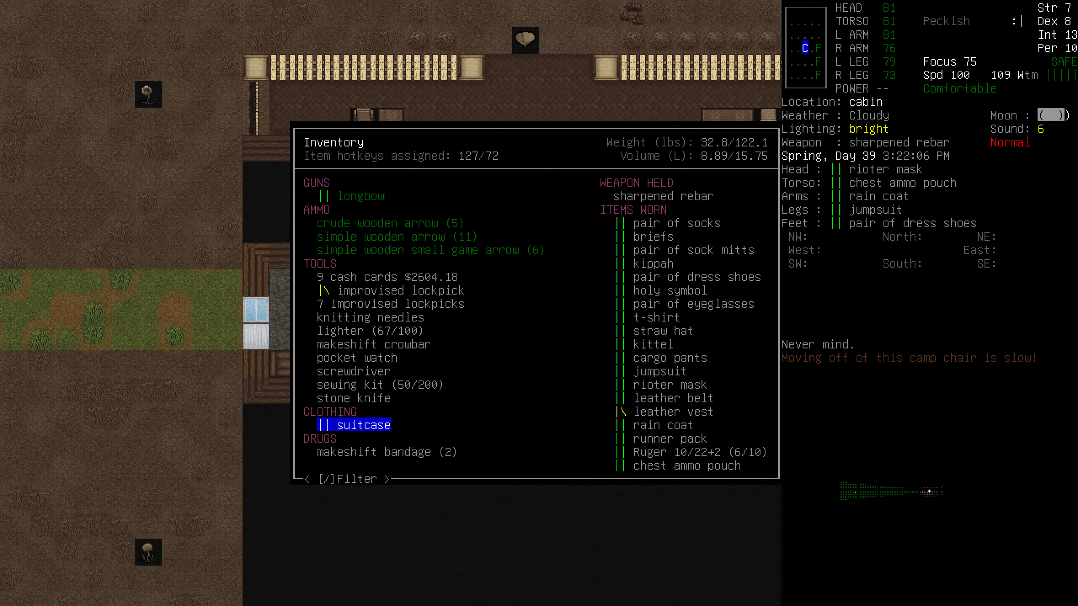
{"action": "key", "text": "Escape"}
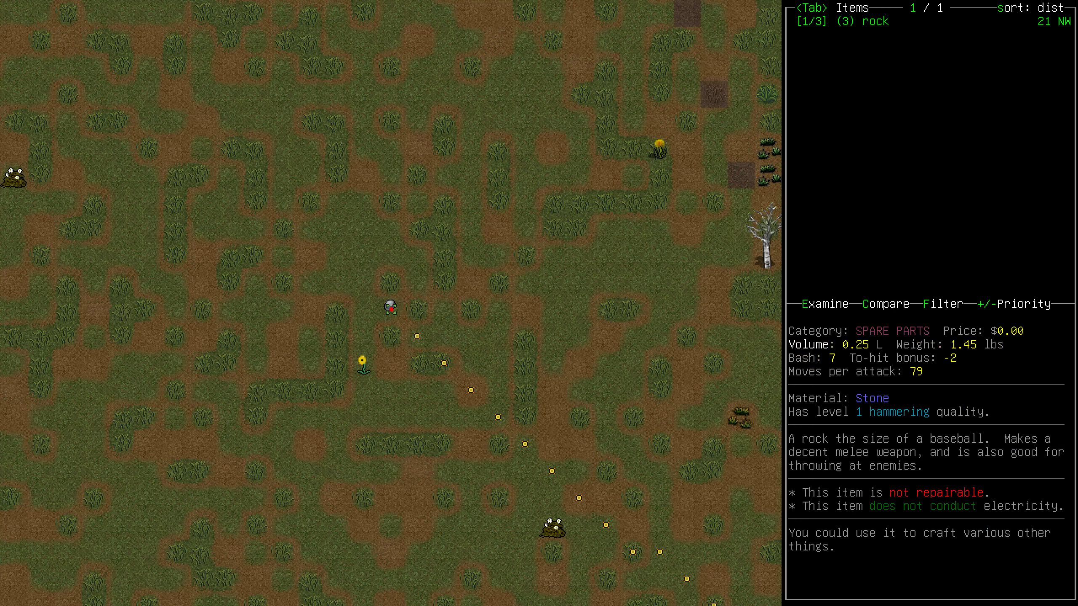
{"action": "key", "text": "Tab"}
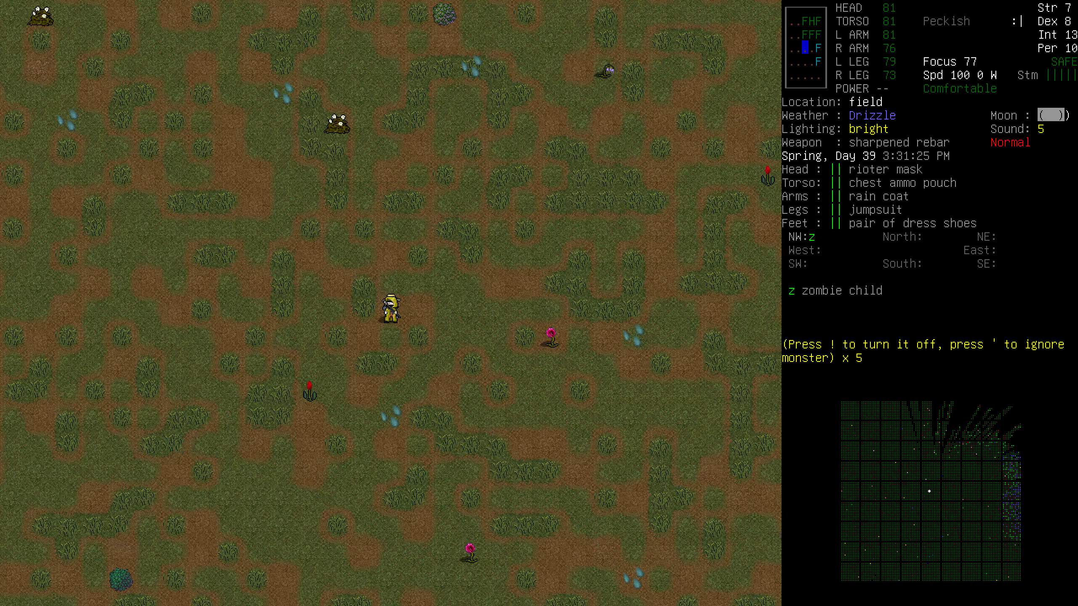
{"action": "key", "text": "'"}
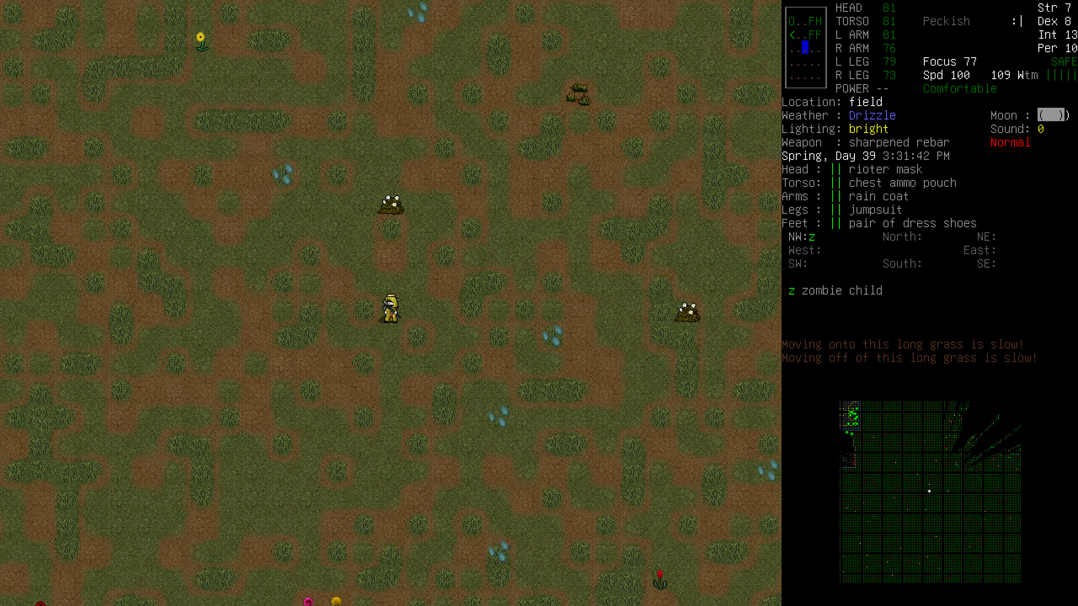
- Check the thirteen hostile zombie children northwest in the monster list and keep walking
{"action": "key", "text": "tab"}
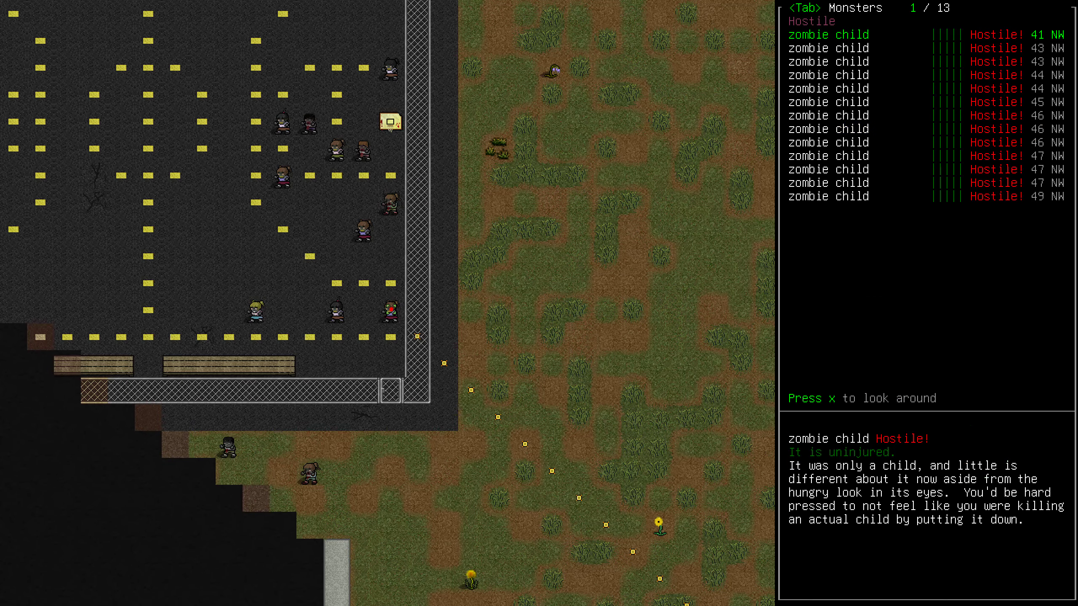
{"action": "key", "text": "Tab"}
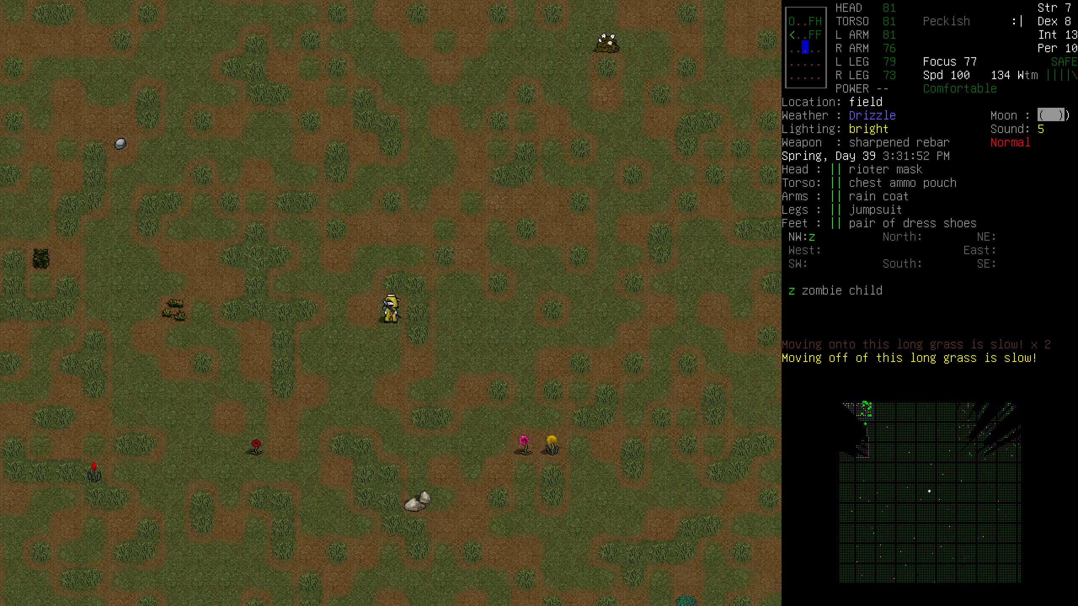
{"action": "key", "text": "up"}
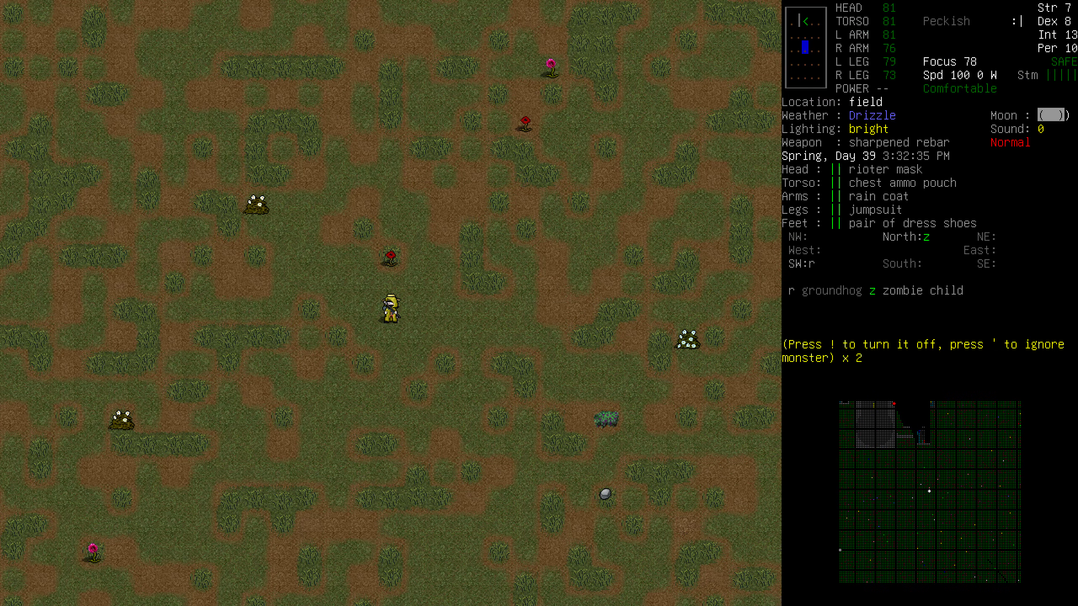
- Check the overmap position south of West Newbury, 65 tiles from the mission, and walk on
{"action": "key", "text": "m"}
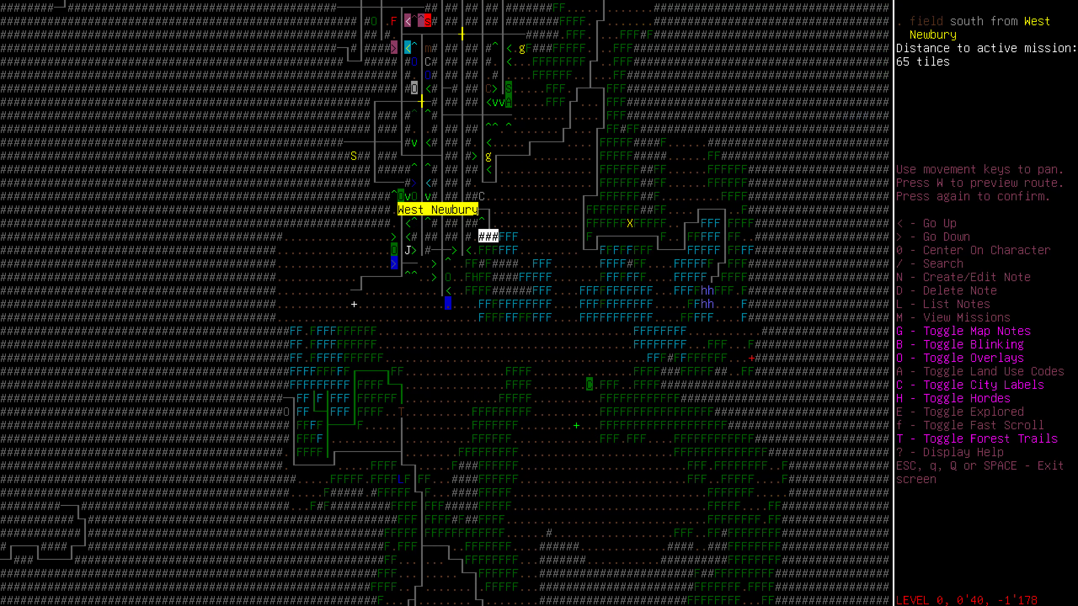
{"action": "key", "text": "up"}
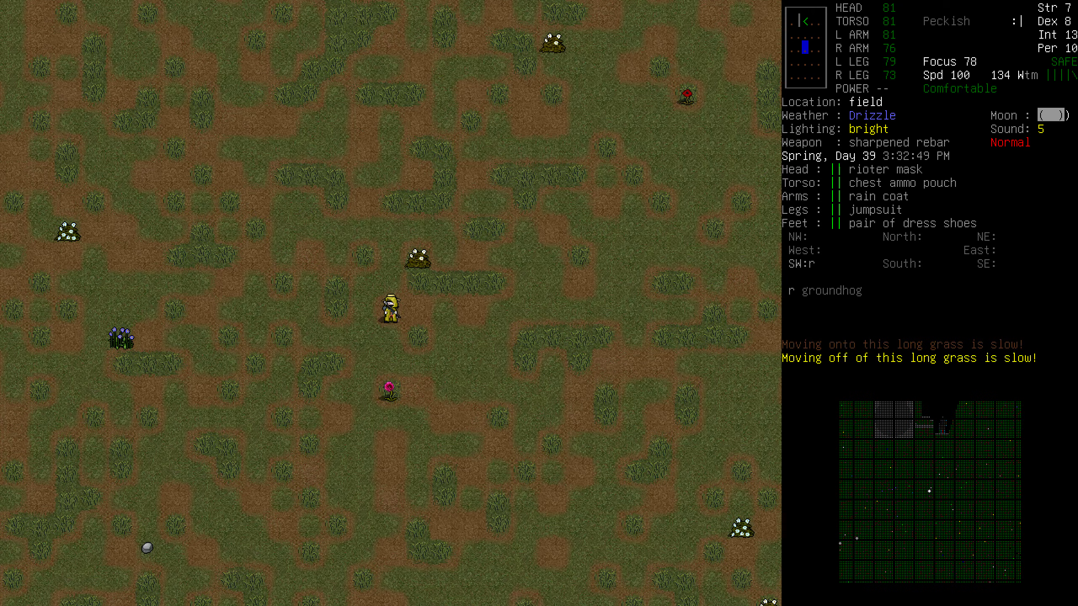
- Walk on and inspect the zombie and zombie dog northwest via the monster list and look-around view
{"action": "key", "text": "up"}
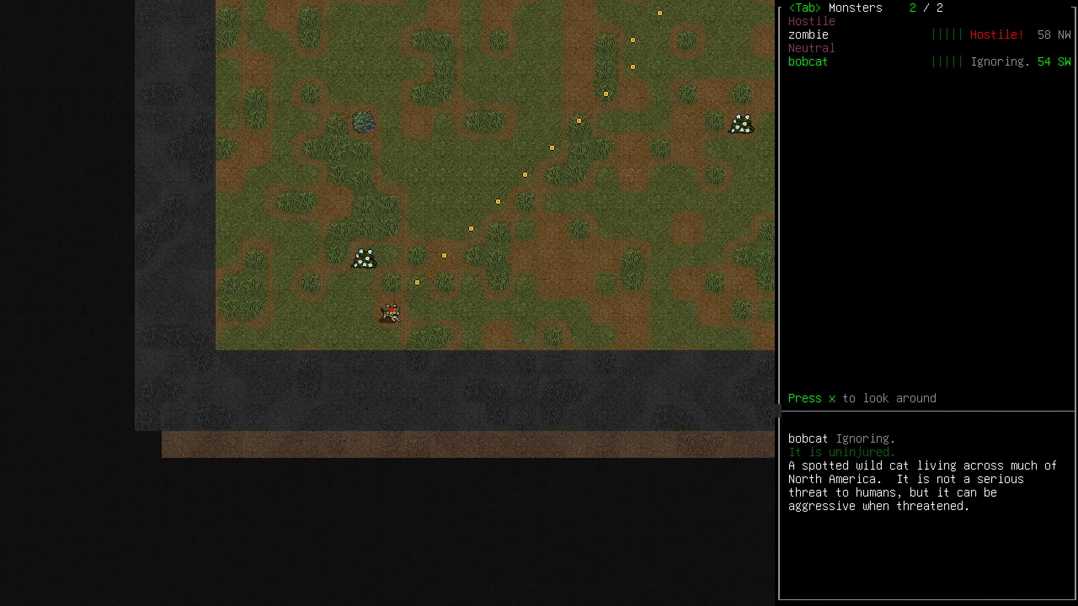
{"action": "key", "text": "escape"}
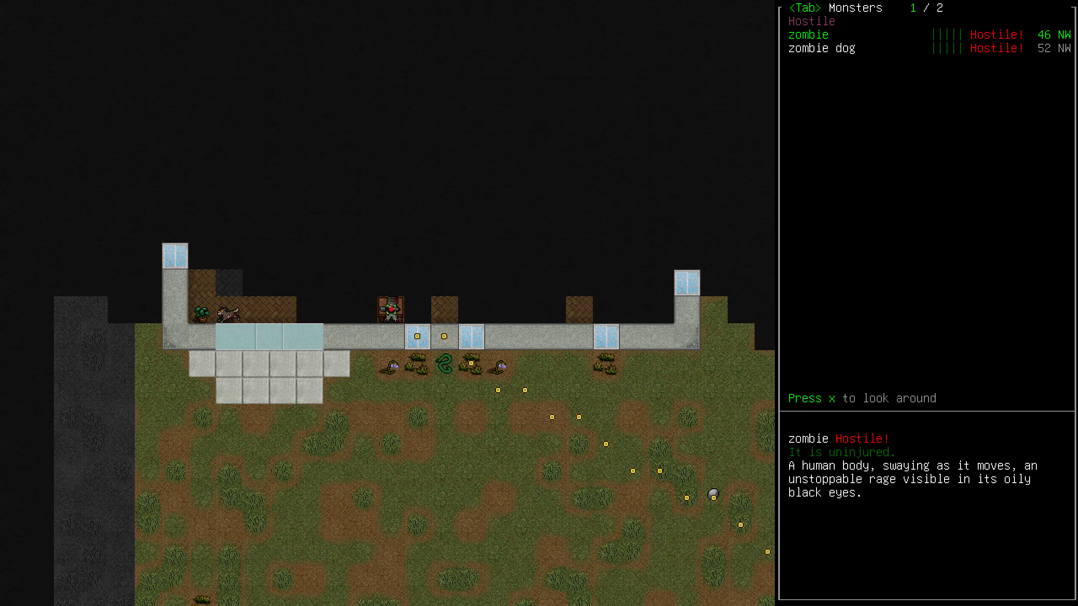
{"action": "key", "text": "Tab"}
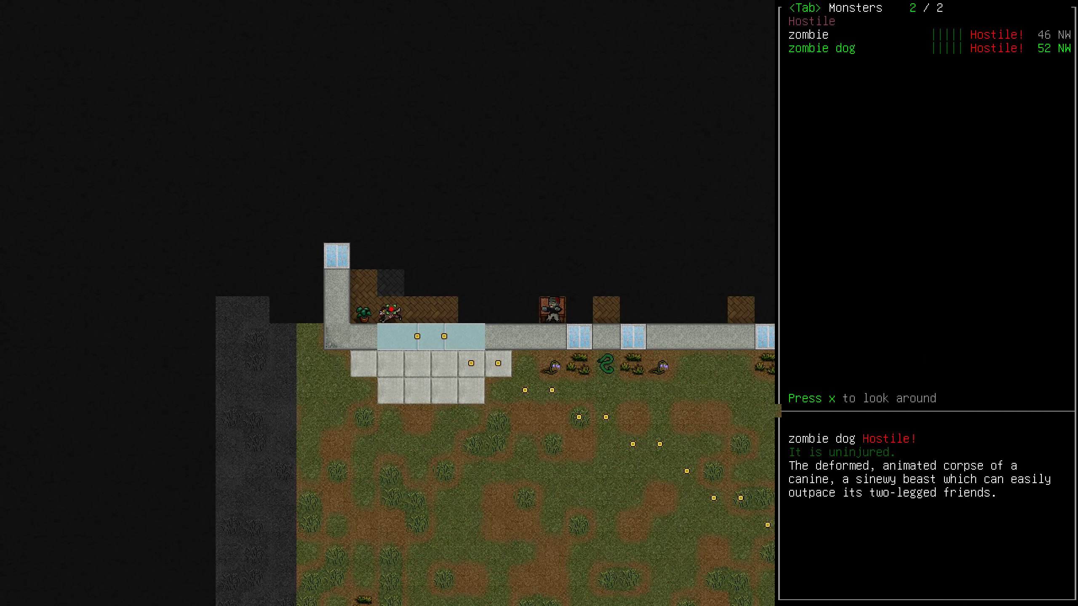
{"action": "key", "text": "x"}
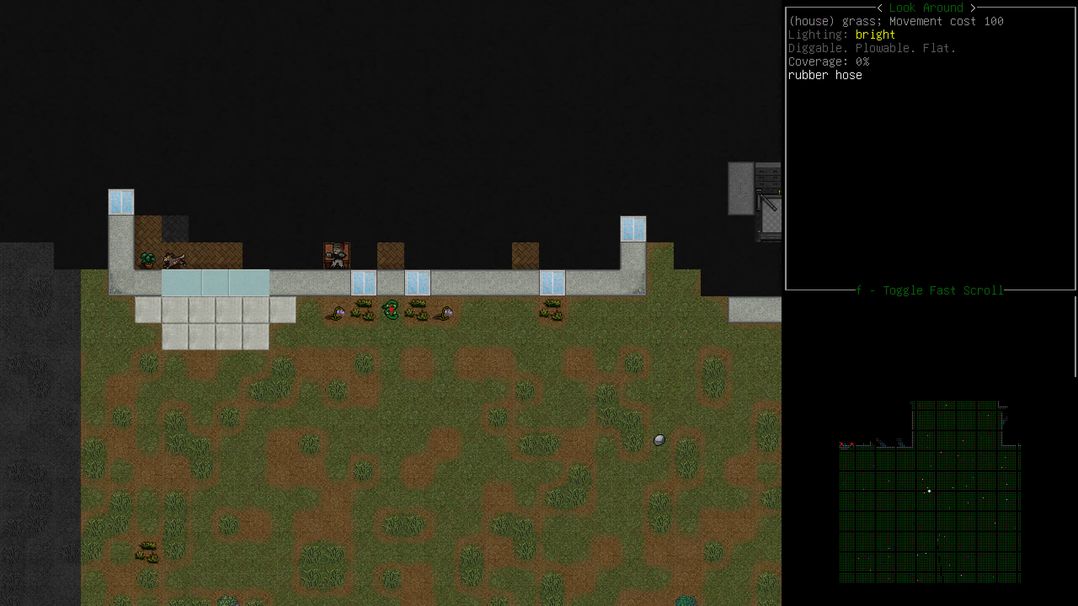
{"action": "key", "text": "Tab"}
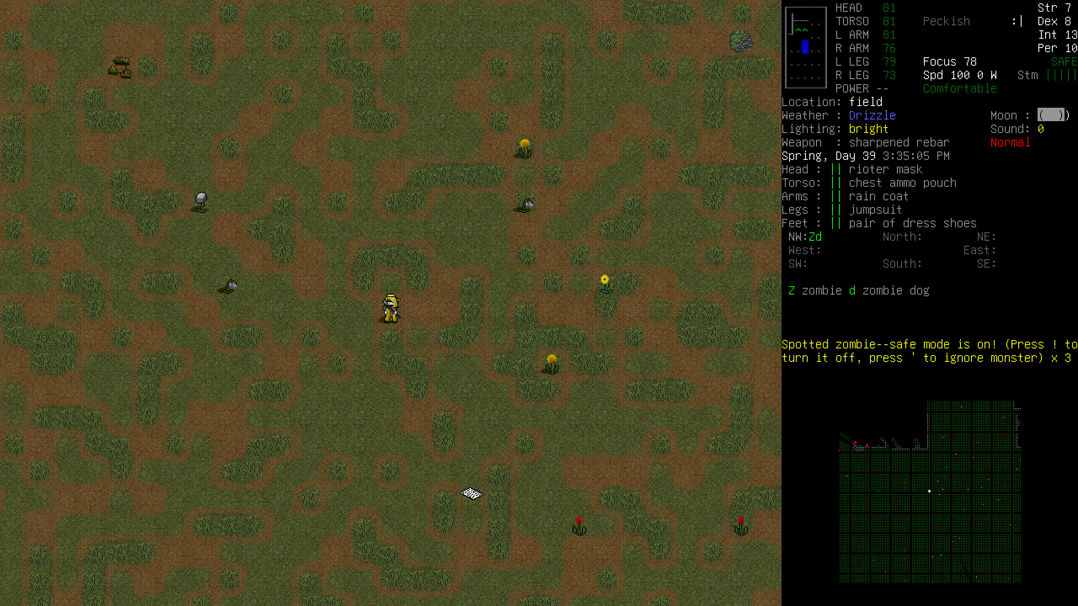
- Keep walking north across the field as zombies approach
{"action": "key", "text": "'"}
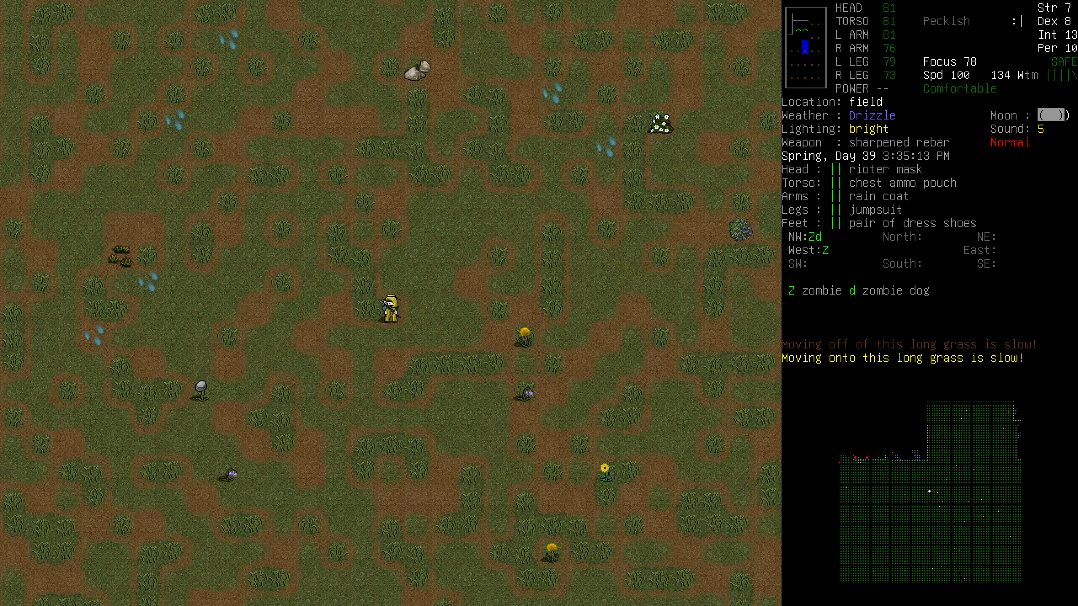
{"action": "key", "text": "up"}
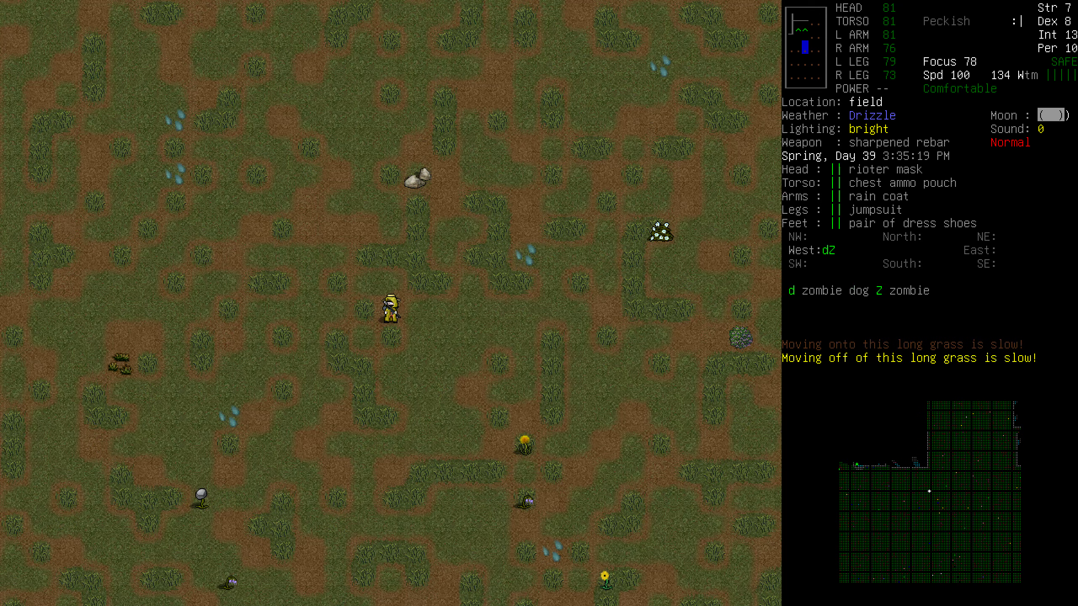
{"action": "key", "text": "up"}
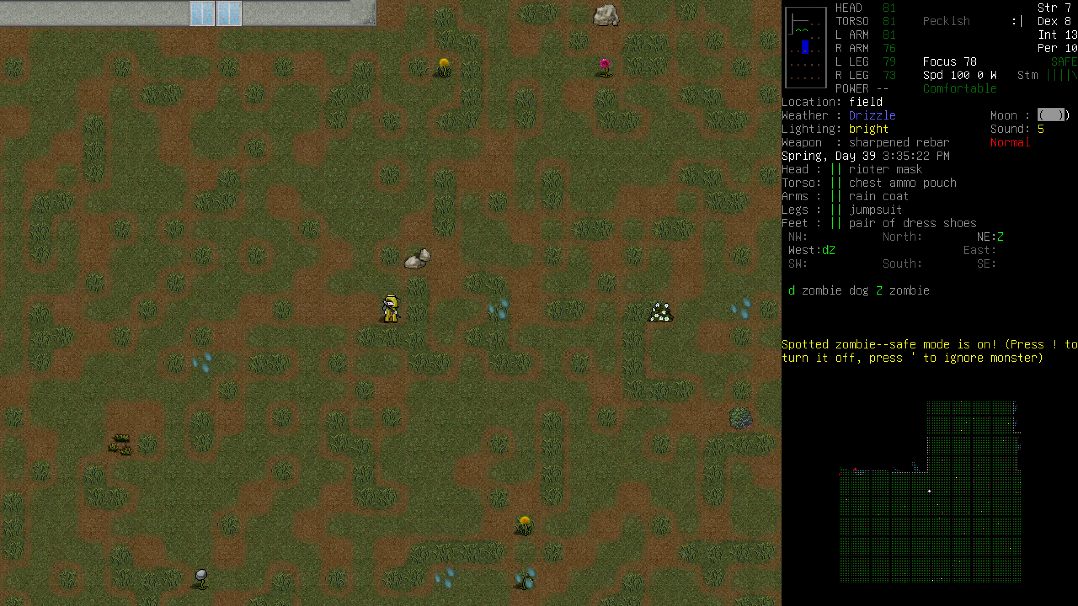
{"action": "key", "text": "'"}
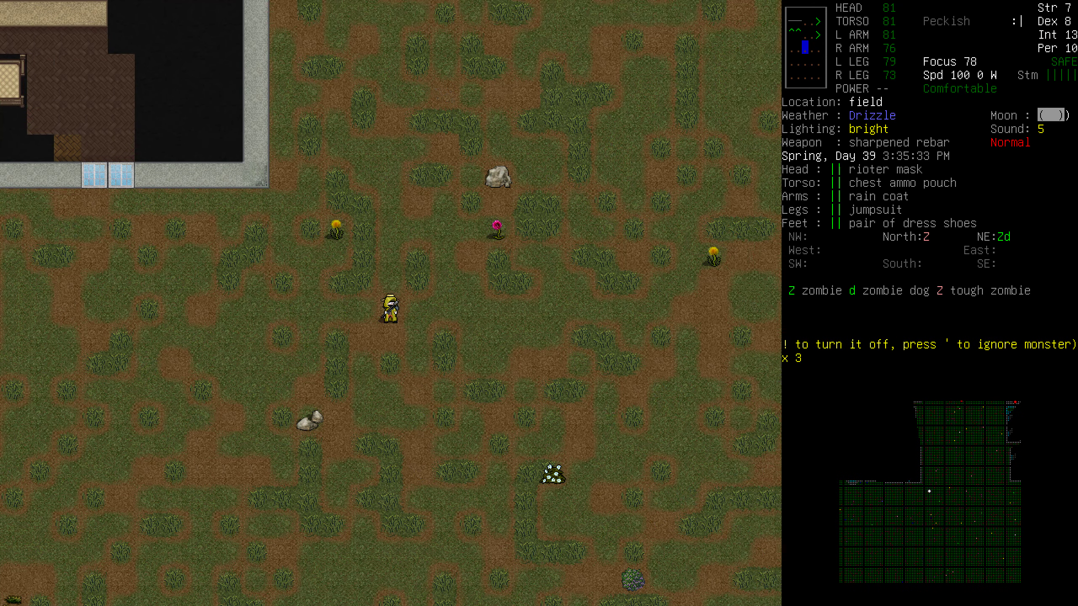
{"action": "key", "text": "'"}
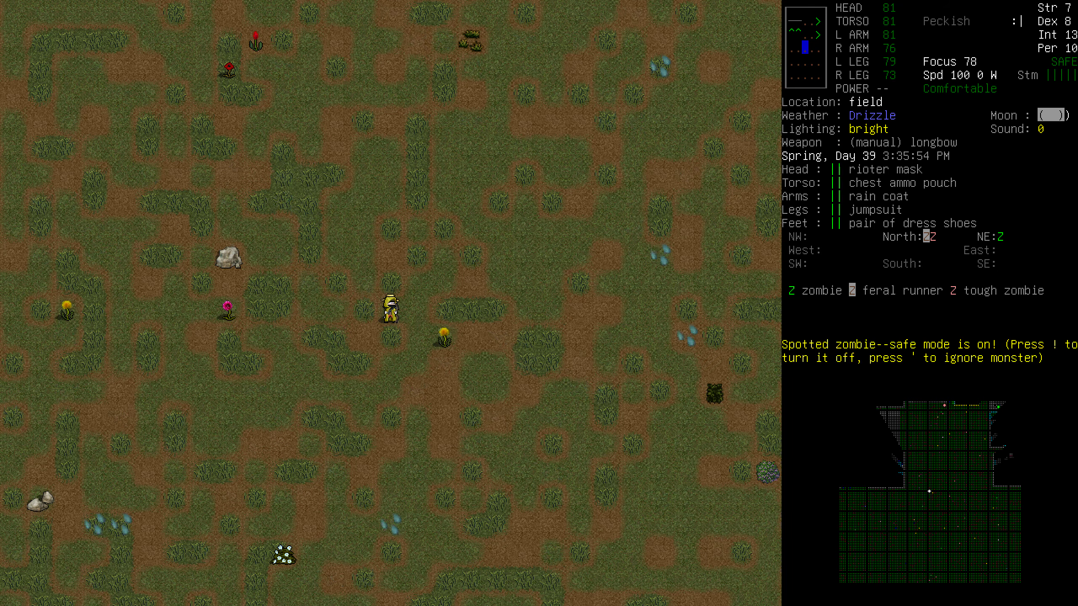
- Review the approaching hostile monsters, then bring up the overmap showing the mission 64 tiles away
{"action": "key", "text": "Tab"}
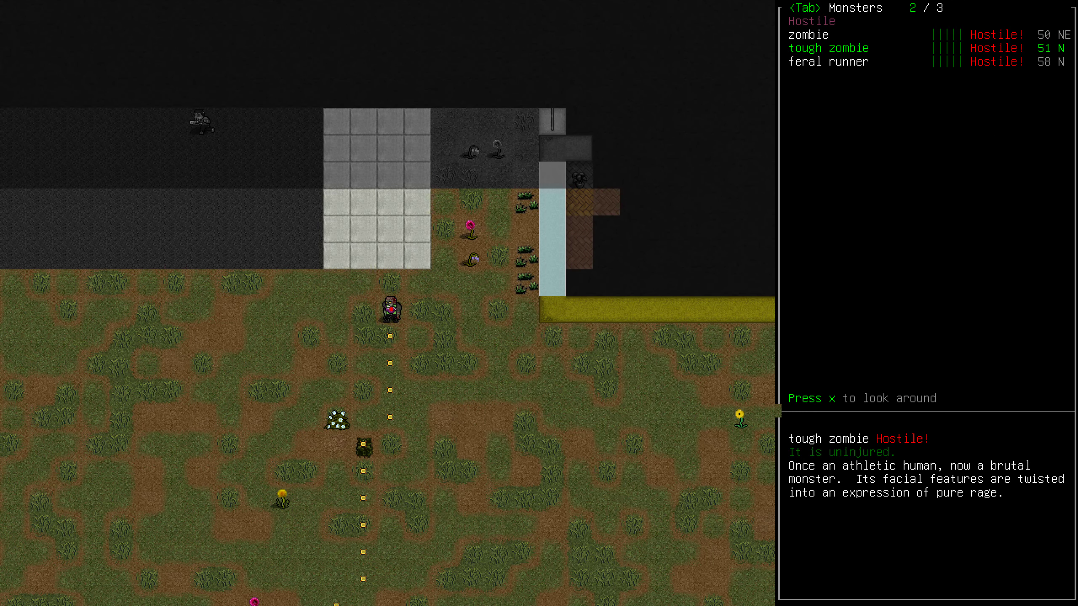
{"action": "key", "text": "Tab"}
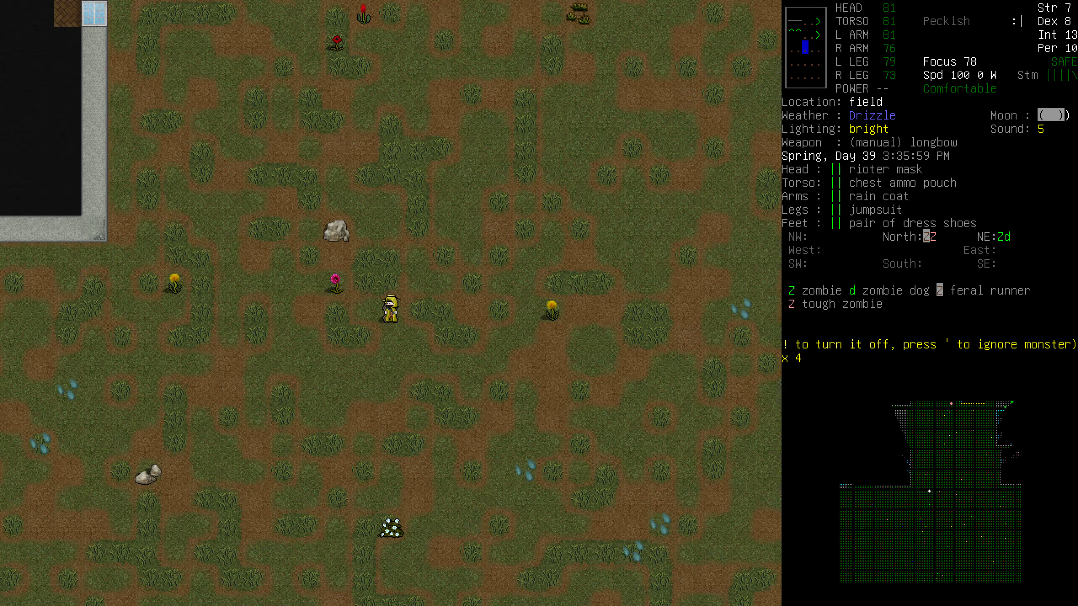
{"action": "key", "text": "up"}
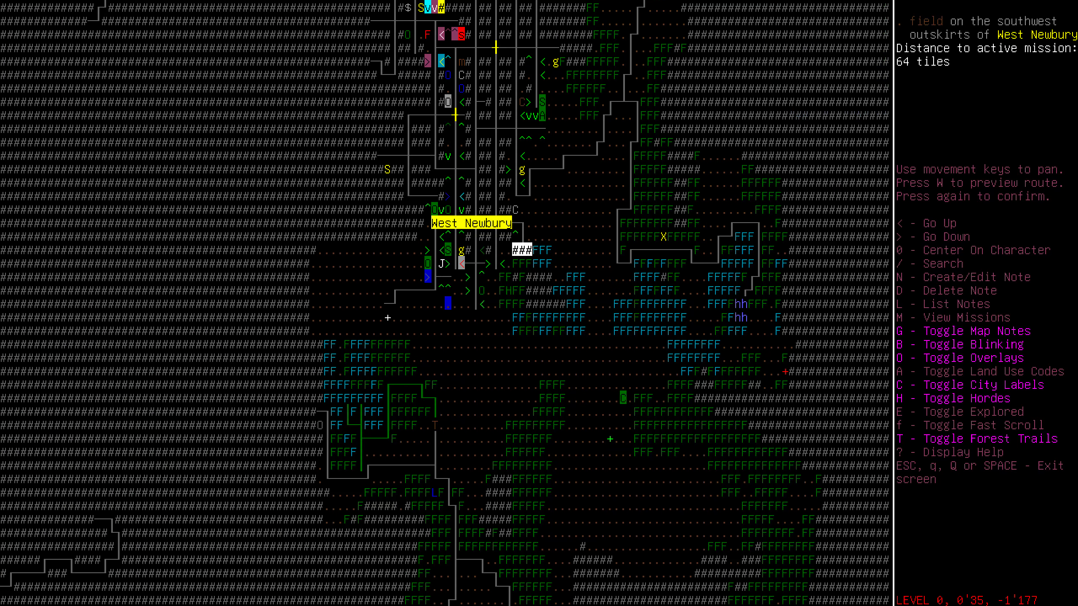
- View the overmap briefly, then return to the survivor at the house's front wall
{"action": "key", "text": "up"}
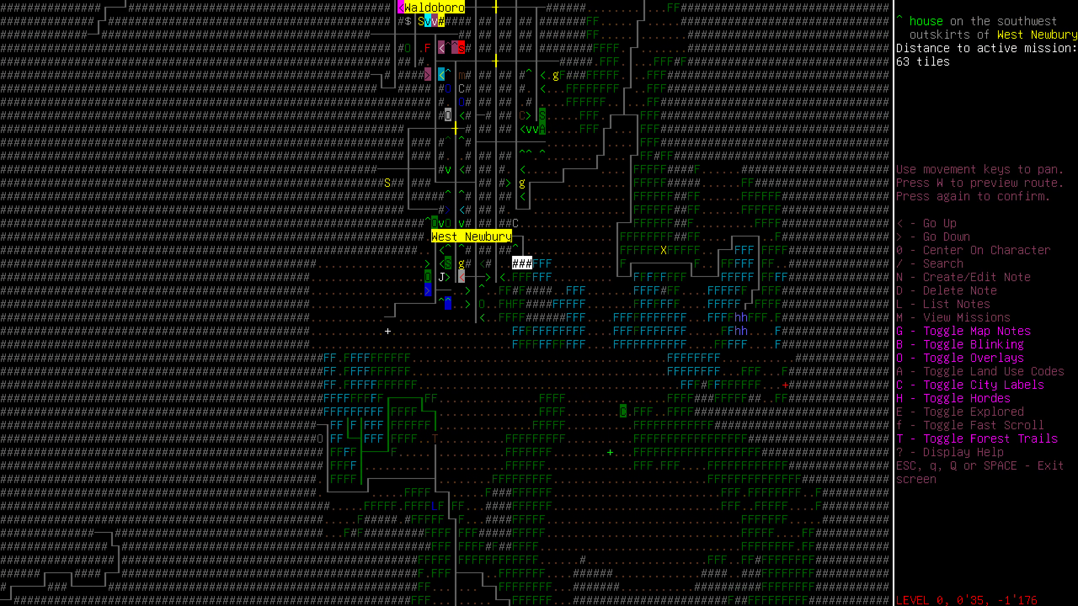
{"action": "key", "text": "up"}
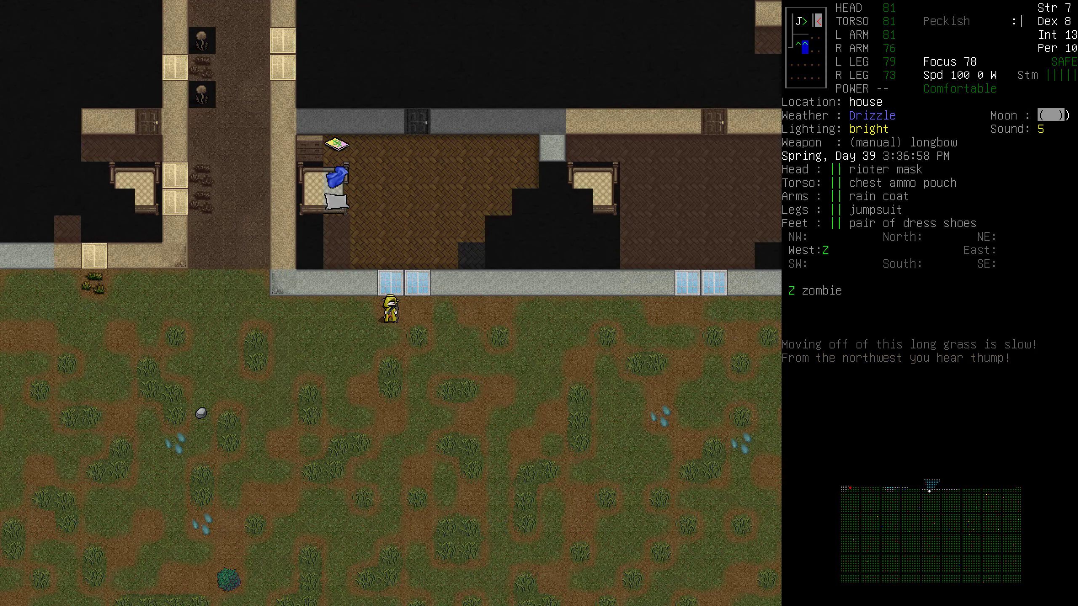
- Start the Clean Broken Window job and stop it when the fat zombie appears
{"action": "key", "text": "a"}
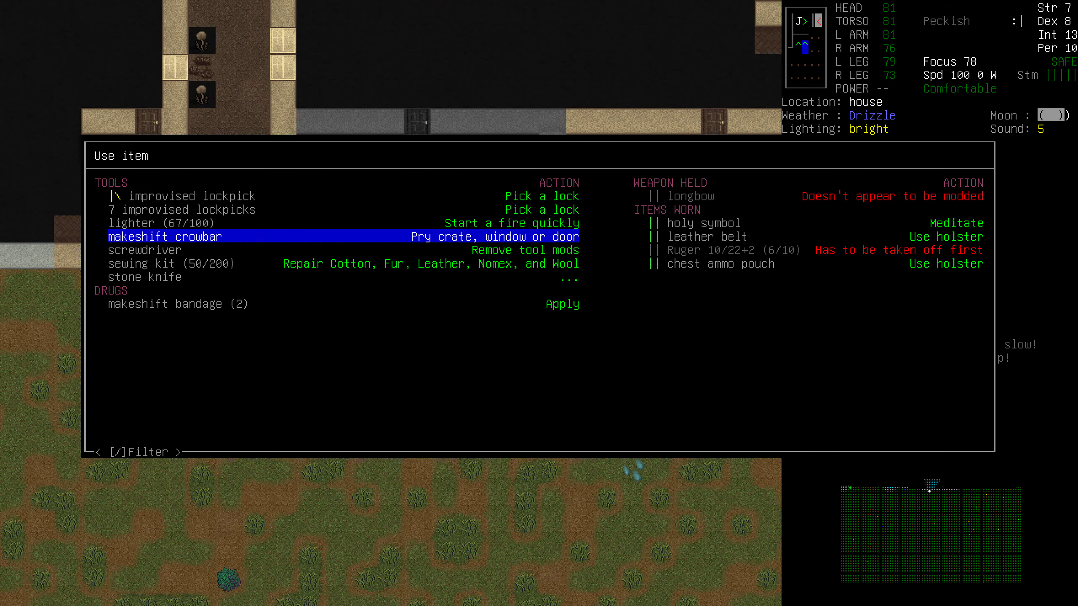
{"action": "key", "text": "Return"}
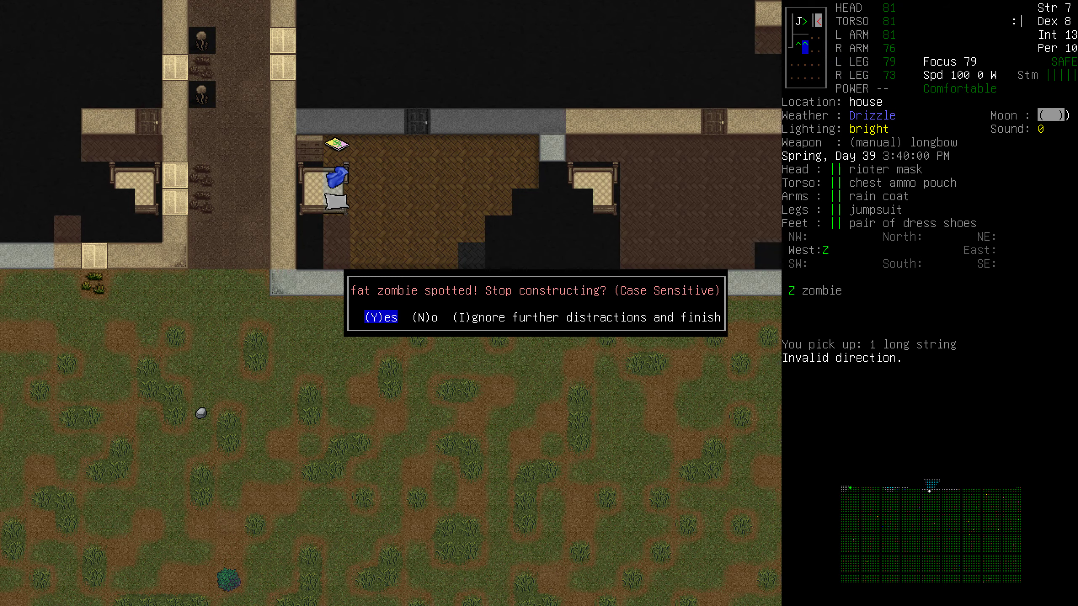
{"action": "key", "text": "Y"}
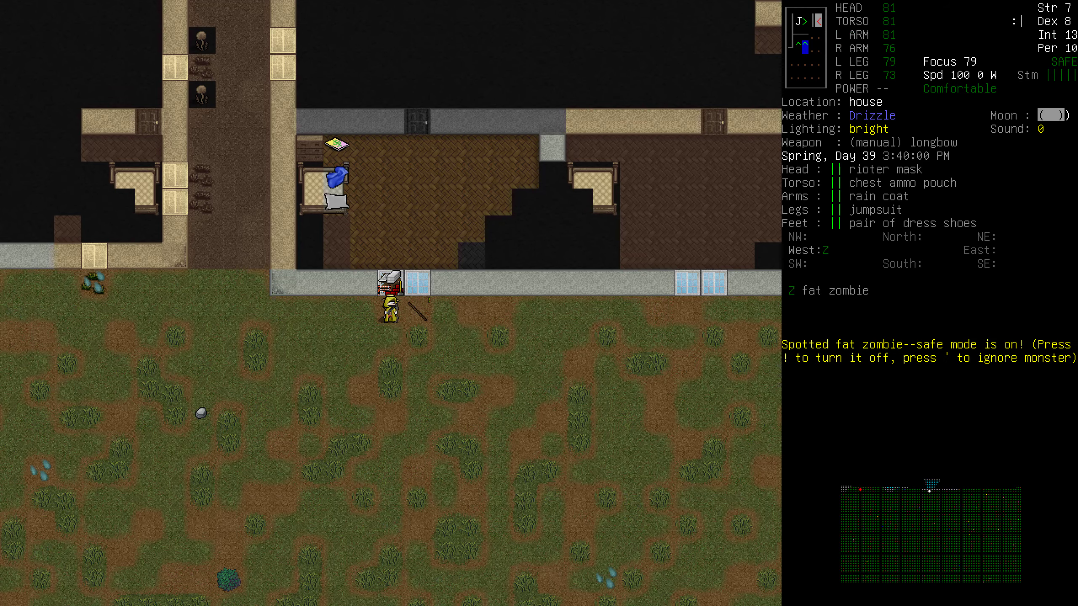
- Resume cleaning the broken window, then stop again at 59% as the fat zombie closes in
{"action": "key", "text": "'"}
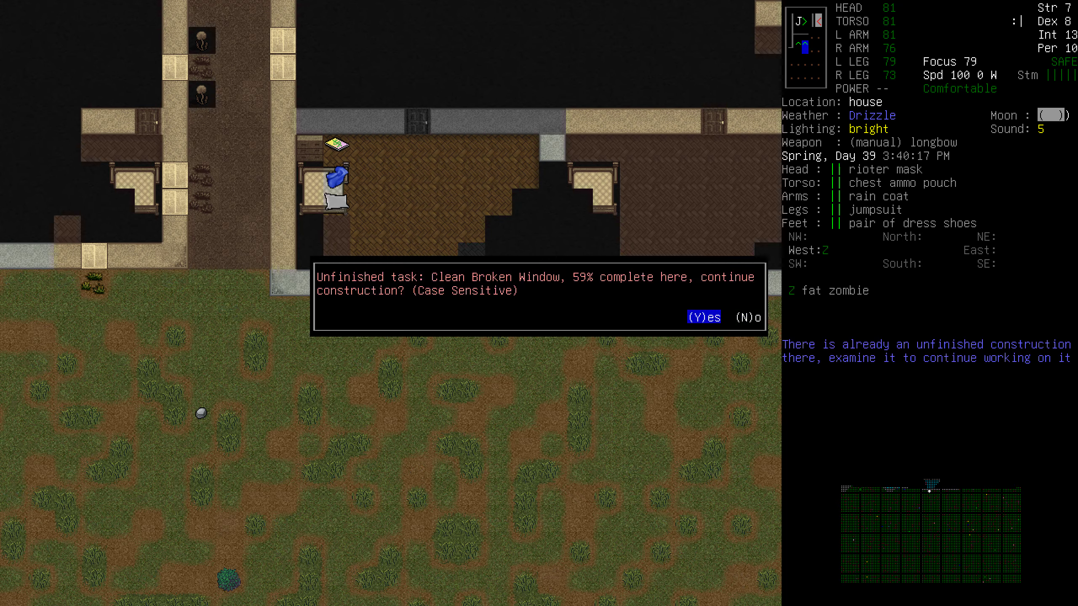
{"action": "key", "text": "y"}
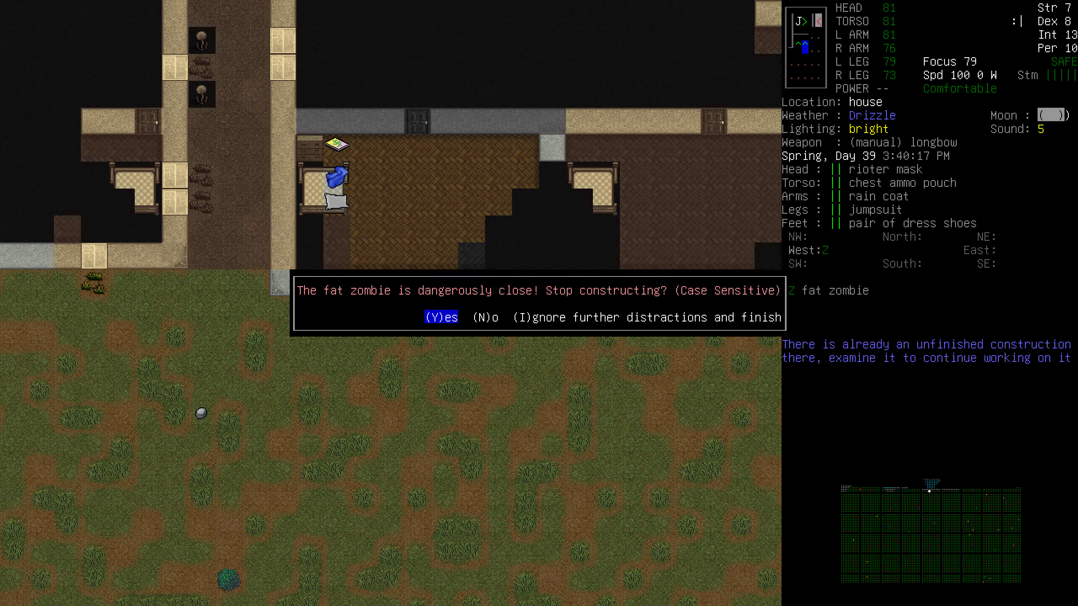
{"action": "key", "text": "Y"}
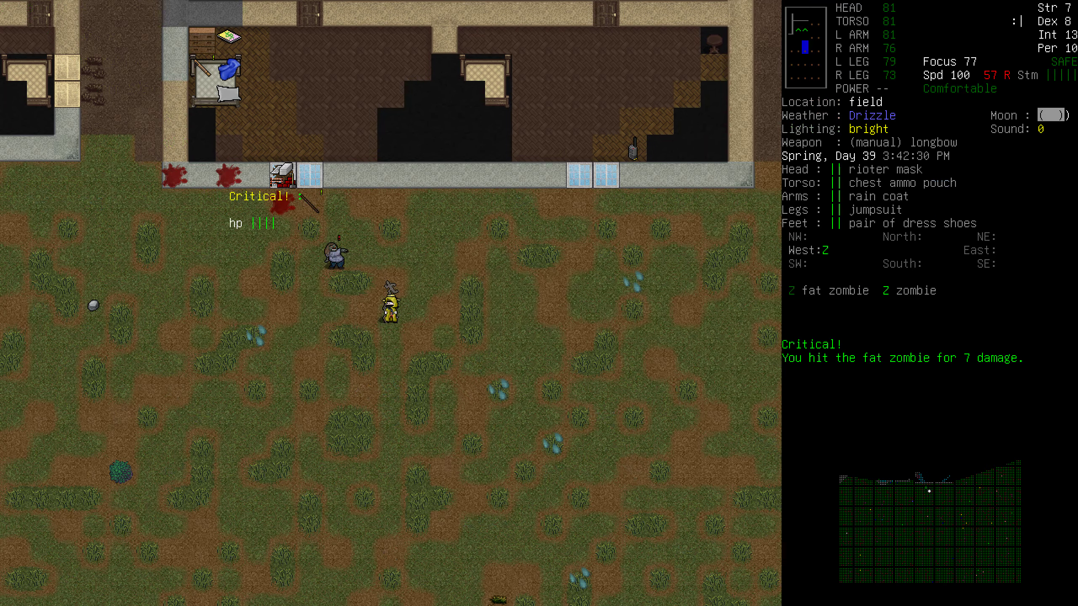
- Aim at the fat zombie and load crude wooden arrows into the longbow
{"action": "key", "text": "f"}
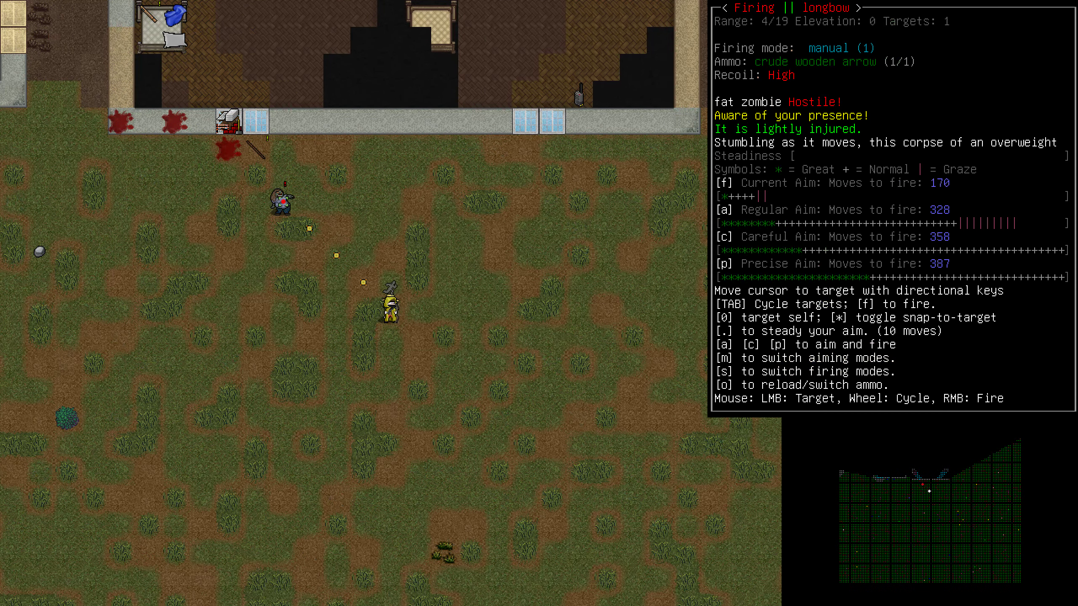
{"action": "key", "text": "o"}
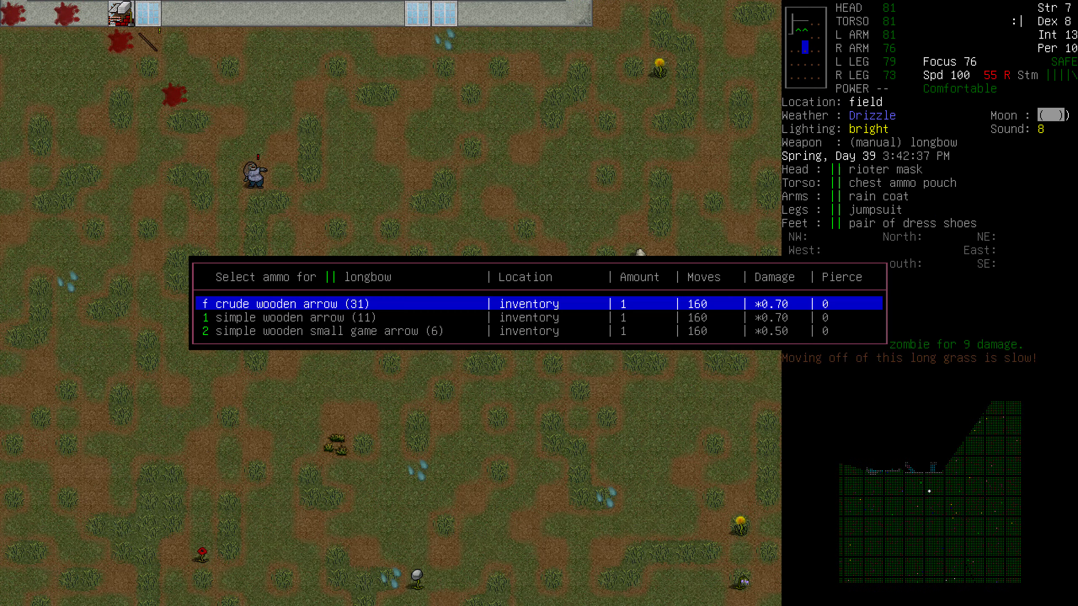
{"action": "key", "text": "f"}
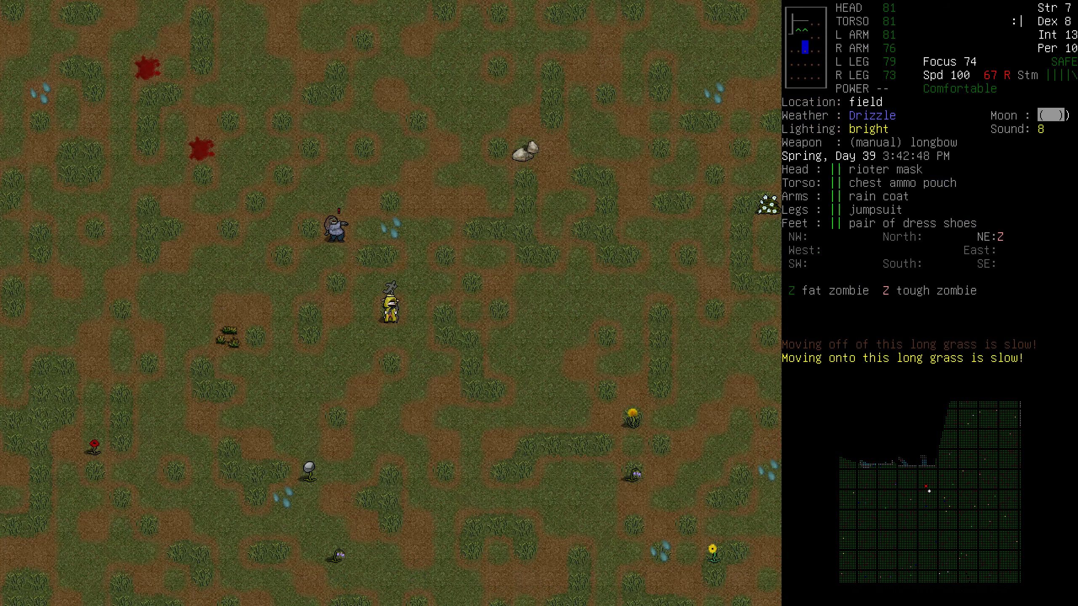
- Fire two longbow shots at the fat zombie, wounding it
{"action": "key", "text": "f"}
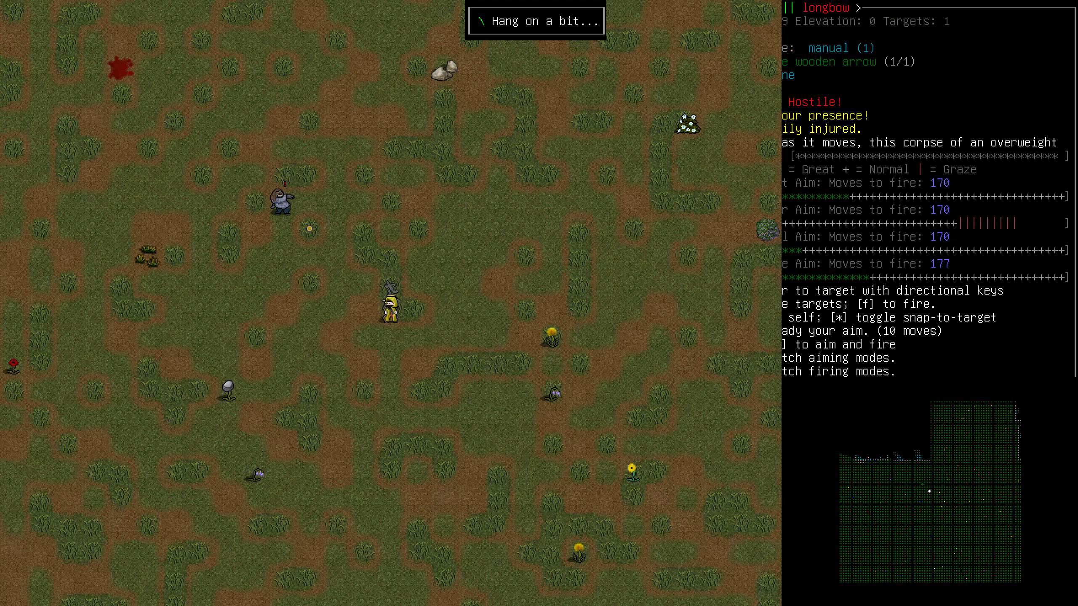
{"action": "key", "text": "f"}
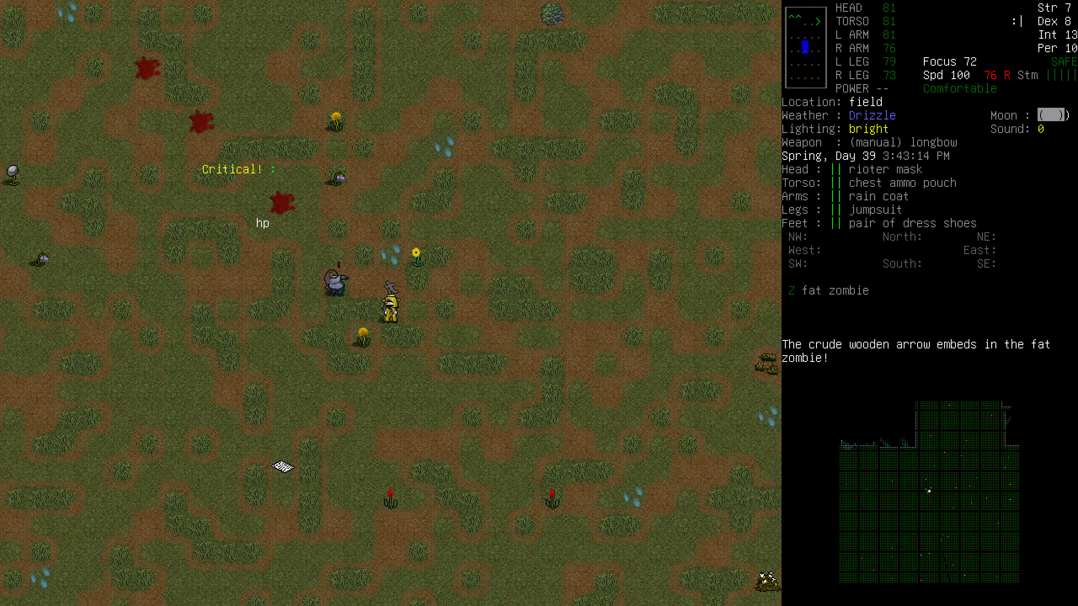
{"action": "key", "text": "f"}
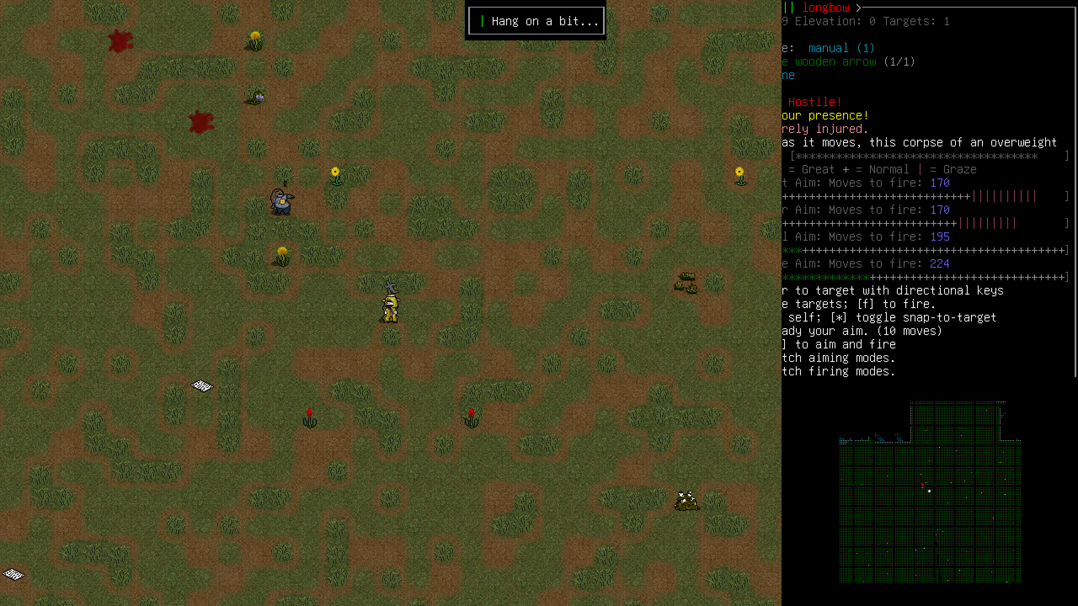
{"action": "key", "text": "f"}
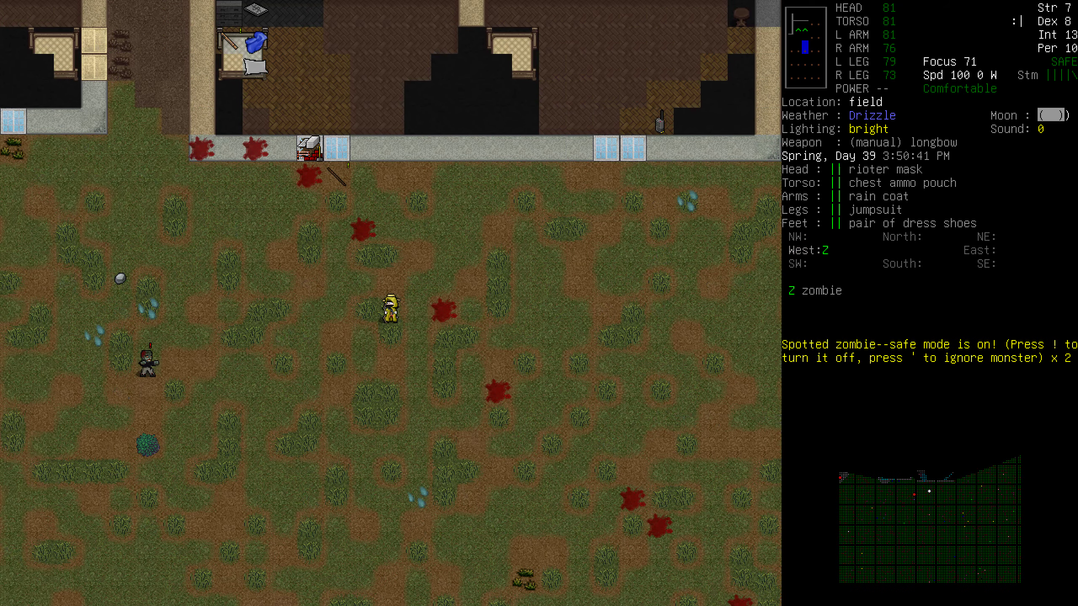
- Unload the crude wooden arrow from the longbow as another zombie approaches
{"action": "key", "text": "f"}
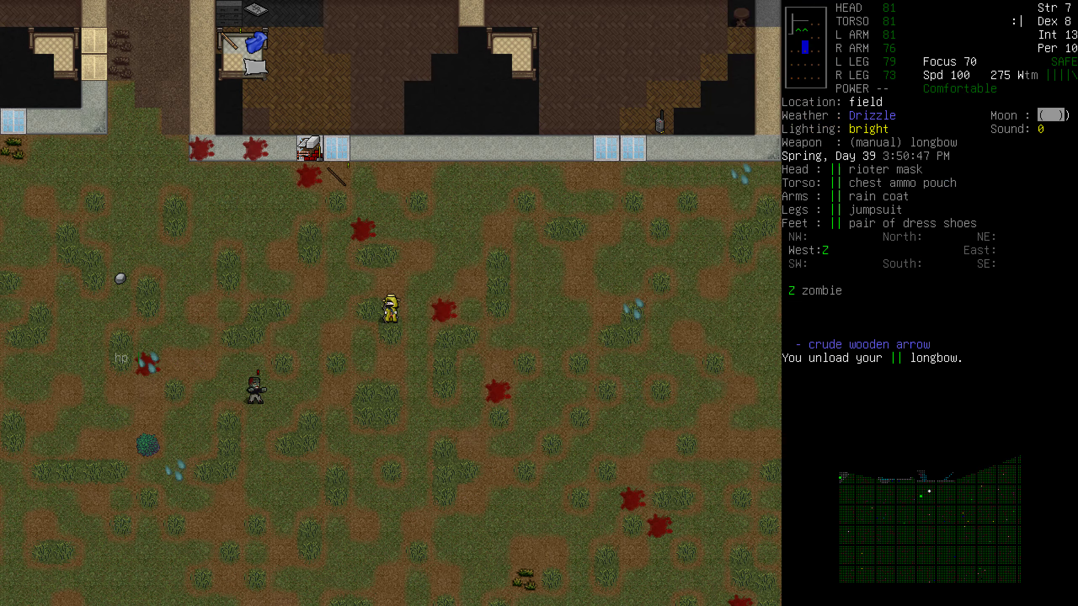
- Begin aiming at the approaching zombie, then back out of aiming and the main menu
{"action": "key", "text": "f"}
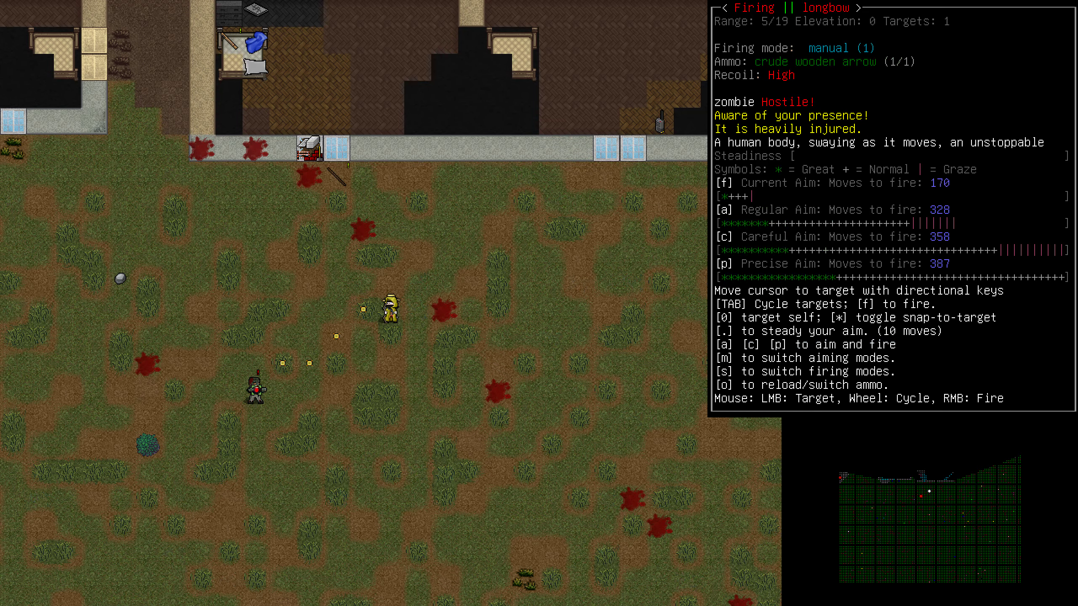
{"action": "key", "text": "Escape"}
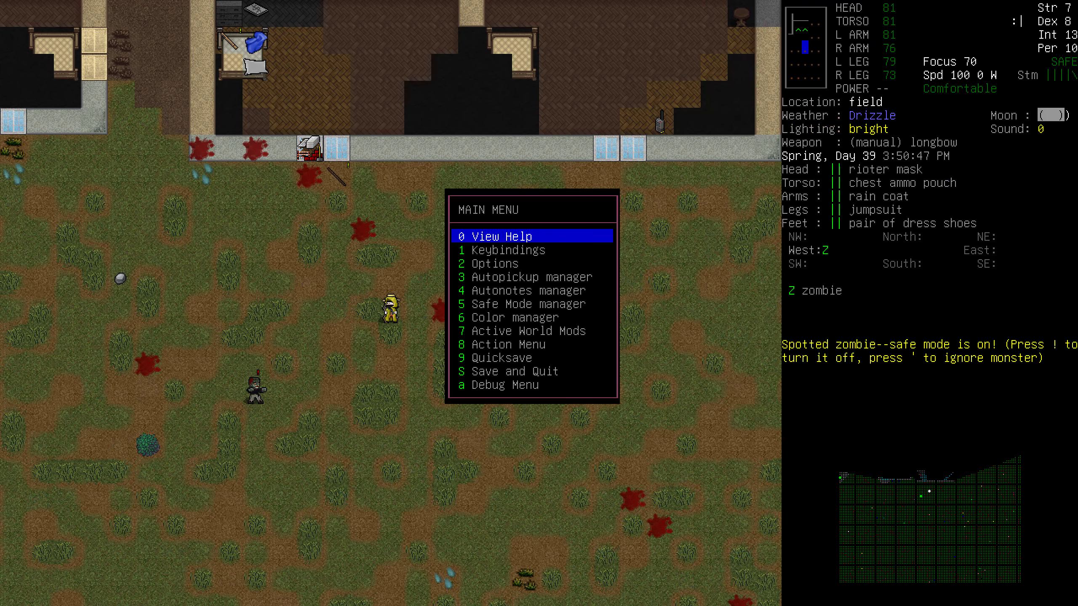
{"action": "key", "text": "Escape"}
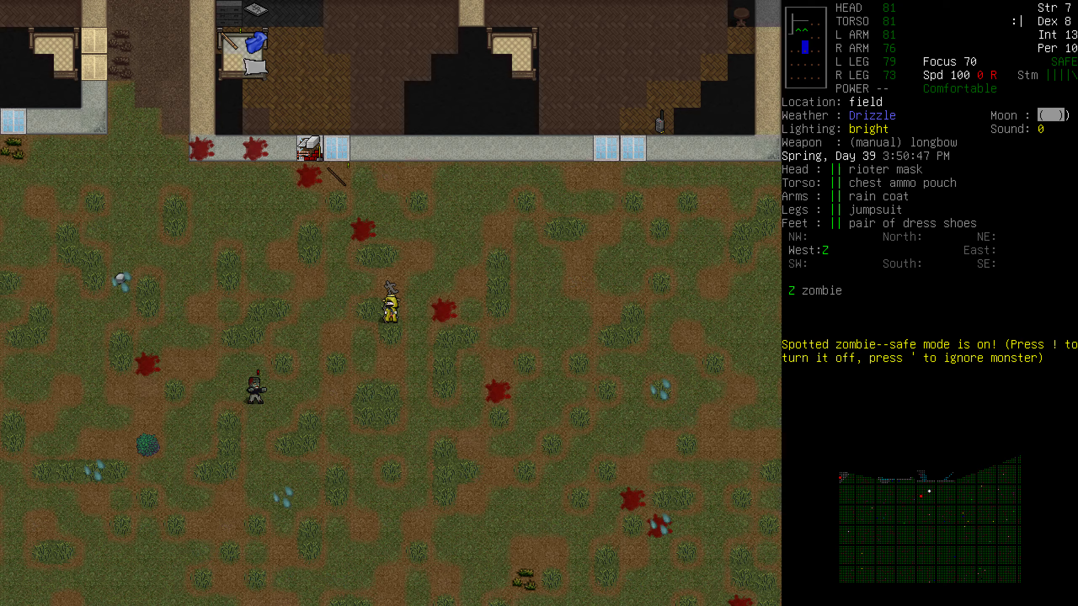
- Fire the longbow twice at the zombie, hitting for 8 and 9 damage
{"action": "key", "text": "f"}
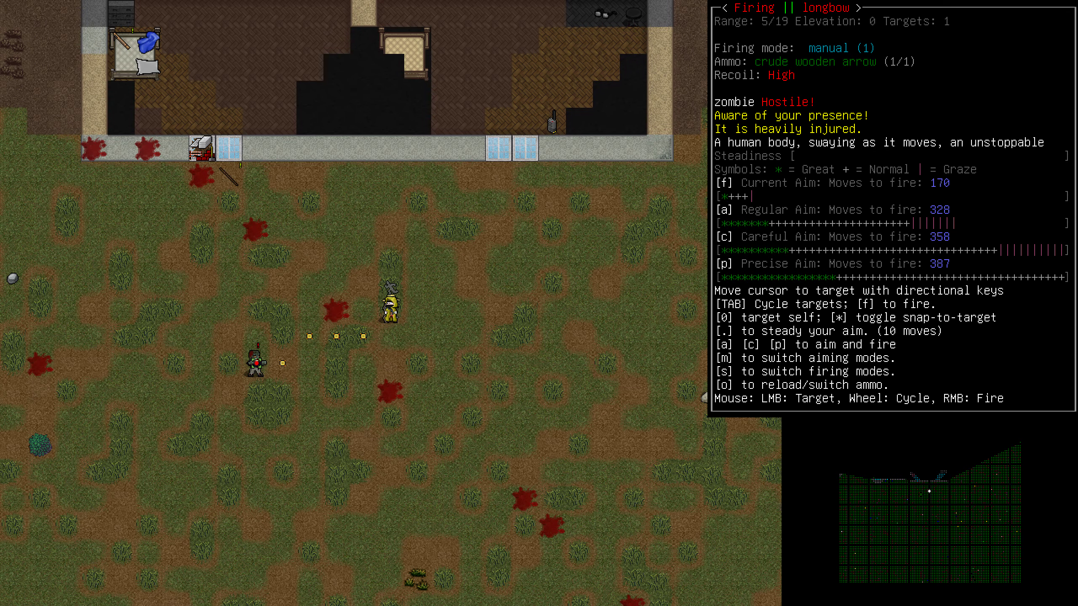
{"action": "key", "text": "f"}
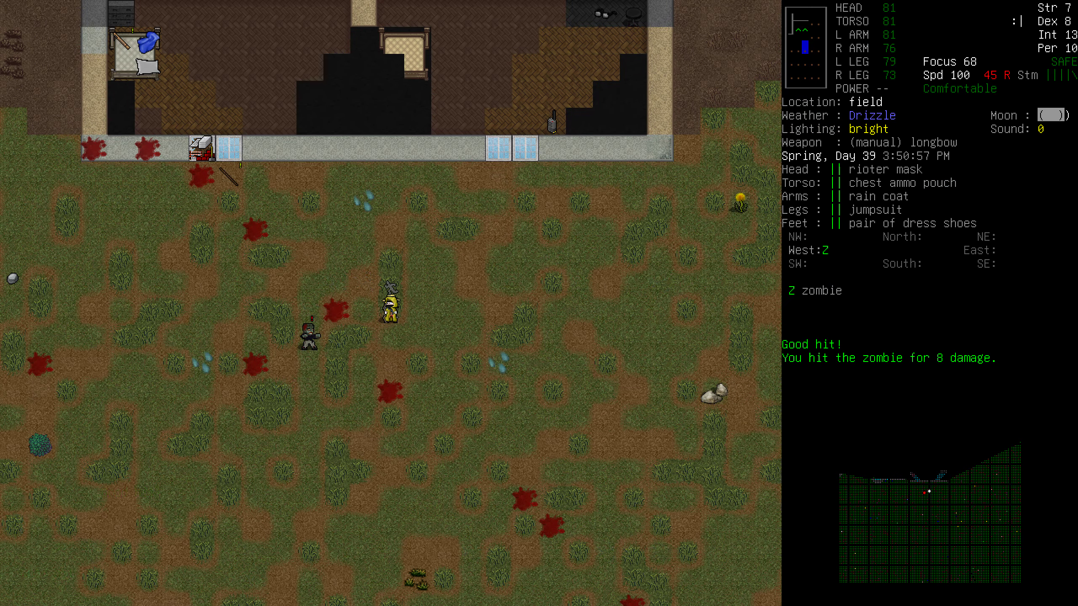
{"action": "key", "text": "i"}
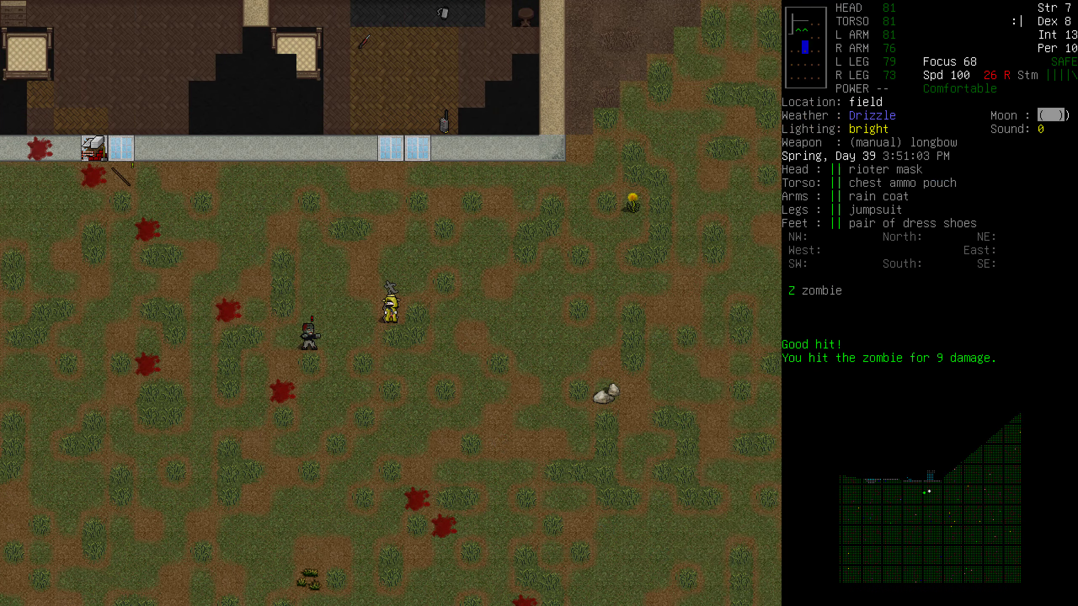
- Kill the zombie with another arrow, start butchering its corpse, and stop when monsters are spotted
{"action": "key", "text": "f"}
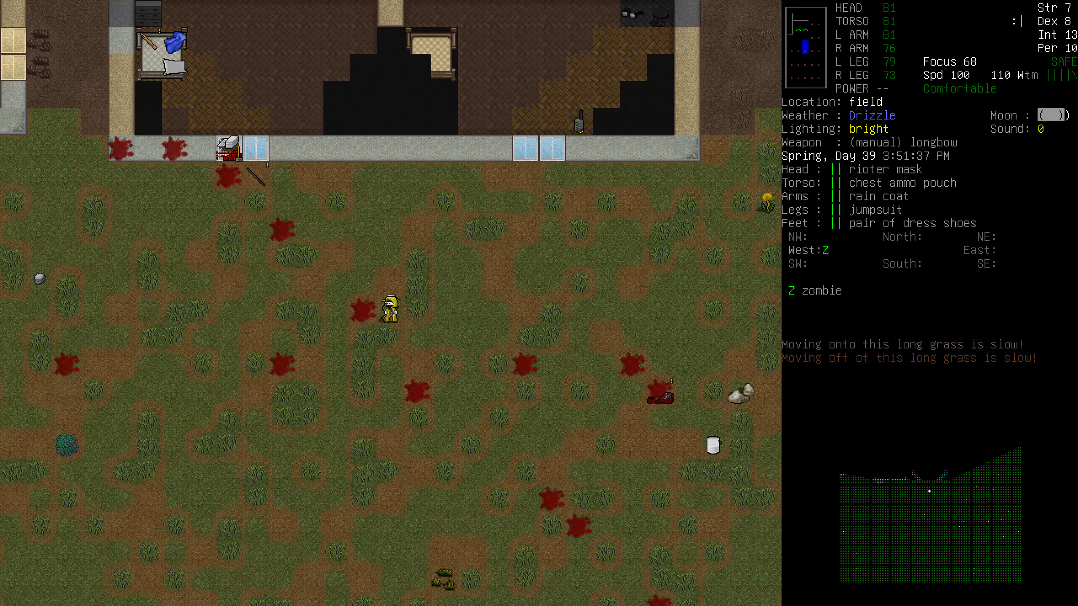
{"action": "key", "text": "i"}
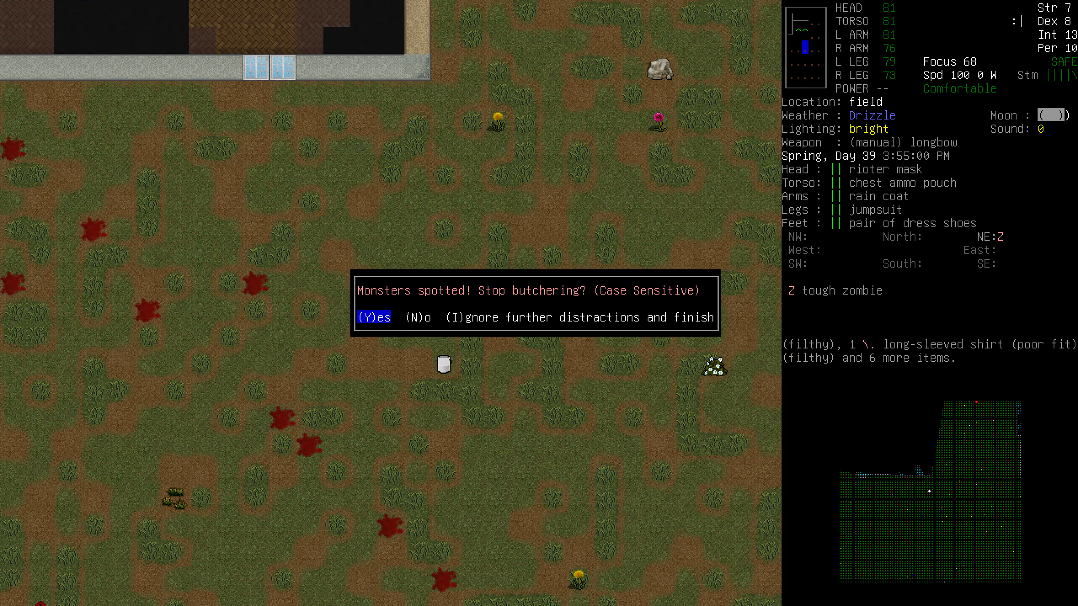
{"action": "key", "text": "Y"}
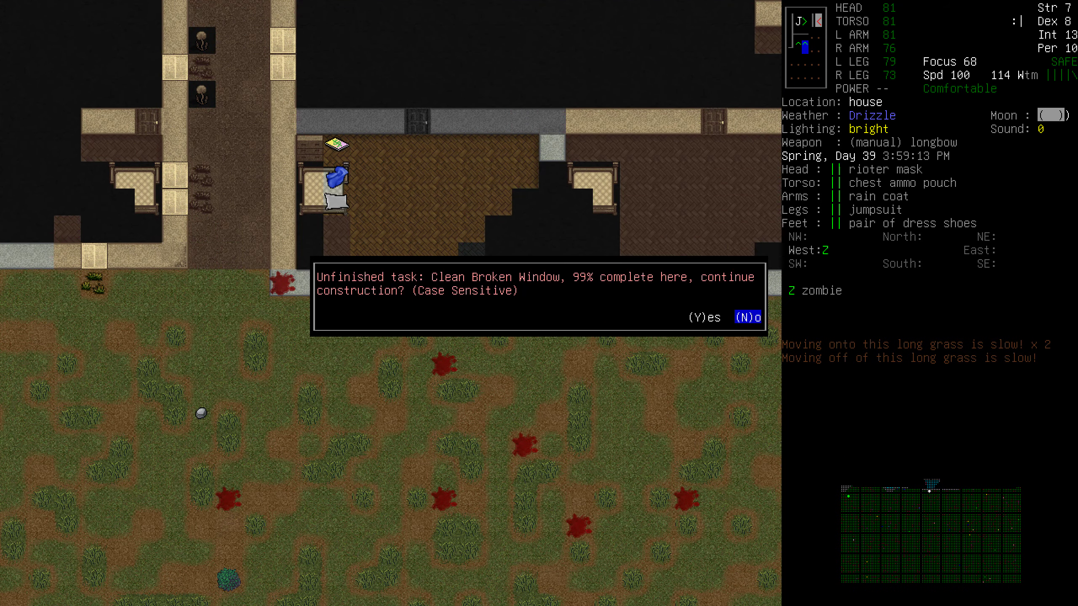
- Finish cleaning the broken window, then wield the sharpened rebar inside the house
{"action": "key", "text": "y"}
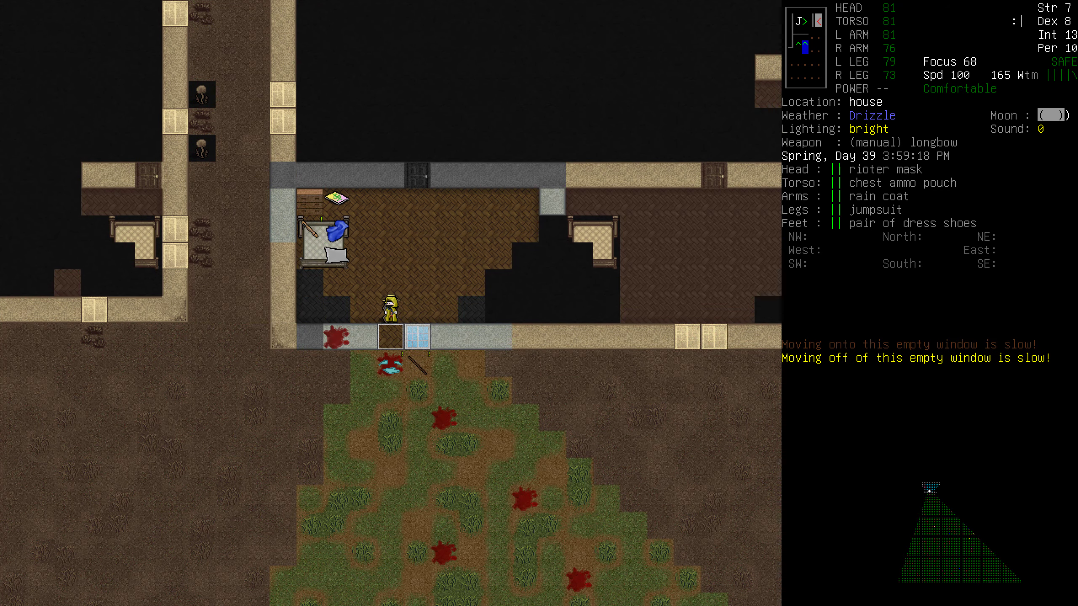
{"action": "key", "text": "w"}
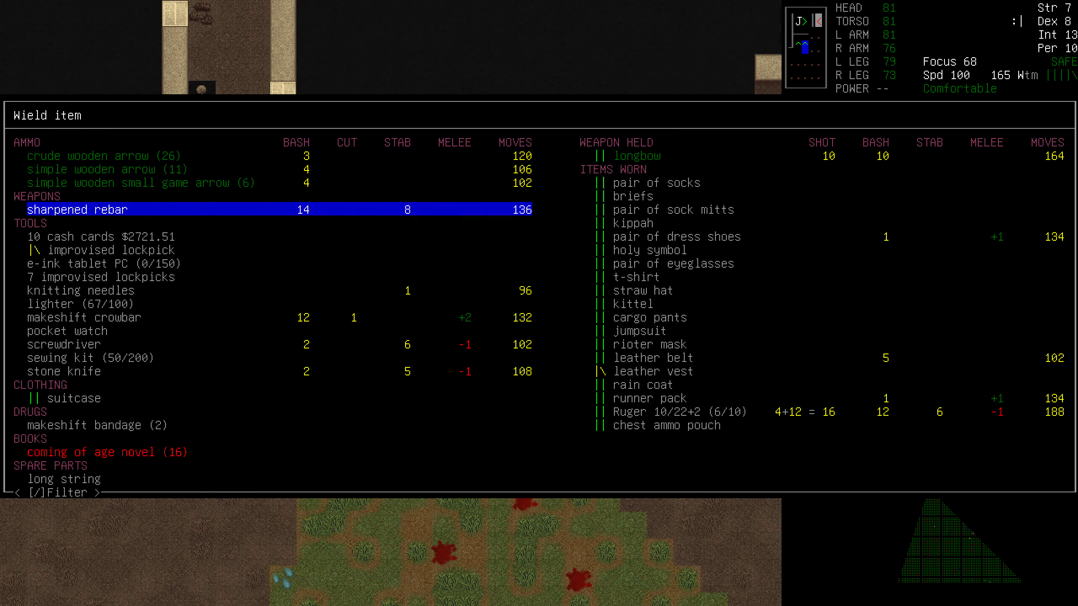
{"action": "key", "text": "down"}
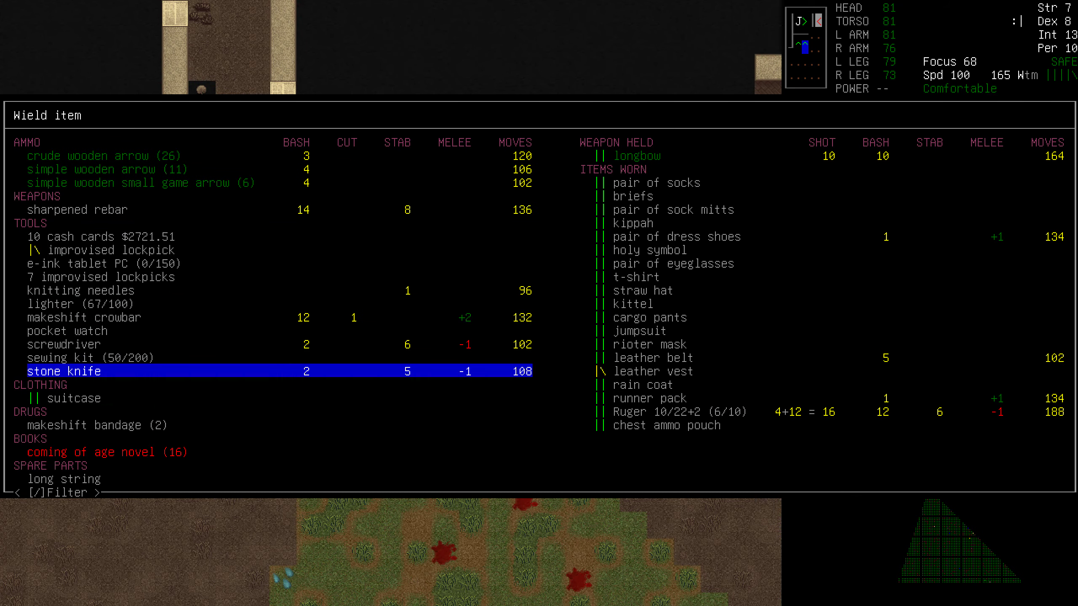
{"action": "key", "text": "up"}
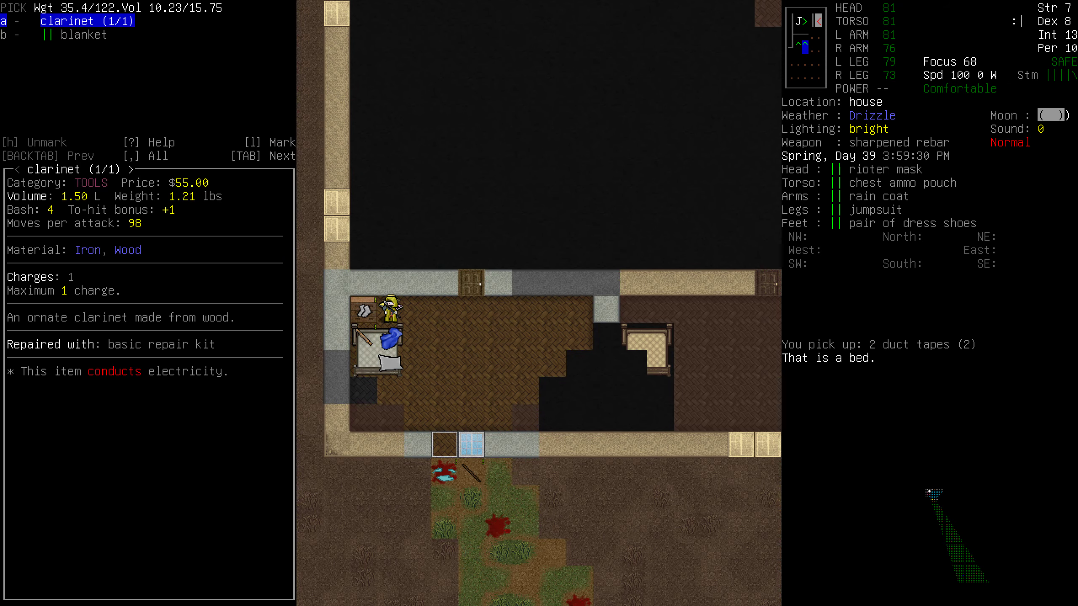
- Pick up the soldering iron and cough syrup bottle, then walk to the desk despite the zombie warning
{"action": "key", "text": "a"}
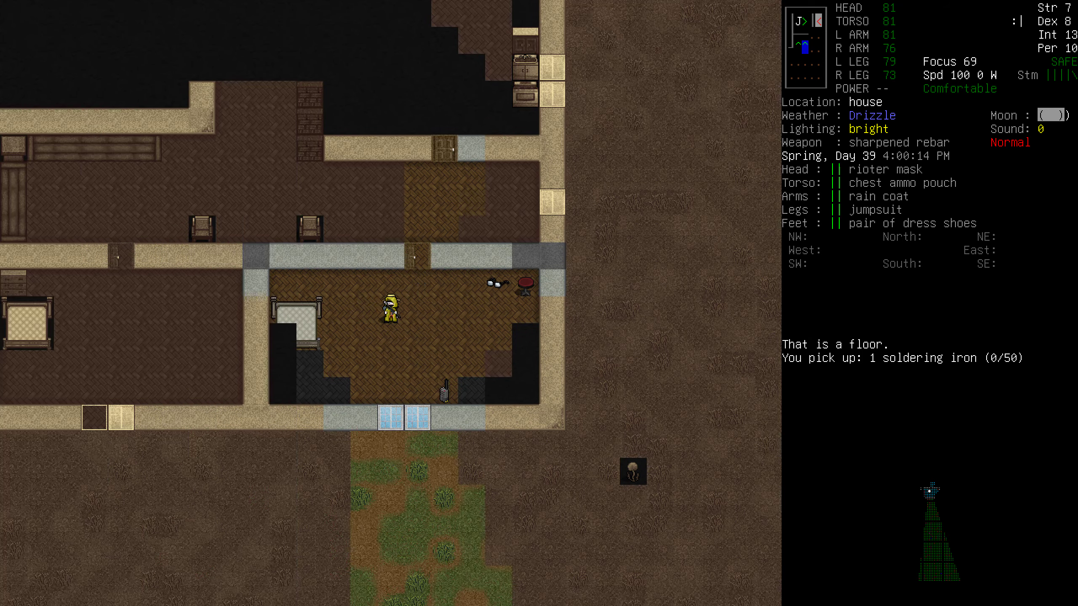
{"action": "key", "text": "g"}
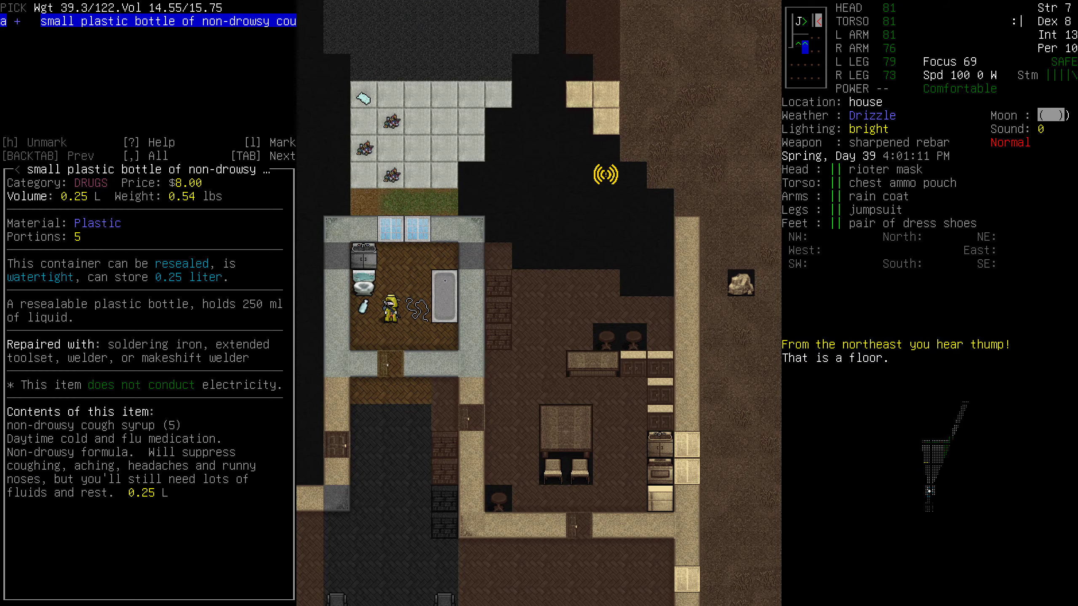
{"action": "key", "text": "TAB"}
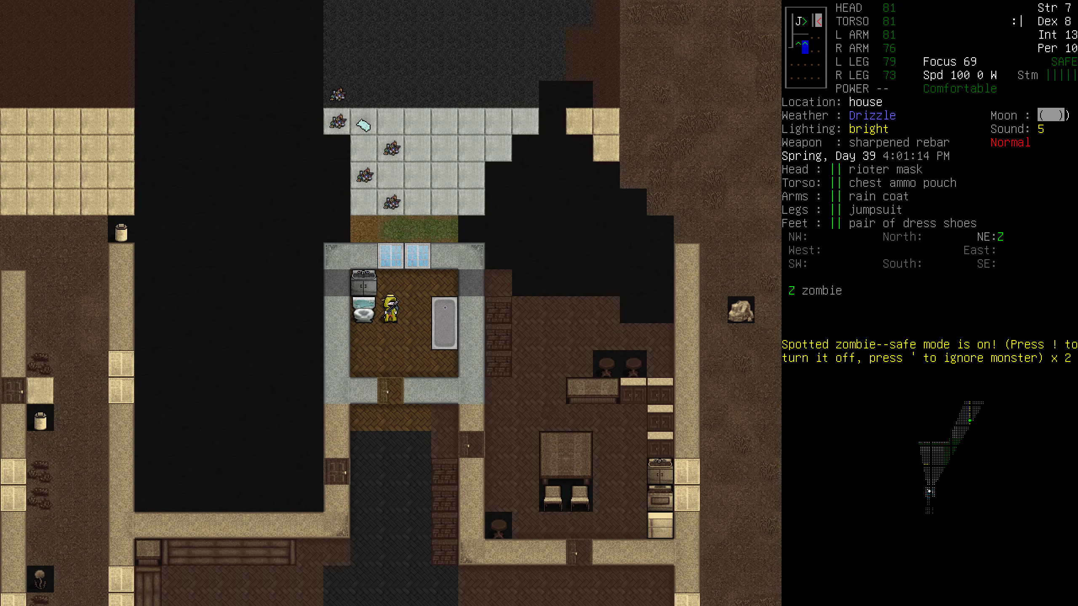
{"action": "key", "text": "'"}
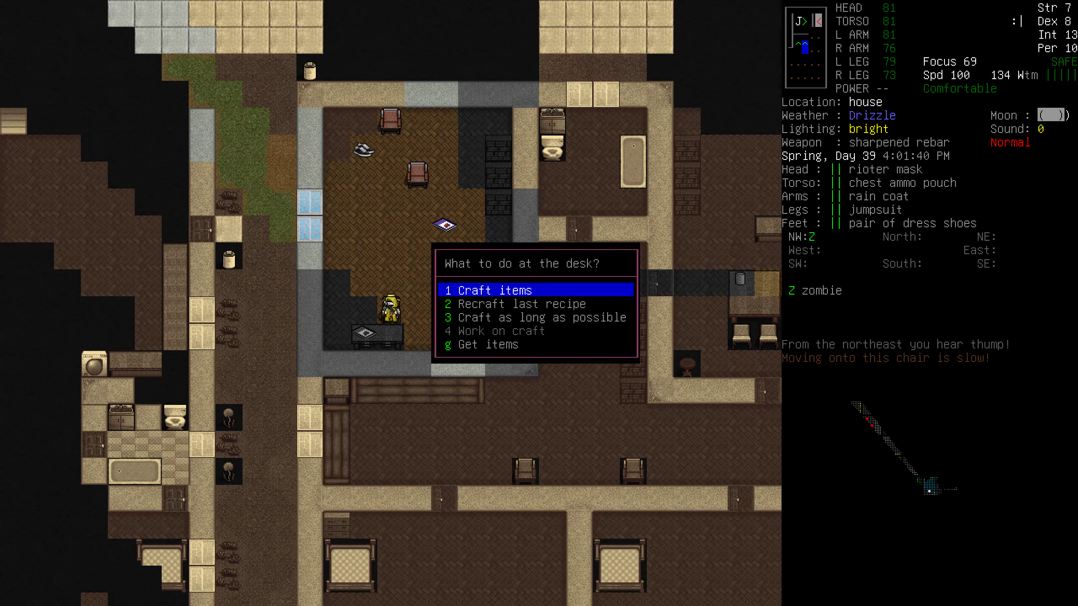
- Leave the desk options and descend the stairs into the dark basement
{"action": "key", "text": "g"}
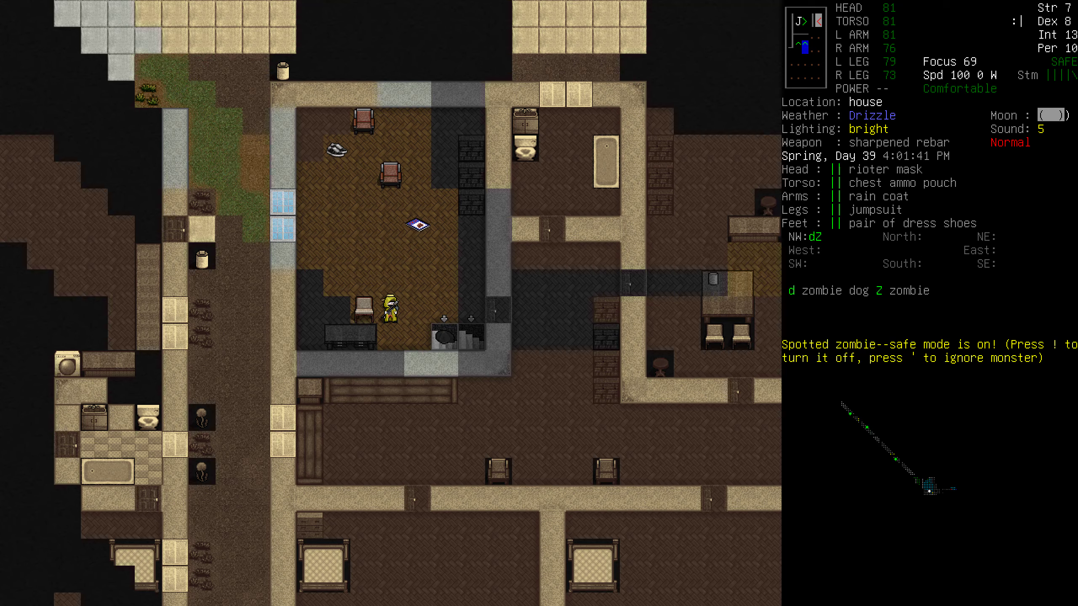
{"action": "key", "text": "'"}
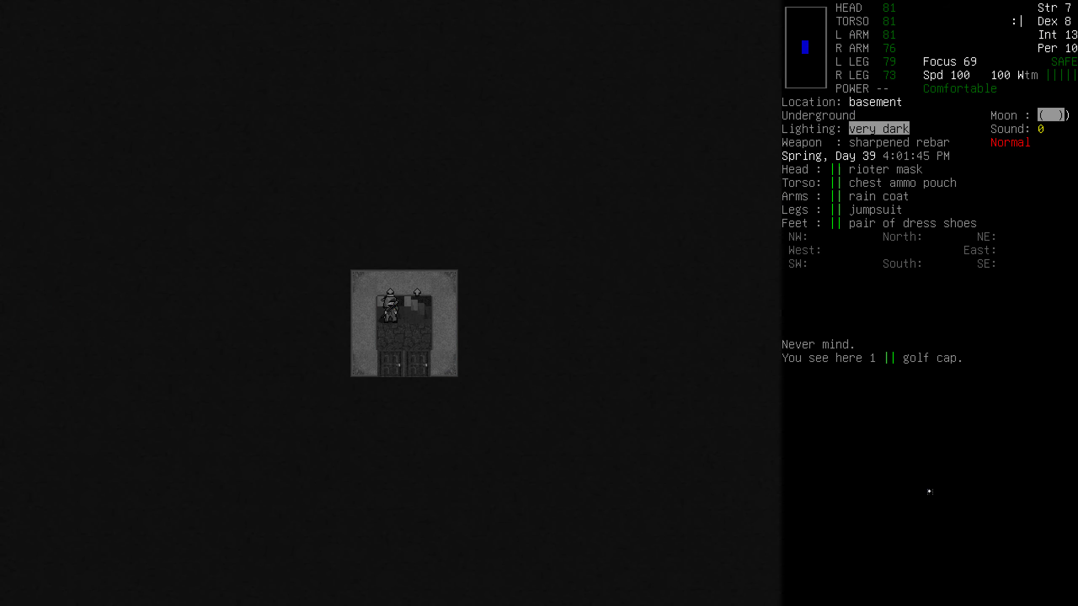
- Pick up antiseptic, chocolate-covered pretzels and cracklins from the basement furniture, then bring up the Multidrop list
{"action": "key", "text": "s"}
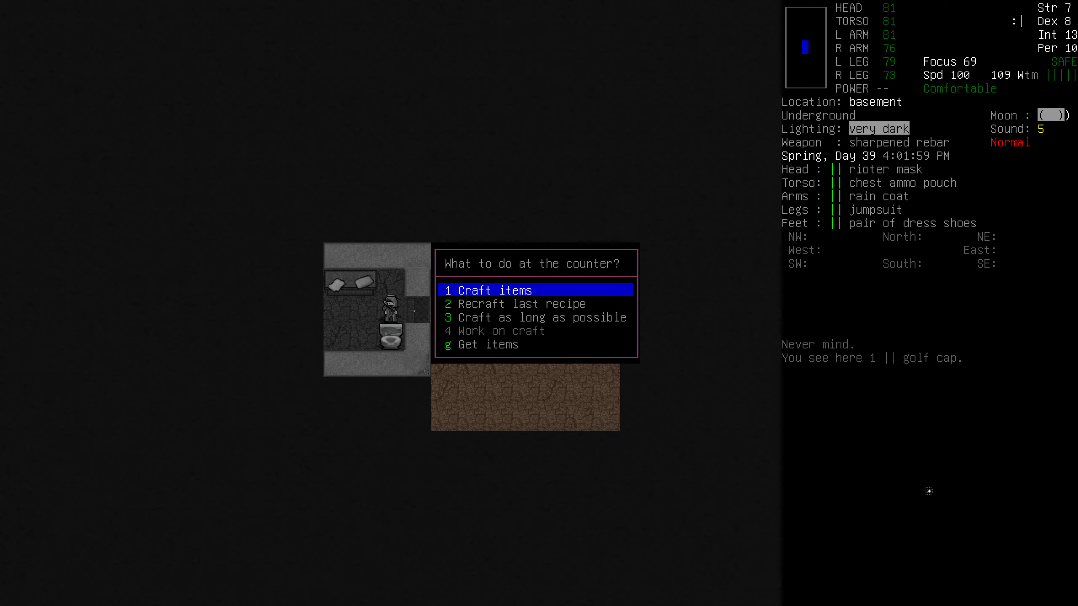
{"action": "key", "text": "g"}
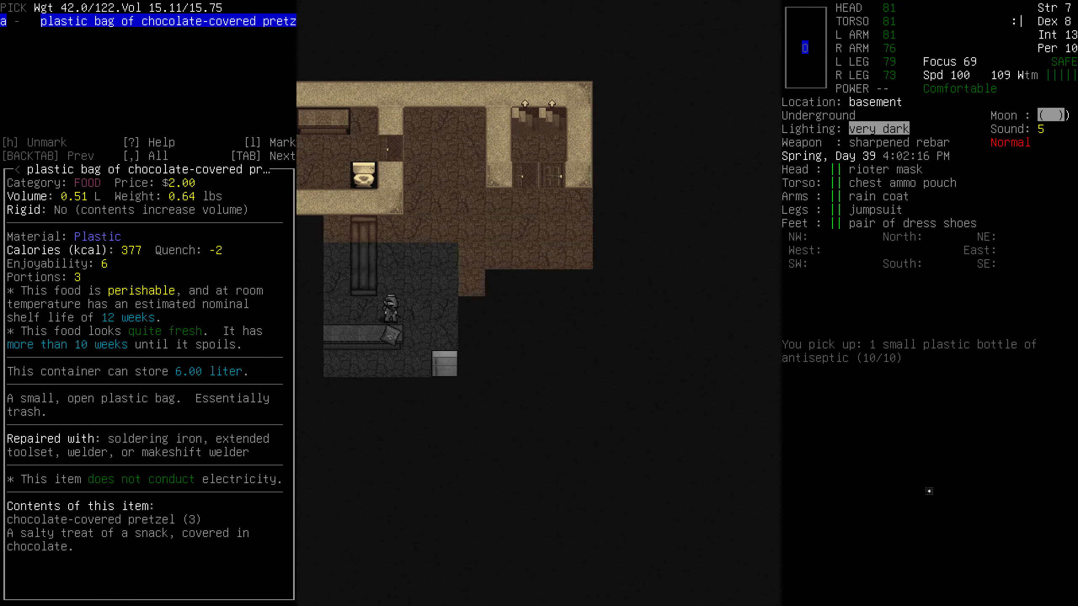
{"action": "key", "text": "Return"}
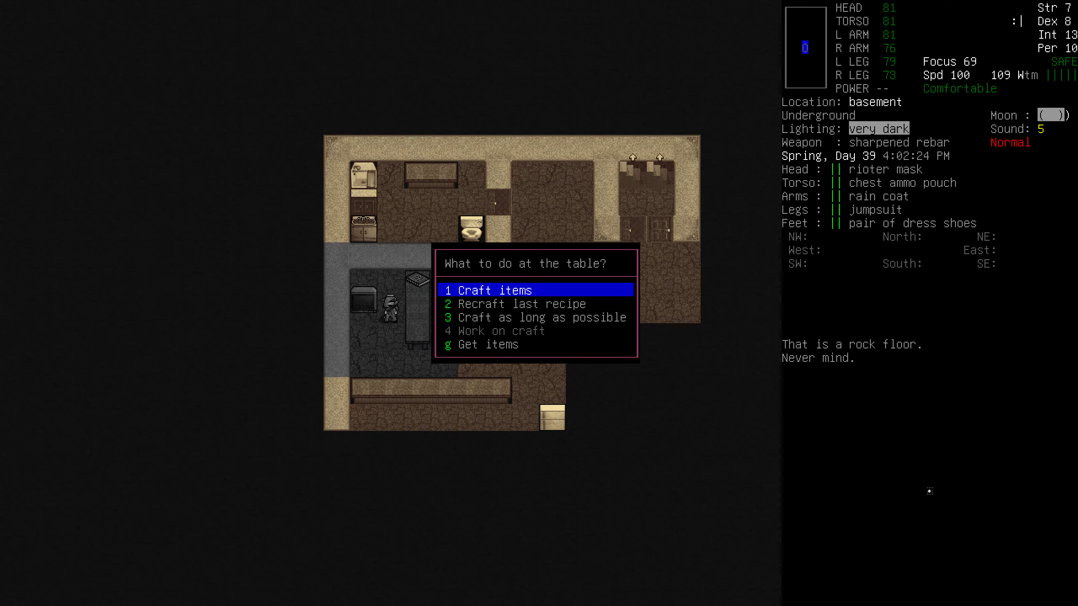
{"action": "key", "text": "g"}
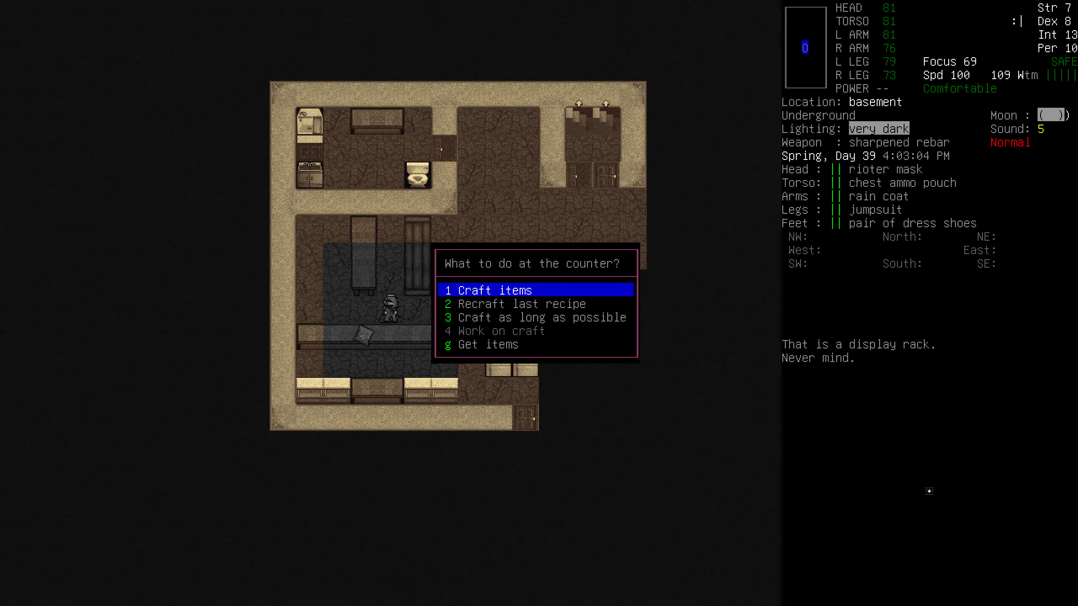
{"action": "key", "text": "g"}
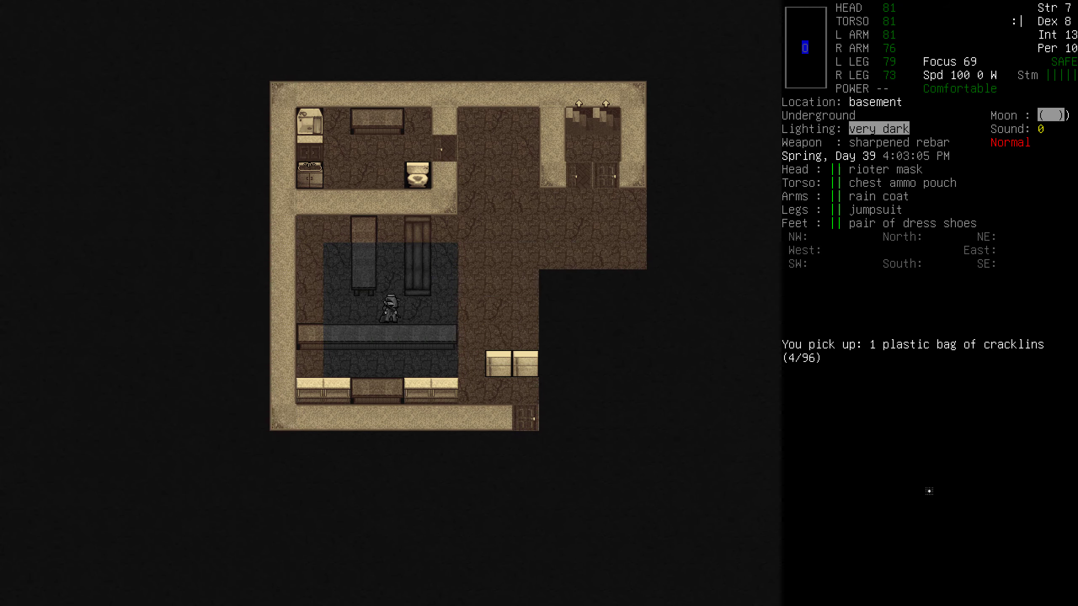
{"action": "key", "text": "D"}
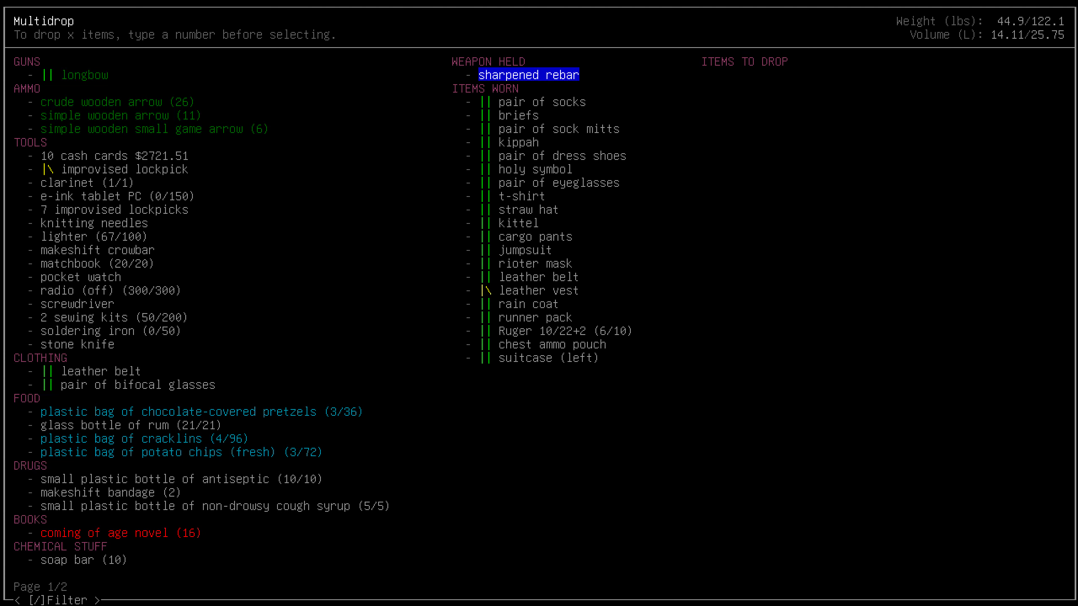
{"action": "key", "text": "down"}
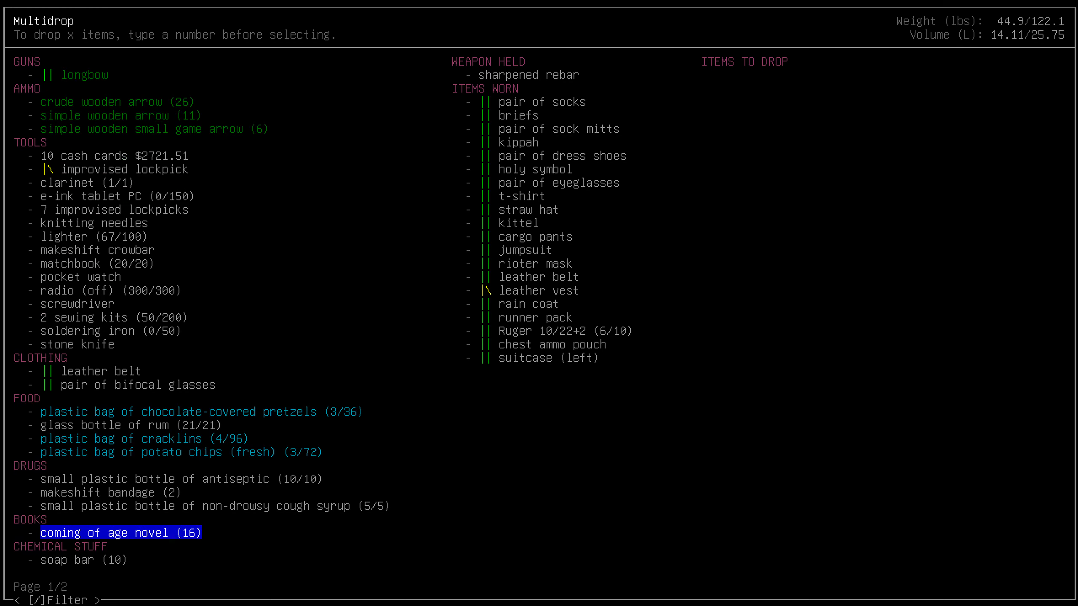
{"action": "key", "text": "up"}
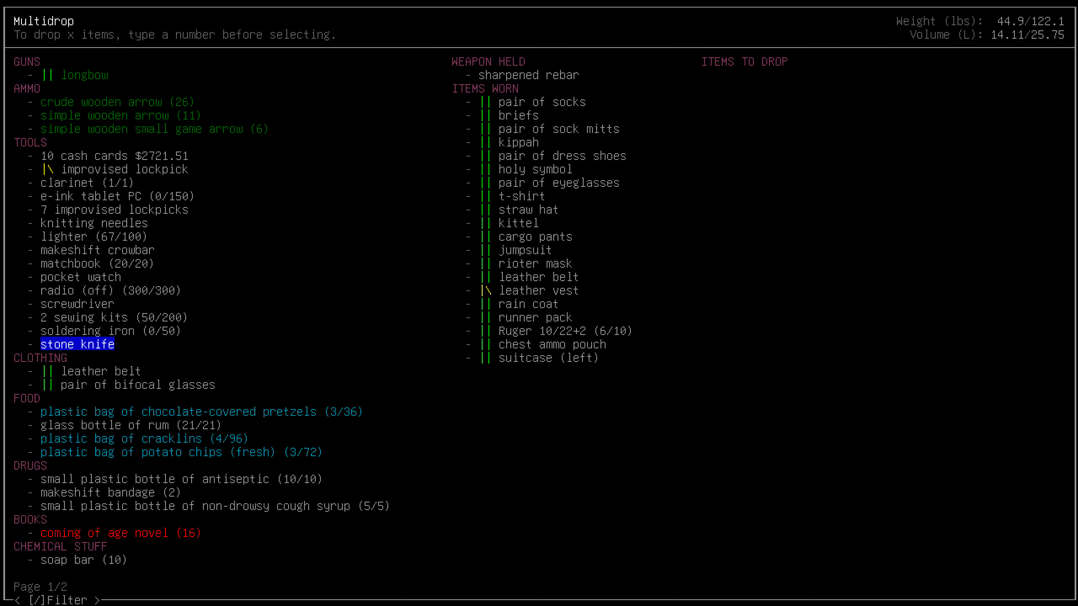
{"action": "key", "text": "up"}
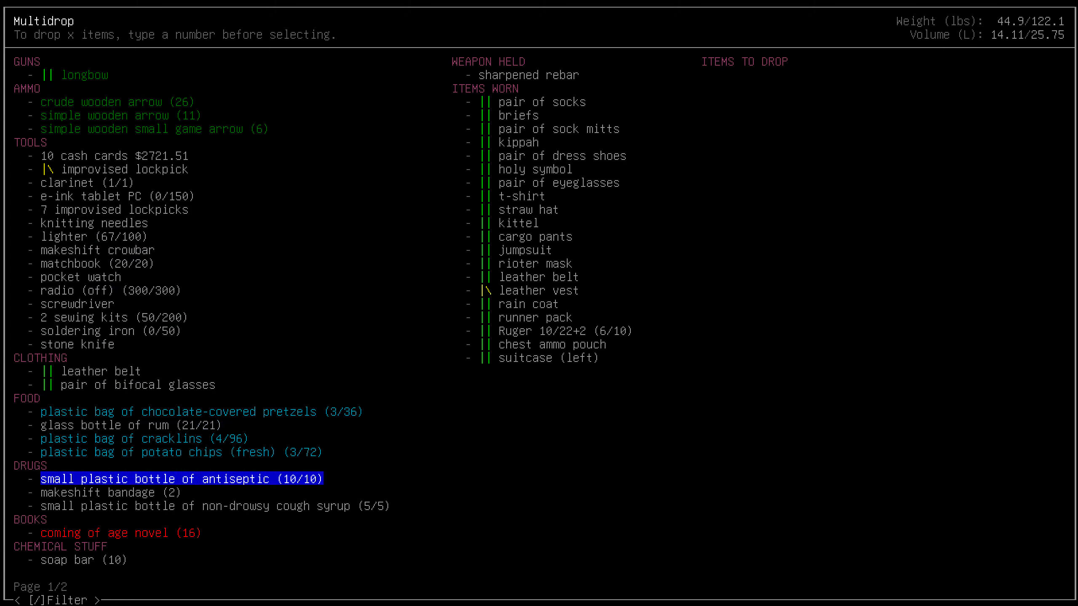
{"action": "key", "text": "down"}
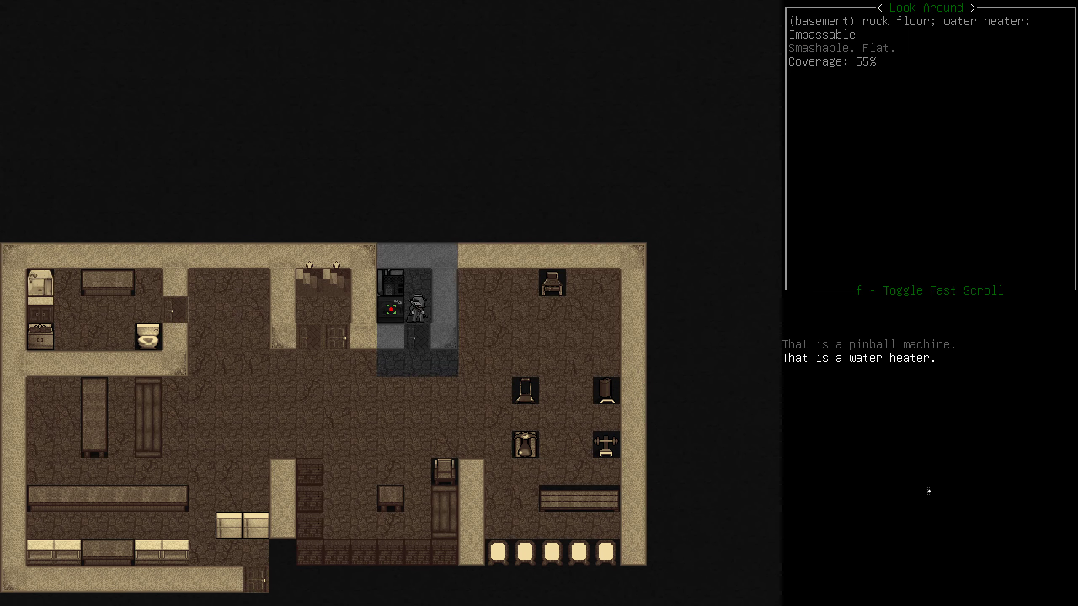
- Finish looking around the basement before heading back upstairs for the oxidizer powder
{"action": "key", "text": "Escape"}
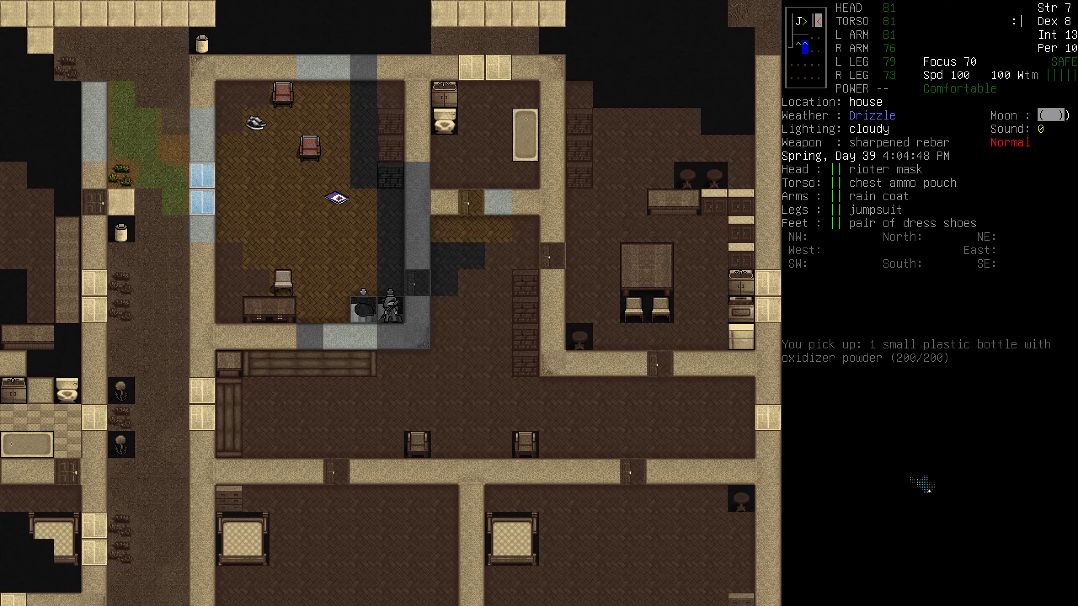
- Grab the fresh microwave burrito from the refrigerator and climb out the empty window into the field
{"action": "key", "text": "s"}
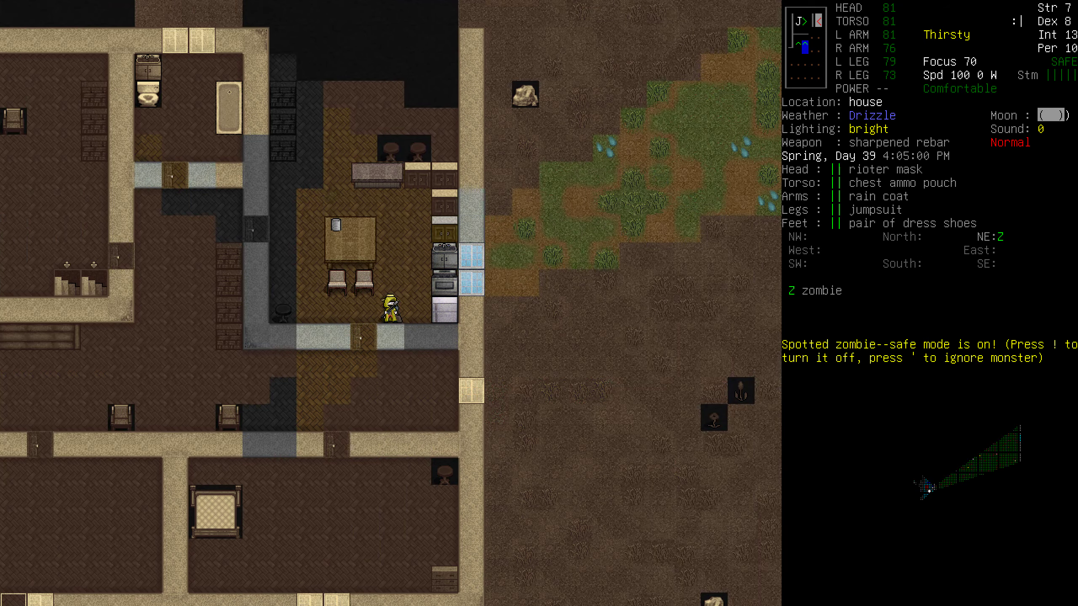
{"action": "key", "text": "'"}
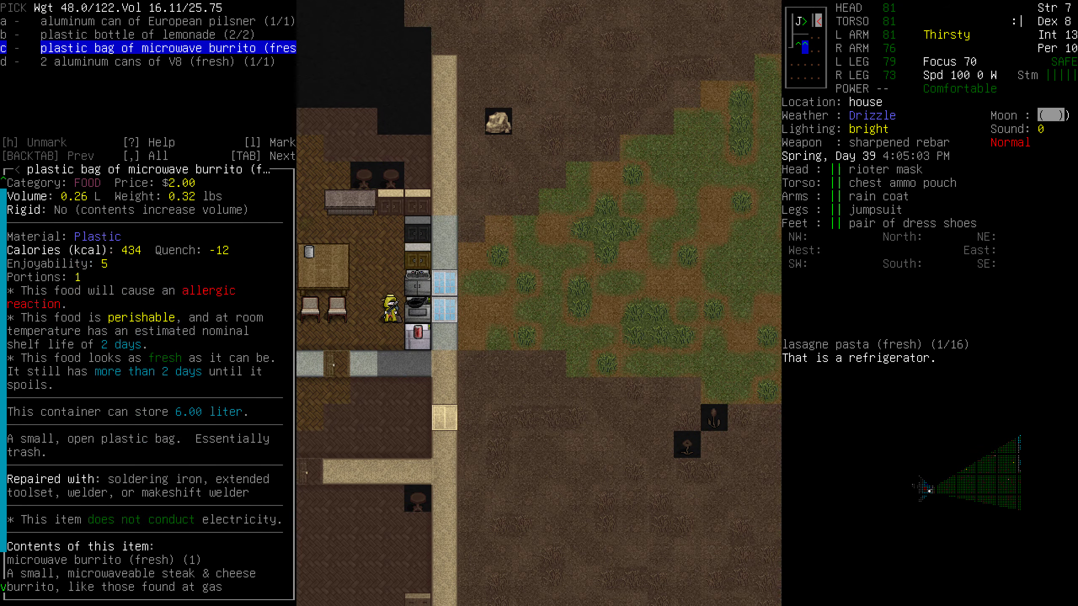
{"action": "key", "text": "Return"}
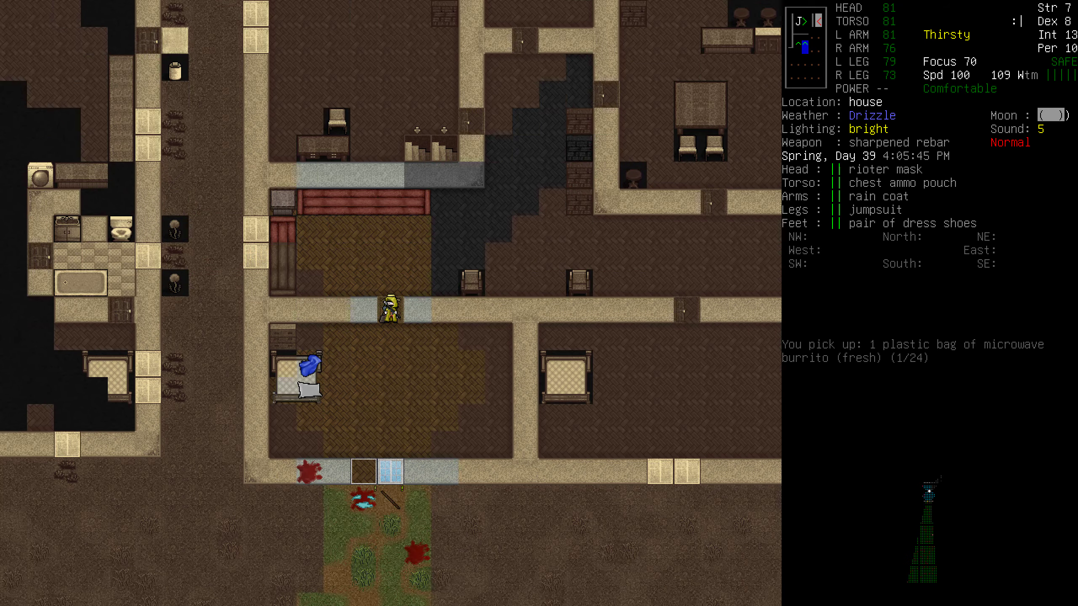
{"action": "key", "text": "s"}
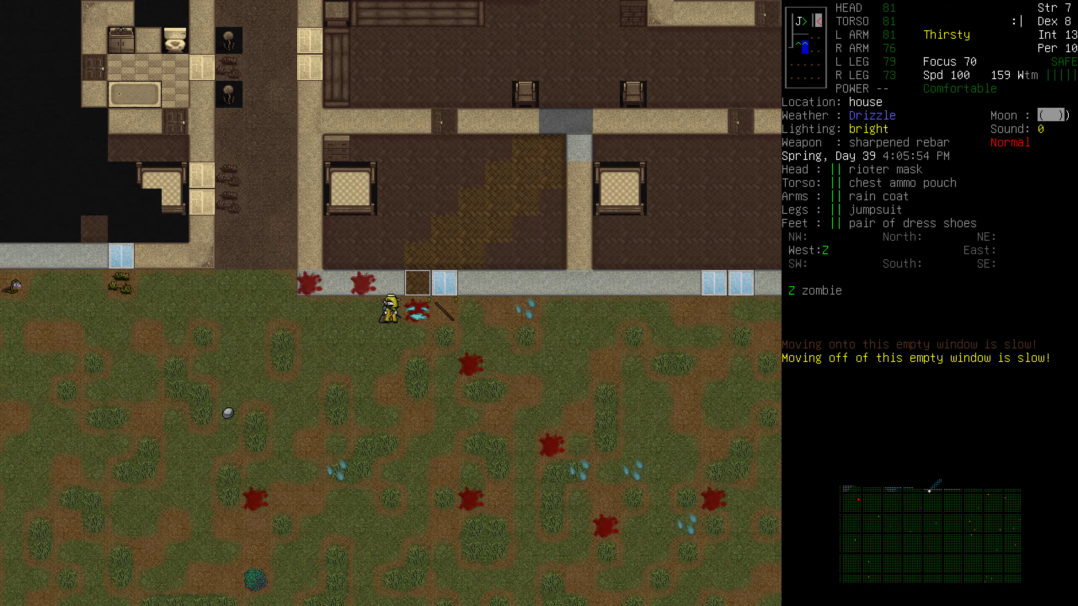
{"action": "key", "text": "'"}
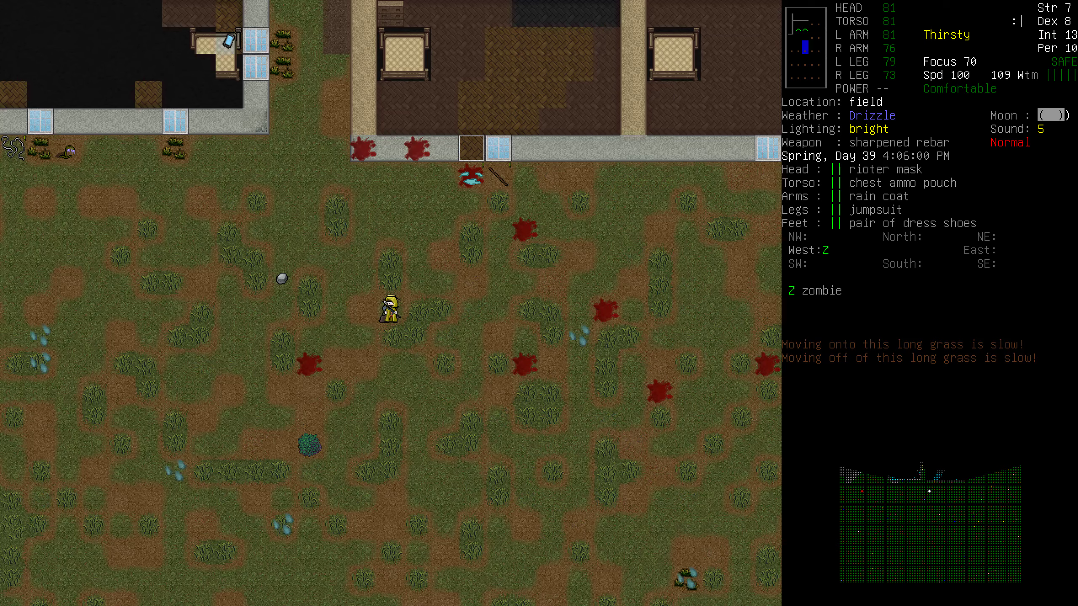
- Take off the suitcase and drop it with several items on the grass
{"action": "key", "text": "d"}
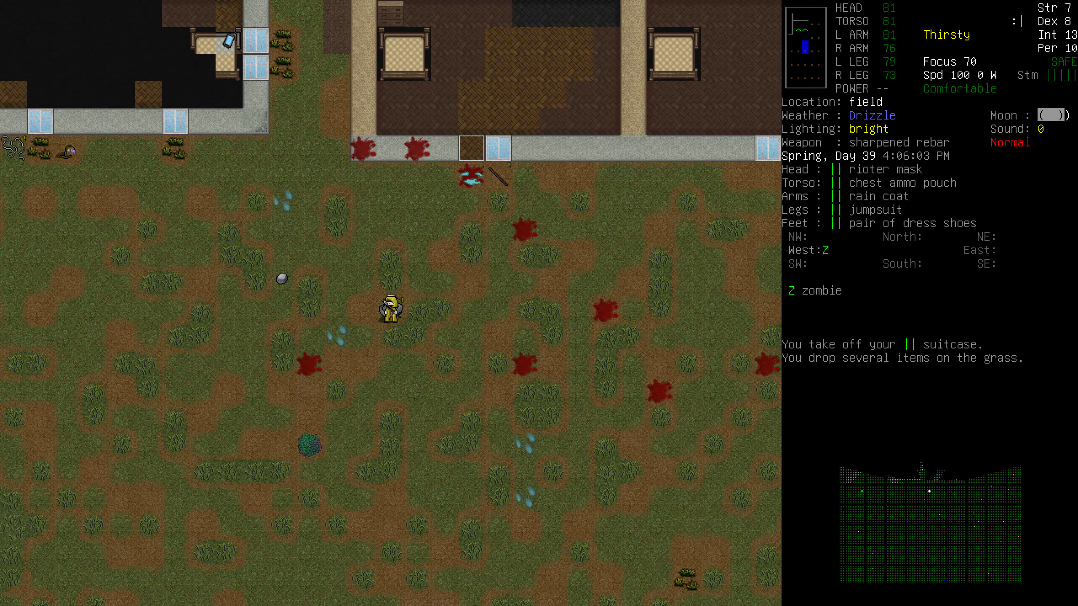
- Wield the longbow, filtering the Wield item list with 'long'
{"action": "key", "text": "w"}
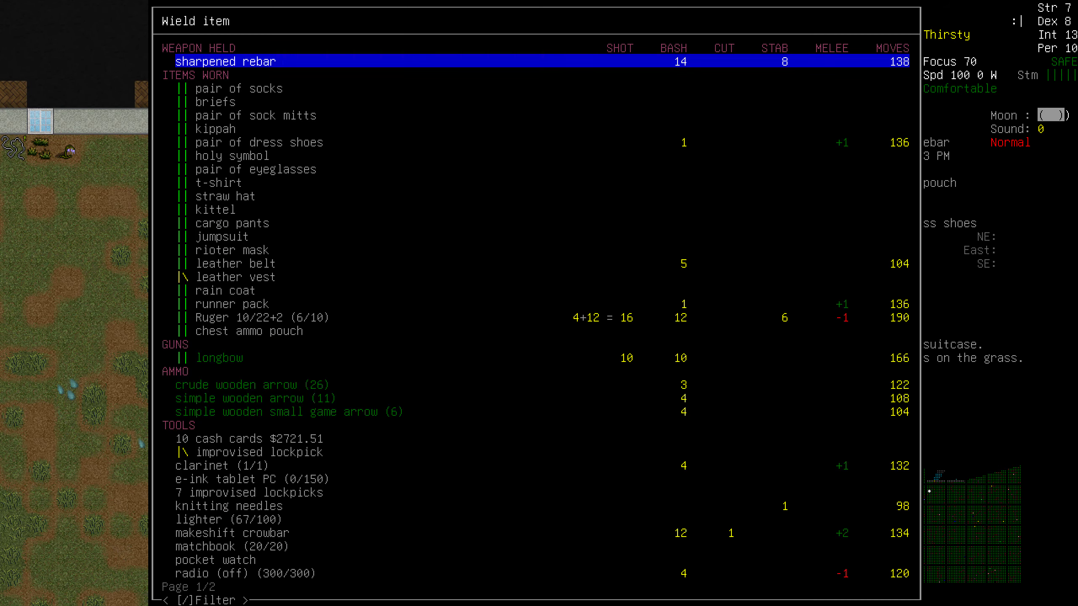
{"action": "type", "text": "long"}
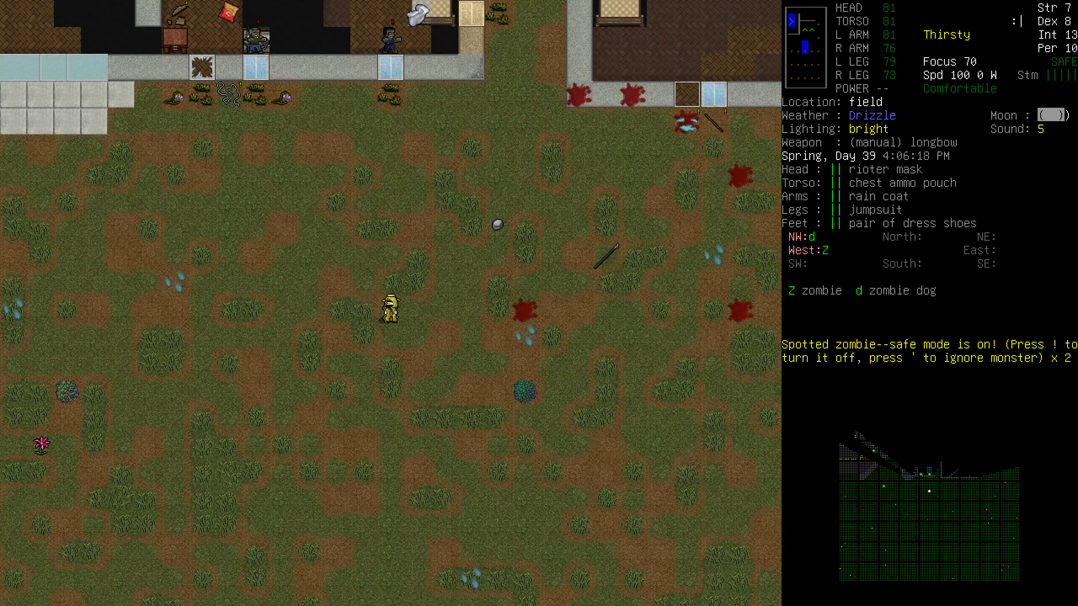
- Fire a crude wooden arrow at the zombie to the west for 12 damage
{"action": "key", "text": "'"}
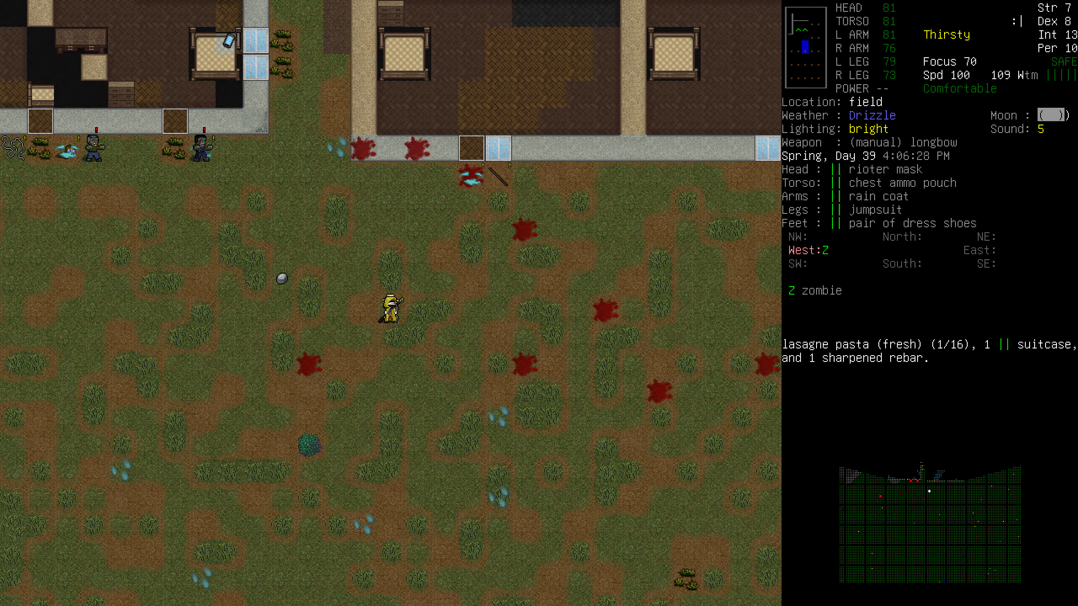
{"action": "key", "text": "d"}
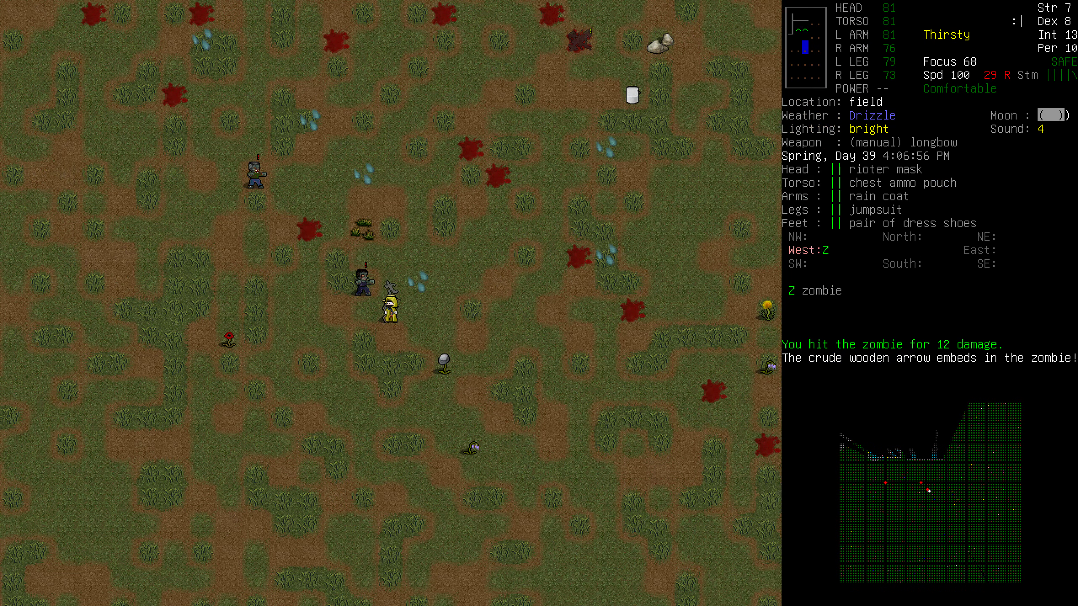
- Aim and loose repeated longbow arrows into the approaching zombie until it dies
{"action": "key", "text": "f"}
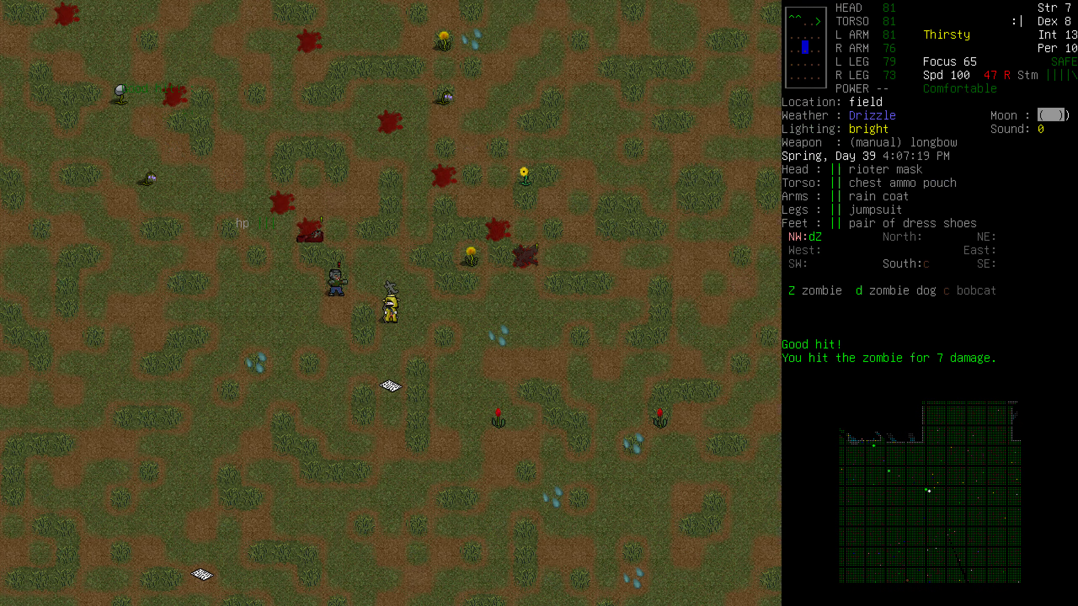
{"action": "key", "text": "f"}
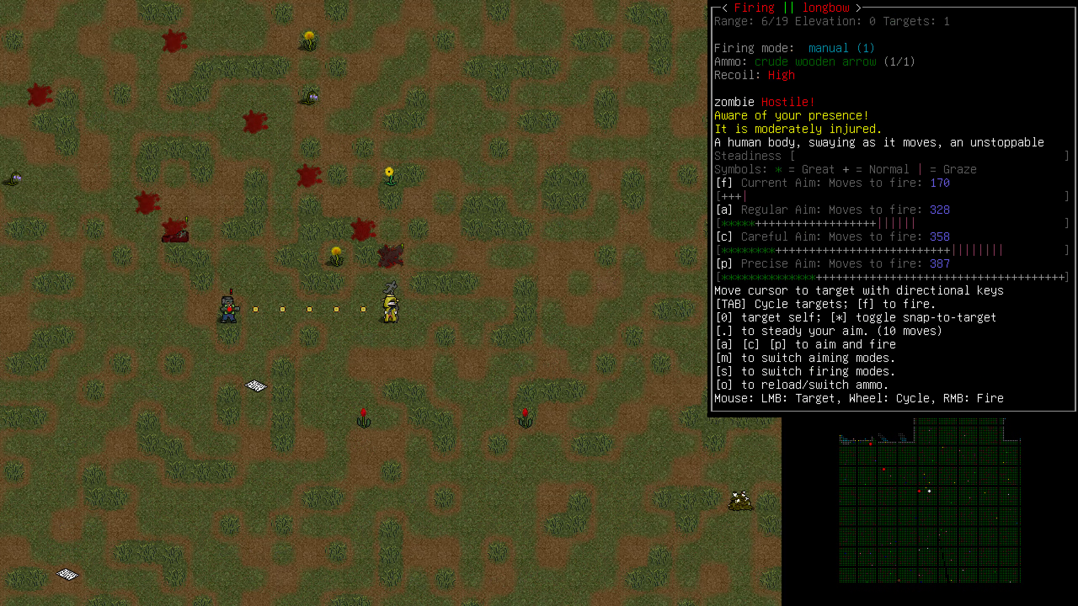
{"action": "key", "text": "f"}
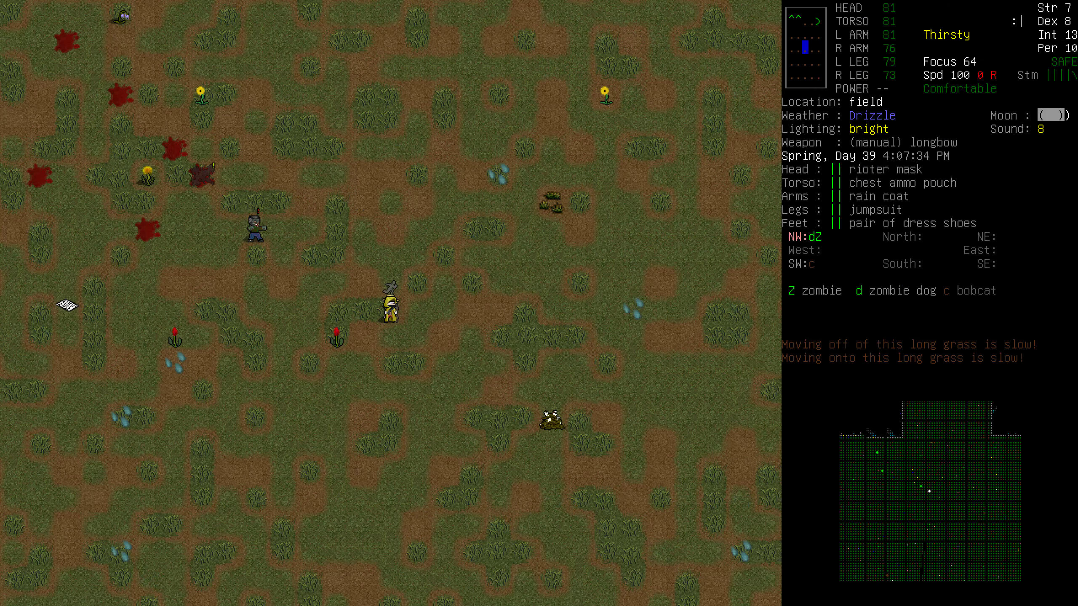
{"action": "key", "text": "f"}
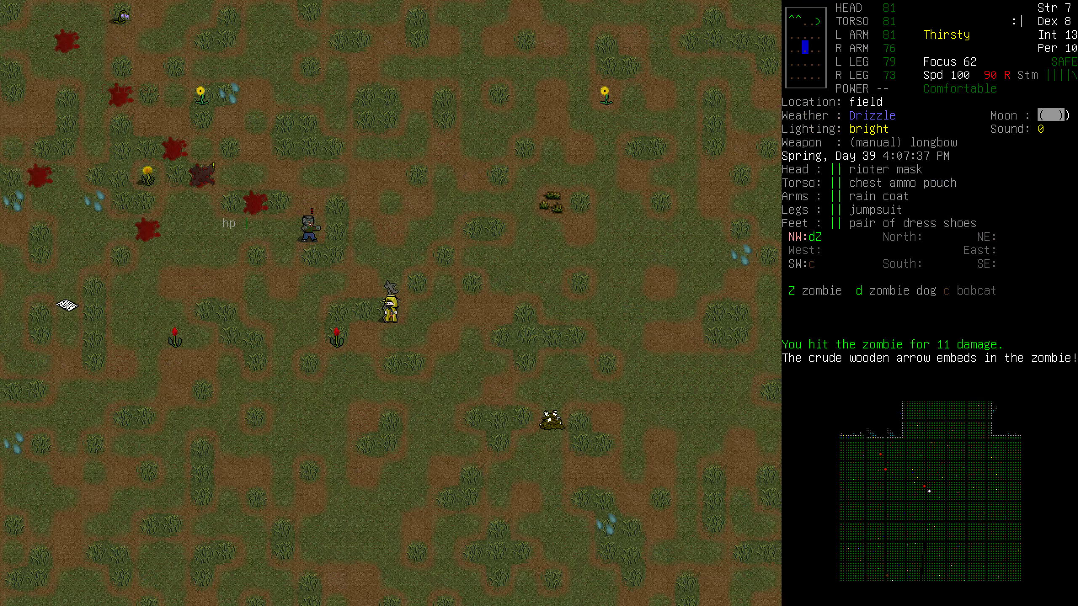
{"action": "key", "text": "f"}
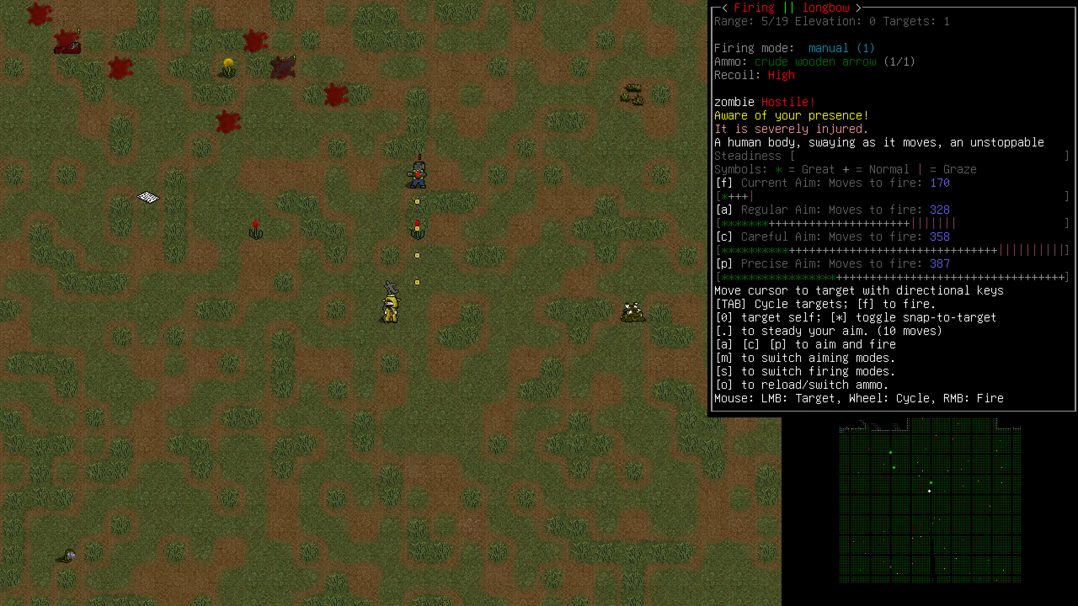
{"action": "key", "text": "f"}
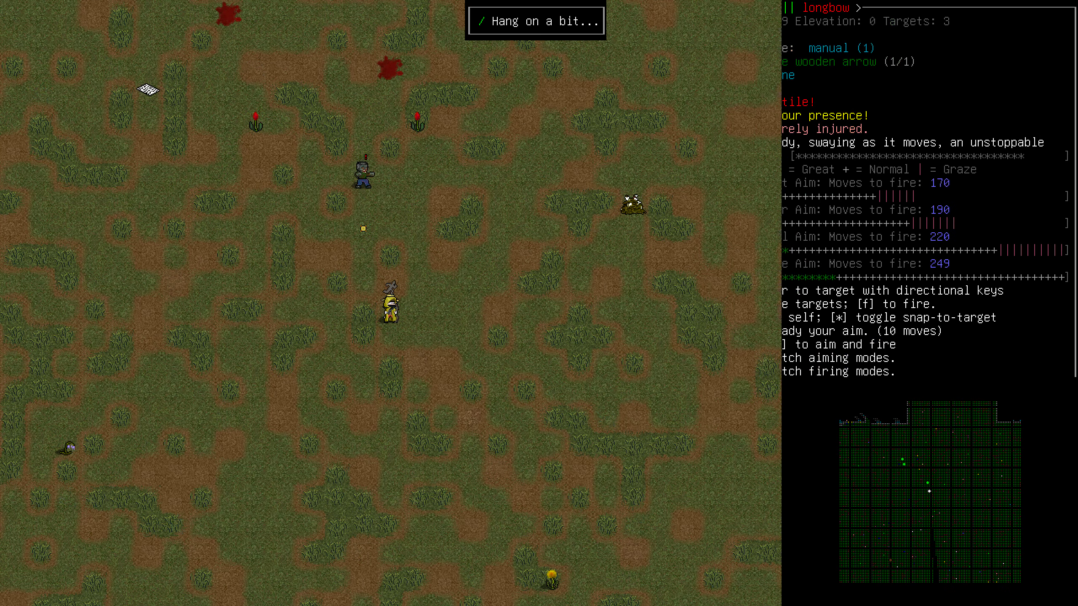
{"action": "key", "text": "f"}
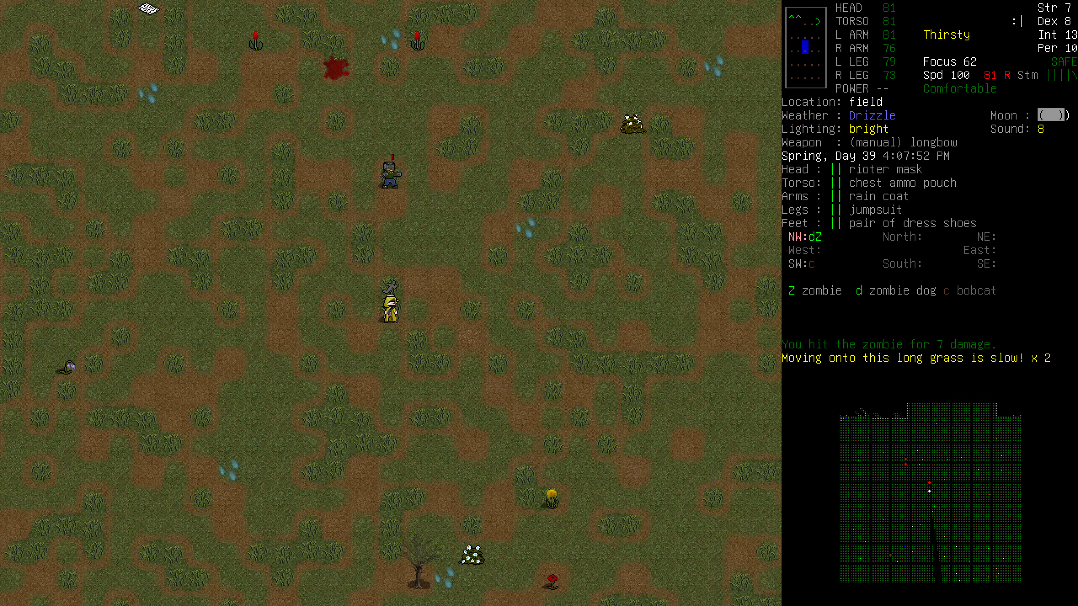
{"action": "key", "text": "f"}
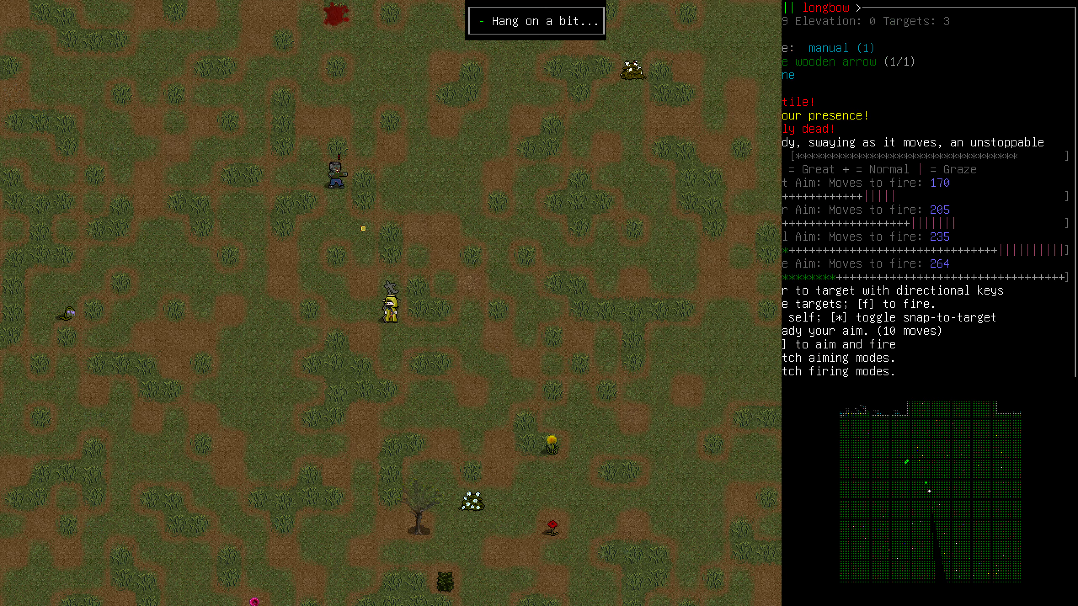
- Check the nearby monster list, walk to the corpse and view its dropped items
{"action": "key", "text": "f"}
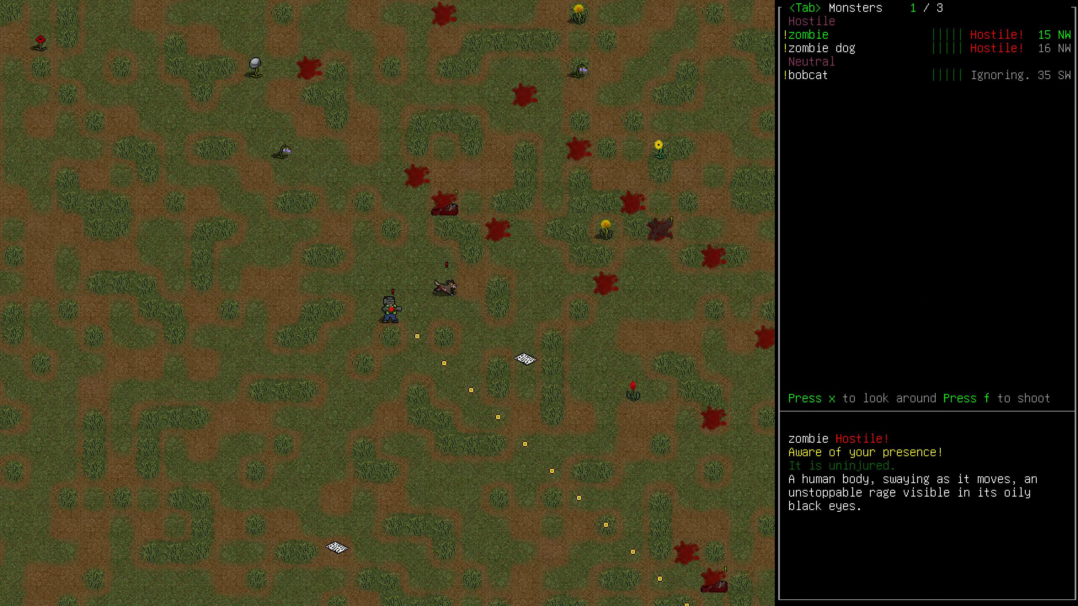
{"action": "key", "text": "Tab"}
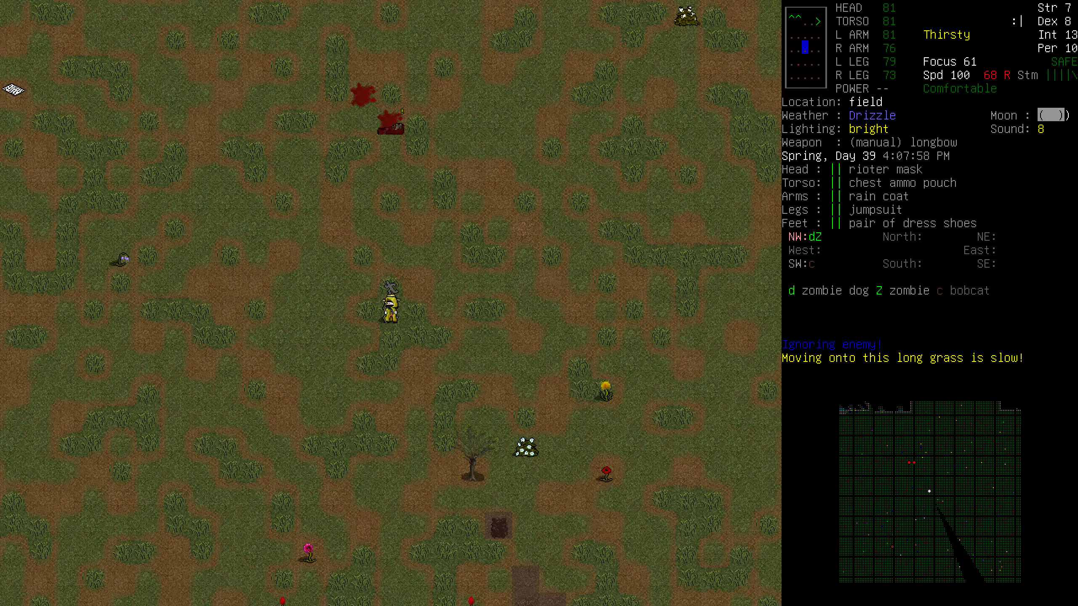
{"action": "key", "text": "up"}
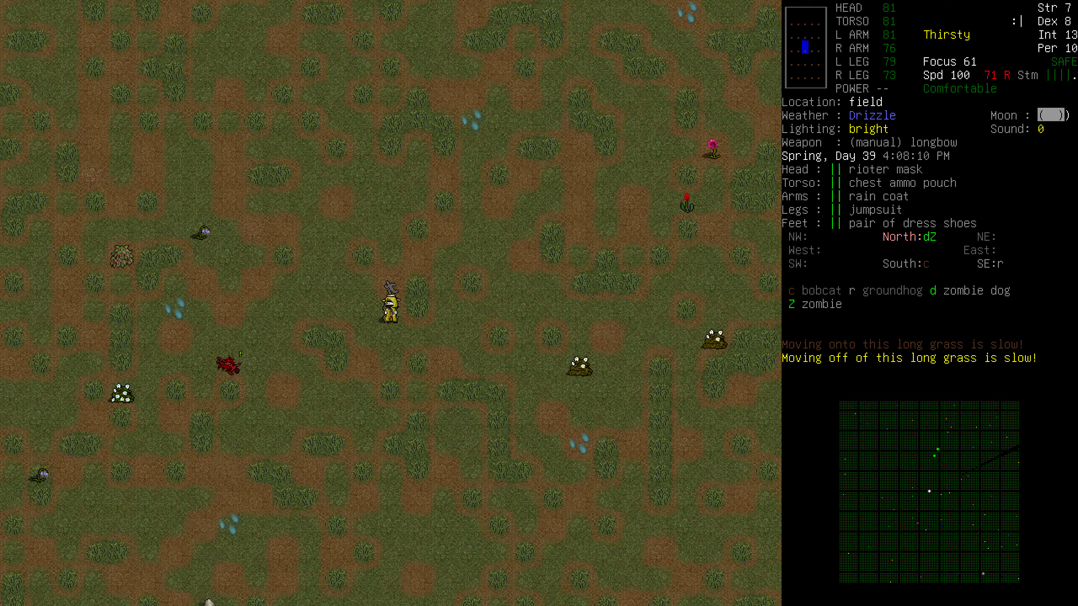
{"action": "key", "text": "Tab"}
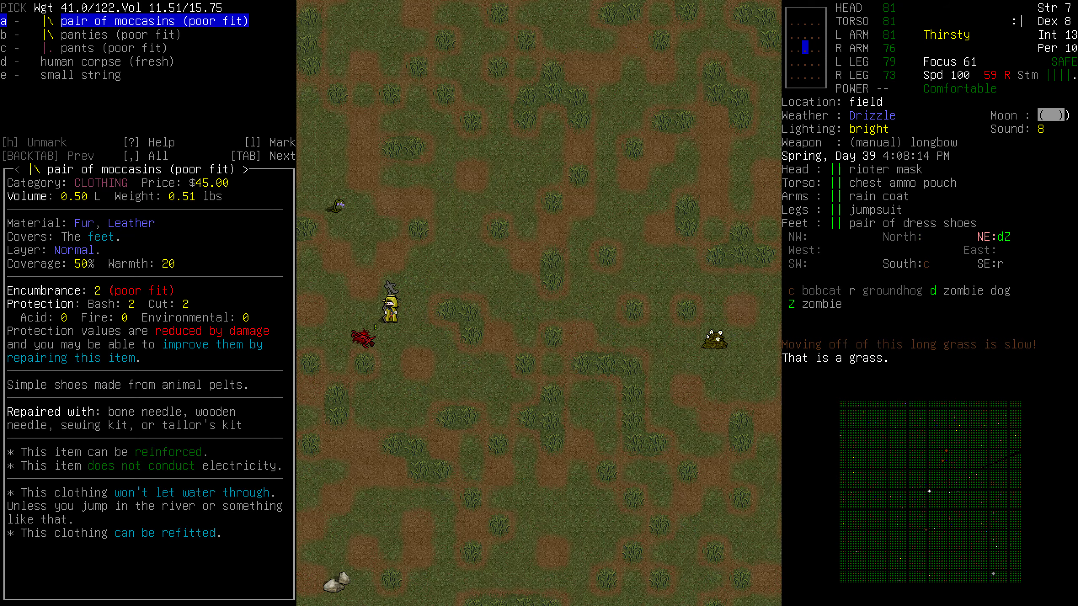
- Pick up the small string, switch to running, glance at the reload menu and keep crossing the field
{"action": "key", "text": "e"}
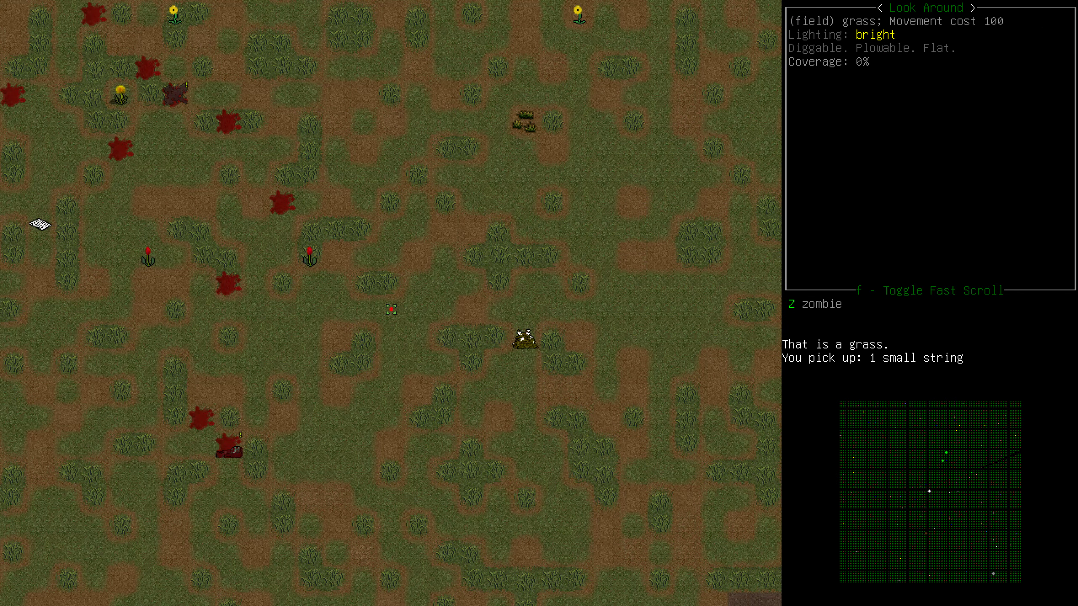
{"action": "key", "text": "Escape"}
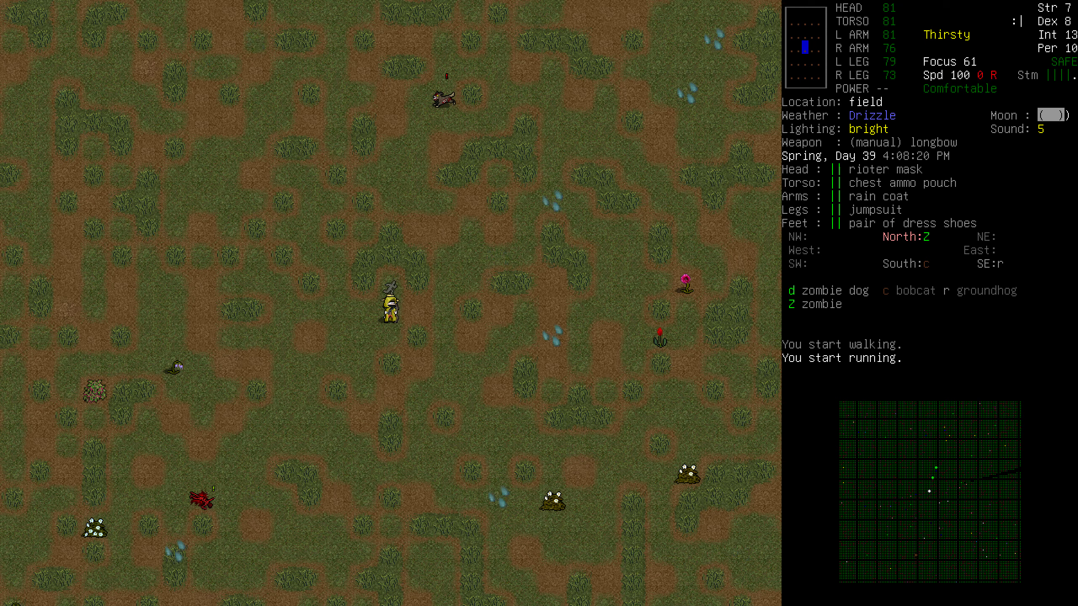
{"action": "key", "text": "f"}
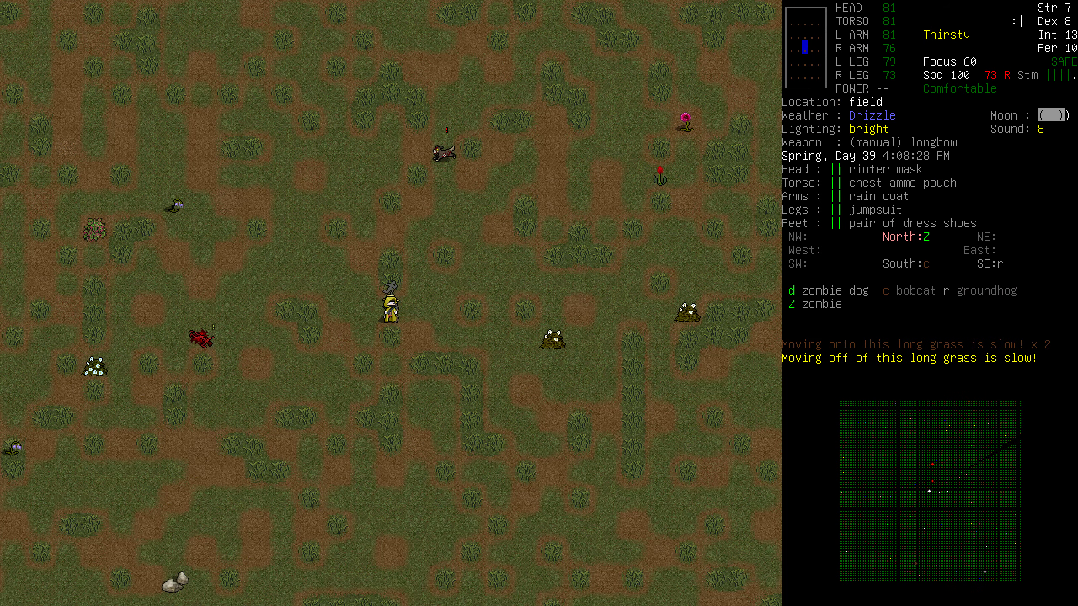
{"action": "key", "text": "r"}
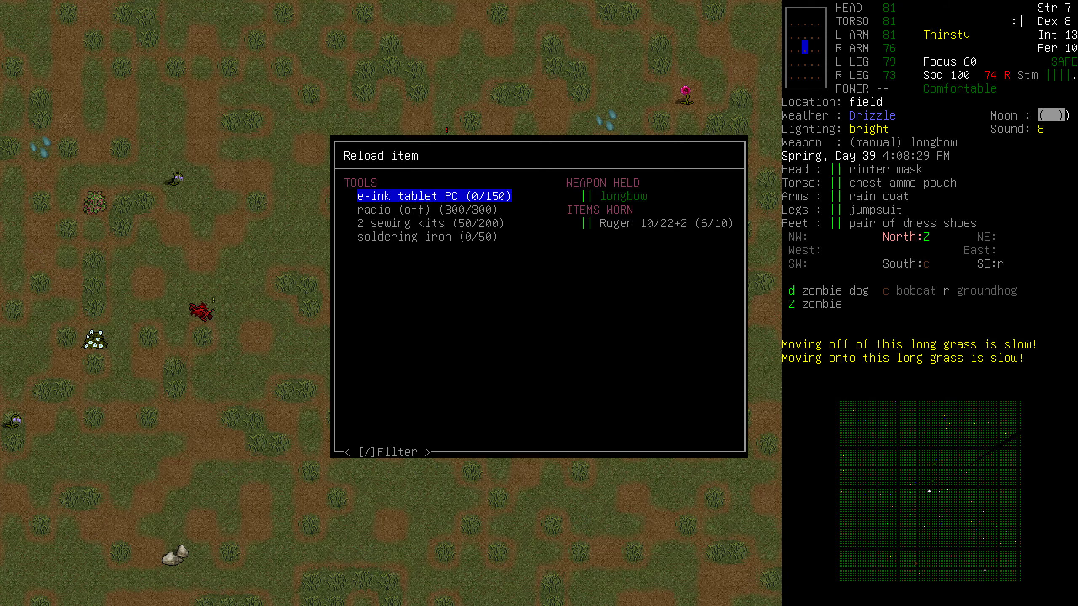
{"action": "key", "text": "Escape"}
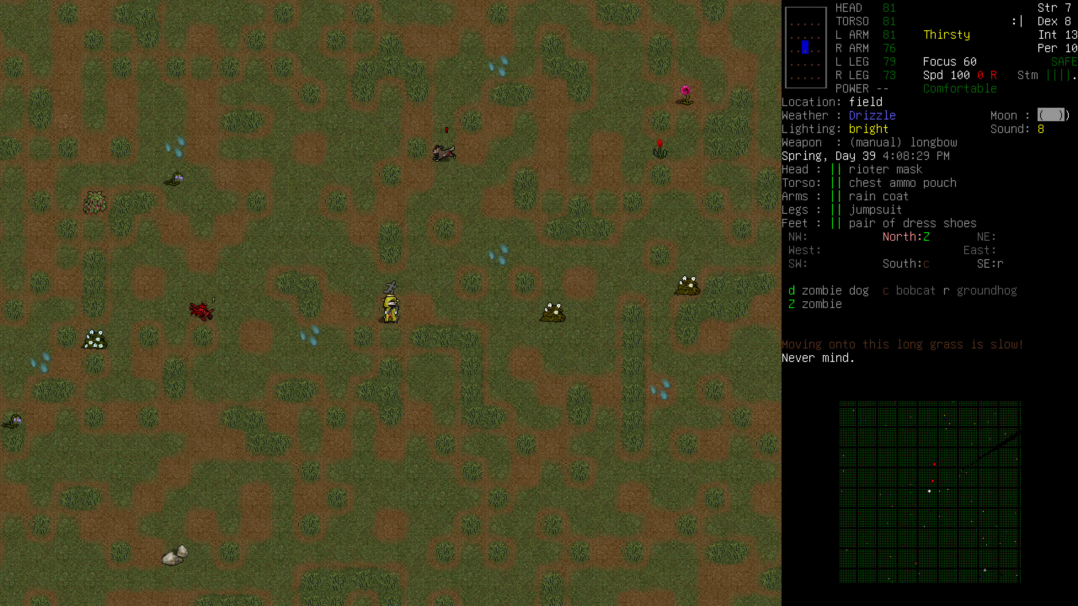
{"action": "key", "text": "f"}
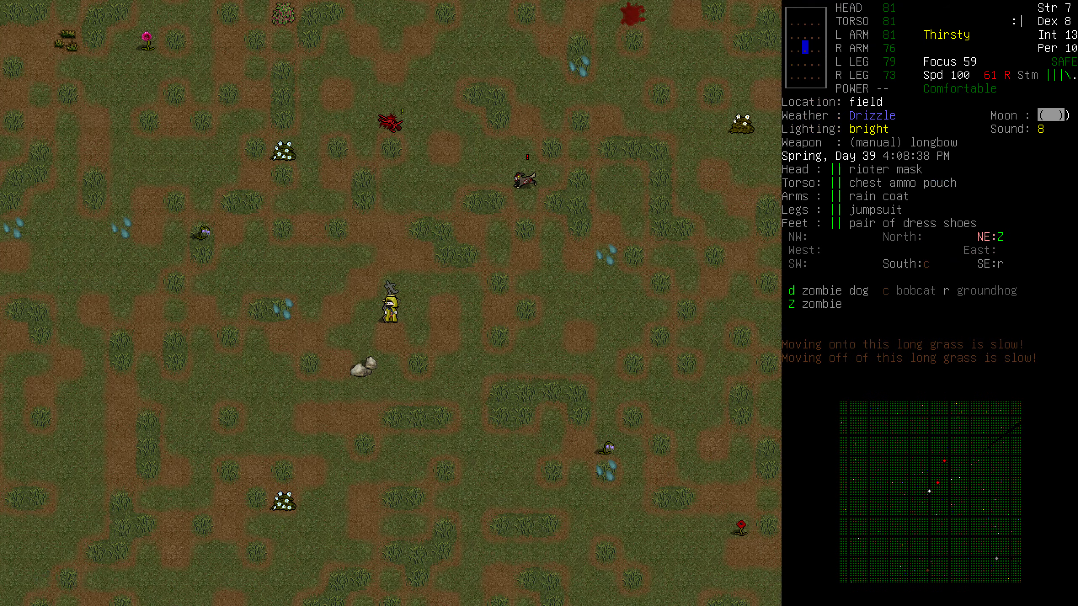
- Shoot the next zombie down with longbow arrows, raising archery to 3, and begin butchering its corpse
{"action": "key", "text": "f"}
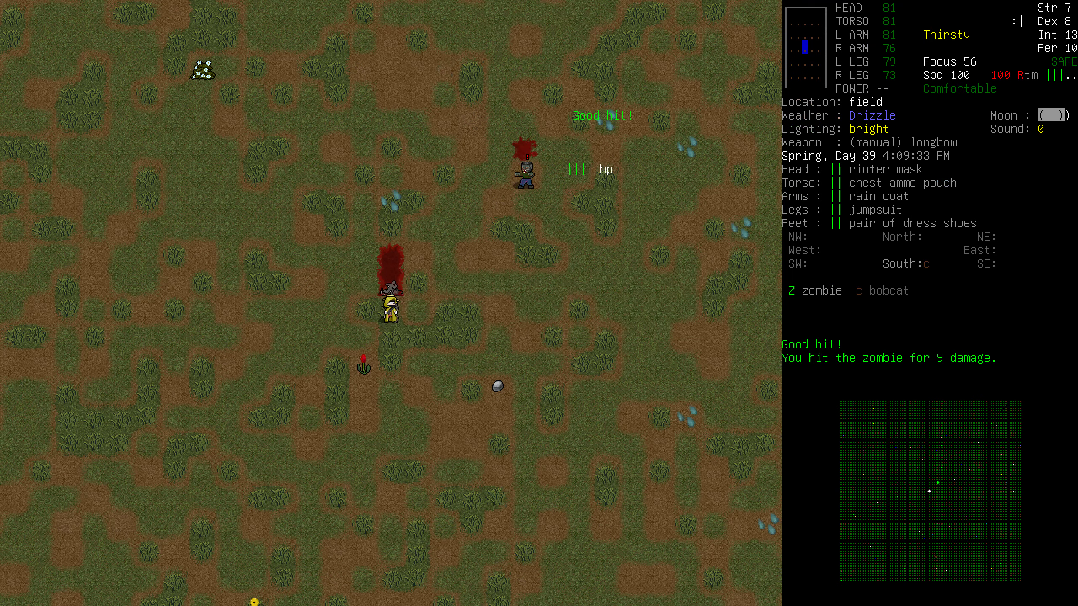
{"action": "key", "text": "f"}
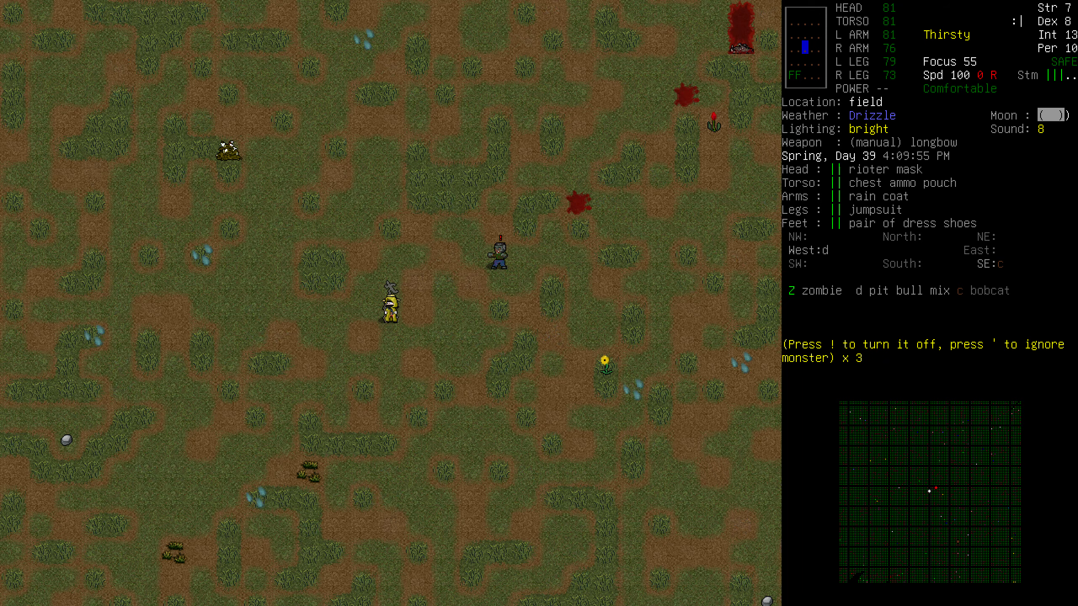
{"action": "key", "text": "'"}
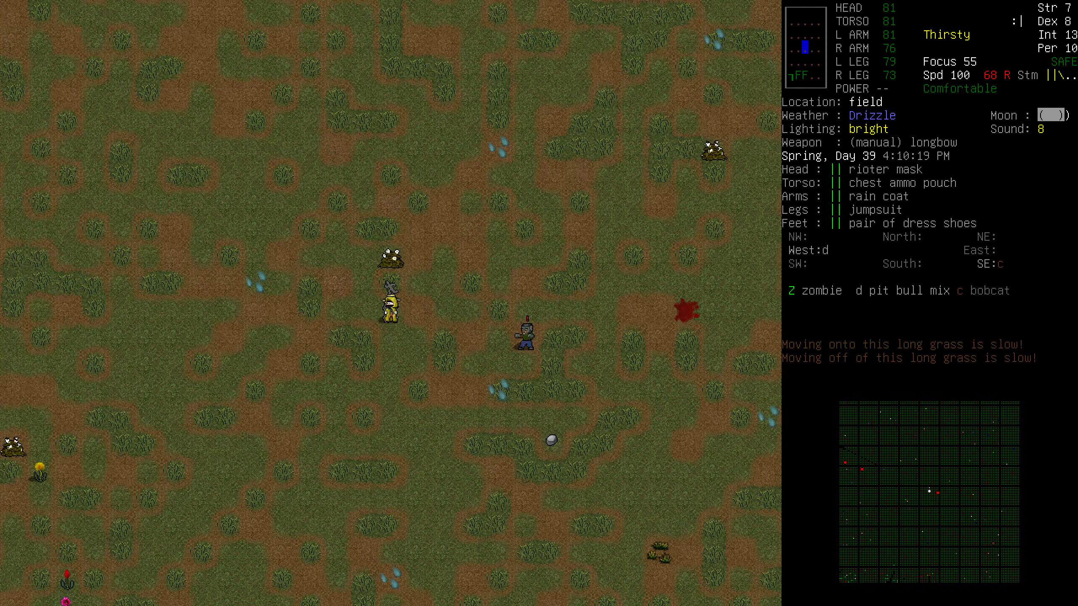
{"action": "key", "text": "f"}
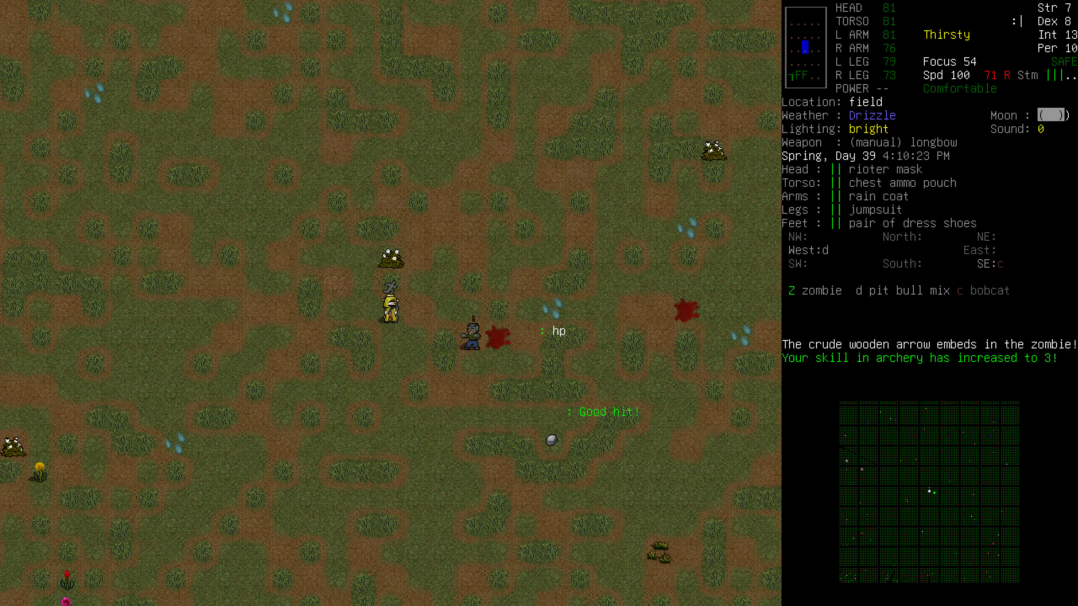
{"action": "key", "text": "f"}
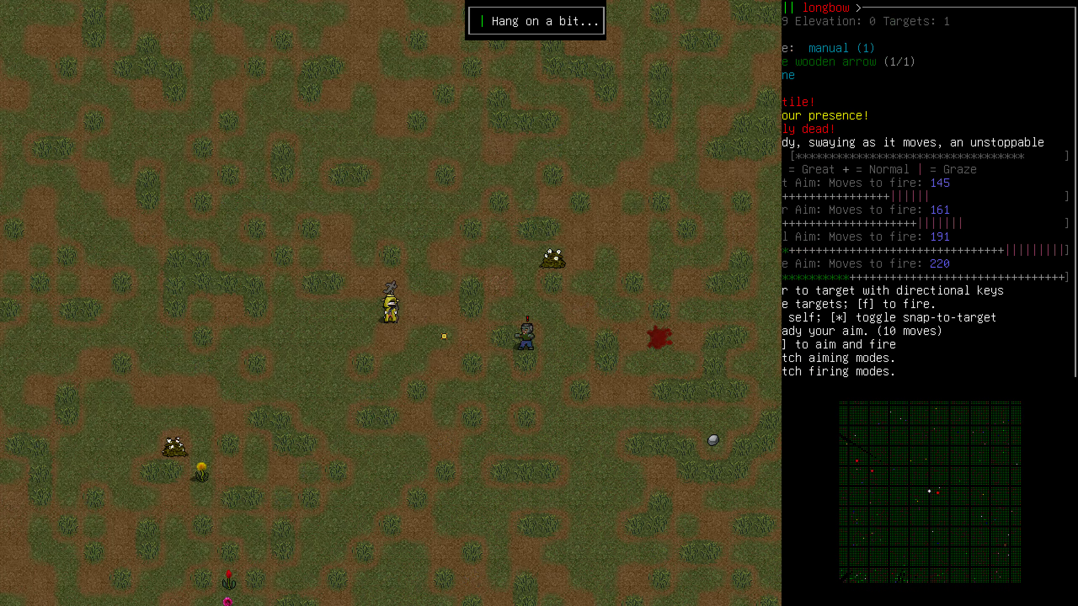
{"action": "key", "text": "f"}
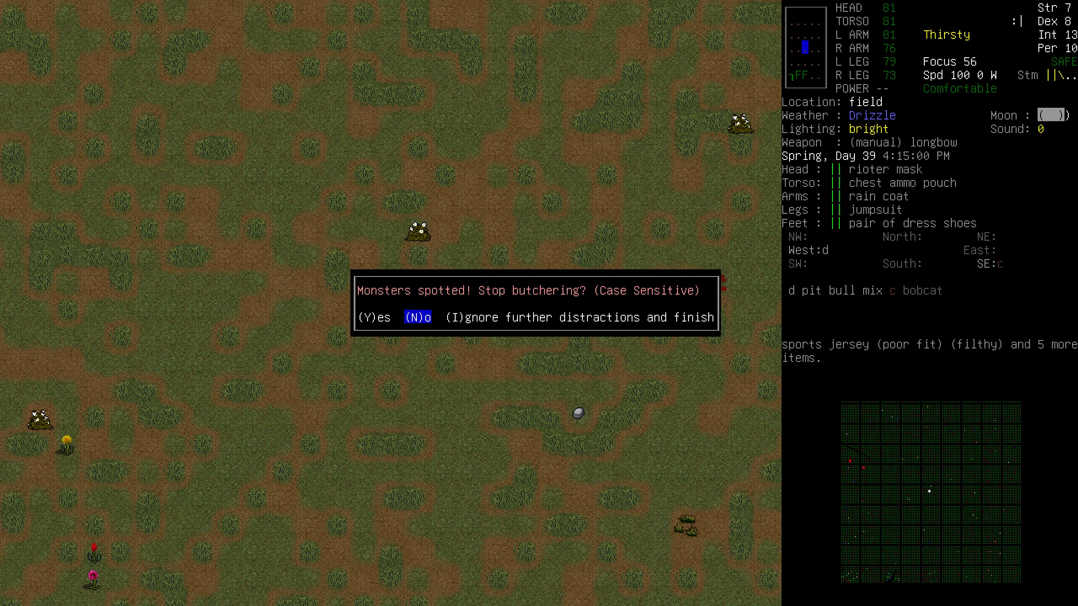
- Quick-butcher the zombie dog corpse despite spotted monsters and recover three crude wooden arrows
{"action": "key", "text": "i"}
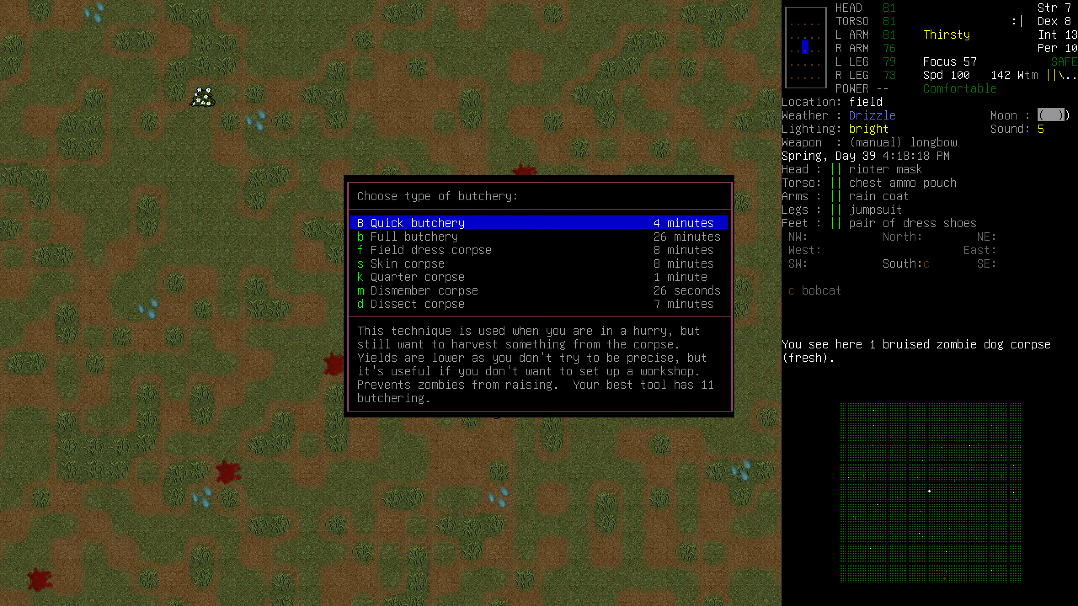
{"action": "key", "text": "B"}
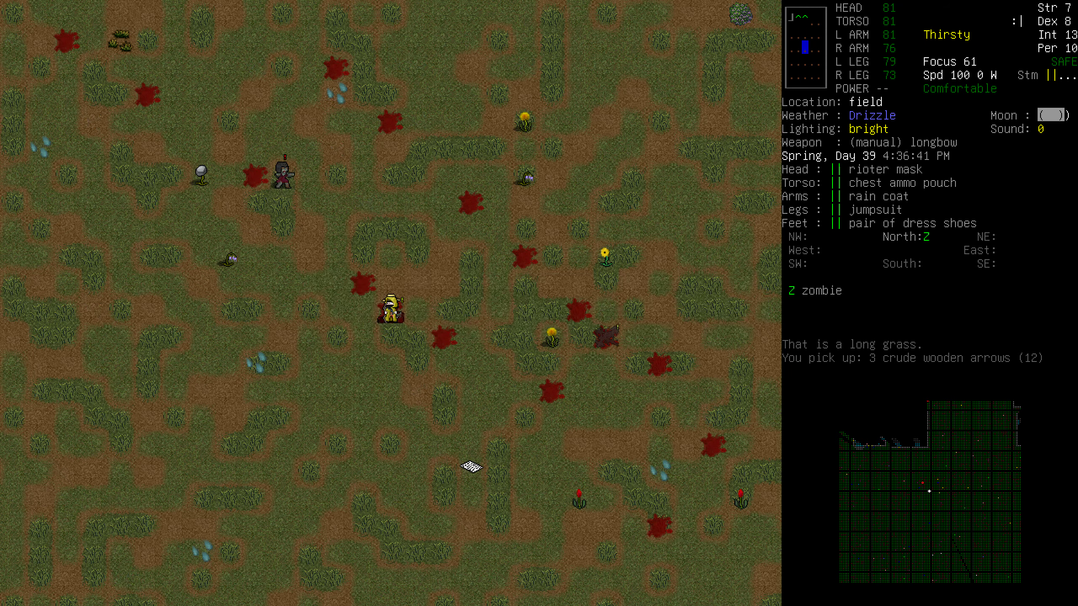
- Land repeated critical 12-damage longbow hits on the approaching zombie until its corpse is ready to butcher
{"action": "key", "text": "f"}
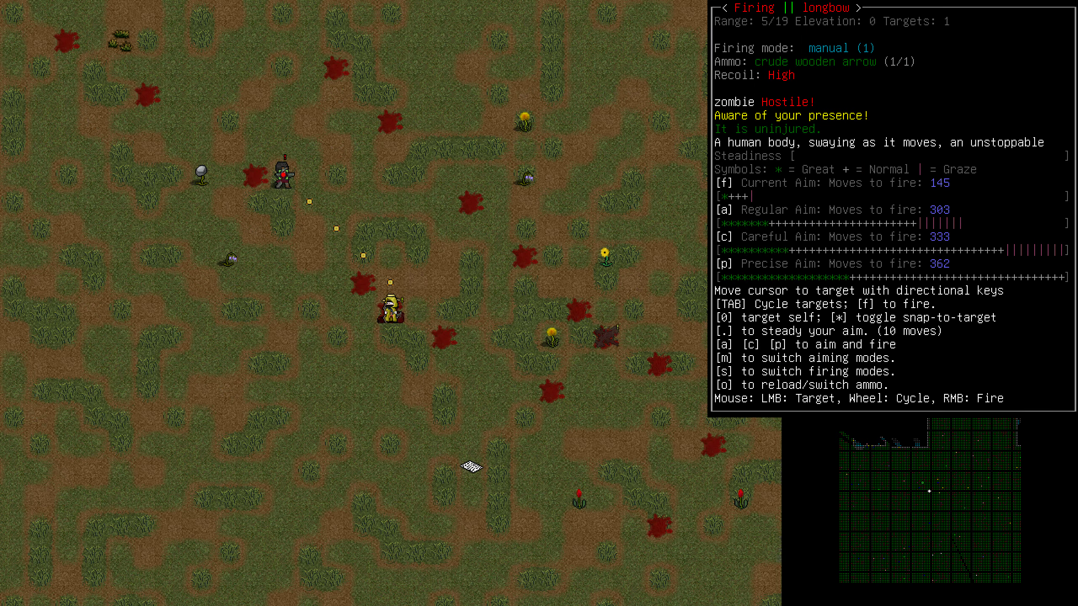
{"action": "key", "text": "f"}
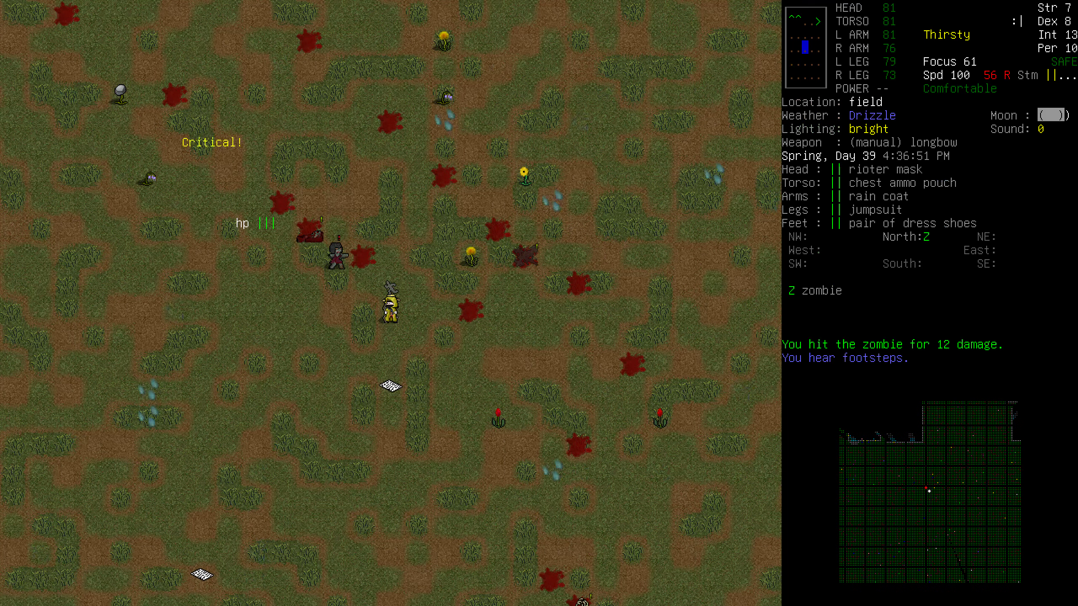
{"action": "key", "text": "f"}
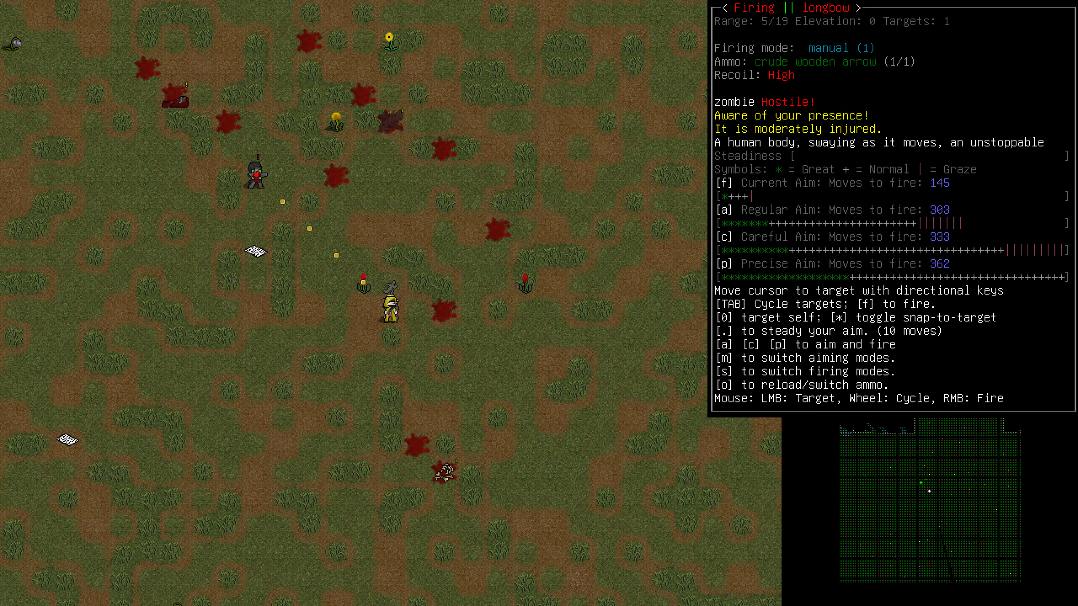
{"action": "key", "text": "f"}
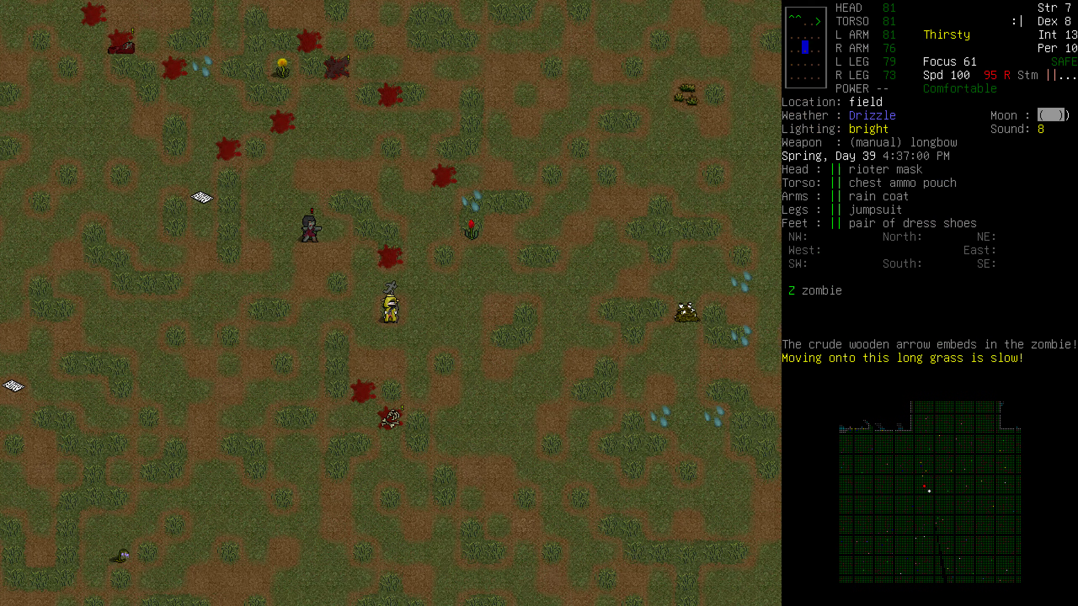
{"action": "key", "text": "f"}
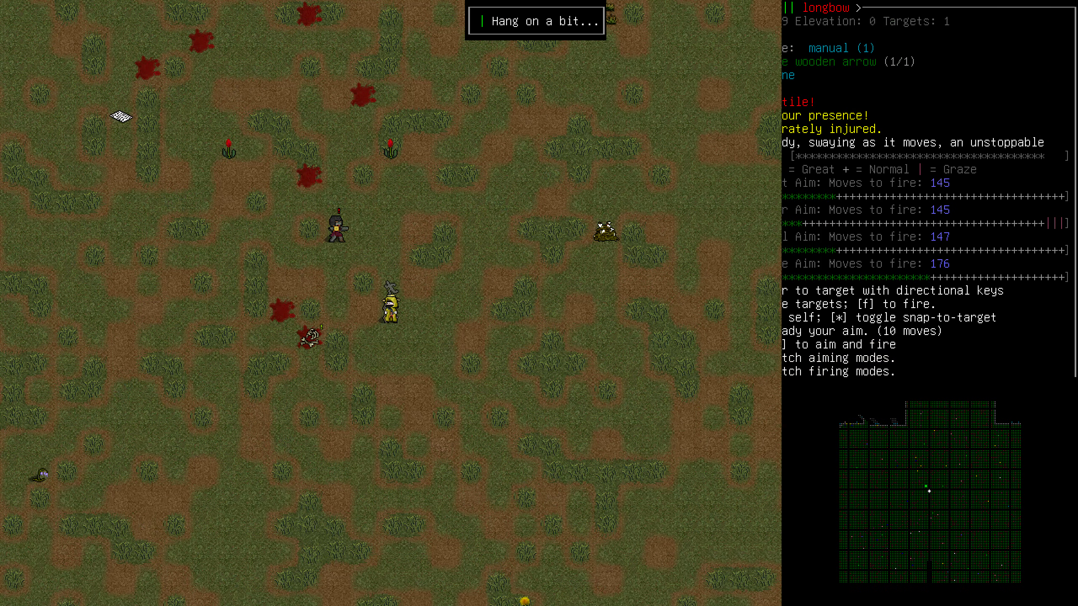
{"action": "key", "text": "f"}
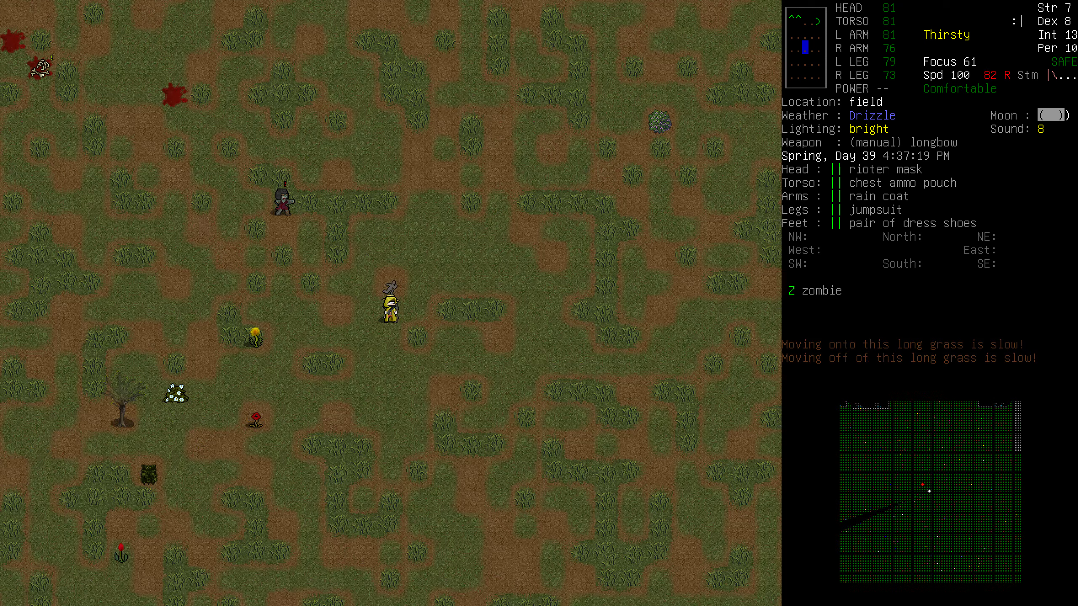
{"action": "key", "text": "f"}
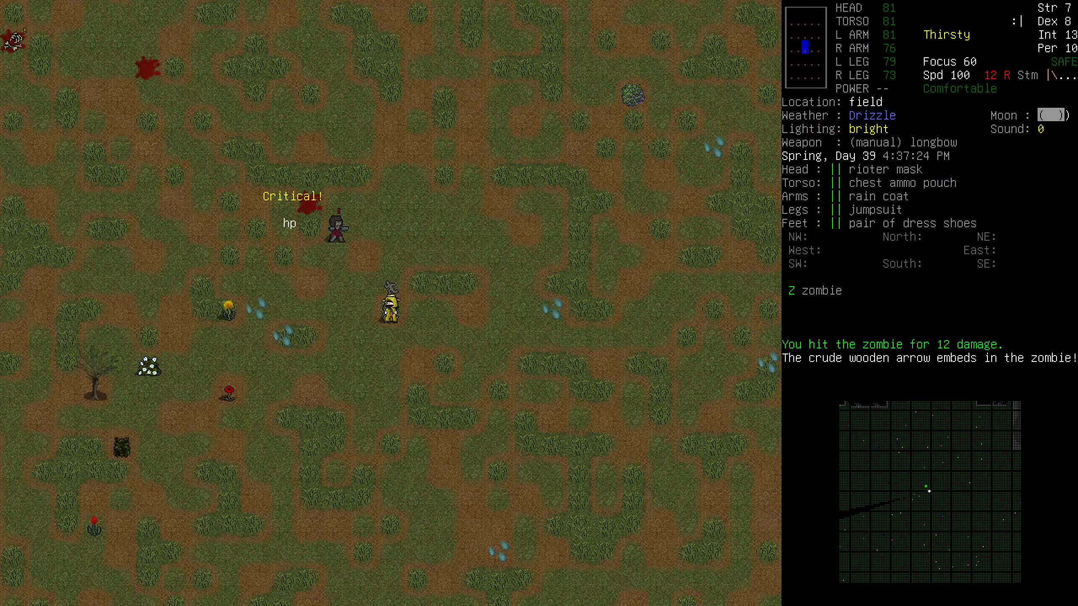
{"action": "key", "text": "i"}
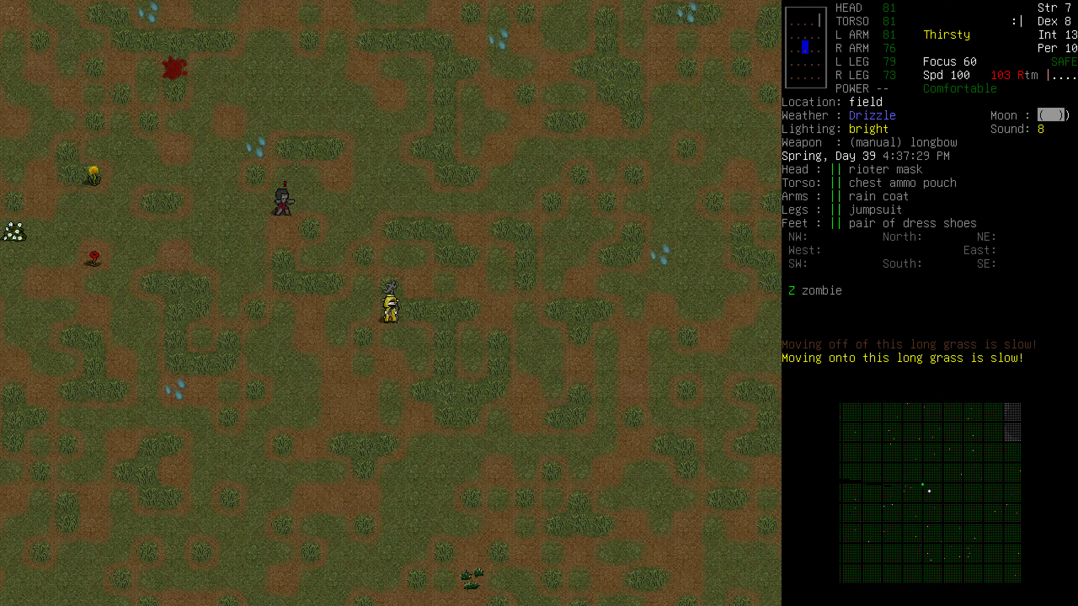
{"action": "key", "text": "f"}
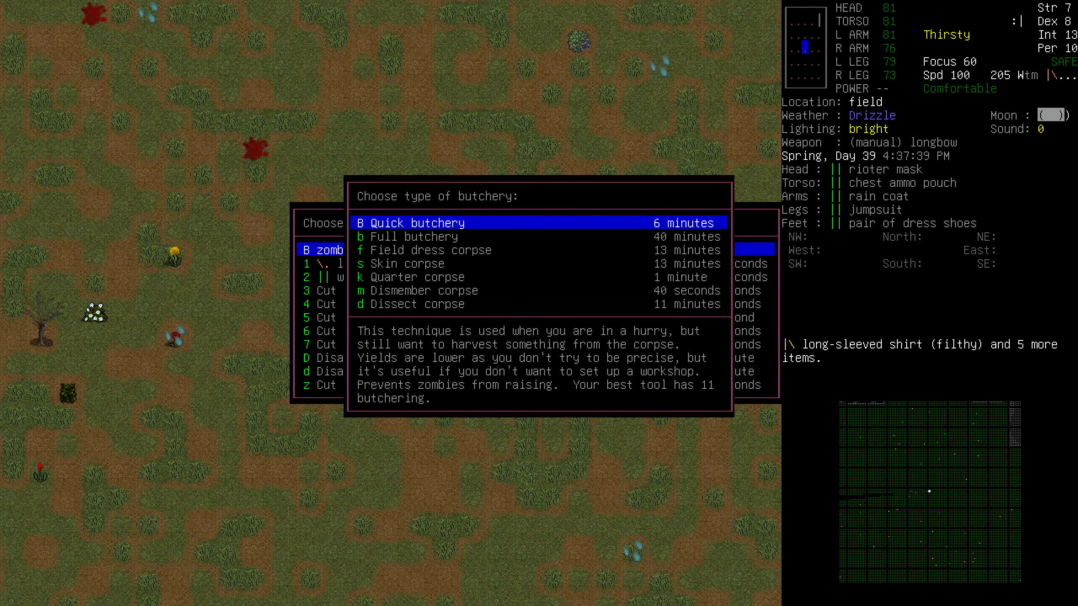
- Quick-butcher the dead zombie's corpse and keep going despite the zombie soldier sighting
{"action": "key", "text": "B"}
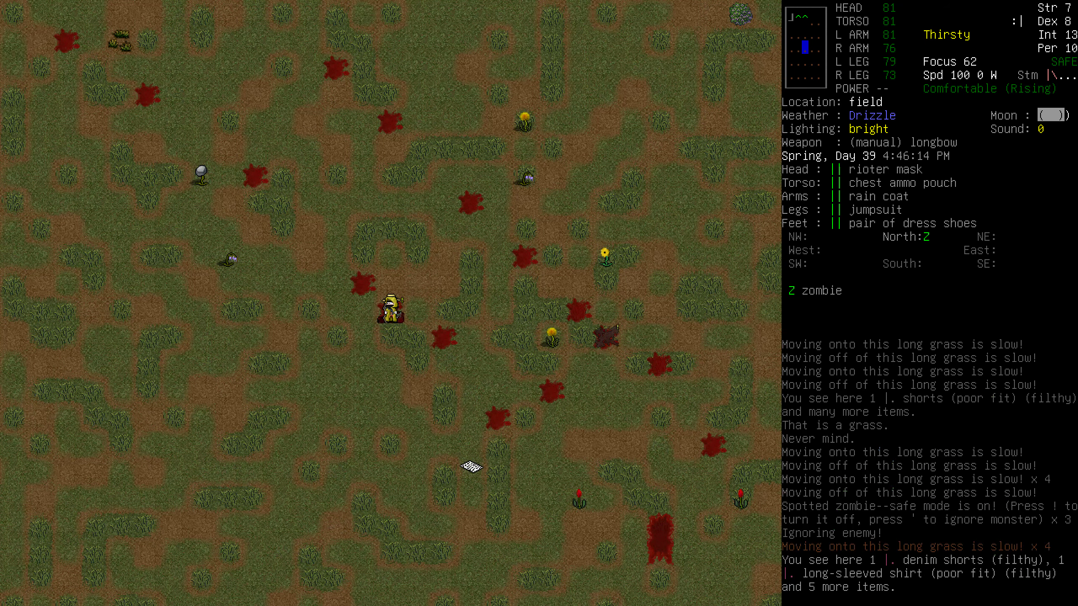
{"action": "key", "text": "b"}
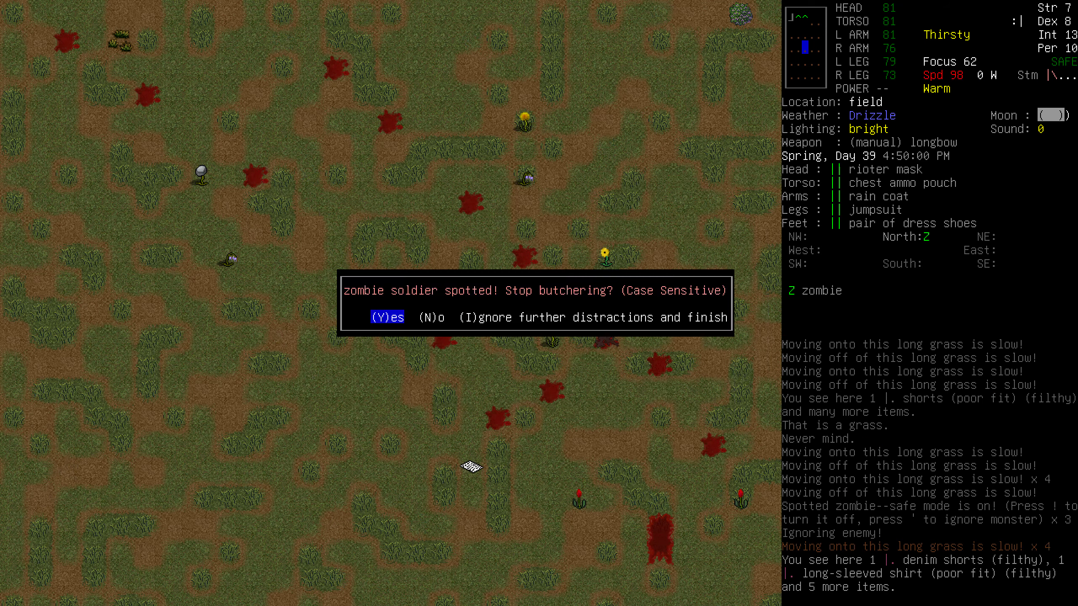
{"action": "key", "text": "Y"}
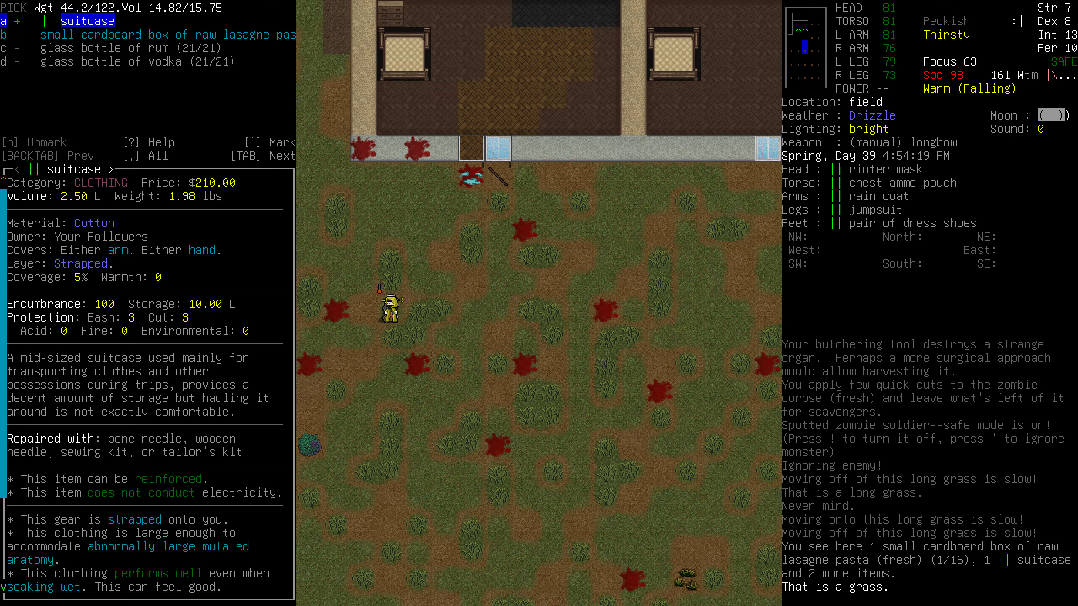
- Take the marked suitcase, rum, vodka and lasagne, then dismiss the blanket and desk menus inside
{"action": "left_click", "coordinate": [137, 61]}
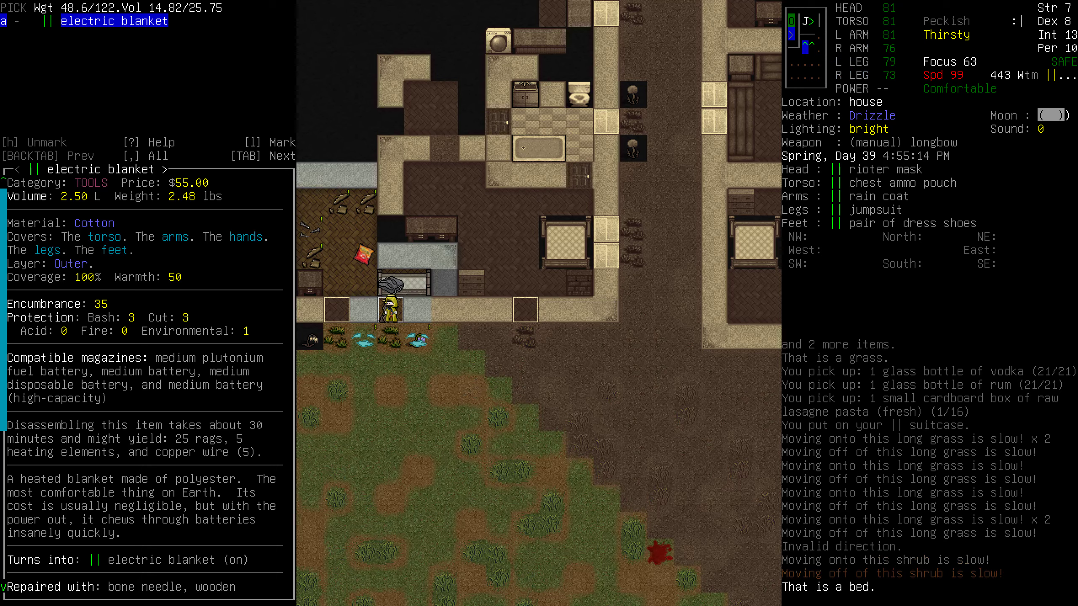
{"action": "key", "text": "Escape"}
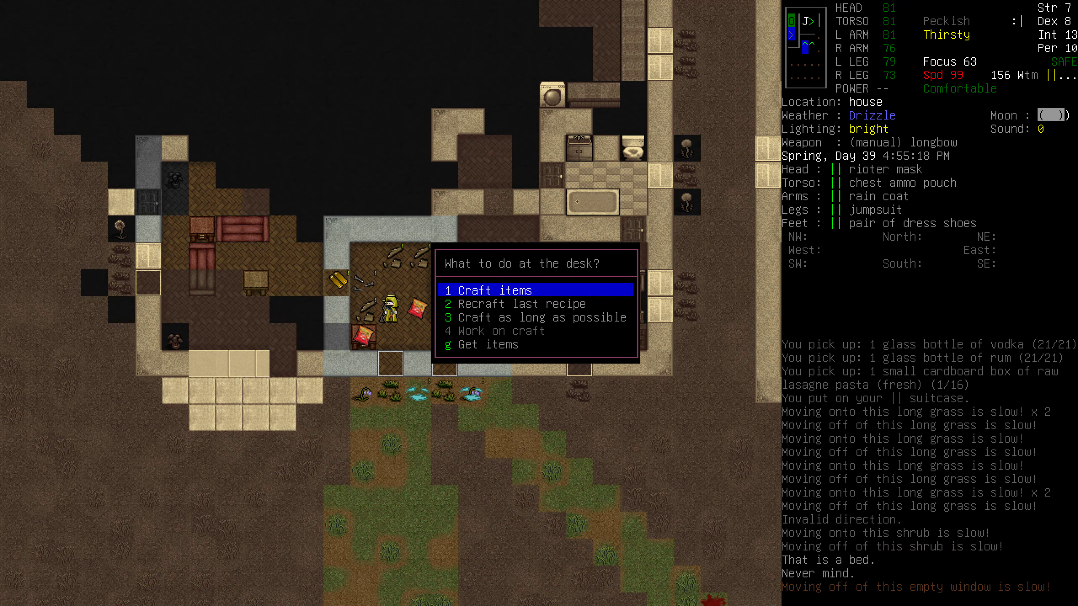
{"action": "key", "text": "Escape"}
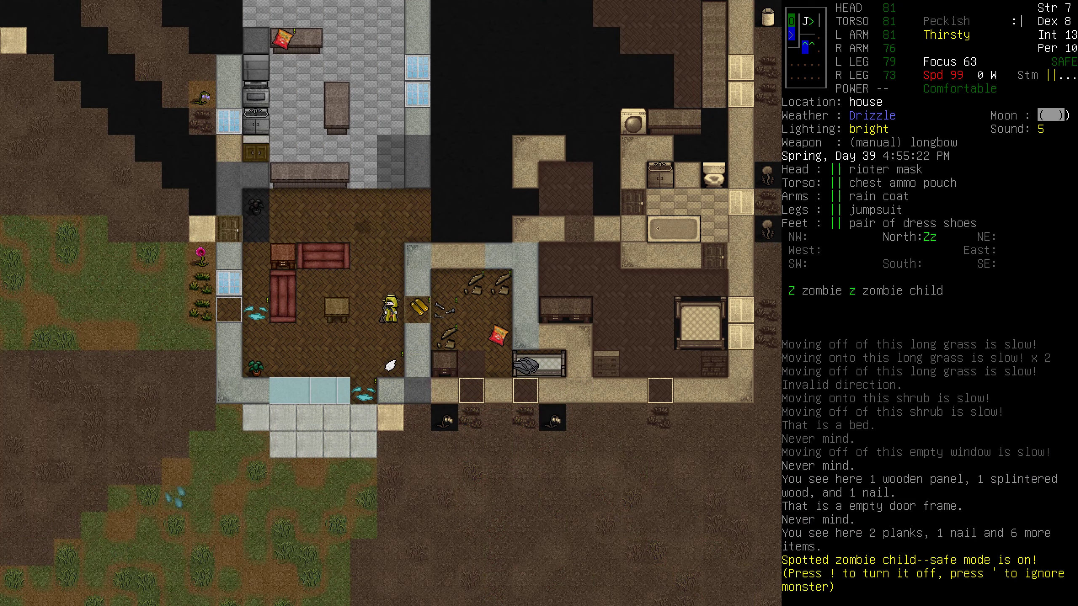
- Check the surroundings before searching the house rooms for detergent, flashlight and strings
{"action": "key", "text": "Tab"}
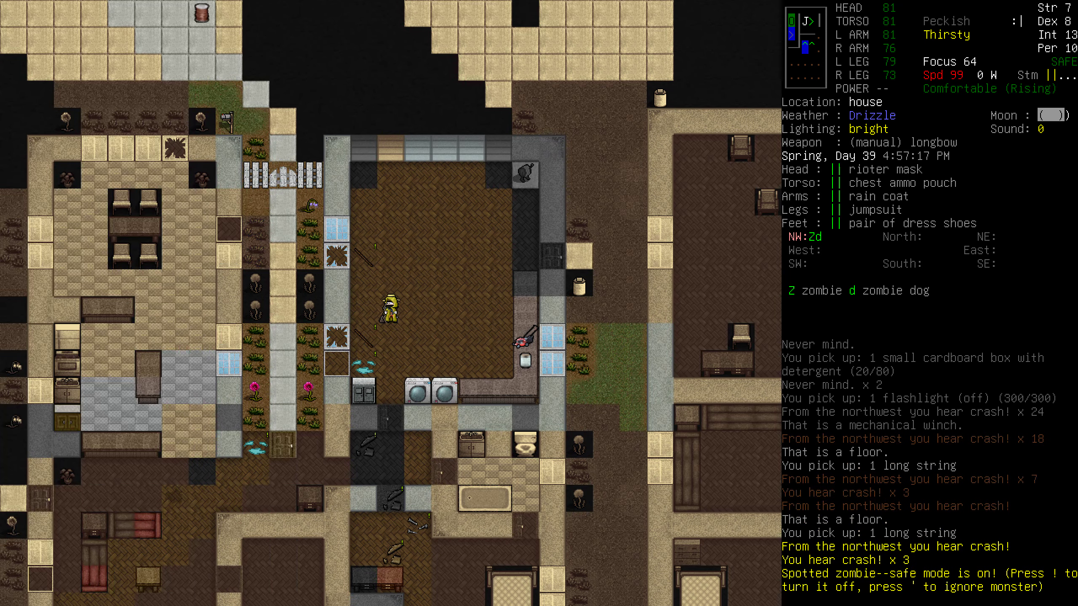
- Walk south through the house and exit into the field
{"action": "key", "text": "'"}
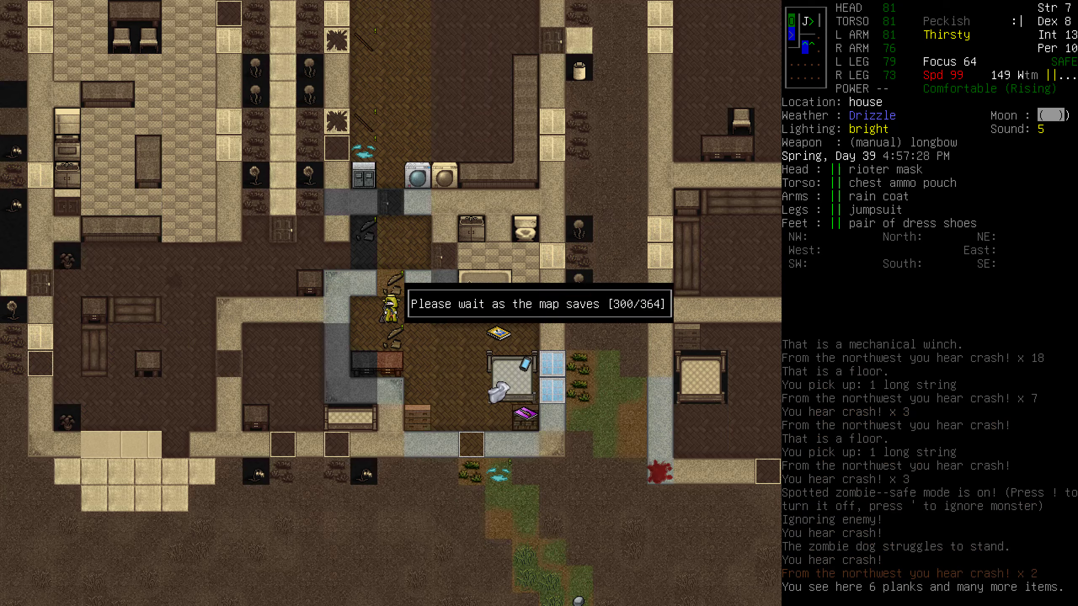
{"action": "key", "text": "s"}
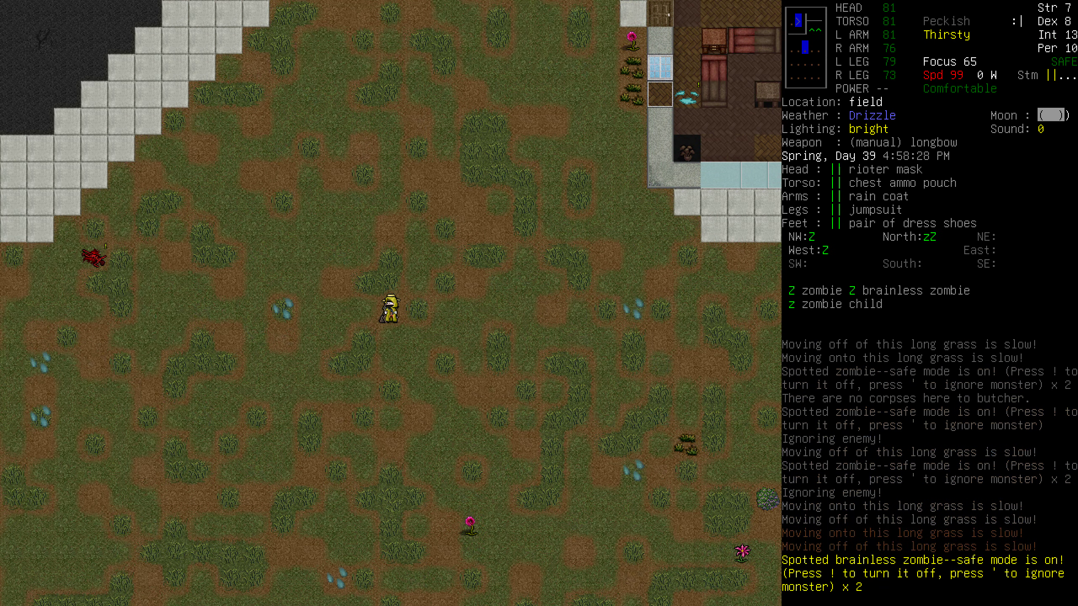
- Review the list of hostile monsters nearby and close it
{"action": "key", "text": "Tab"}
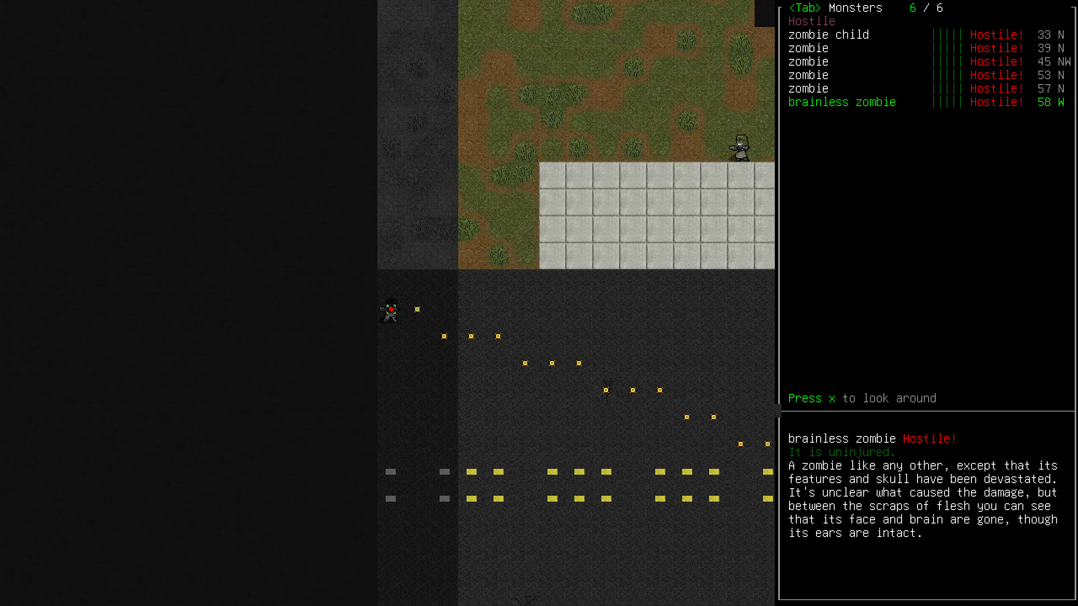
{"action": "key", "text": "Tab"}
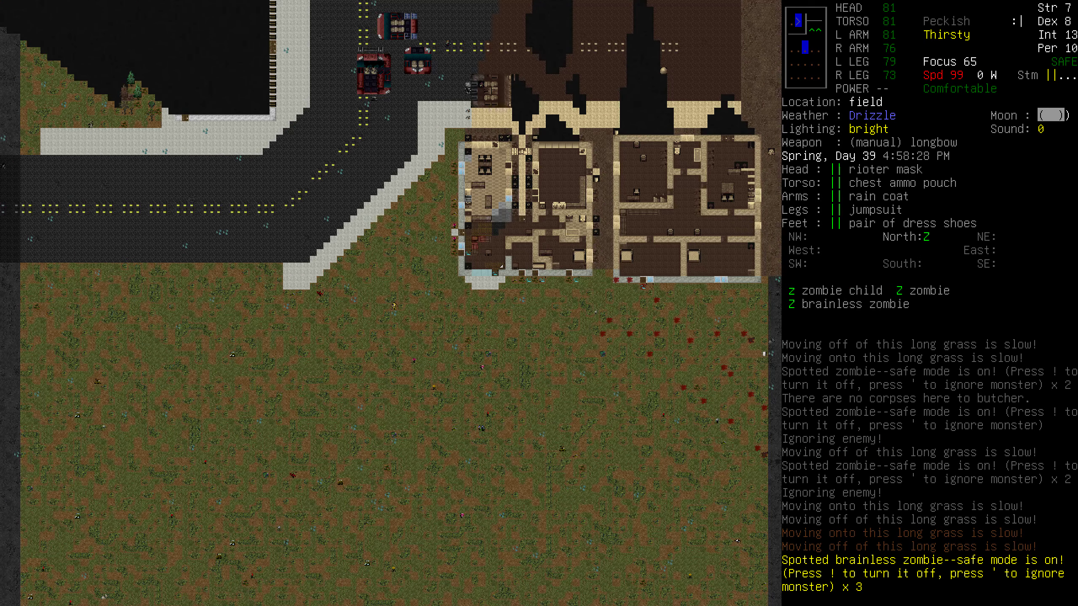
{"action": "key", "text": "Tab"}
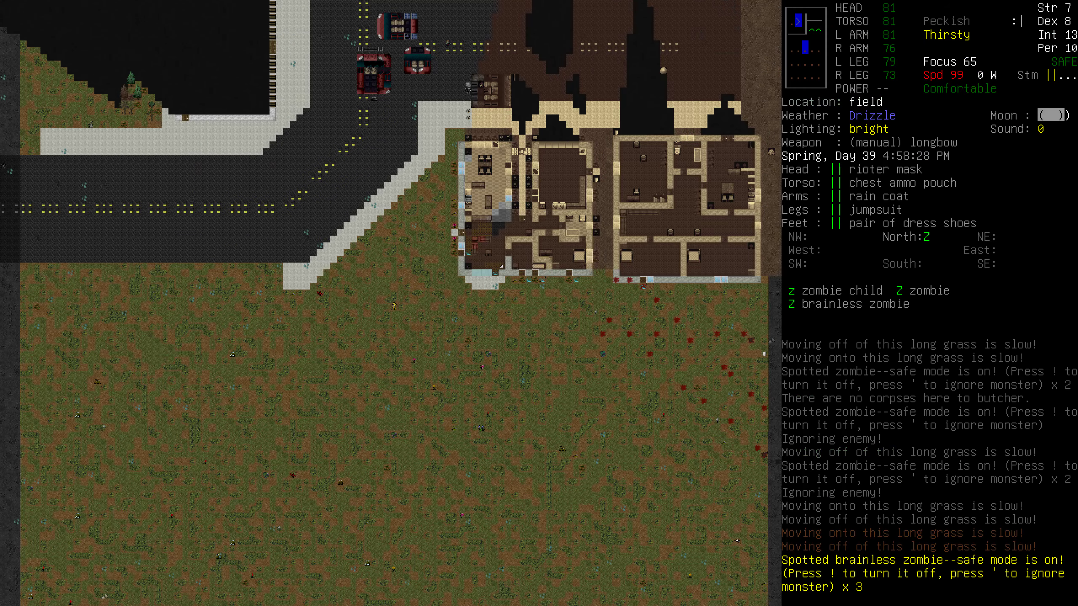
- View the overall area map, pan it a step north, and close it
{"action": "key", "text": "m"}
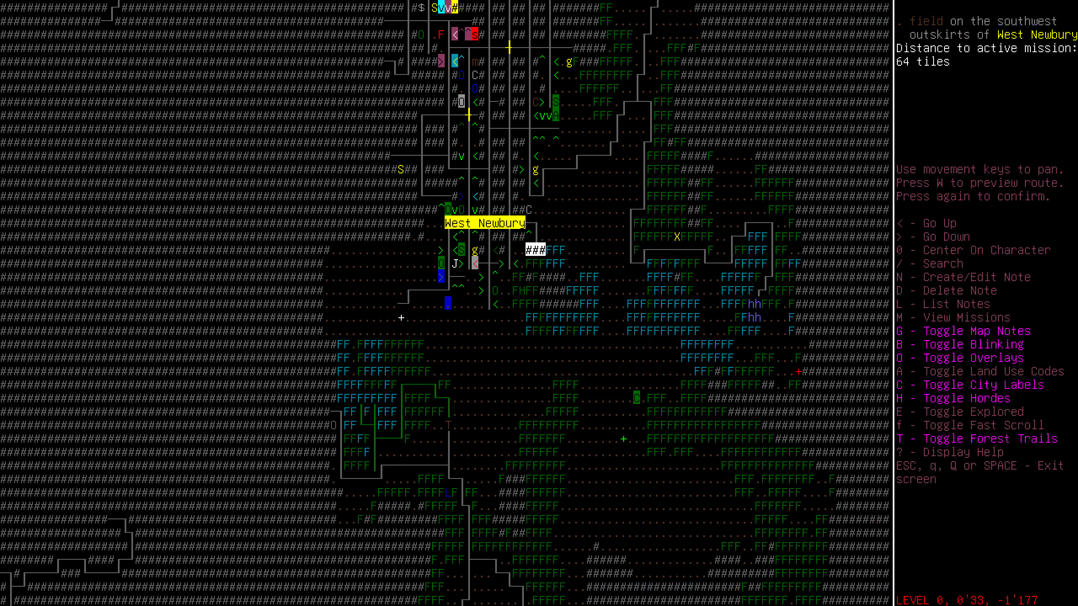
{"action": "key", "text": "up"}
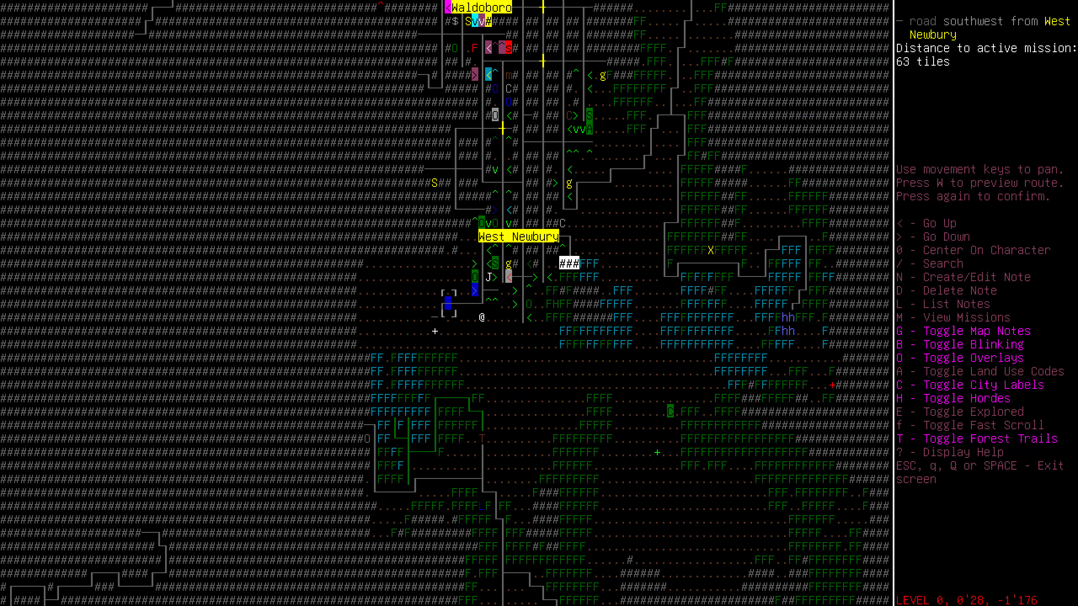
{"action": "key", "text": "up"}
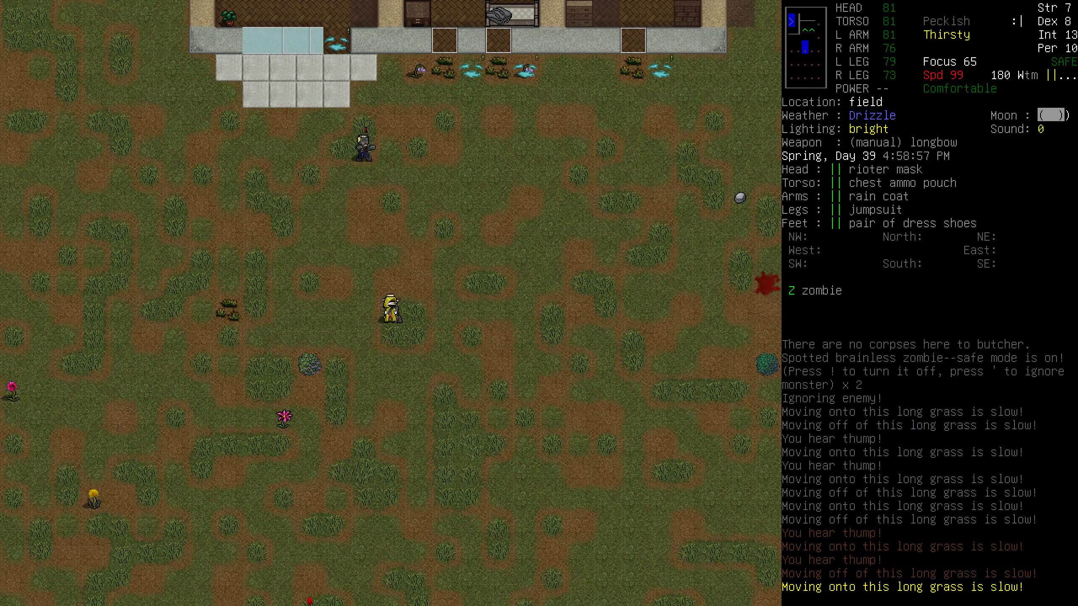
- Drop the suitcase and reload the longbow with a simple wooden arrow
{"action": "key", "text": "d"}
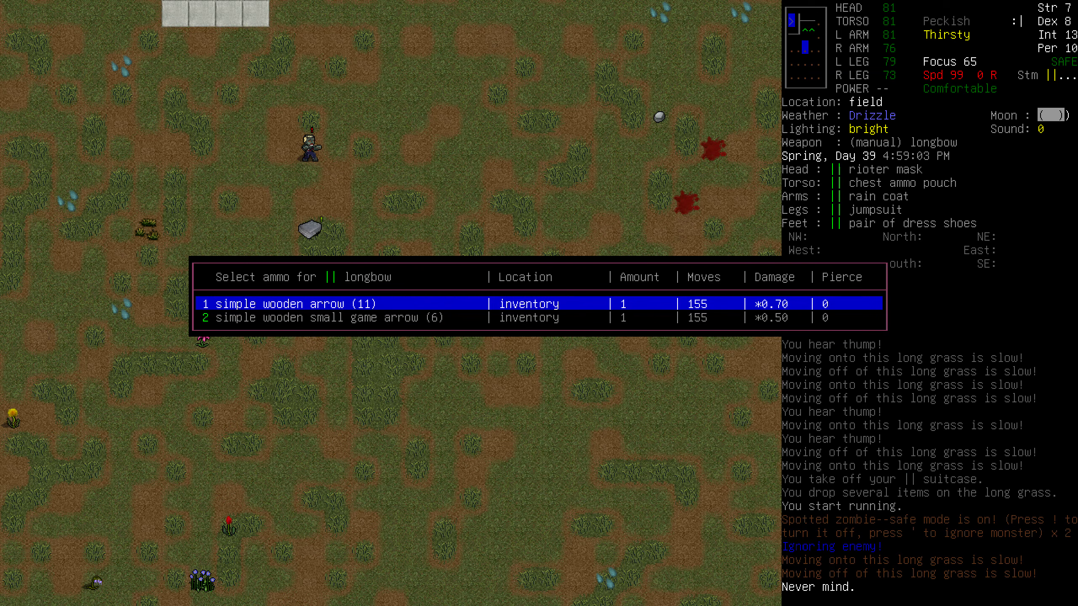
{"action": "key", "text": "Escape"}
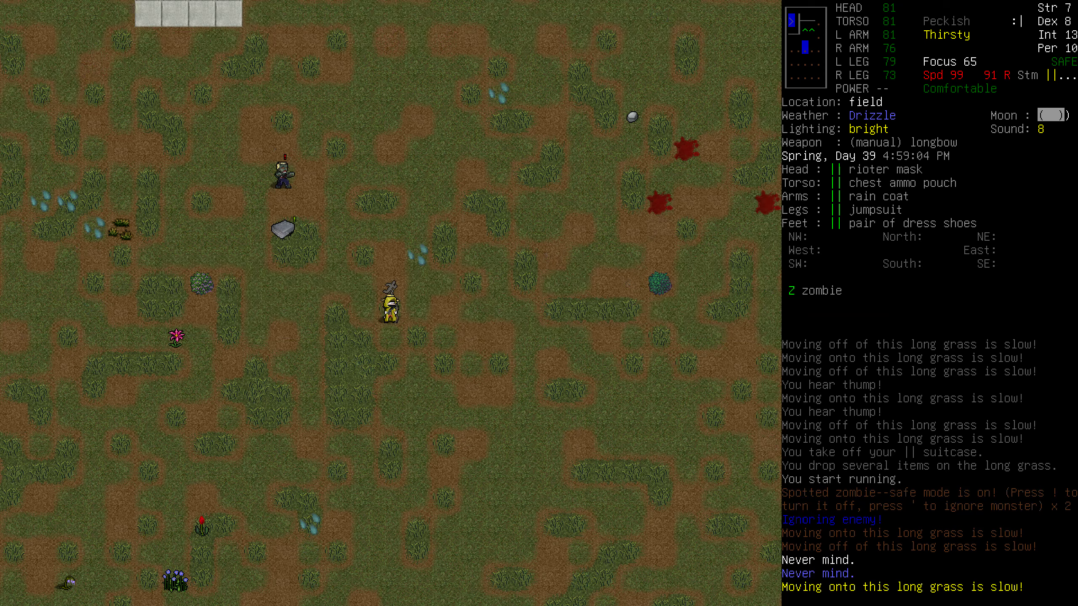
{"action": "key", "text": "r"}
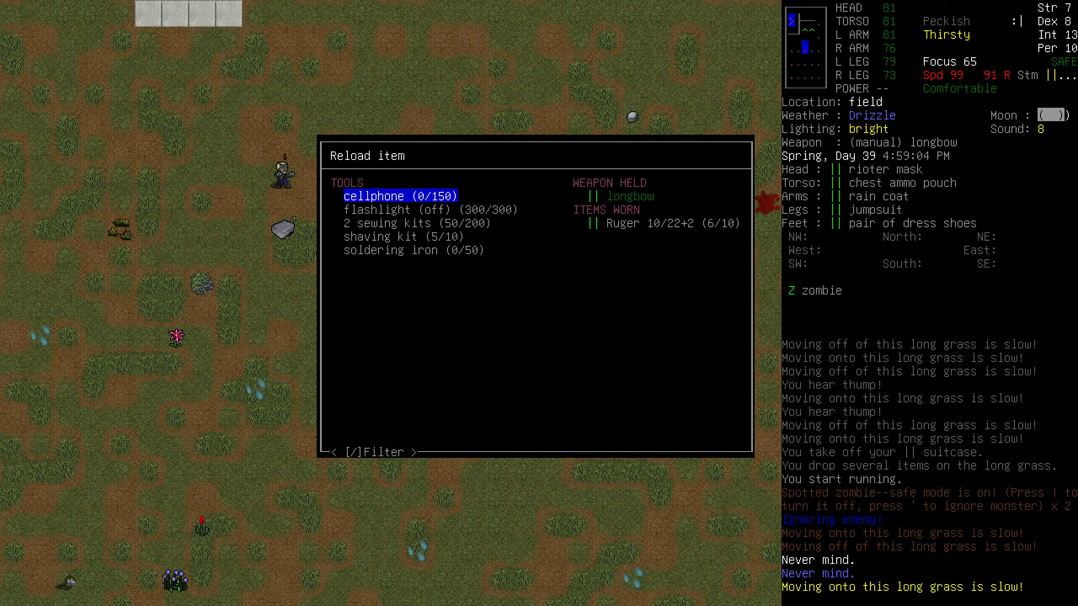
{"action": "key", "text": "Escape"}
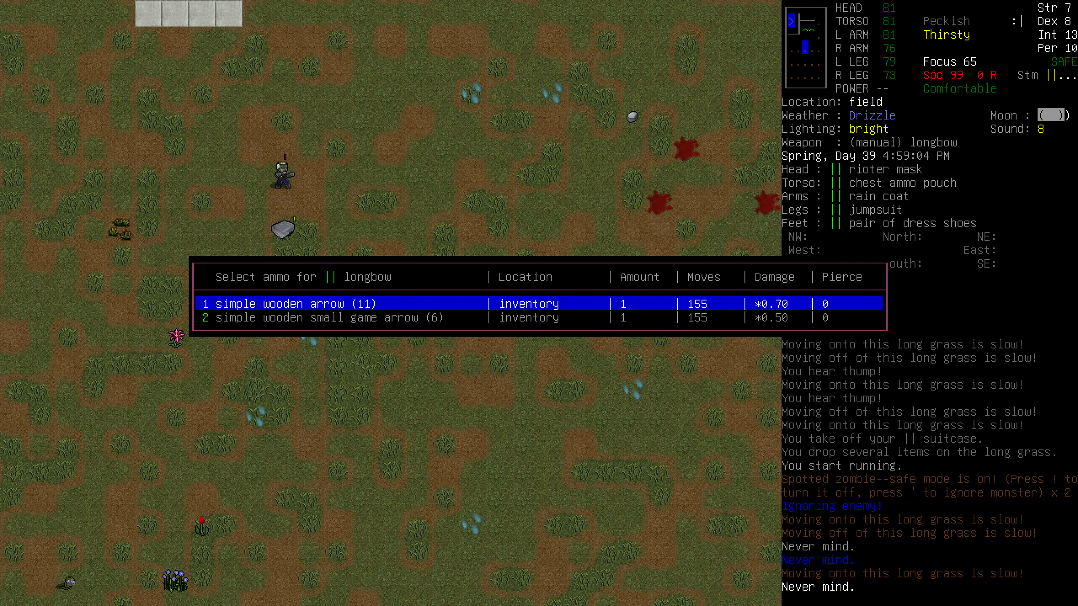
{"action": "key", "text": "1"}
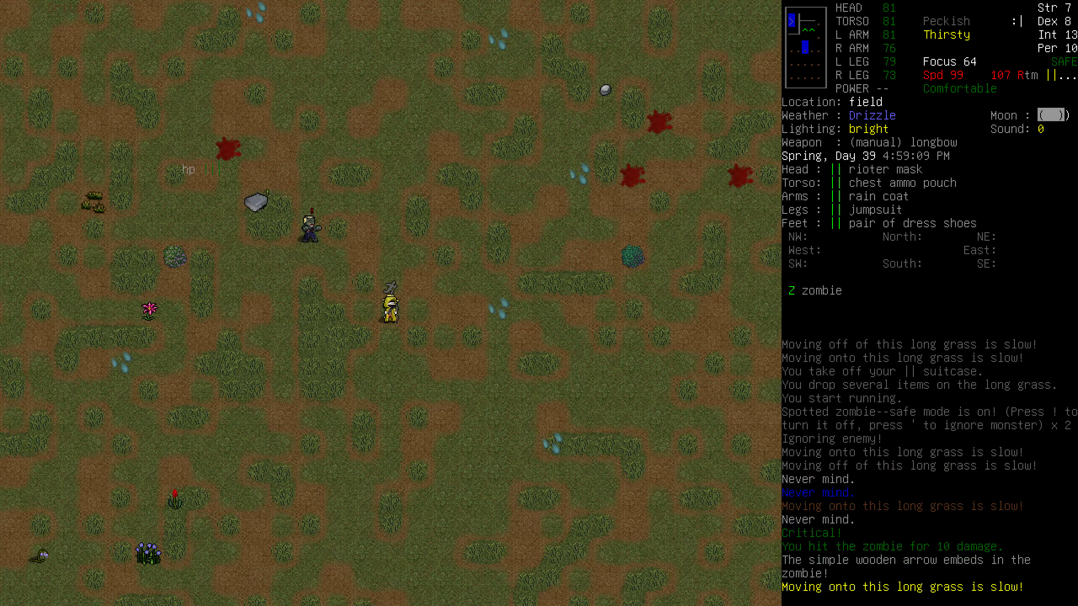
- Shoot the approaching zombie repeatedly with the longbow, leaving it heavily injured
{"action": "key", "text": "f"}
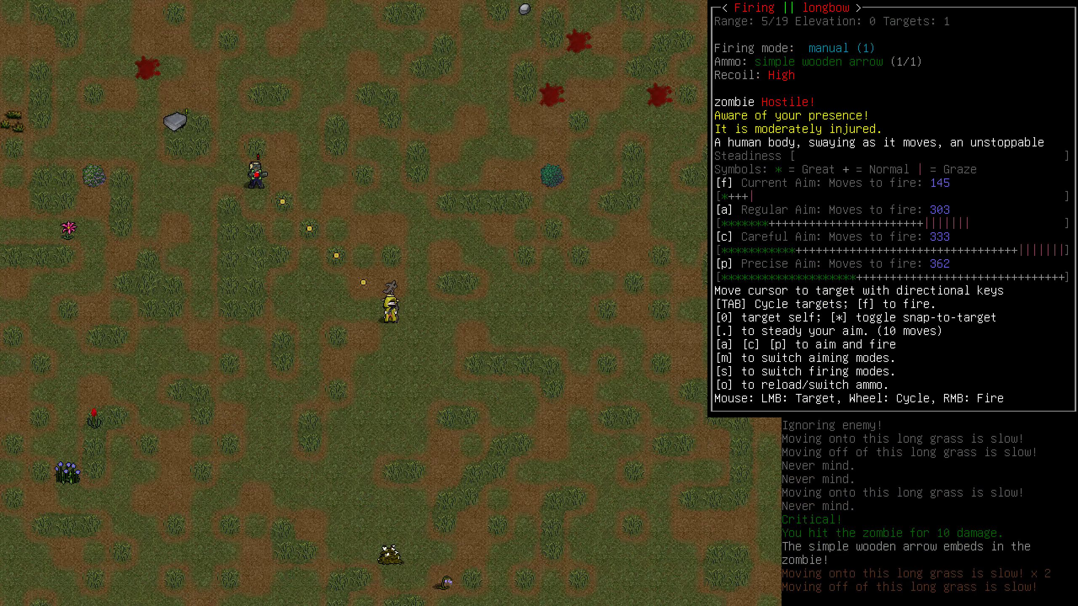
{"action": "key", "text": "f"}
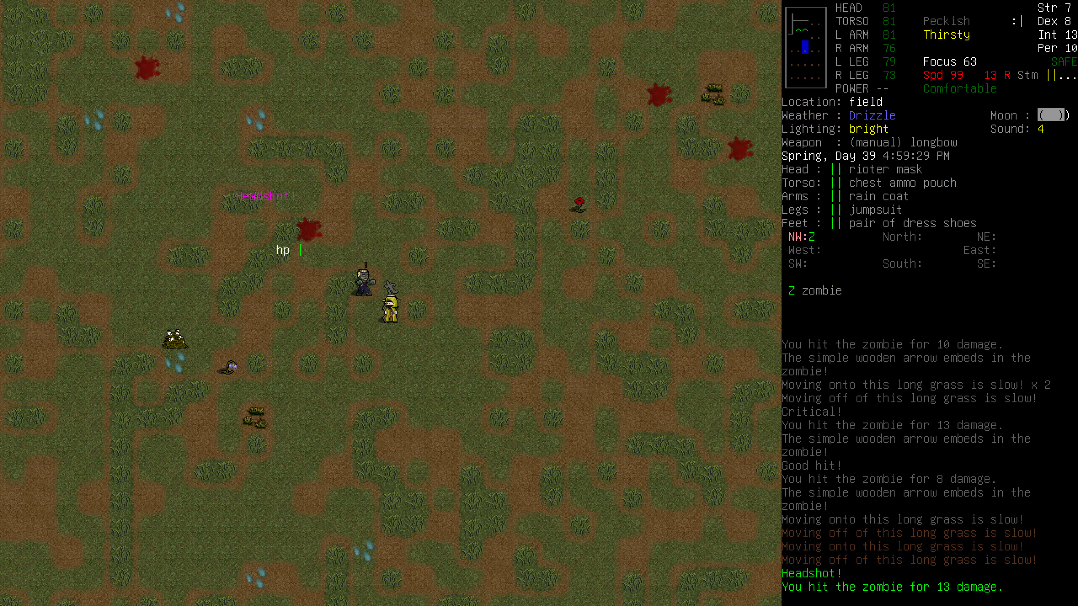
{"action": "key", "text": "f"}
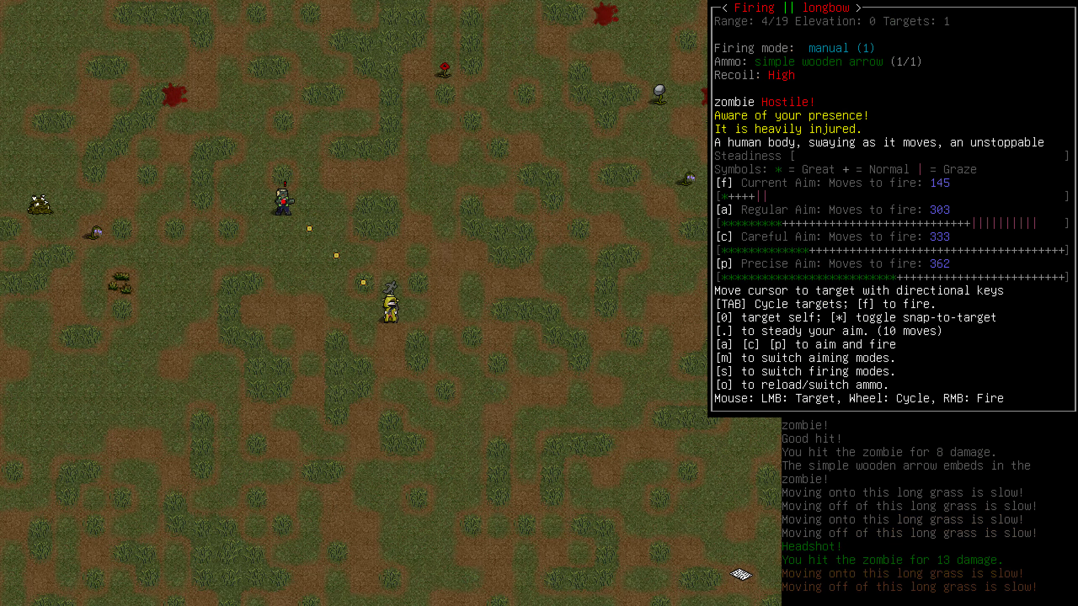
{"action": "key", "text": "o"}
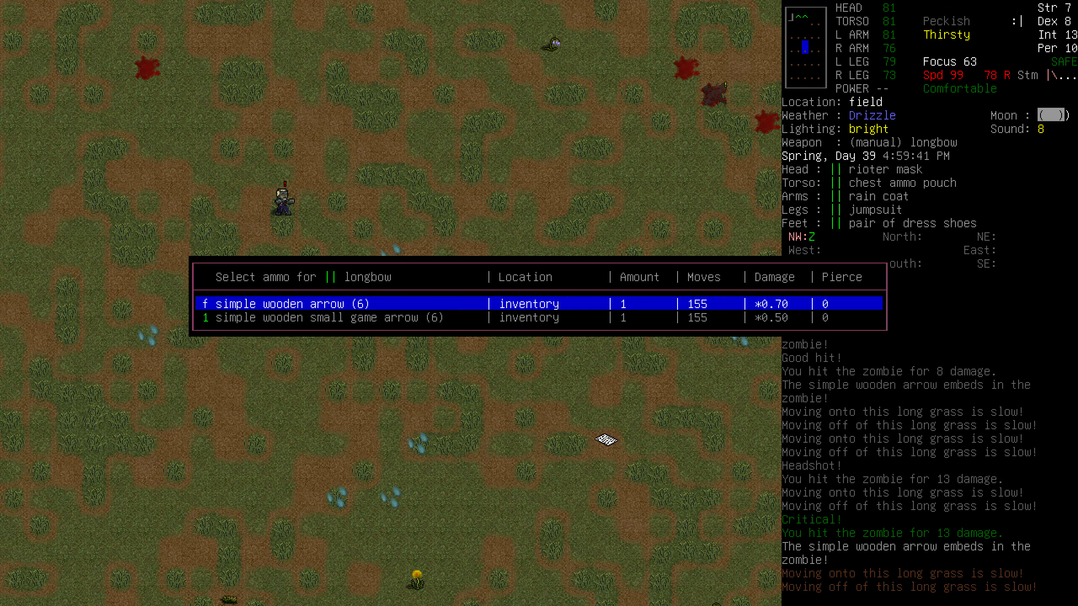
- Load another wooden arrow and fire the longbow at the approaching zombie
{"action": "key", "text": "f"}
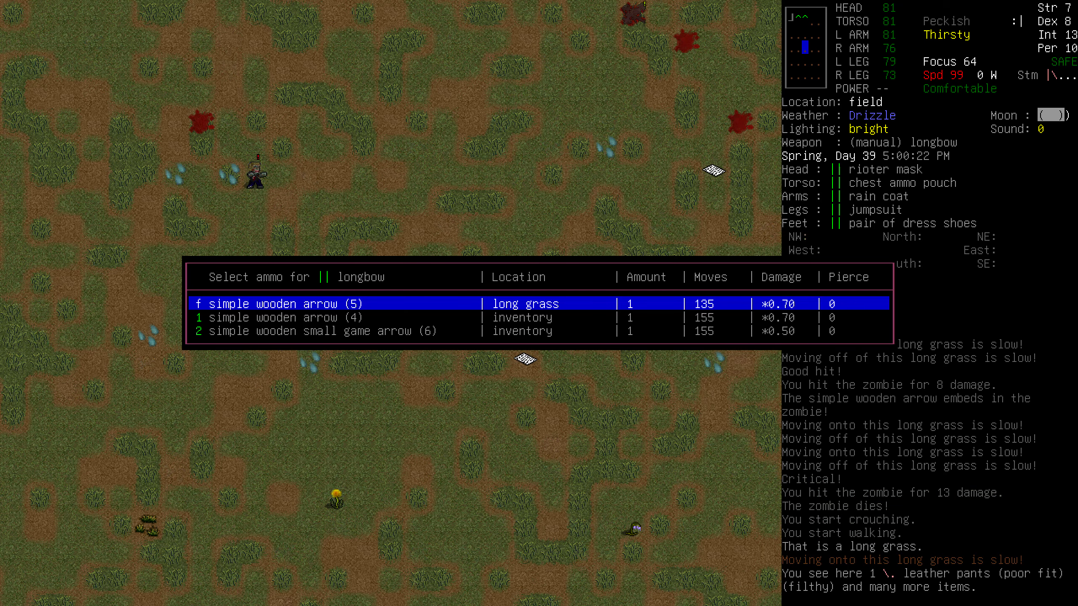
{"action": "key", "text": "f"}
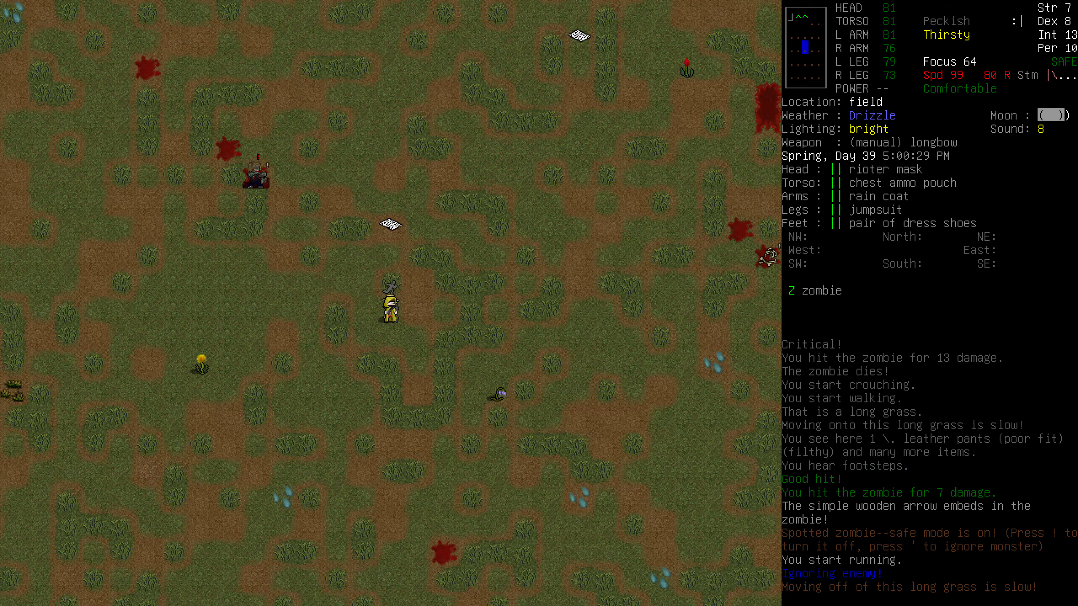
{"action": "key", "text": "f"}
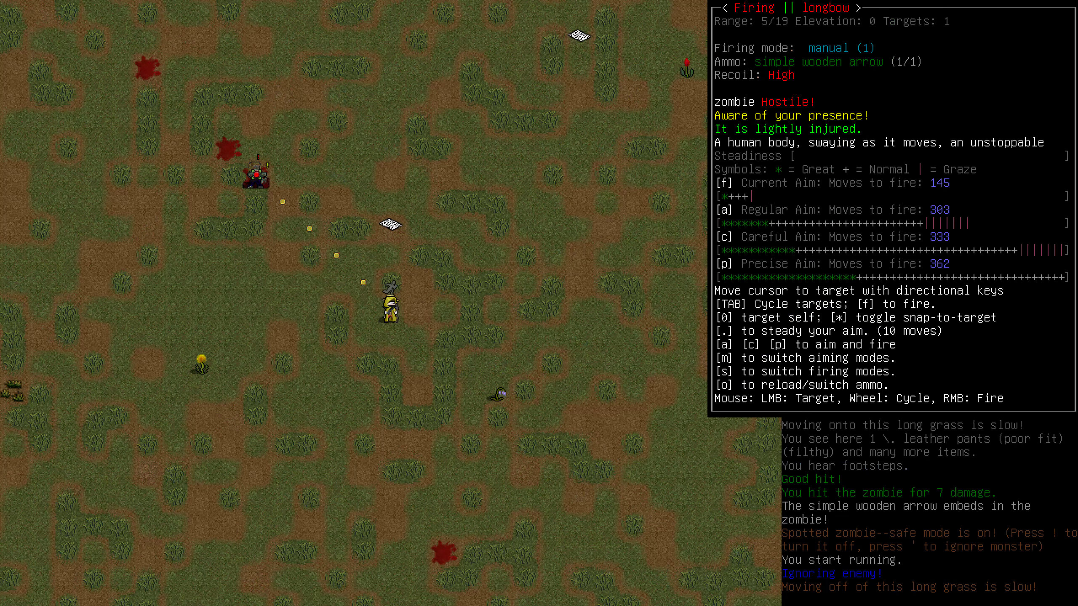
{"action": "key", "text": "o"}
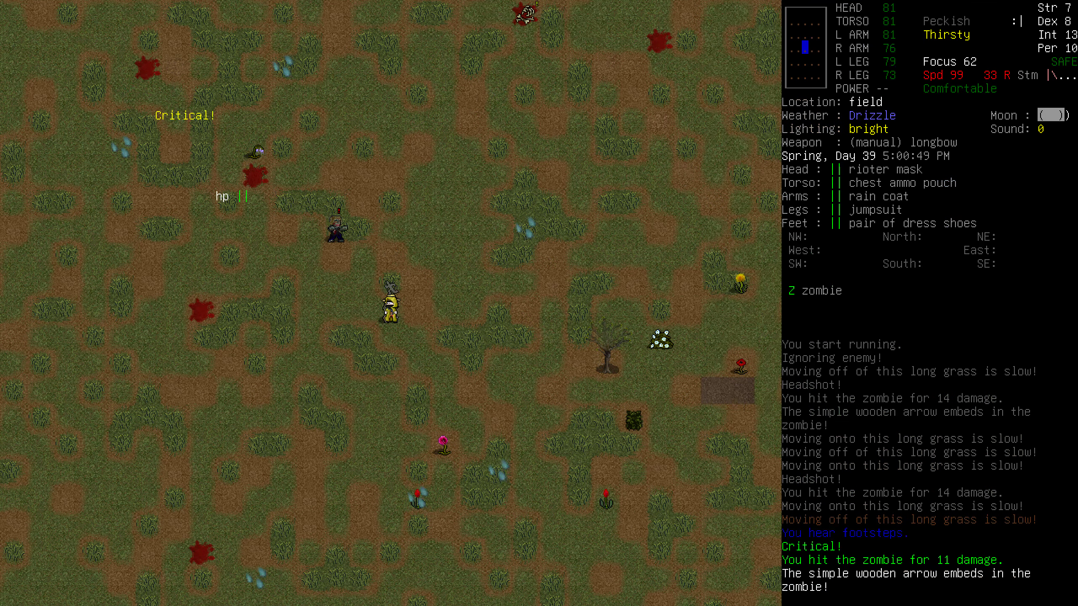
- Keep shooting the wounded zombie, including a small game arrow, until it falls
{"action": "key", "text": "f"}
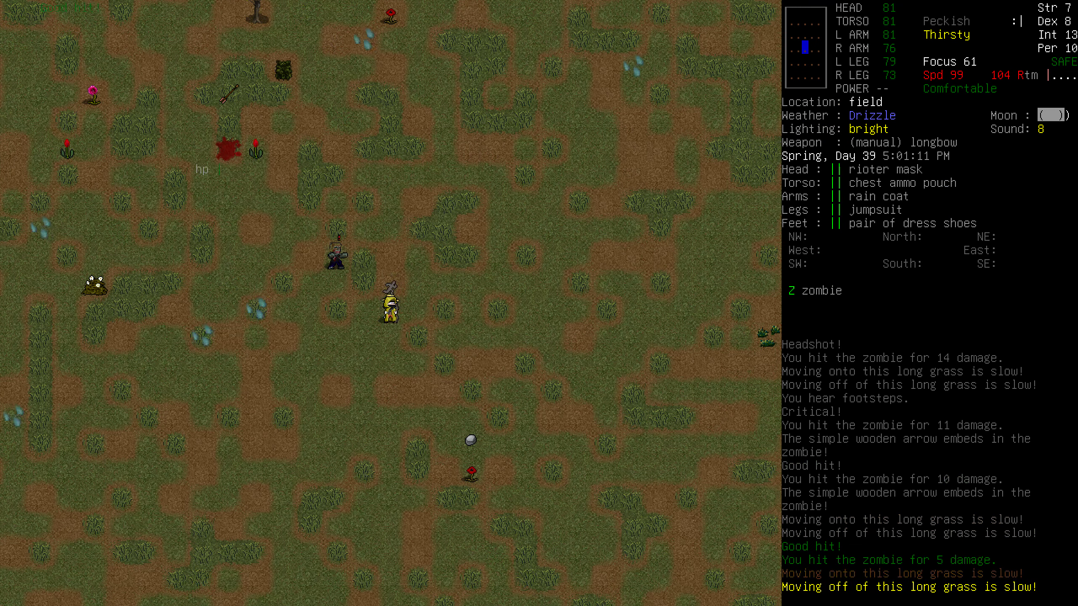
{"action": "key", "text": "f"}
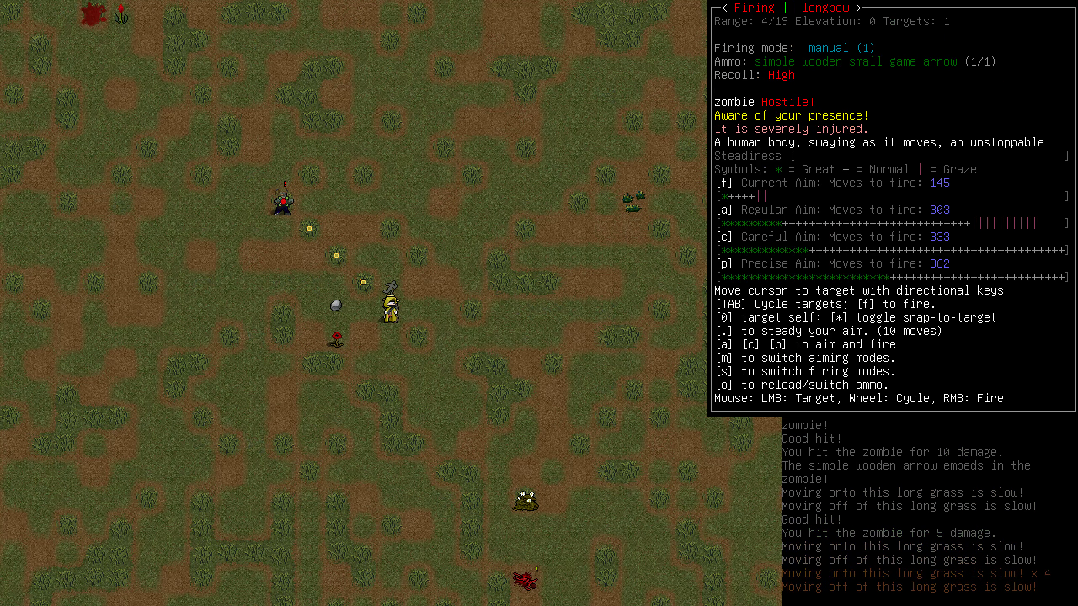
{"action": "key", "text": "f"}
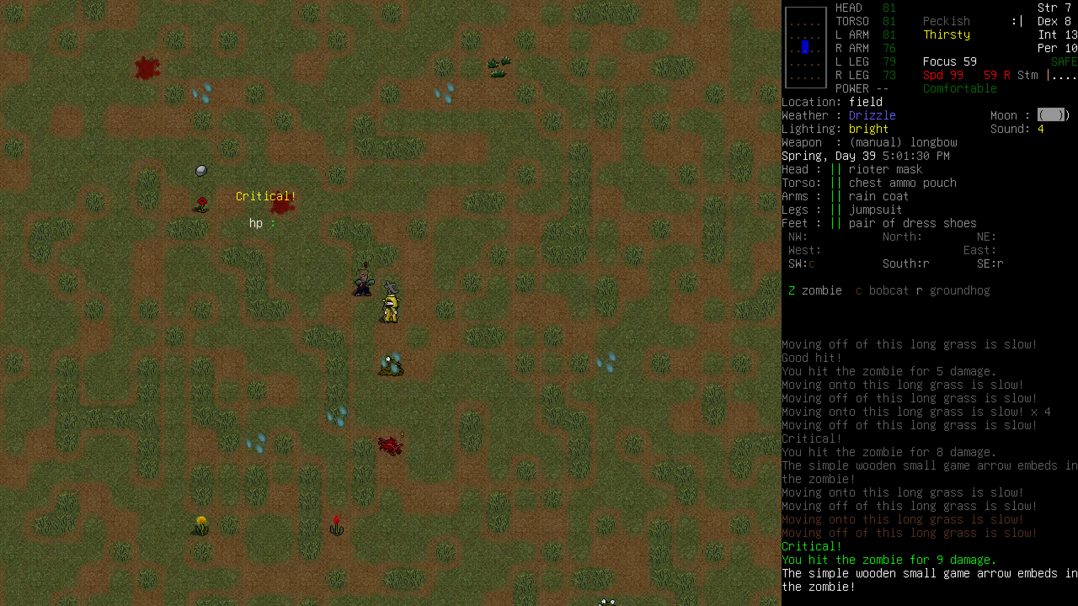
{"action": "key", "text": "f"}
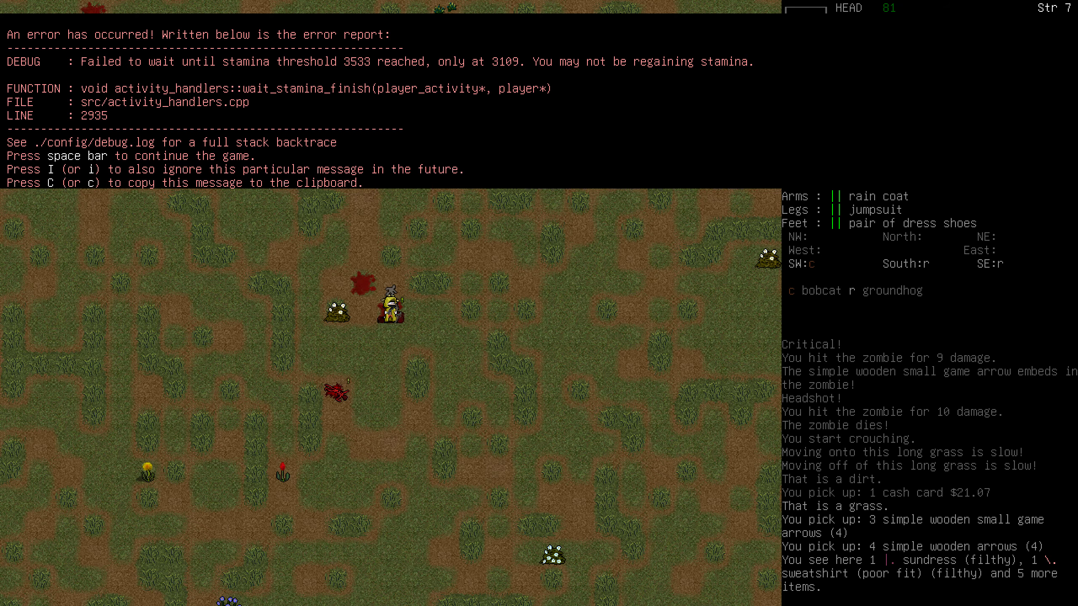
- Dismiss the debug error report and continue playing after the final shot
{"action": "key", "text": "space"}
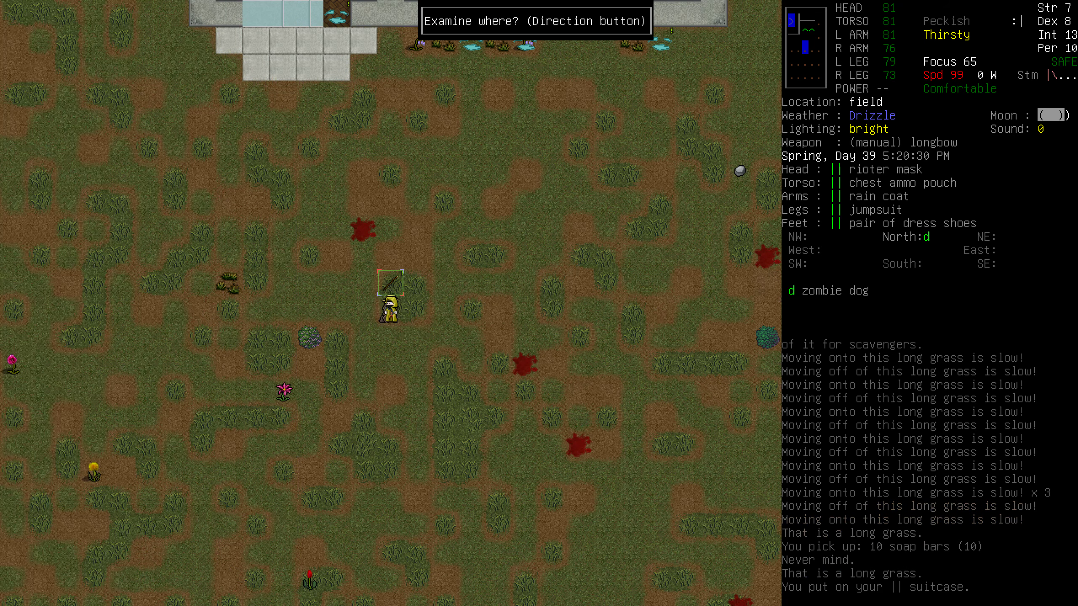
- Examine a nearby tile and keep walking across the field
{"action": "key", "text": "i"}
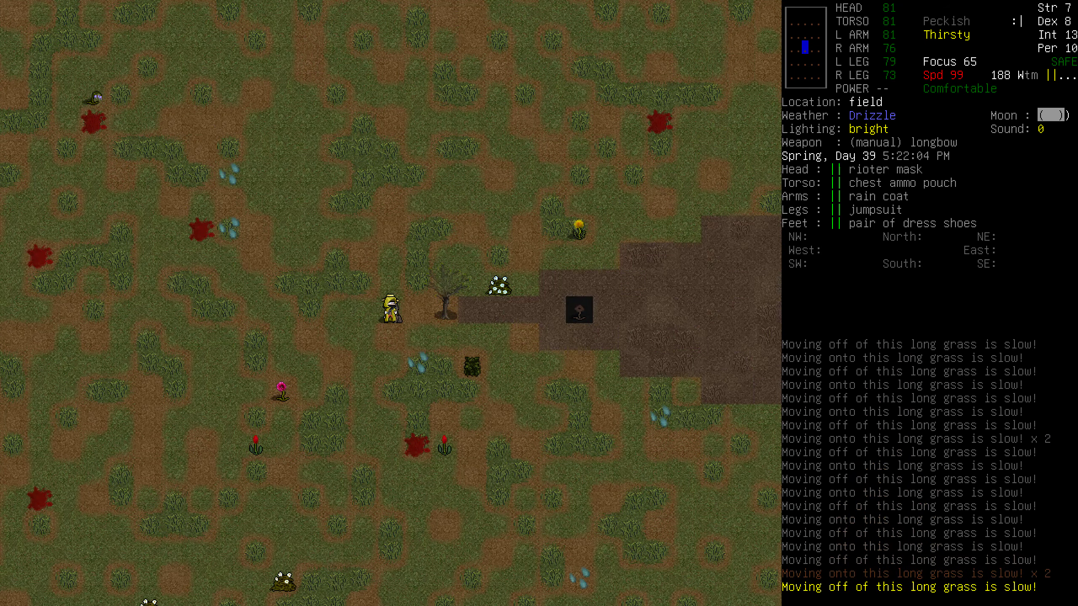
{"action": "key", "text": "up"}
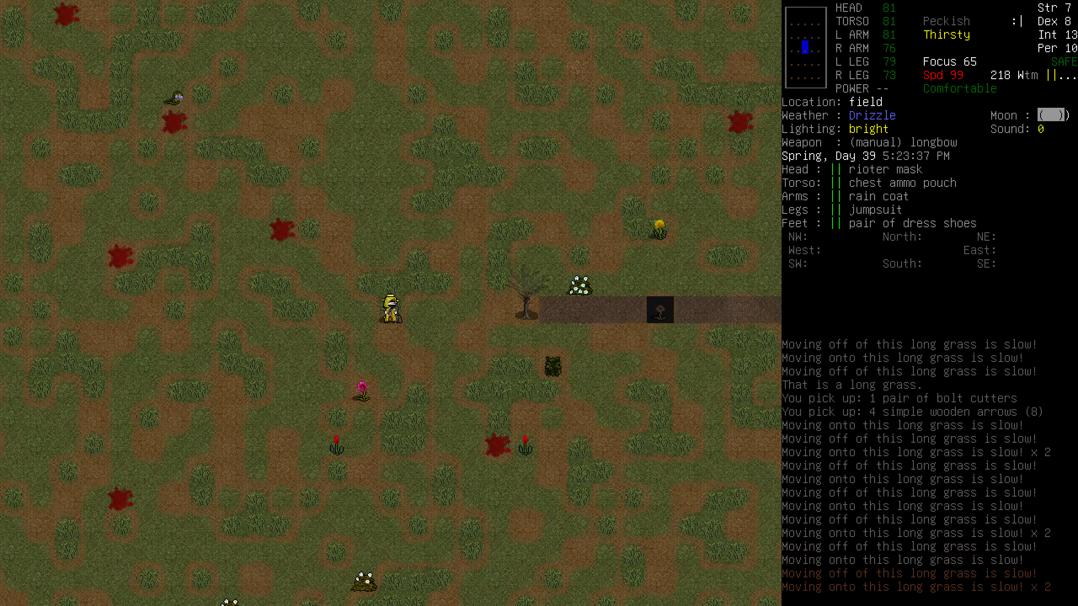
- Pick up the Remington 870 shotgun from the ground pile, leaving the clothing behind
{"action": "key", "text": "up"}
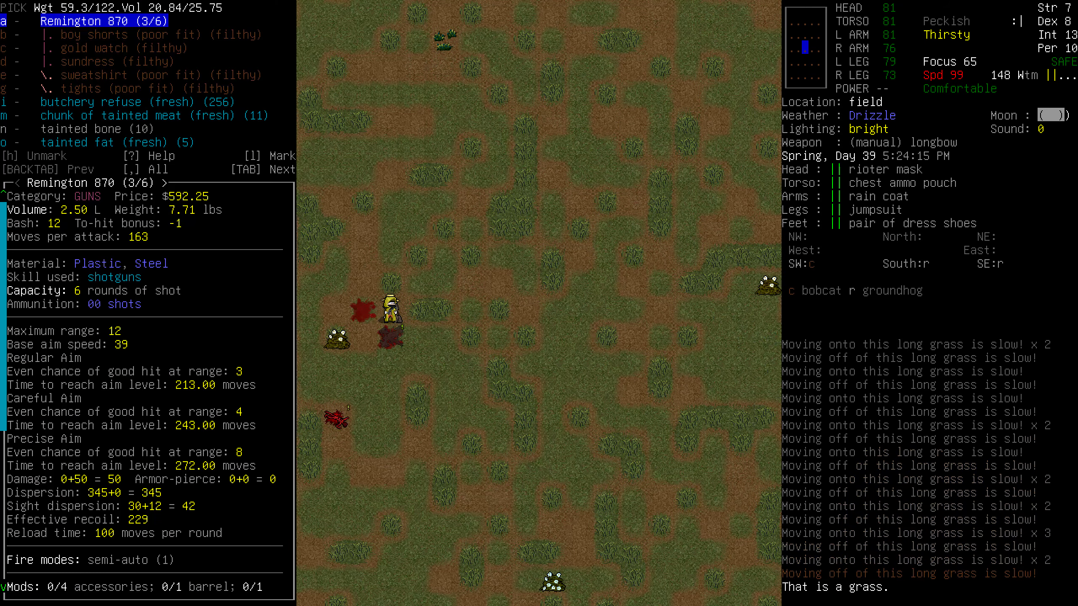
{"action": "key", "text": "a"}
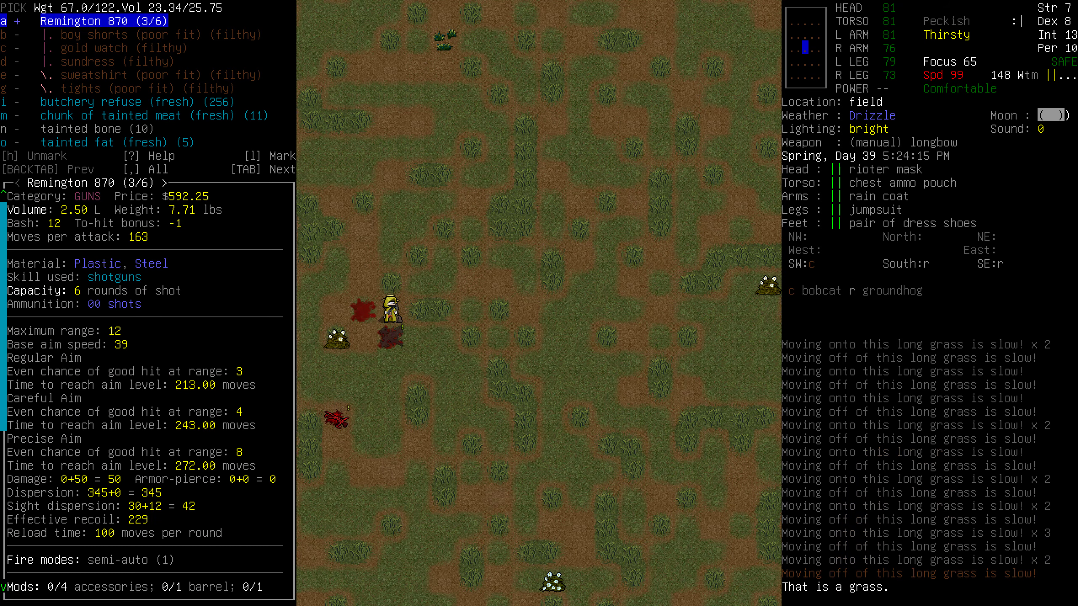
{"action": "left_click", "coordinate": [117, 60]}
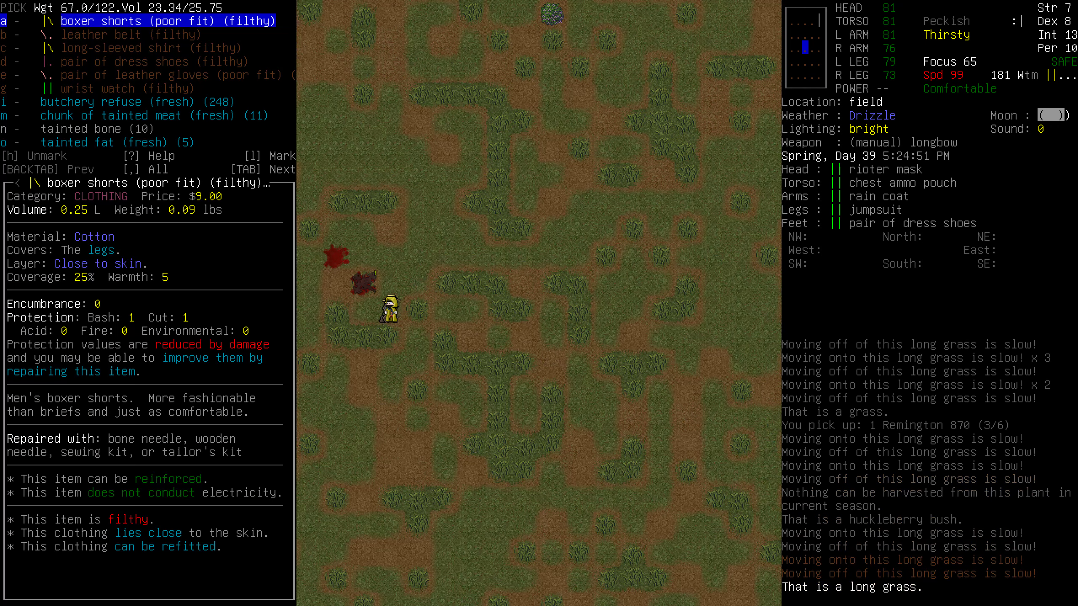
{"action": "key", "text": "m"}
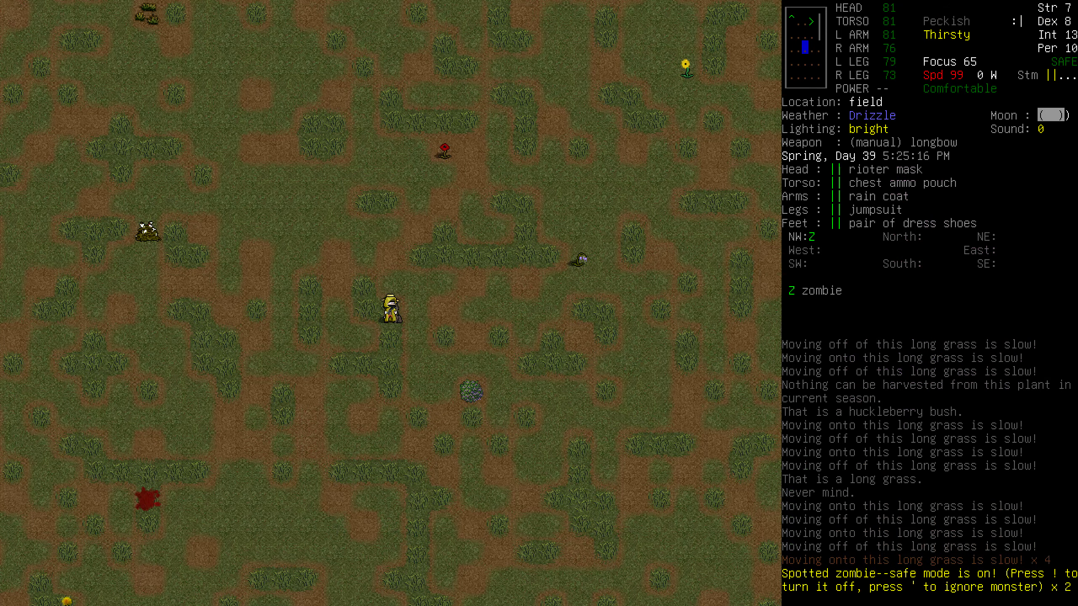
- Search another item pile, ignore the spotted zombie, and bring up the world map
{"action": "key", "text": "Tab"}
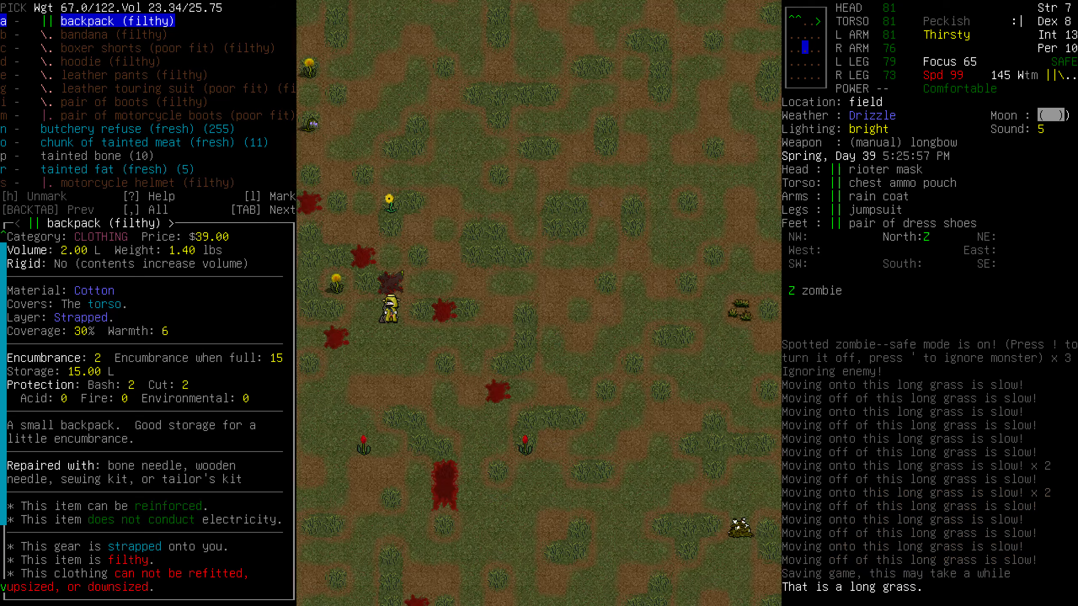
{"action": "key", "text": "escape"}
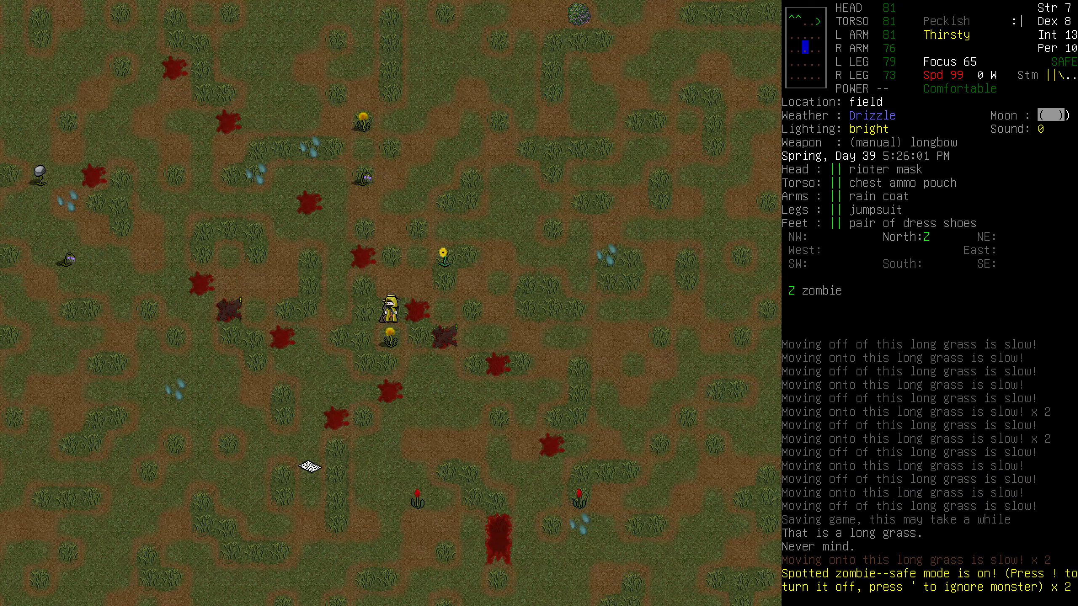
{"action": "key", "text": "'"}
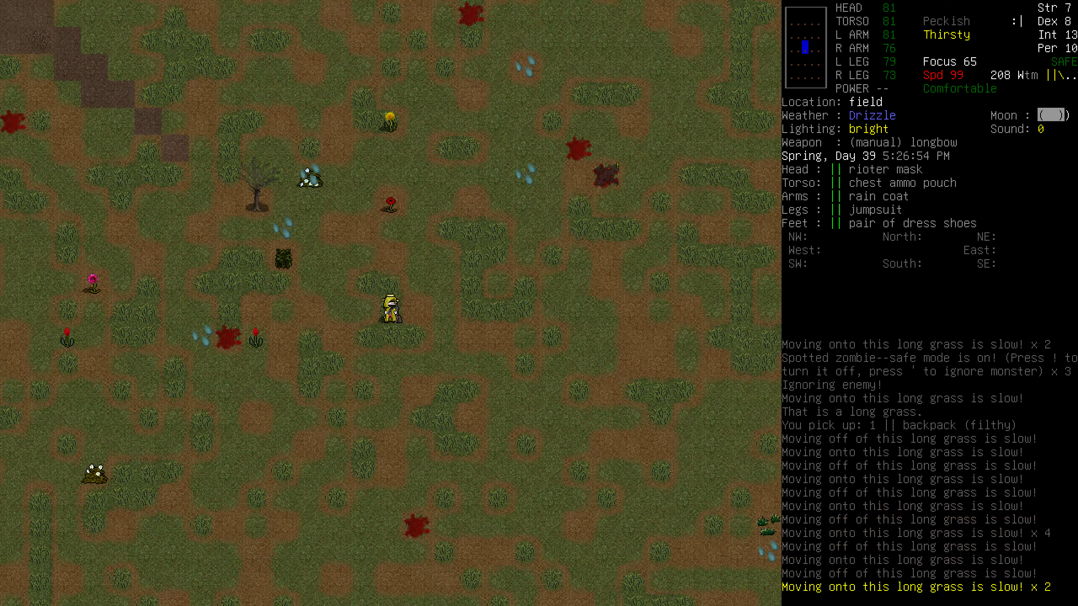
{"action": "key", "text": "m"}
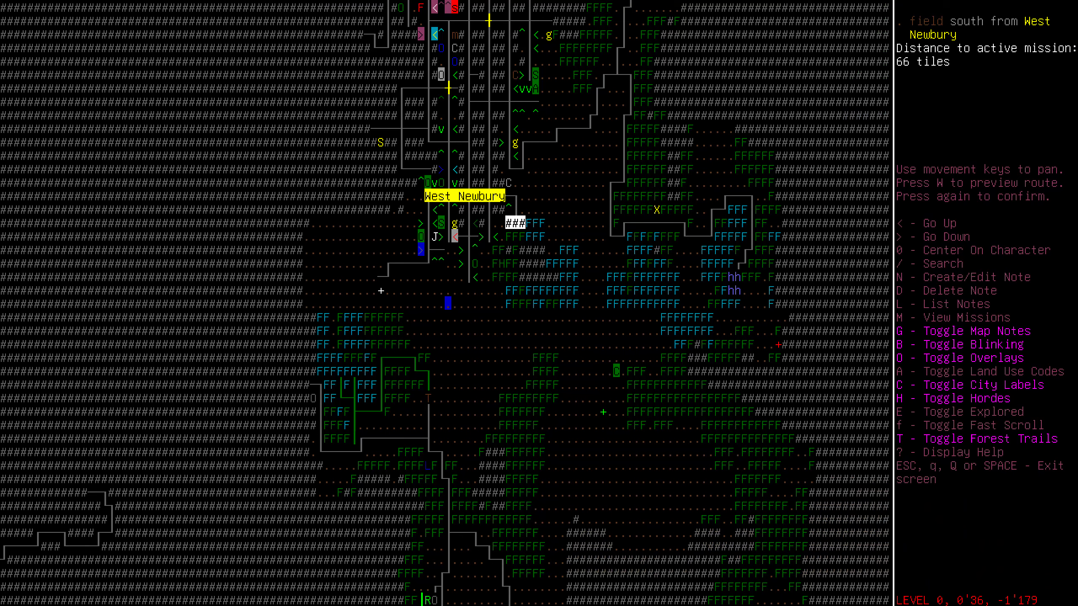
- Leave the overmap and the dress pile, walk north across the field and enter the cabin
{"action": "key", "text": "Escape"}
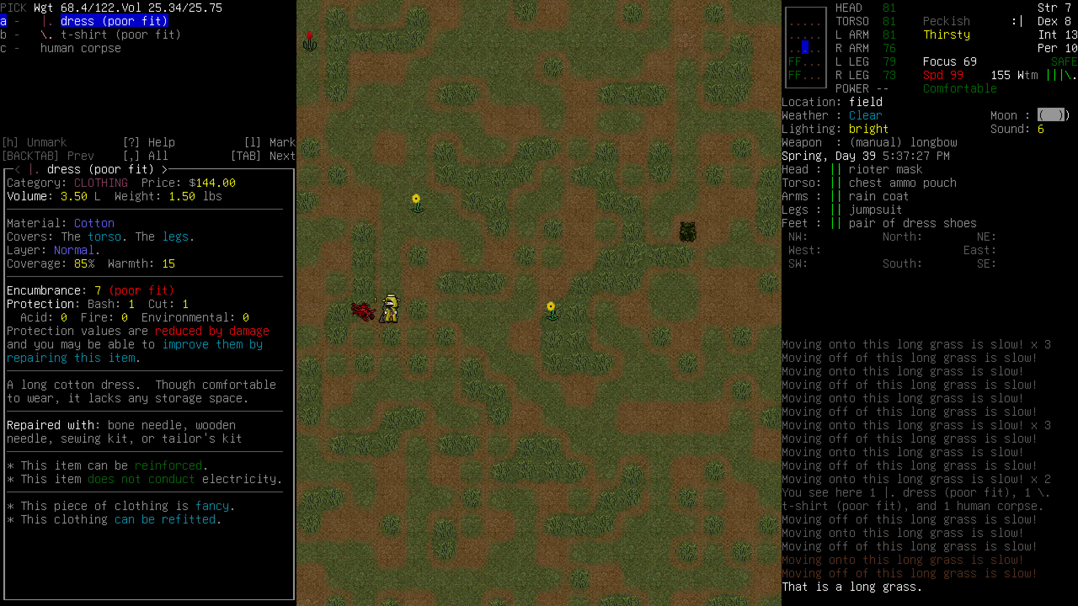
{"action": "key", "text": "Escape"}
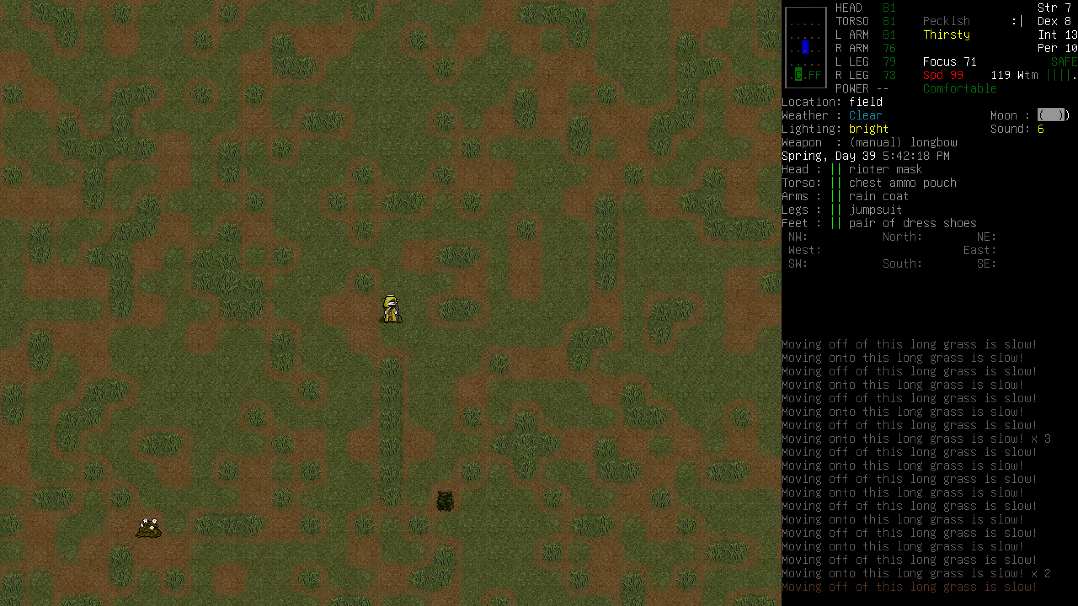
{"action": "key", "text": "up"}
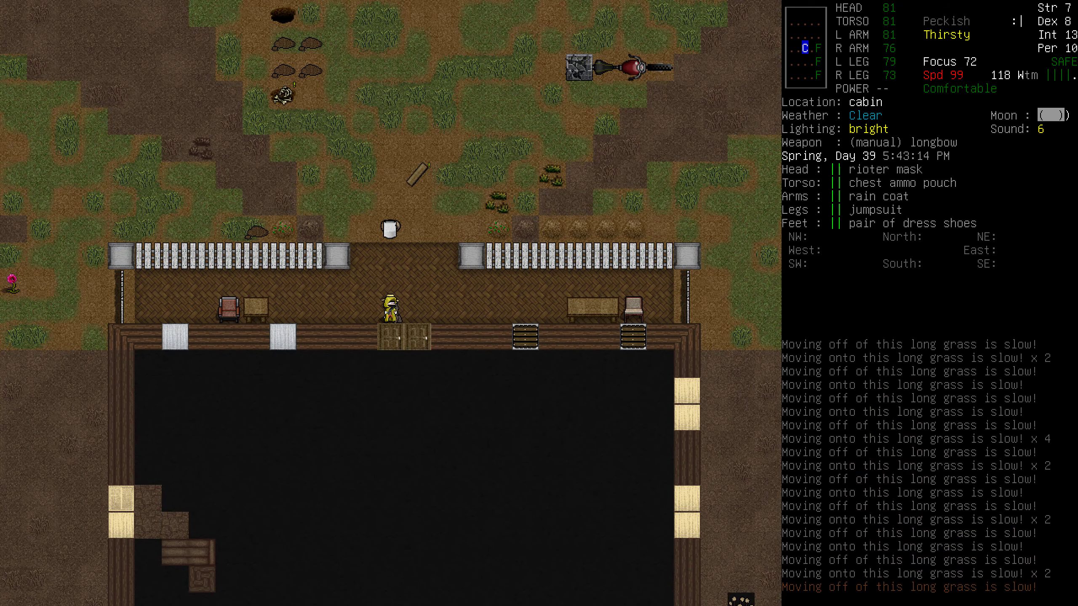
{"action": "key", "text": "s"}
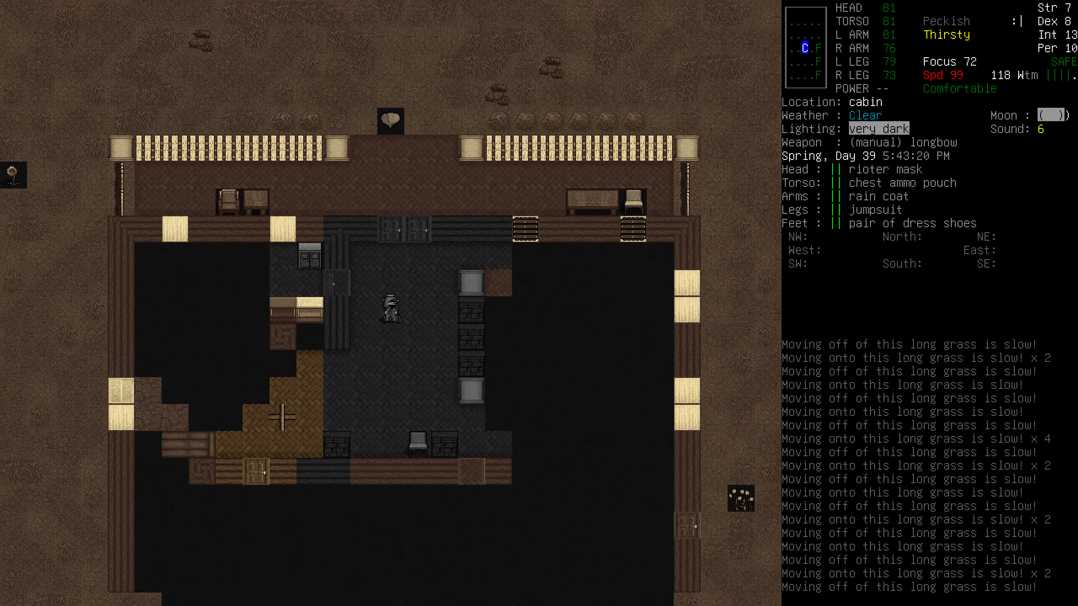
- Multi-drop the flashlight, matchbook, bolt cutters, sewing kit, books, food and supplies onto the desk
{"action": "key", "text": "d"}
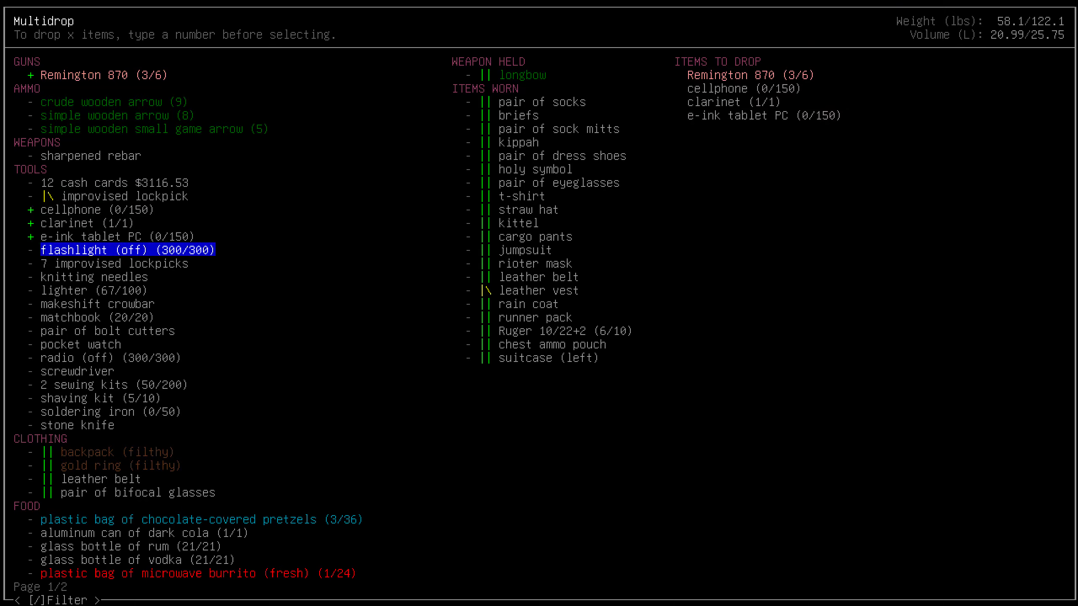
{"action": "left_click", "coordinate": [124, 249]}
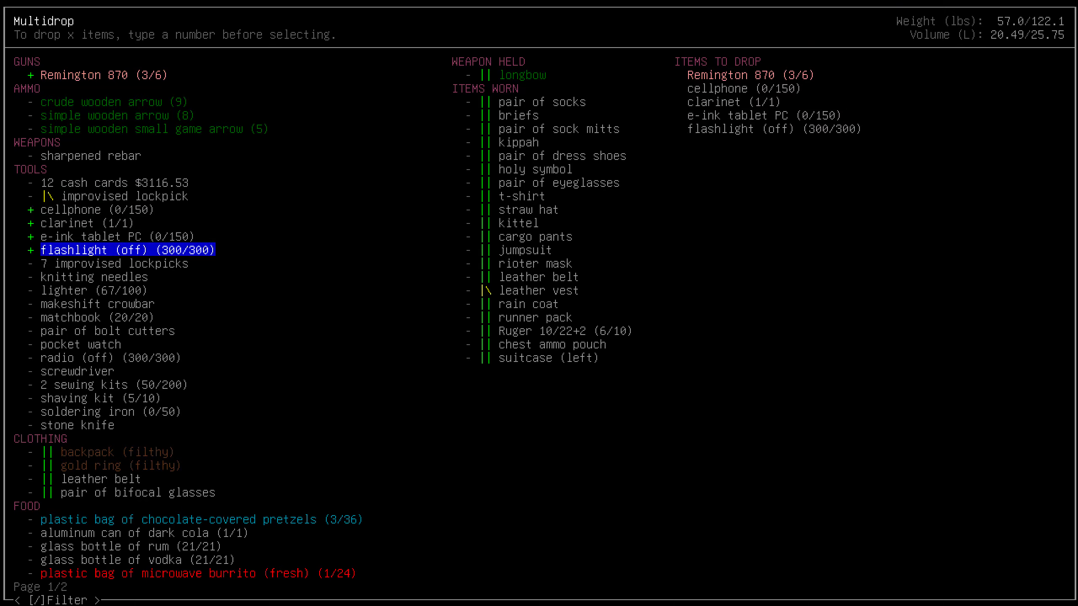
{"action": "key", "text": "Down"}
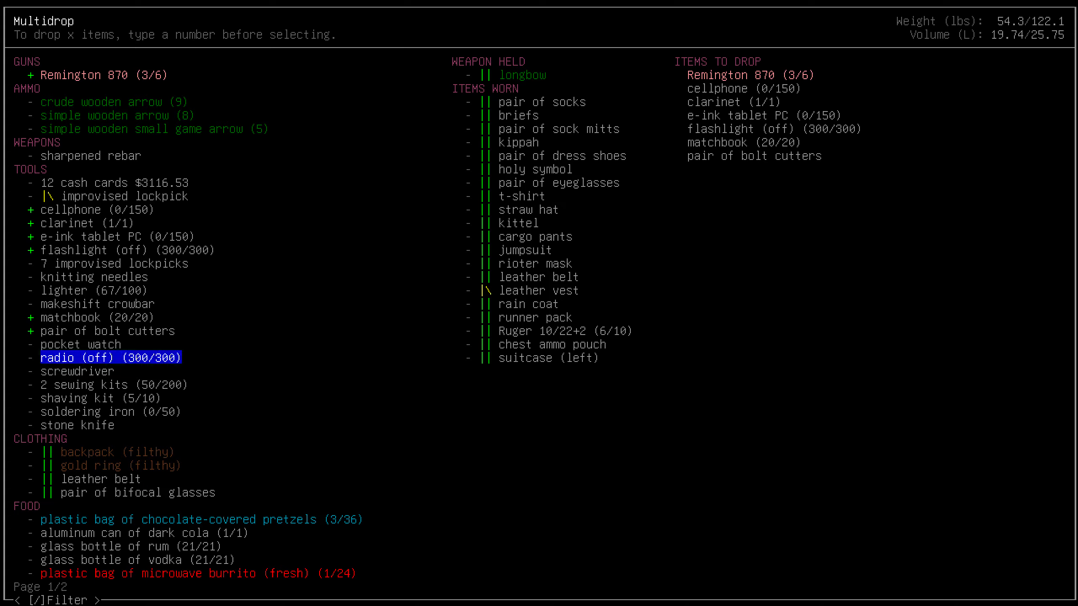
{"action": "key", "text": "down"}
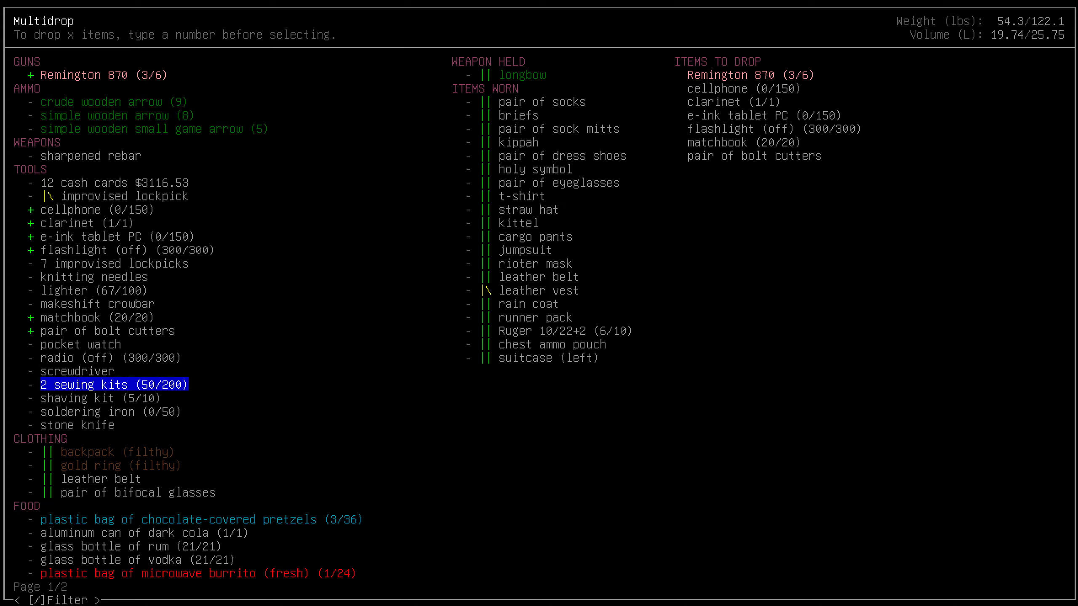
{"action": "left_click", "coordinate": [114, 384]}
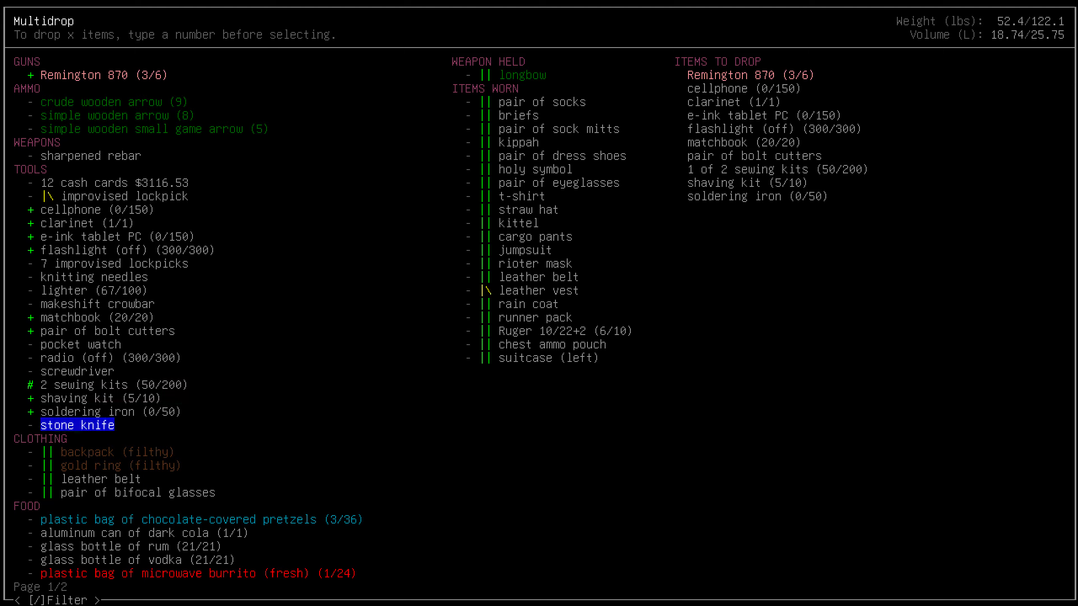
{"action": "key", "text": "down"}
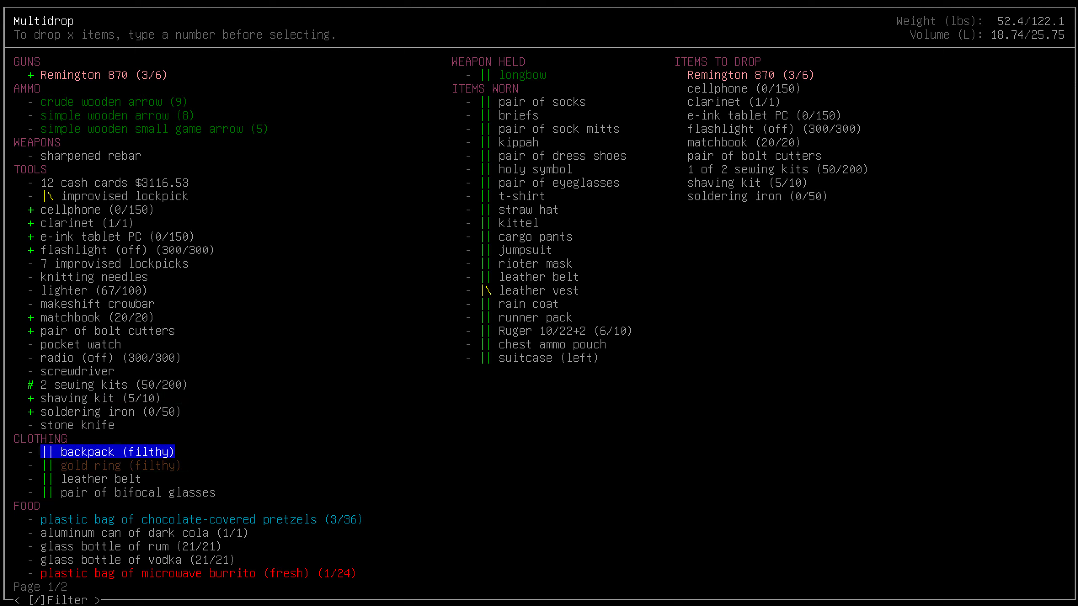
{"action": "key", "text": "Down"}
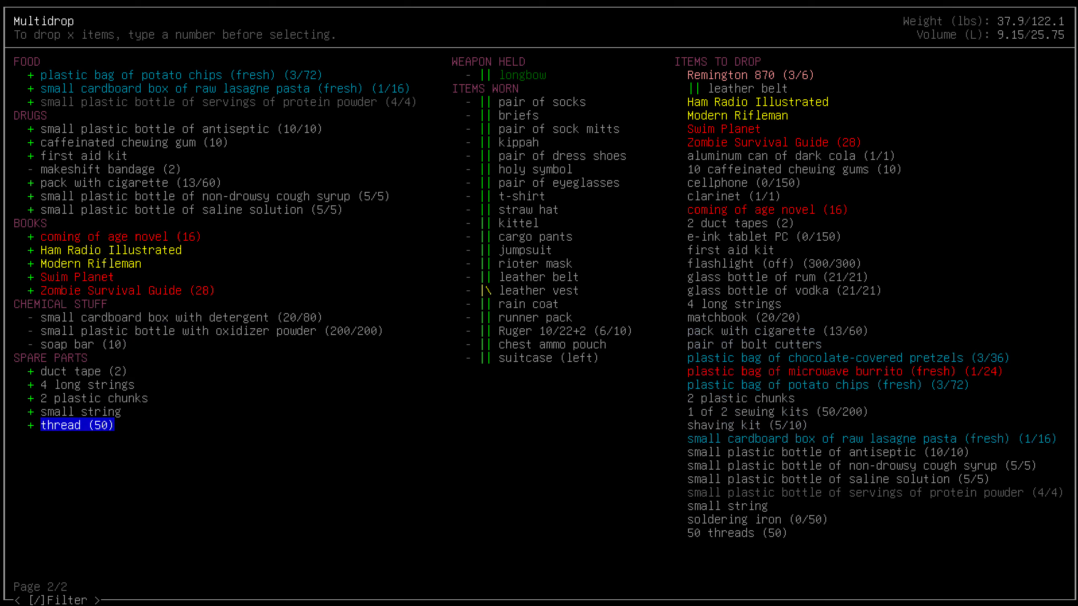
{"action": "key", "text": "Return"}
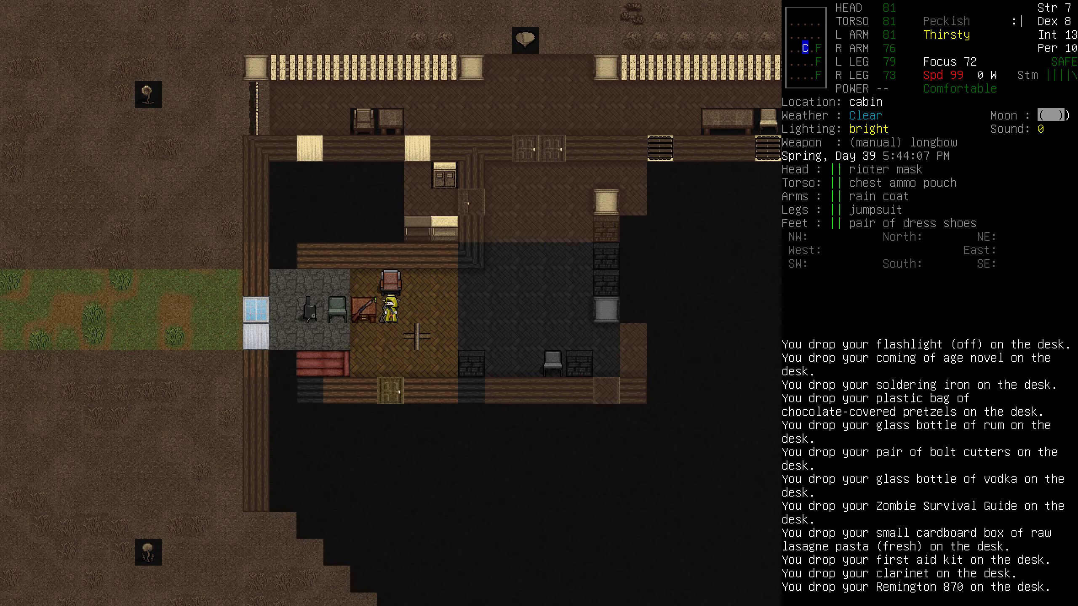
- Wield the suitcase, then swap it for the sharpened rebar from the inventory
{"action": "key", "text": "t"}
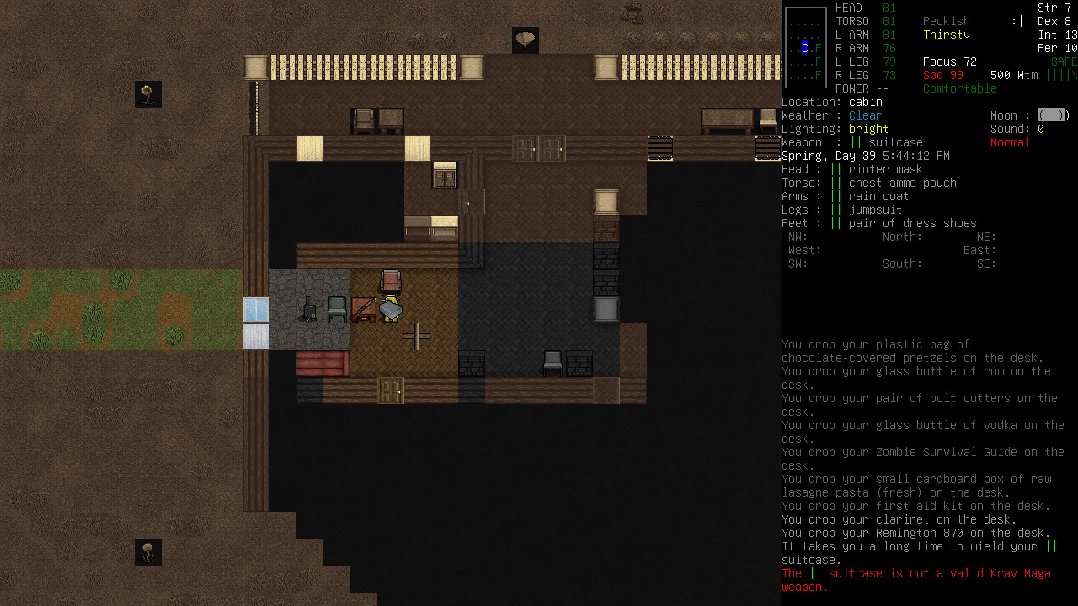
{"action": "key", "text": "i"}
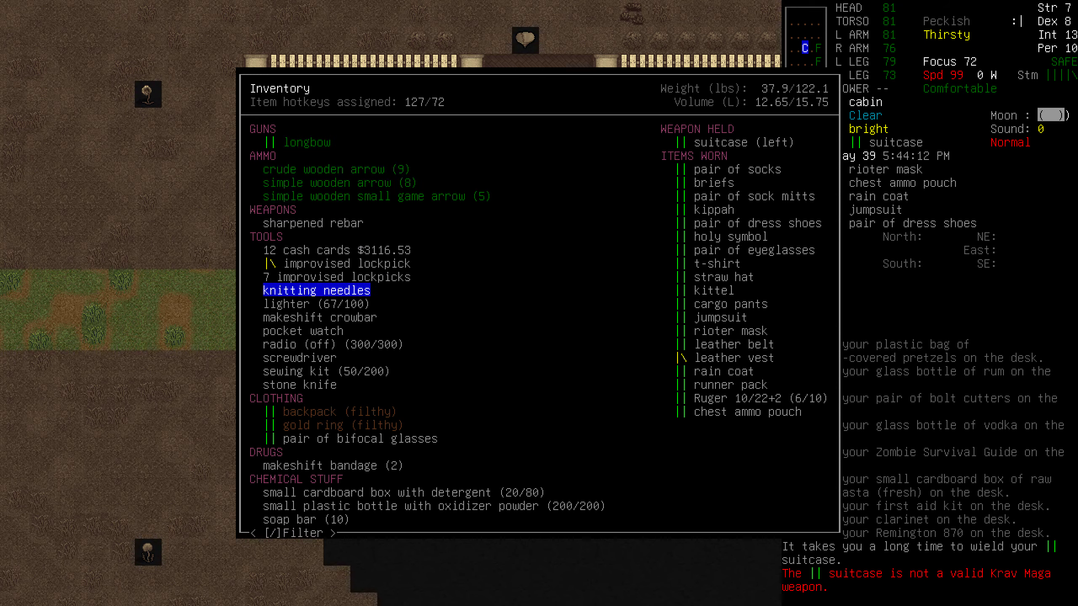
{"action": "key", "text": "up"}
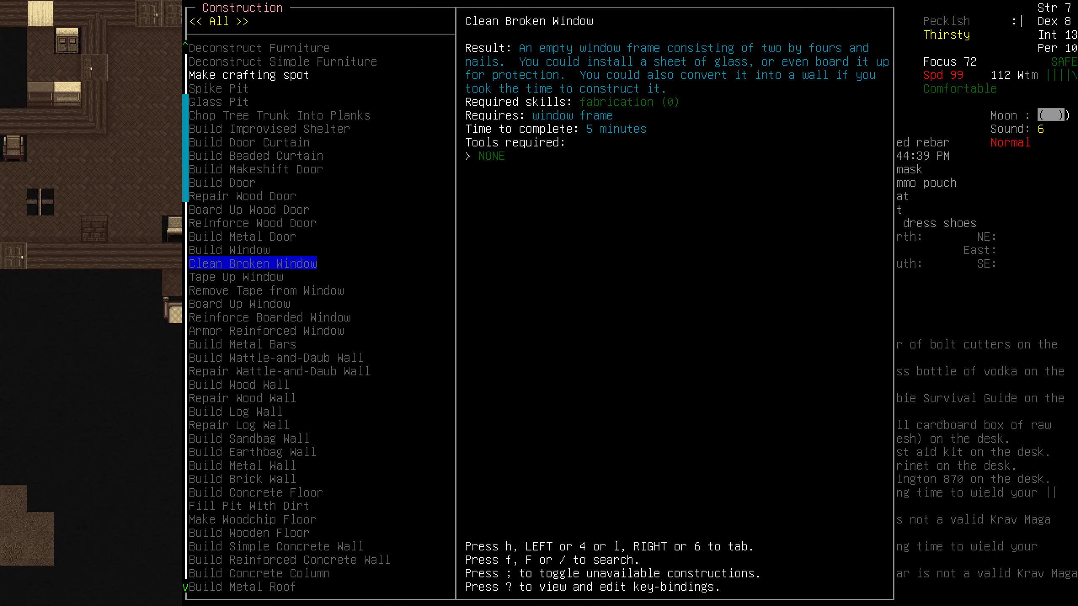
- Search constructions for 'cleac', back out, and inspect the filthy backpack in the inventory
{"action": "type", "text": "cleac"}
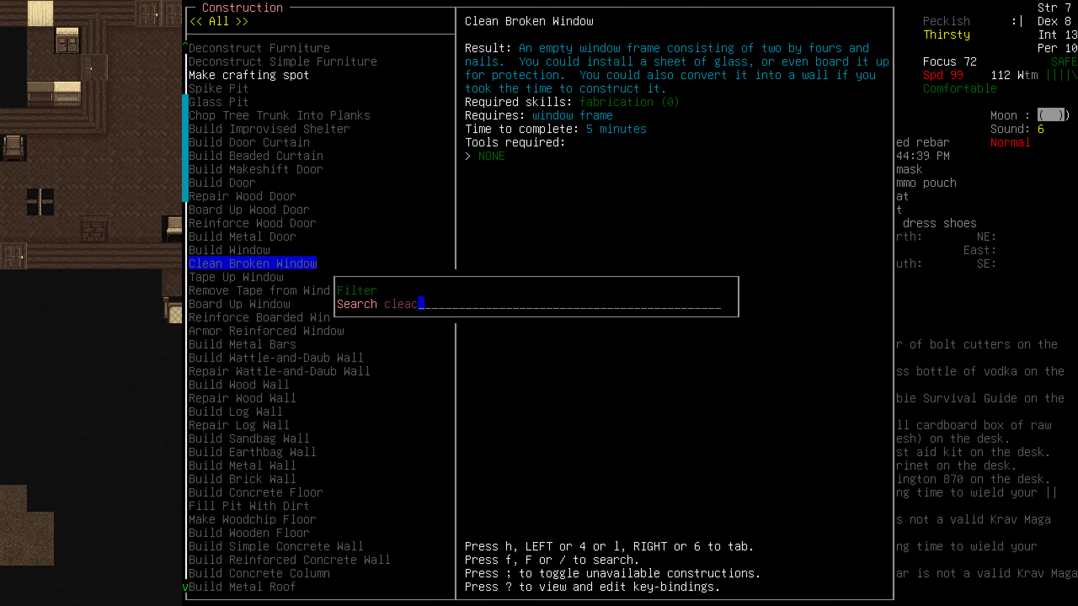
{"action": "key", "text": "Return"}
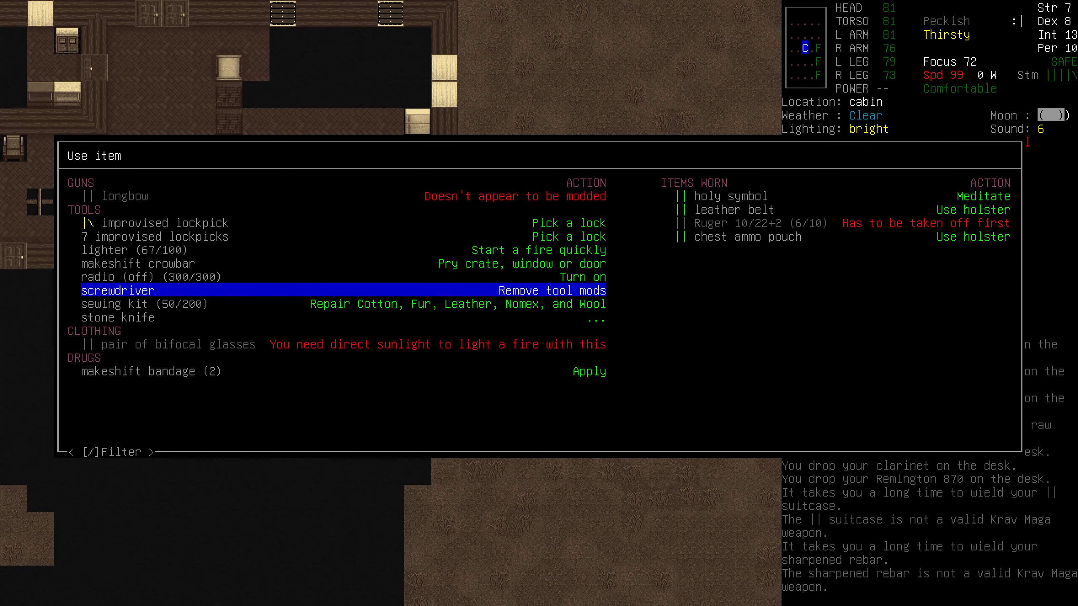
{"action": "key", "text": "Escape"}
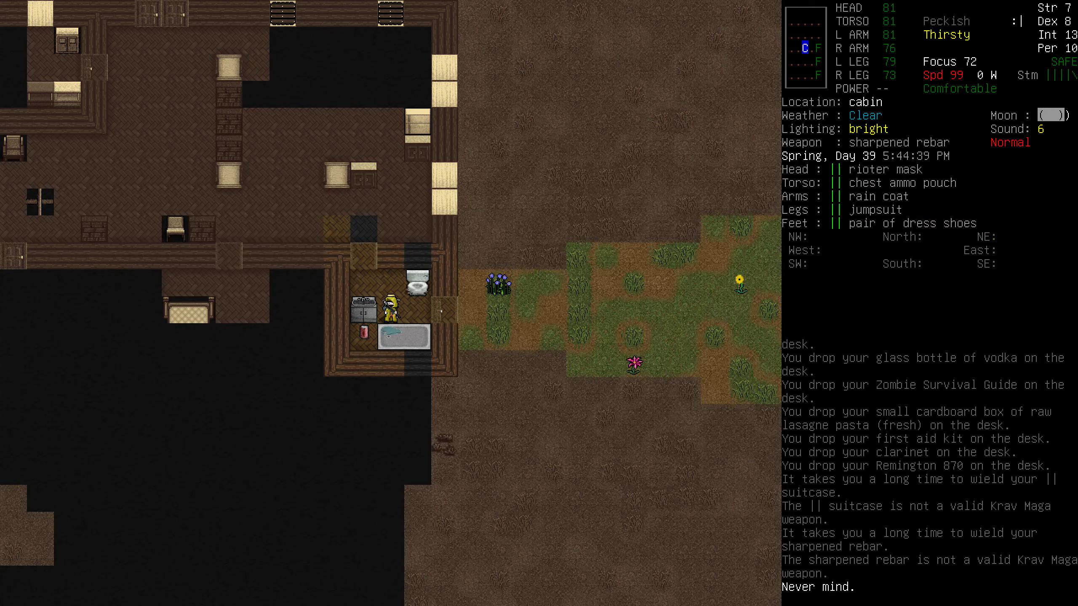
{"action": "key", "text": "i"}
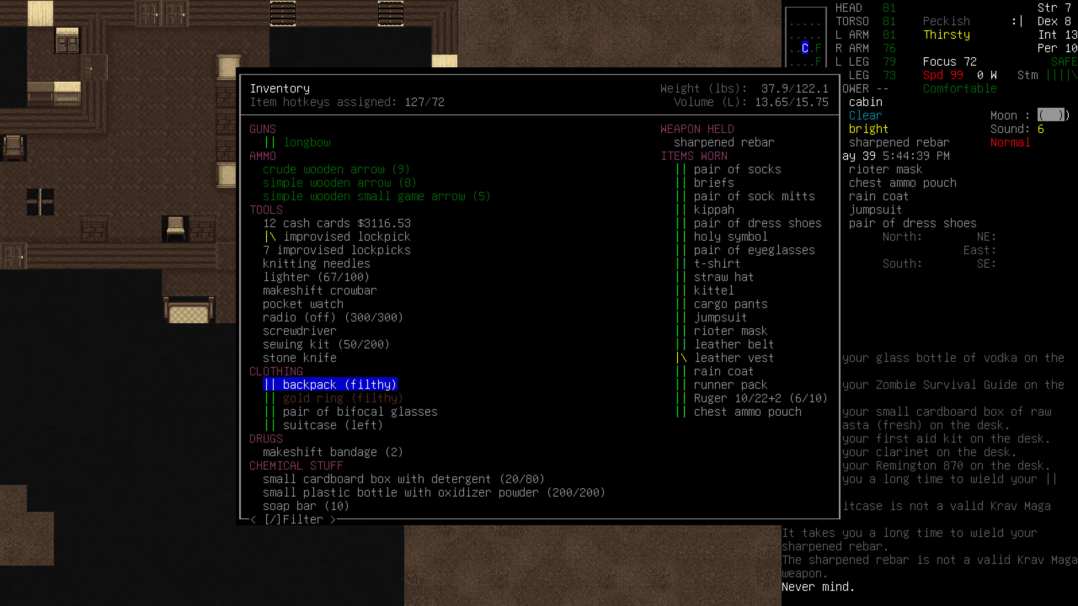
{"action": "left_click", "coordinate": [337, 384]}
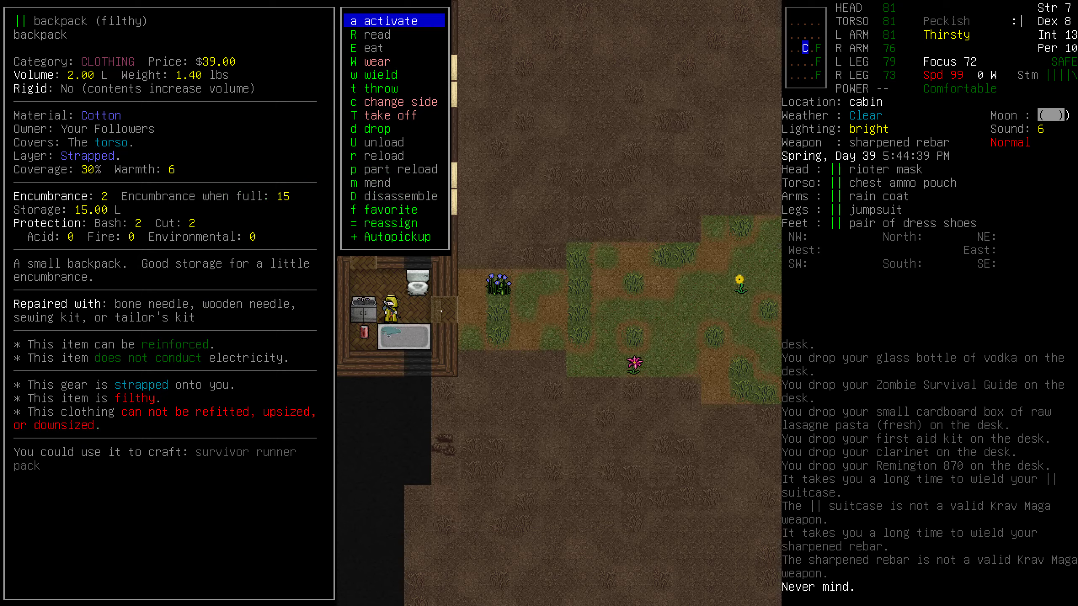
{"action": "mouse_move", "coordinate": [394, 47]}
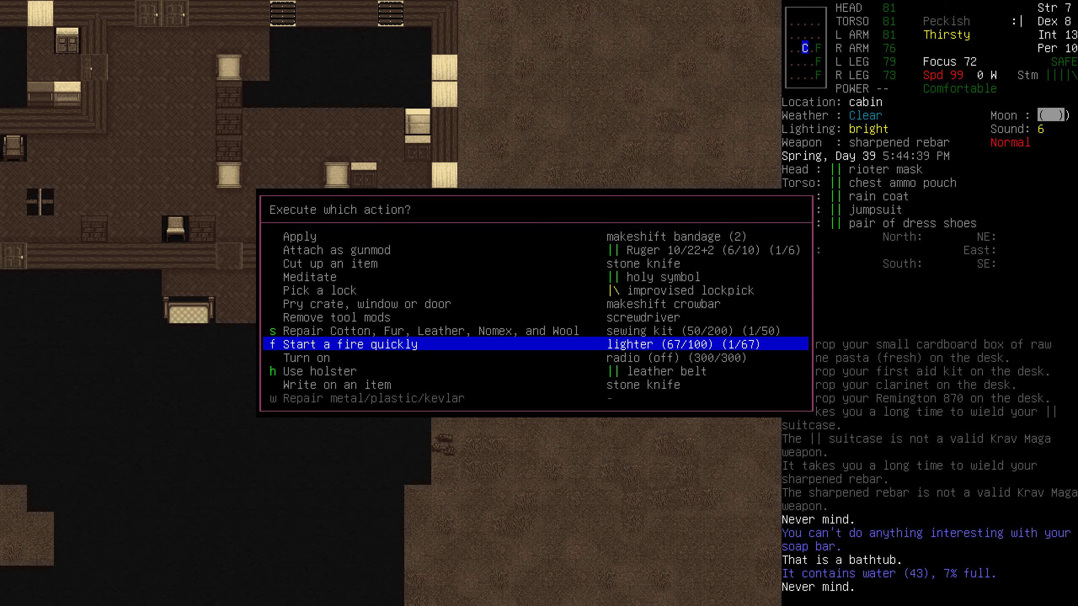
{"action": "key", "text": "down"}
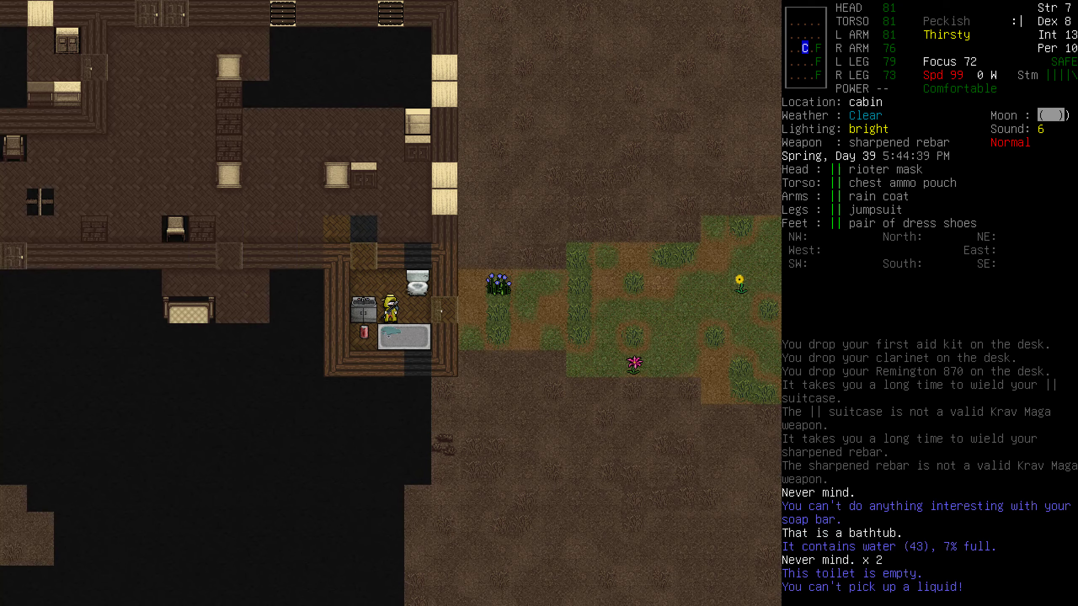
- Step onto the bathtub holding 43 water and reopen the construction list
{"action": "key", "text": "a"}
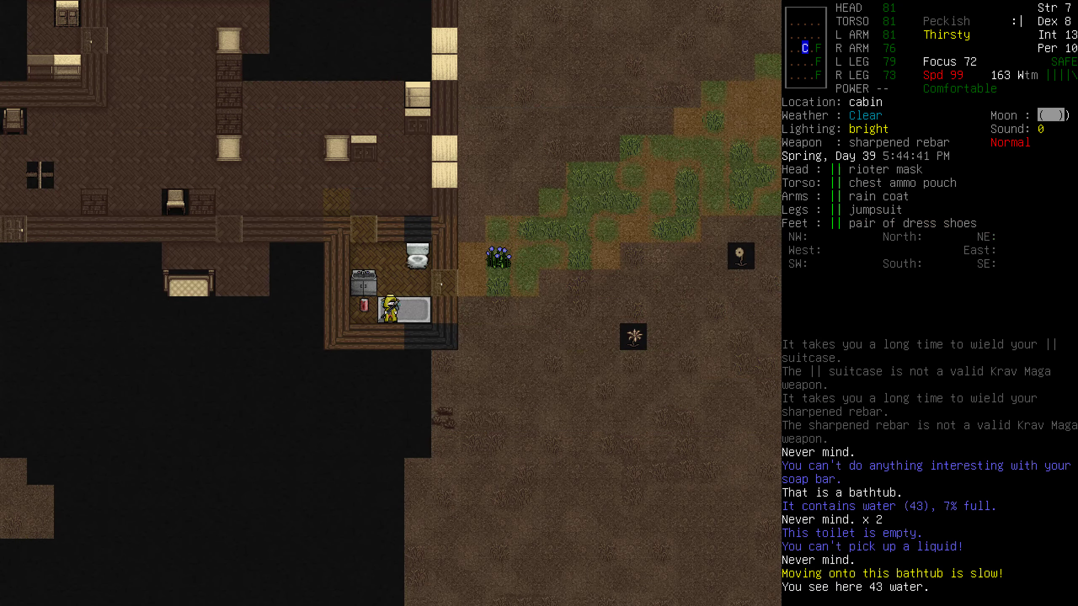
{"action": "key", "text": "a"}
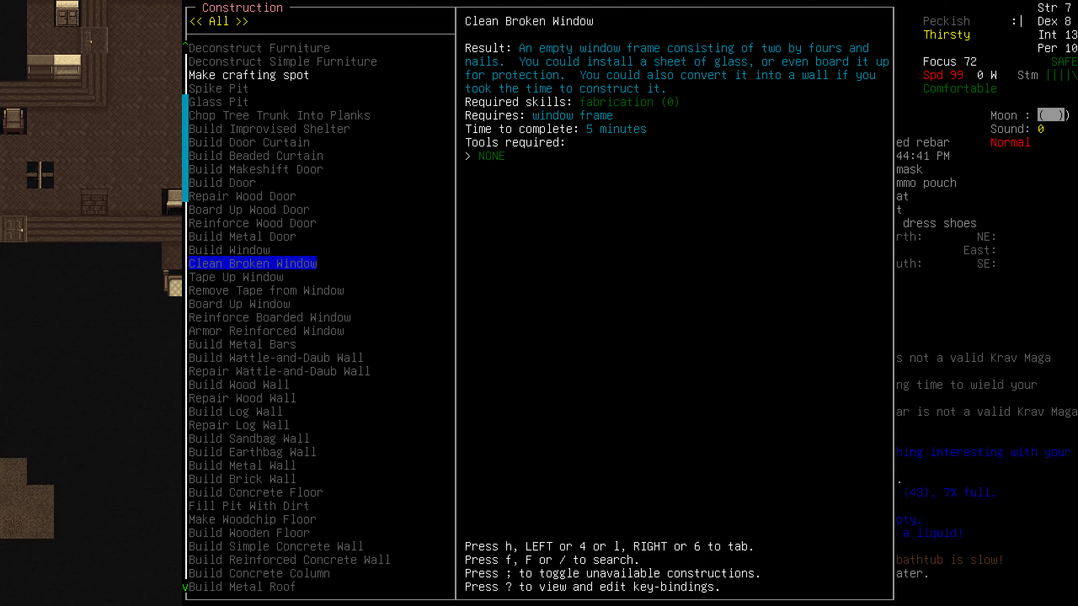
- Step off the bathtub and wield the filthy backpack, storing the sharpened rebar in inventory
{"action": "key", "text": "Escape"}
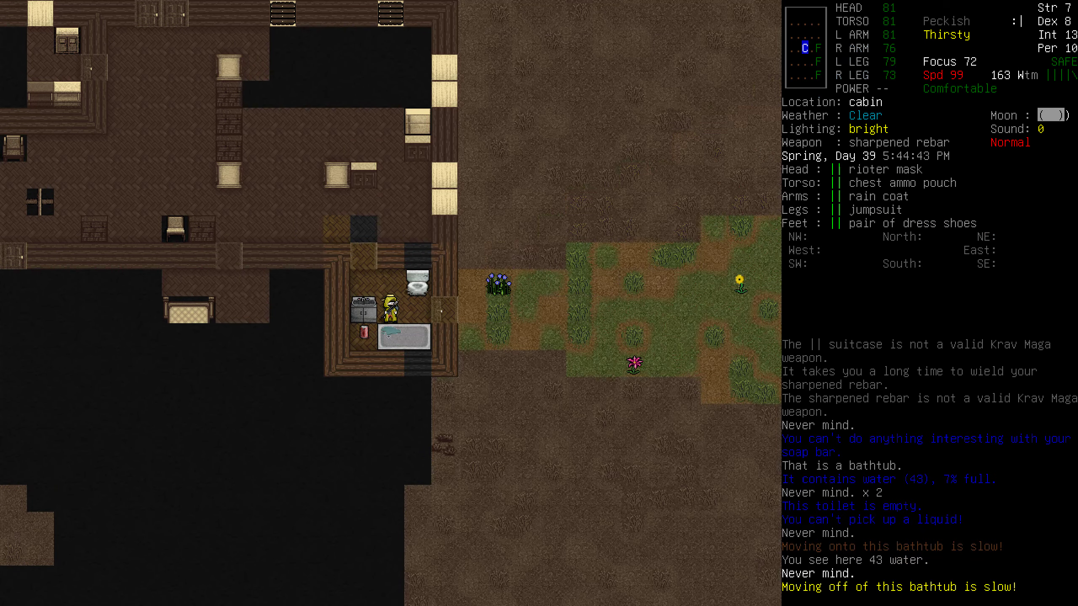
{"action": "key", "text": "i"}
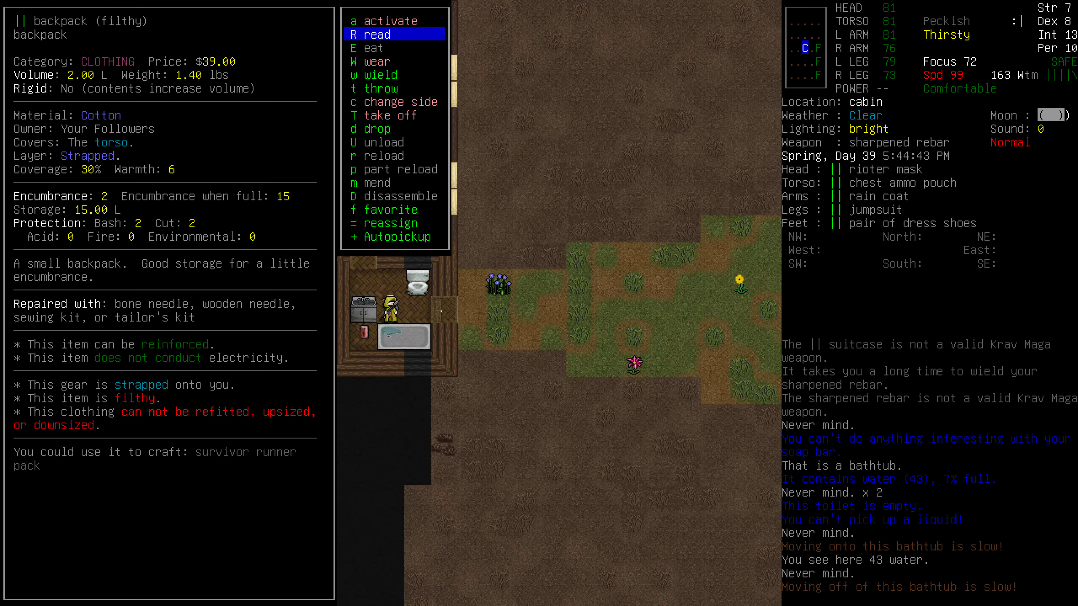
{"action": "left_click", "coordinate": [379, 74]}
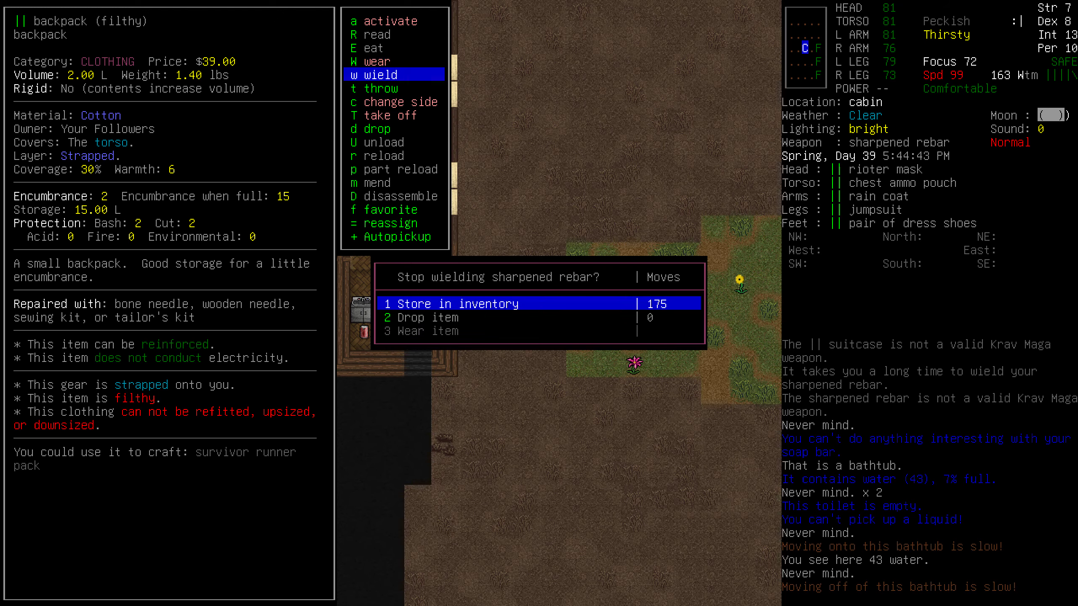
{"action": "left_click", "coordinate": [451, 304]}
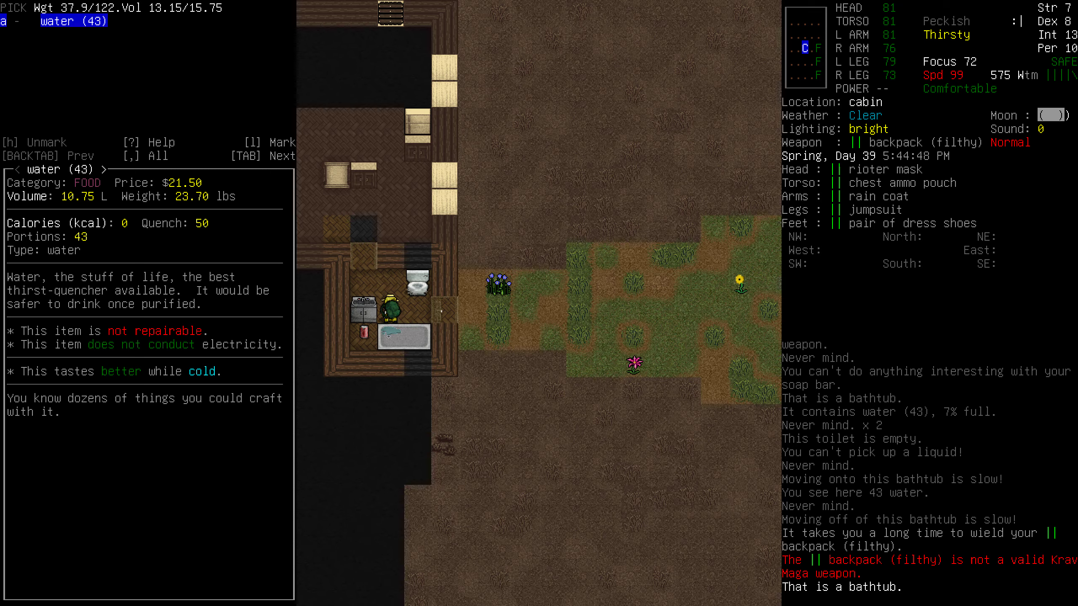
- Cancel picking up the bathtub water and look up the available commands
{"action": "key", "text": "i"}
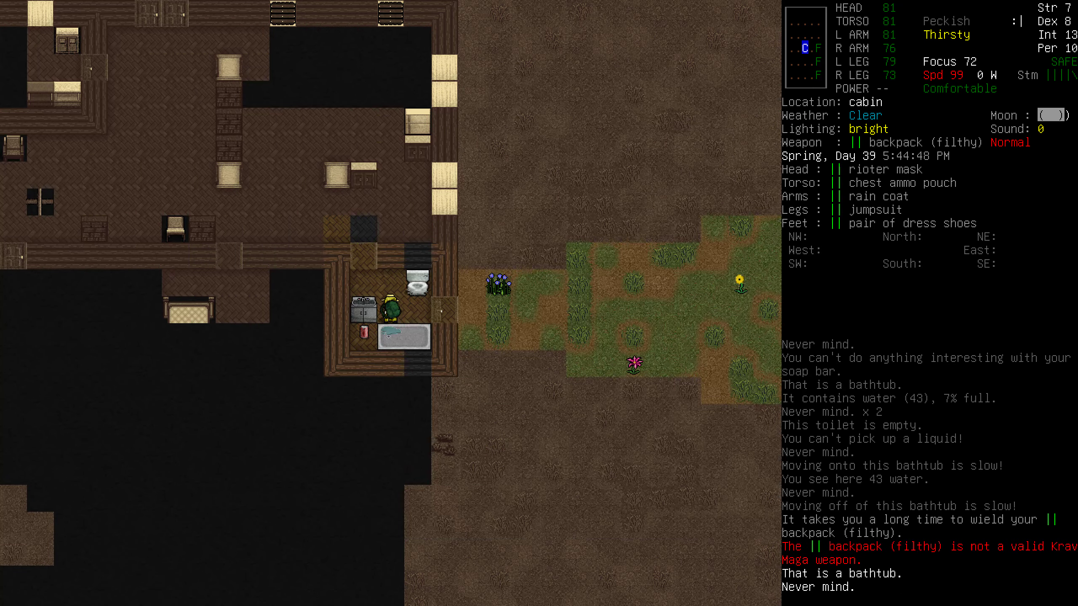
{"action": "key", "text": "i"}
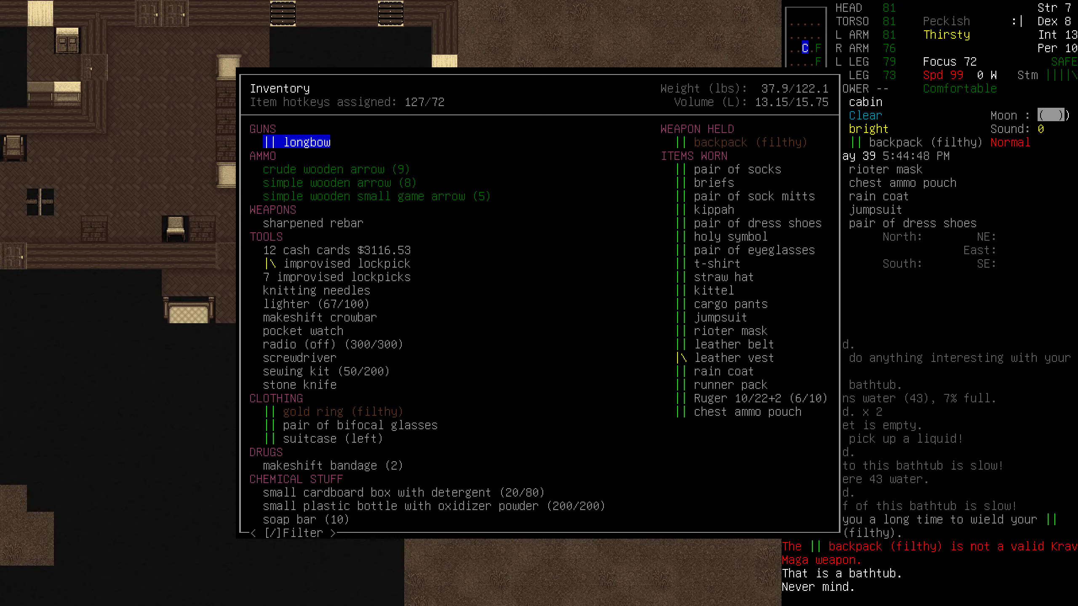
{"action": "key", "text": "Escape"}
{"action": "type", "text": "clea"}
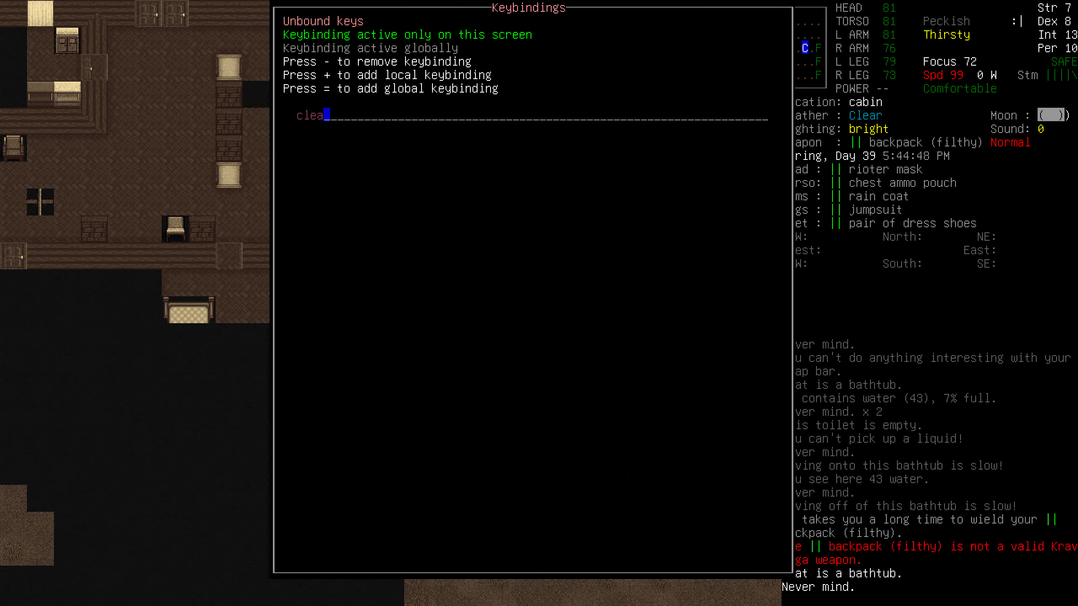
{"action": "key", "text": "BackSpace"}
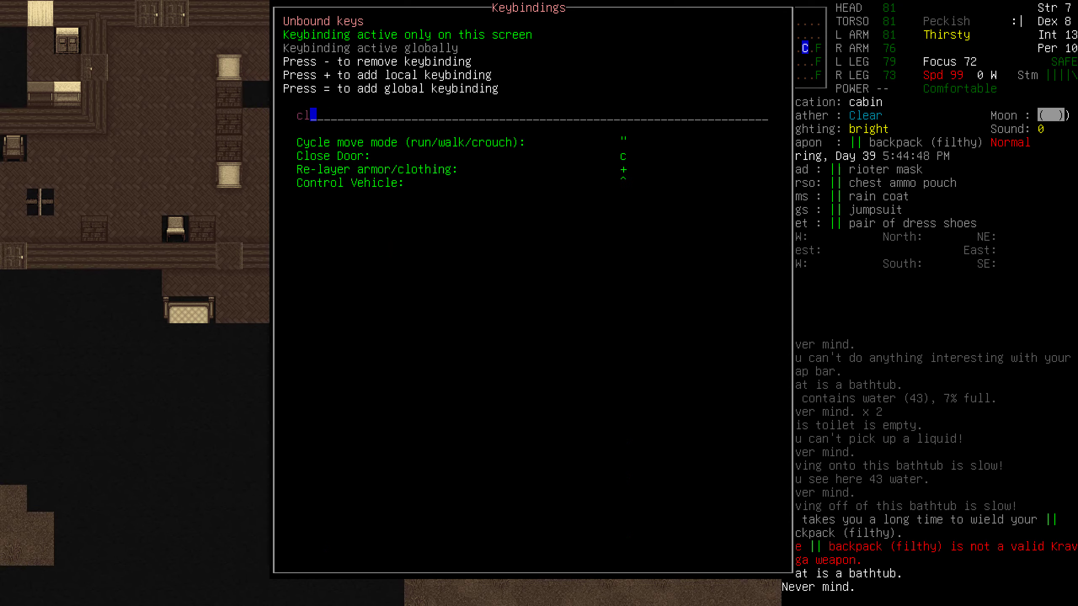
{"action": "key", "text": "Escape"}
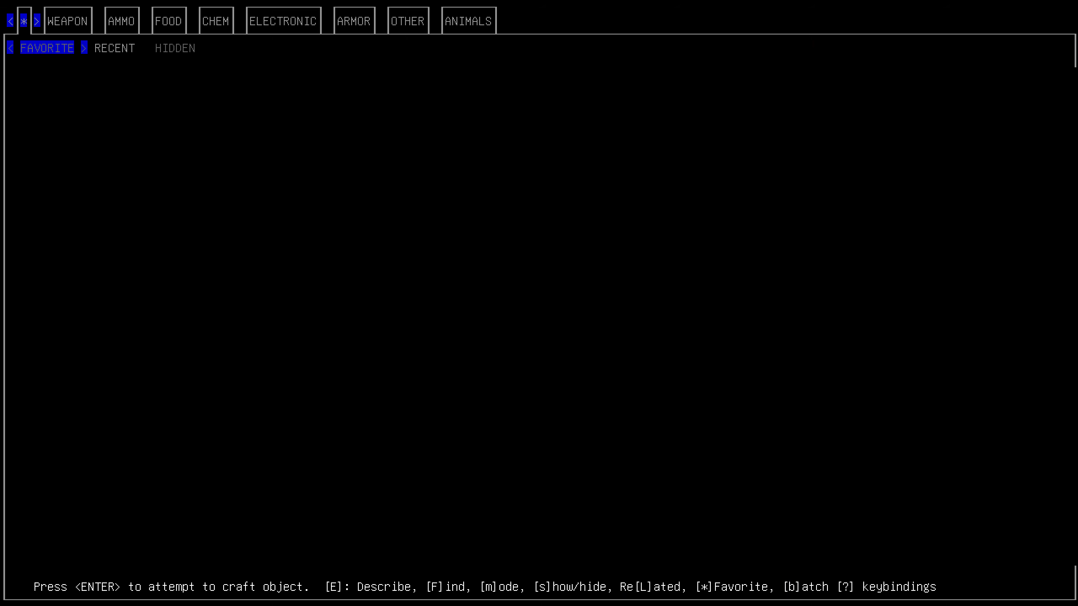
{"action": "key", "text": "Escape"}
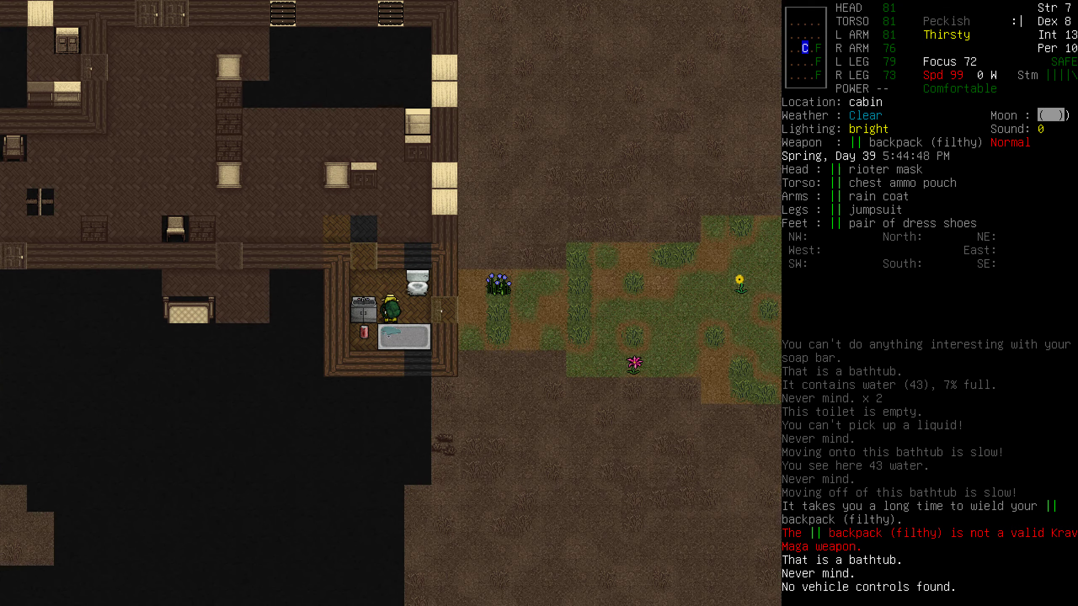
{"action": "key", "text": "a"}
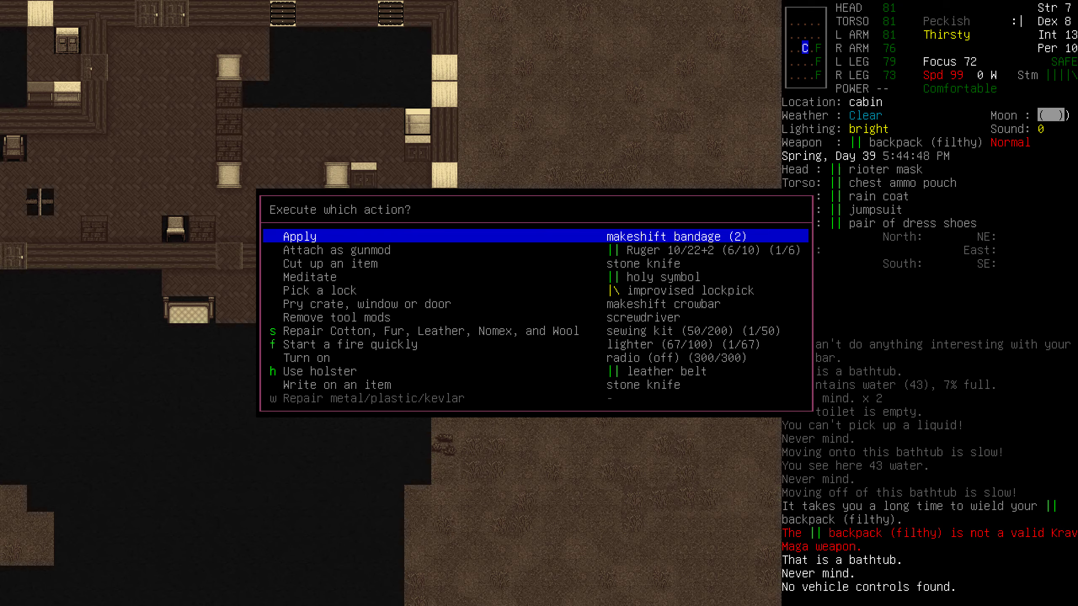
{"action": "key", "text": "Escape"}
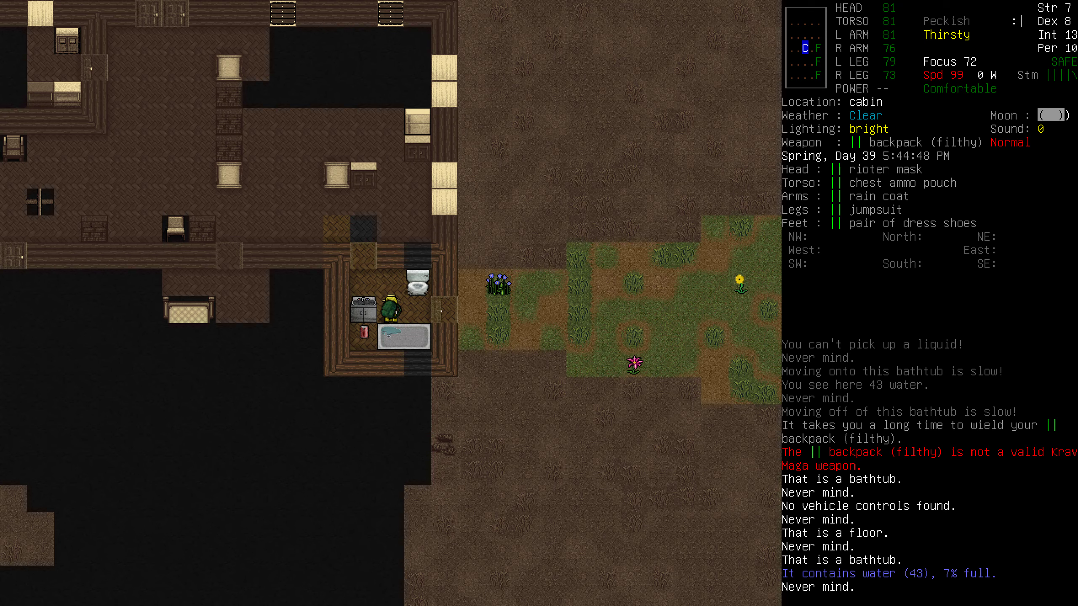
- Drop the filthy backpack into the bathtub, browse its contents and choose what to do with the water
{"action": "key", "text": "d"}
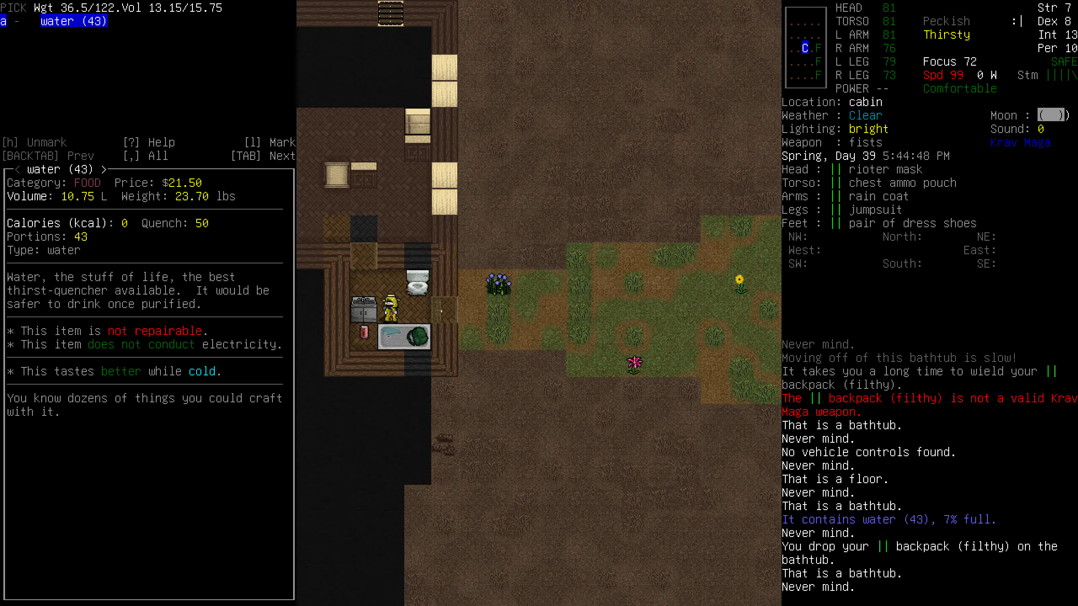
{"action": "key", "text": "Tab"}
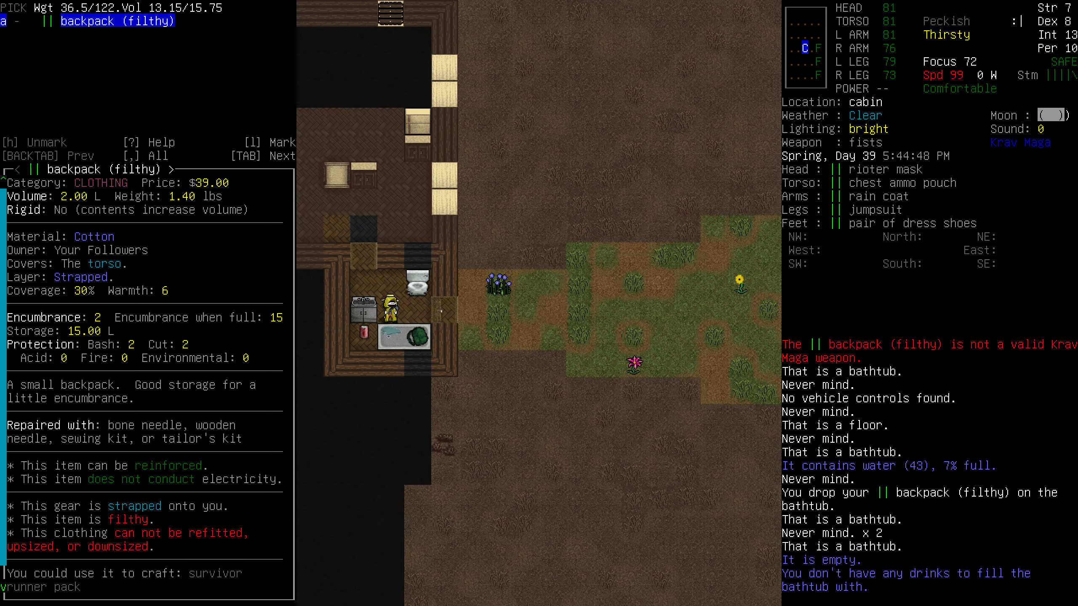
{"action": "key", "text": "Escape"}
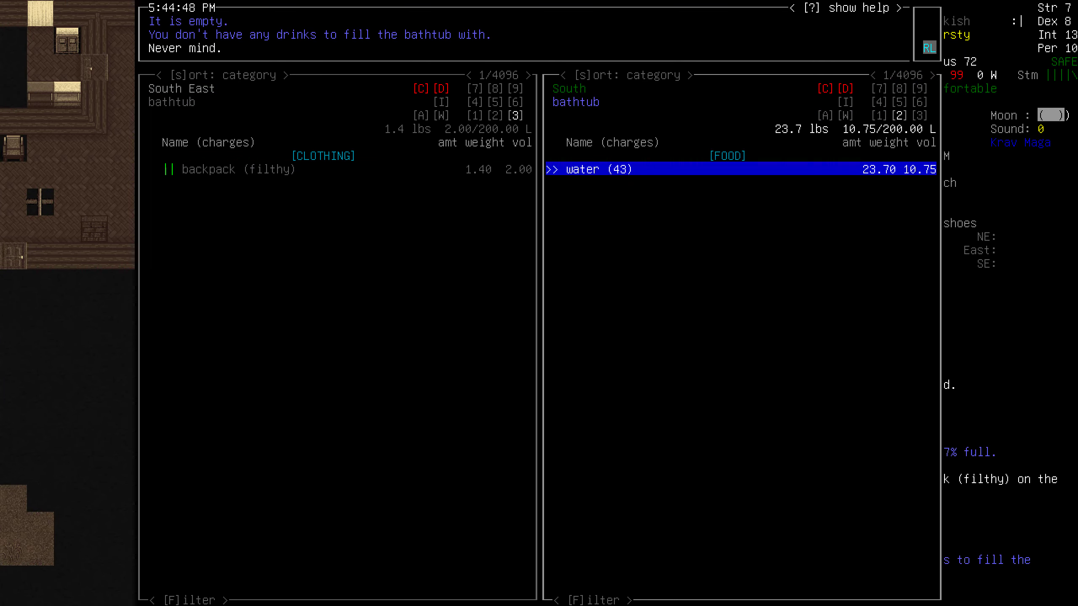
{"action": "key", "text": "Escape"}
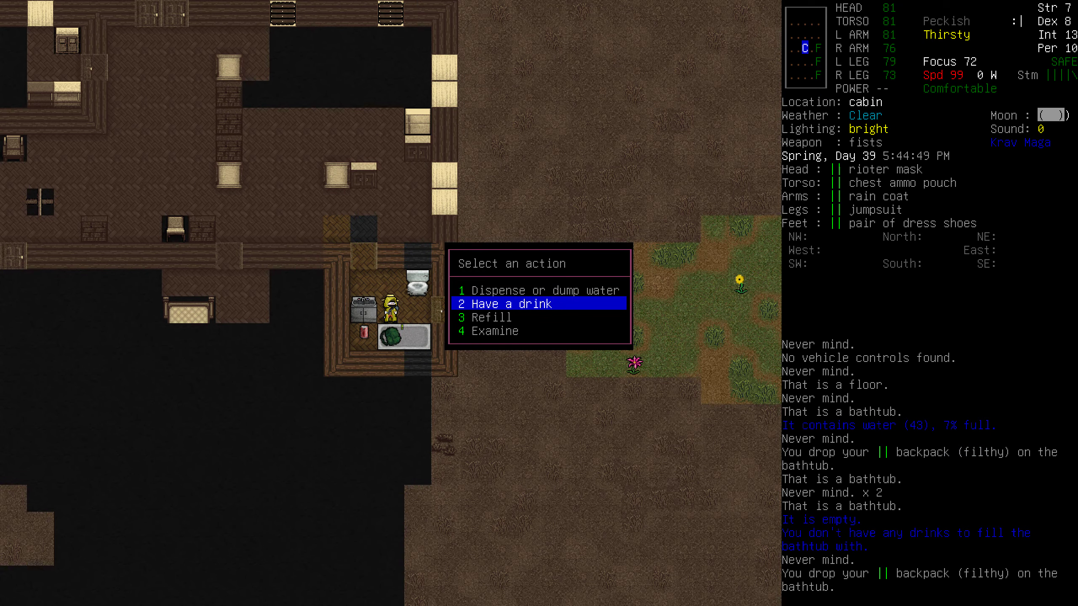
{"action": "key", "text": "down"}
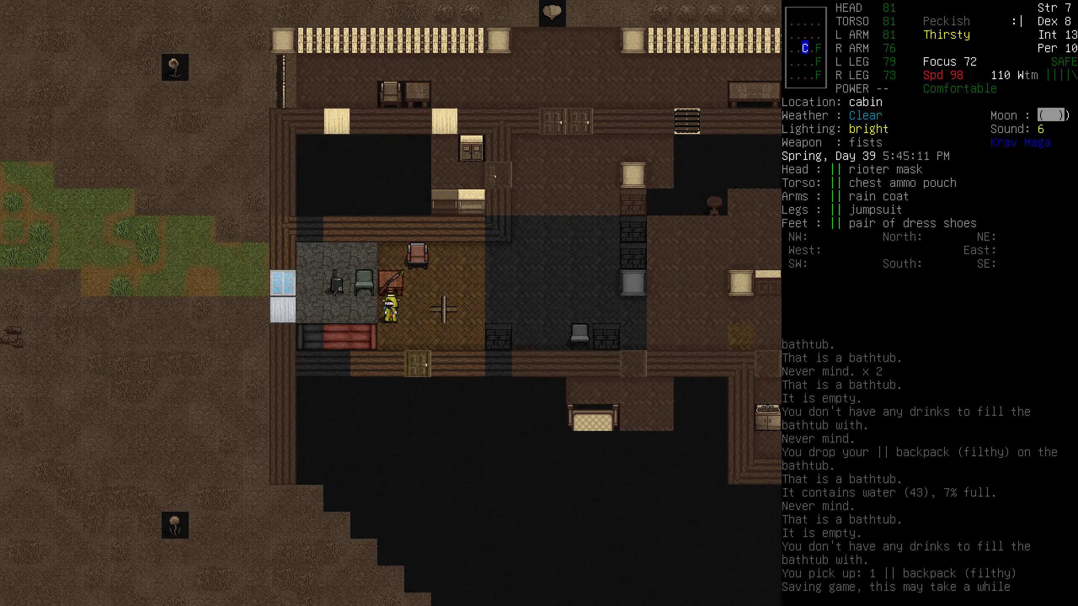
- Sit on the camp chair and skim Swim Planet, Zombie Survival Guide and the coming of age novel
{"action": "key", "text": "c"}
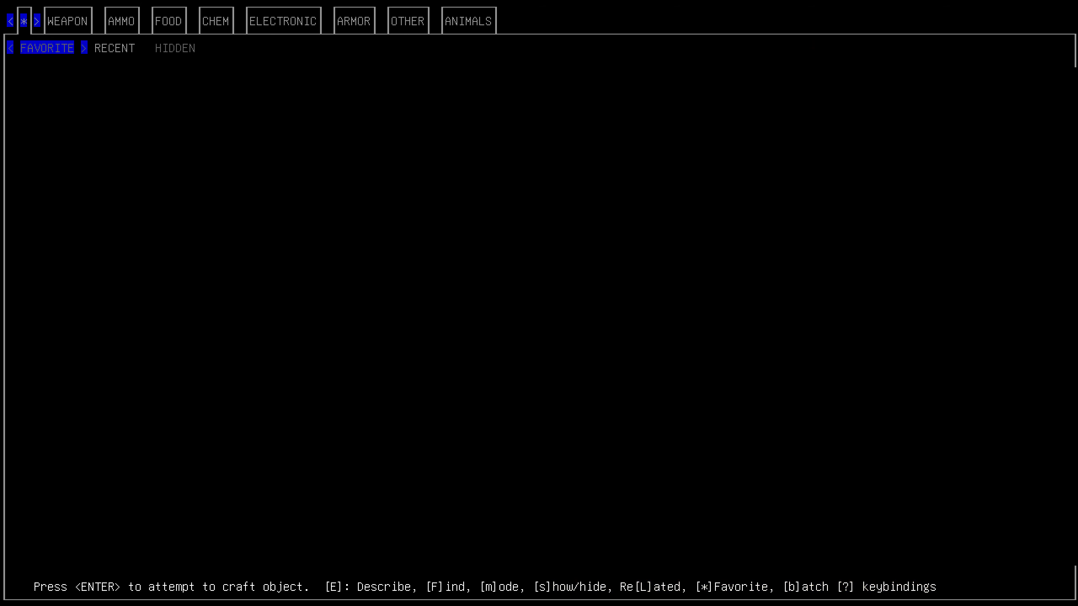
{"action": "left_click", "coordinate": [67, 20]}
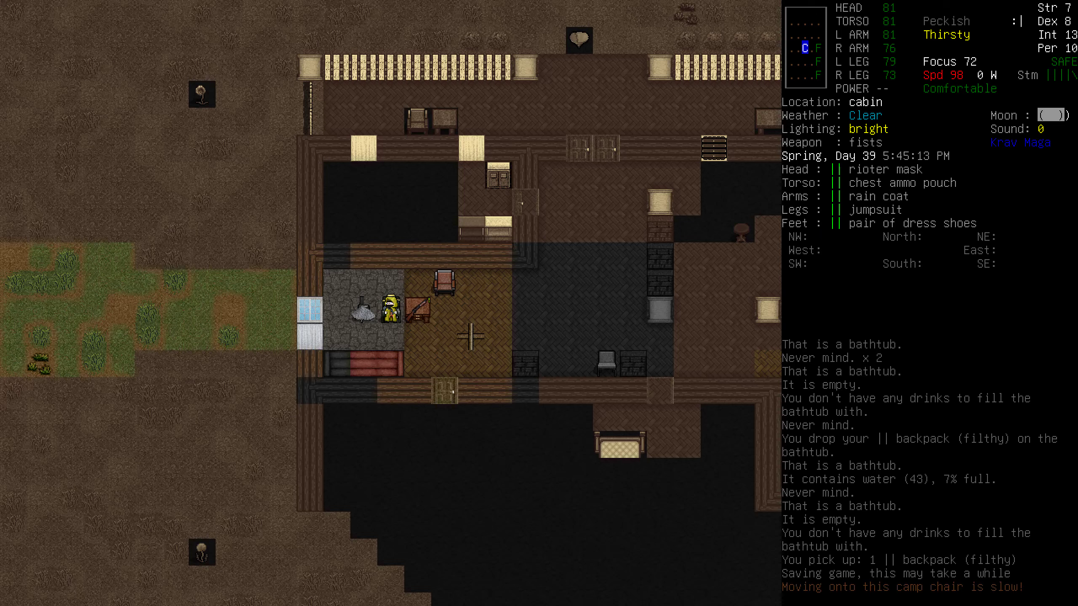
{"action": "key", "text": "r"}
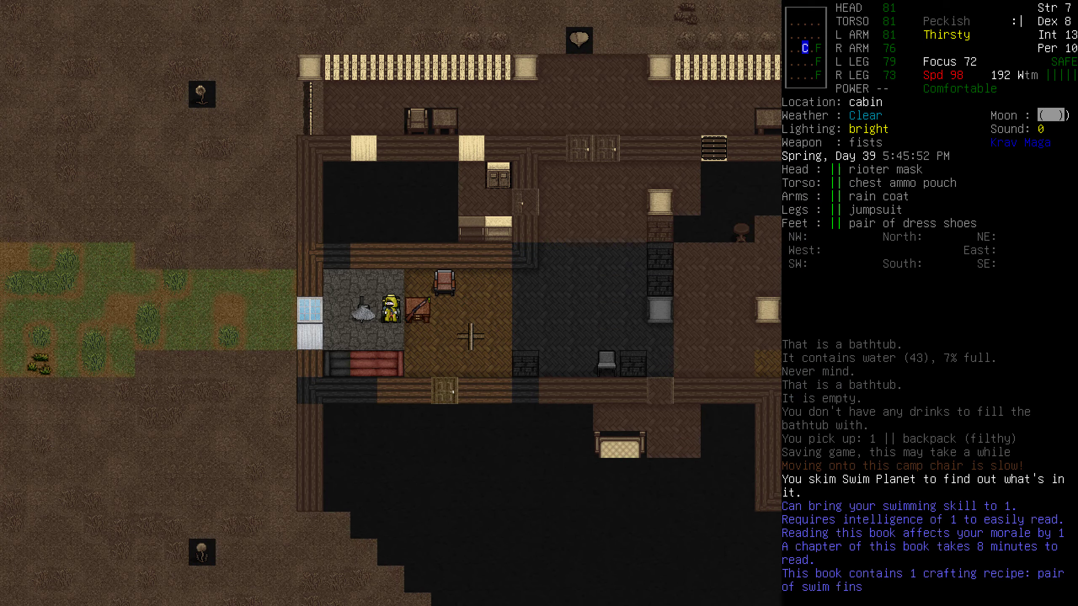
{"action": "key", "text": "R"}
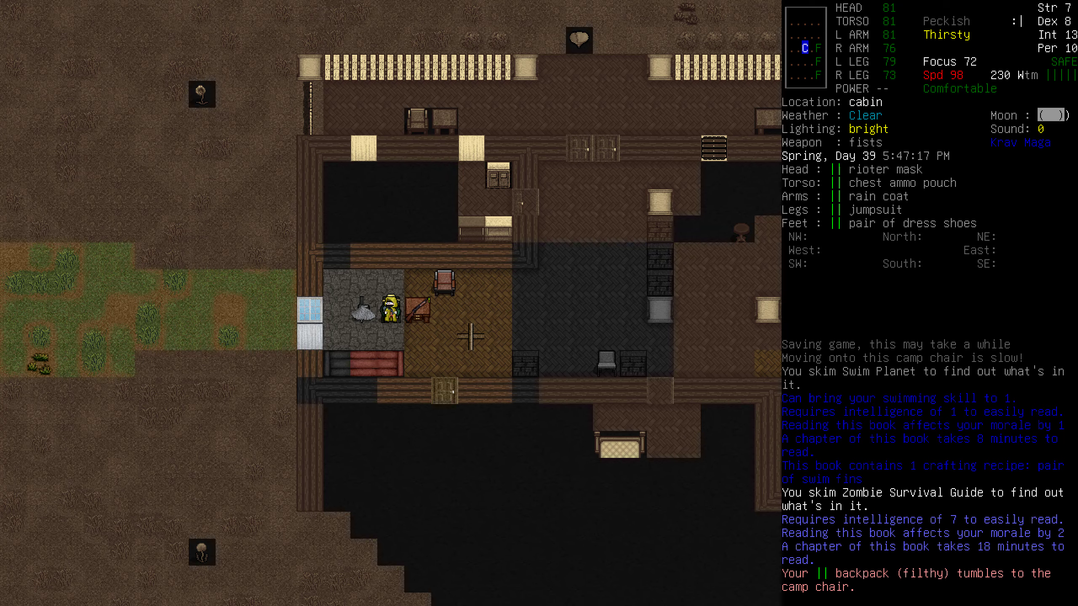
{"action": "key", "text": "r"}
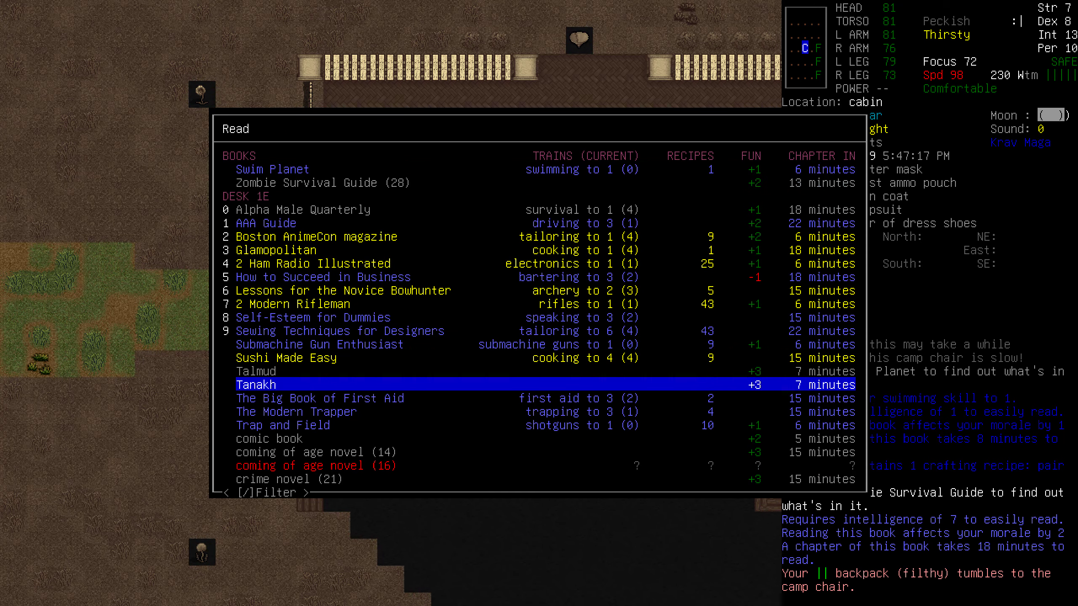
{"action": "key", "text": "up"}
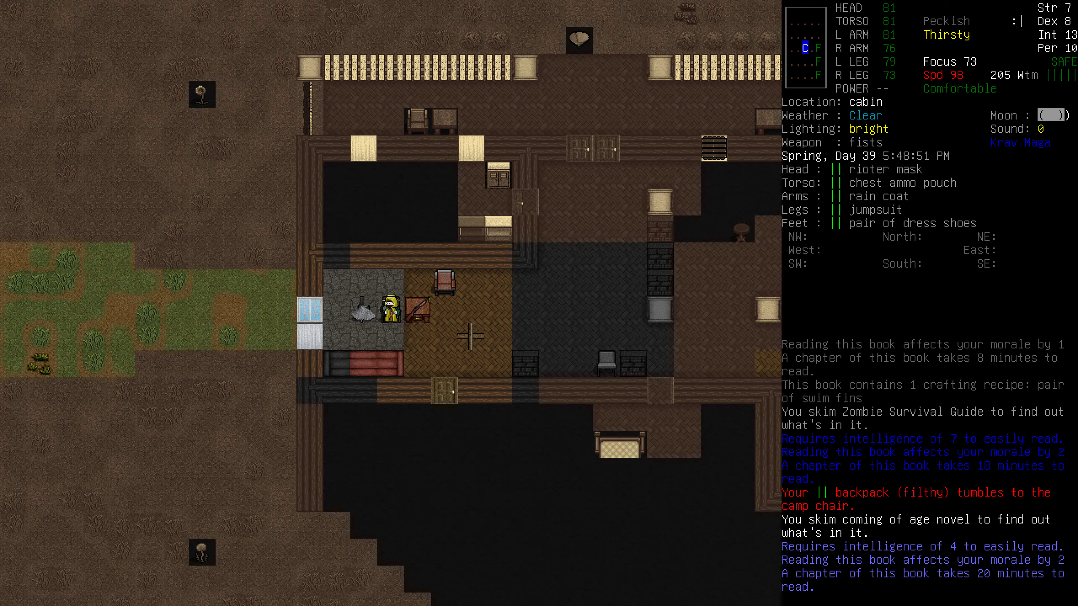
{"action": "key", "text": "g"}
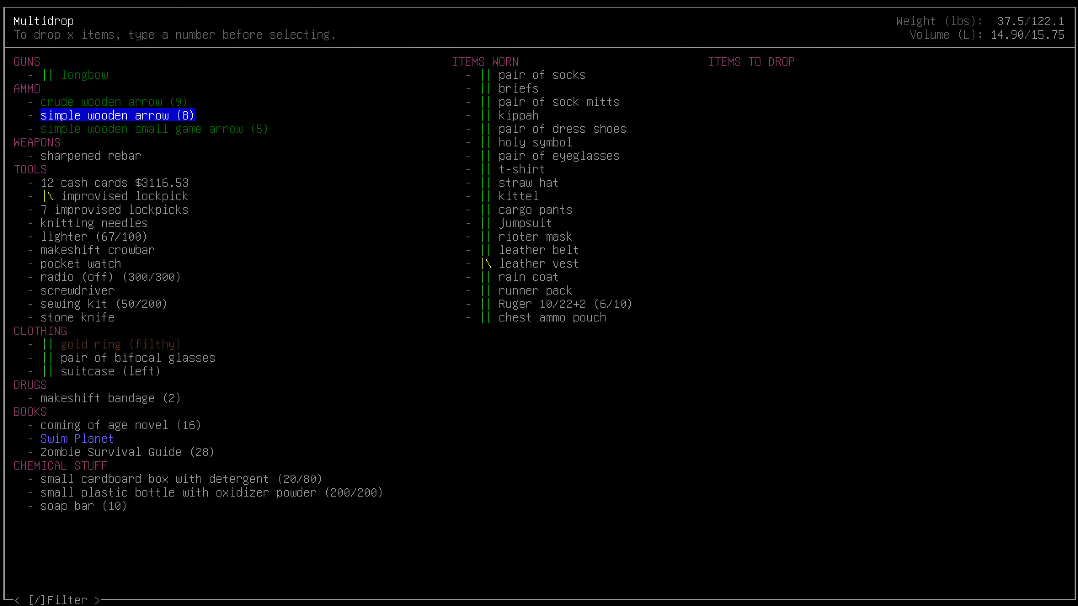
- Mark the skimmed books for dropping on the desk and bring up the crafting recipes
{"action": "left_click", "coordinate": [76, 438]}
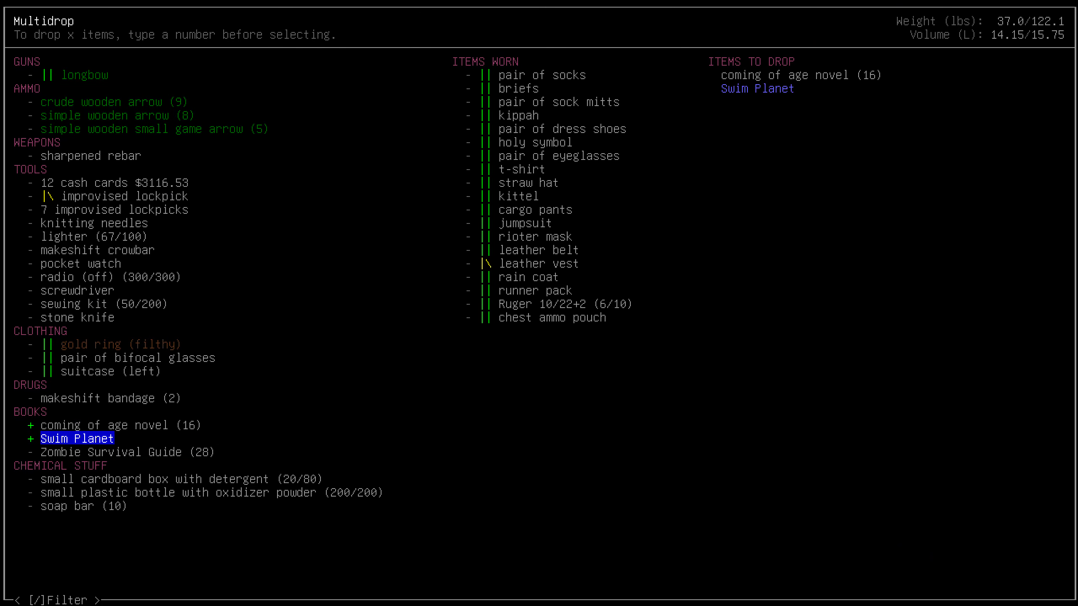
{"action": "left_click", "coordinate": [127, 451]}
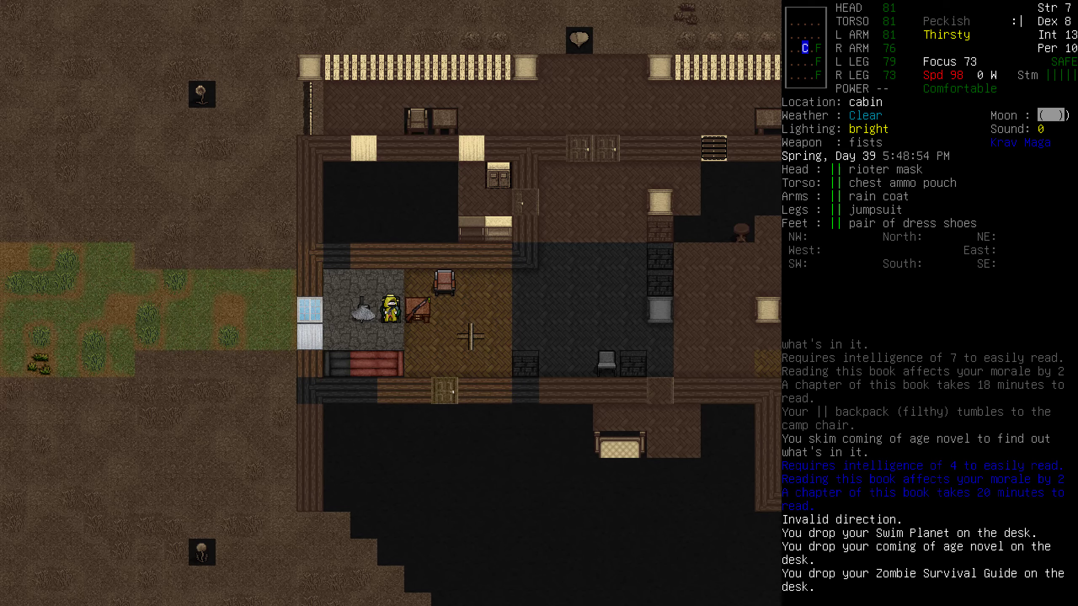
{"action": "key", "text": "c"}
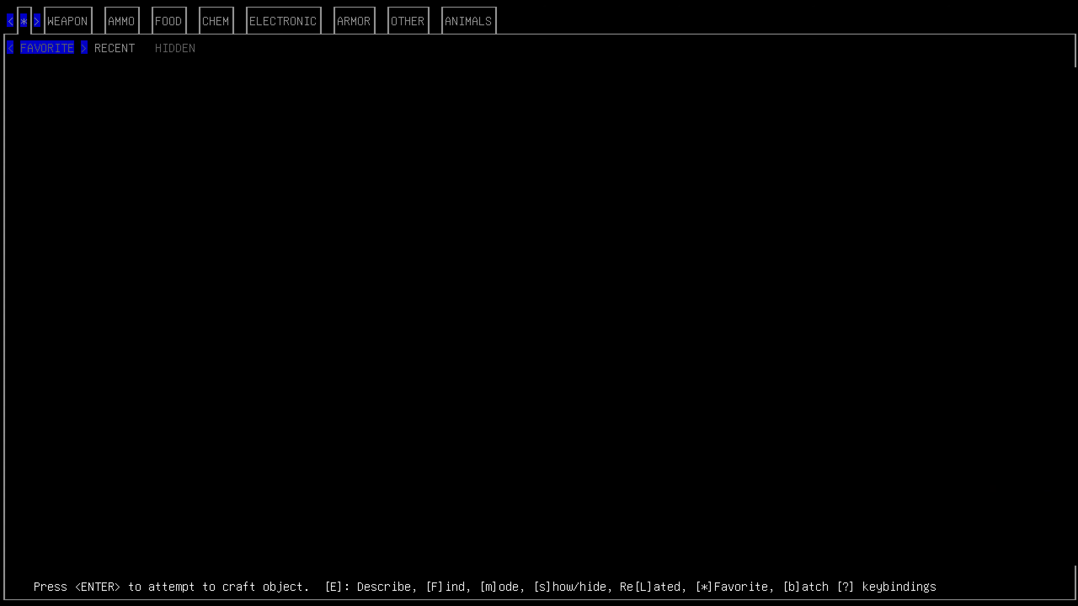
- Browse the cattle fodder and protein drink recipes, then the electronic, armor and other tabs
{"action": "left_click", "coordinate": [168, 20]}
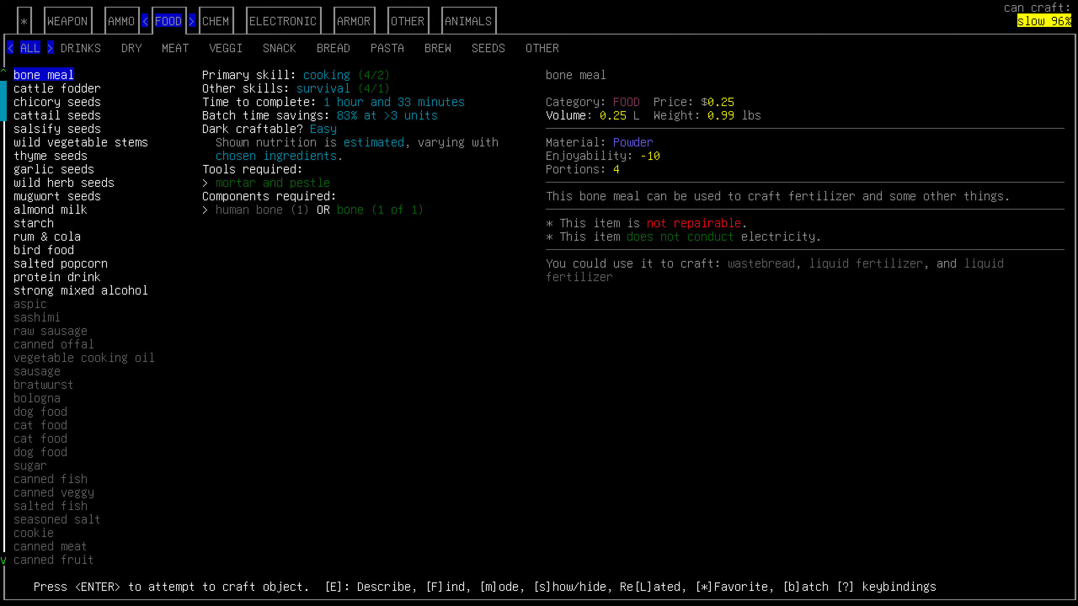
{"action": "left_click", "coordinate": [55, 87]}
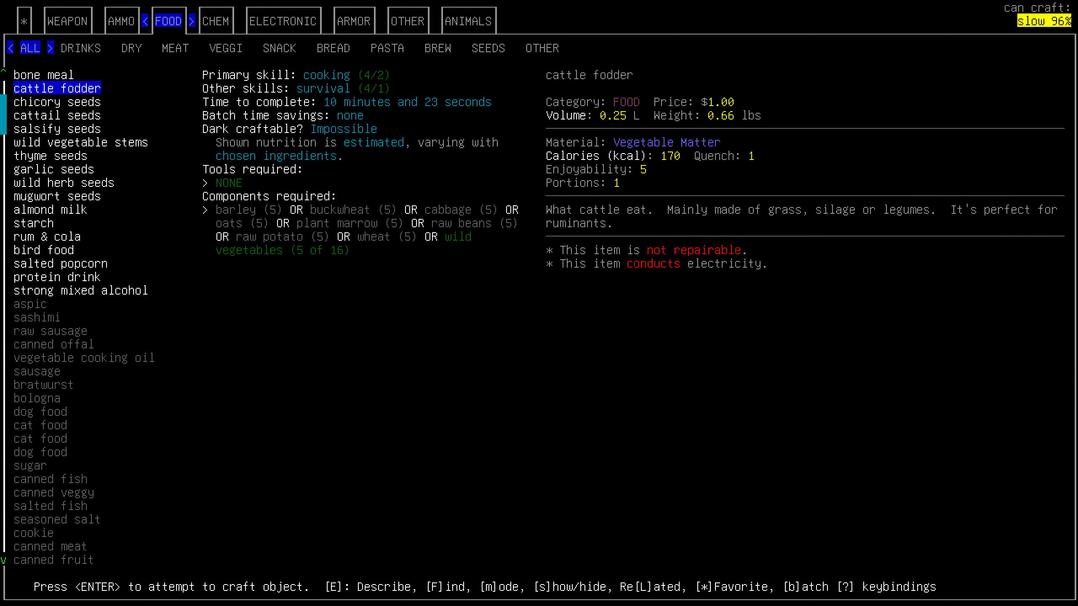
{"action": "left_click", "coordinate": [57, 277]}
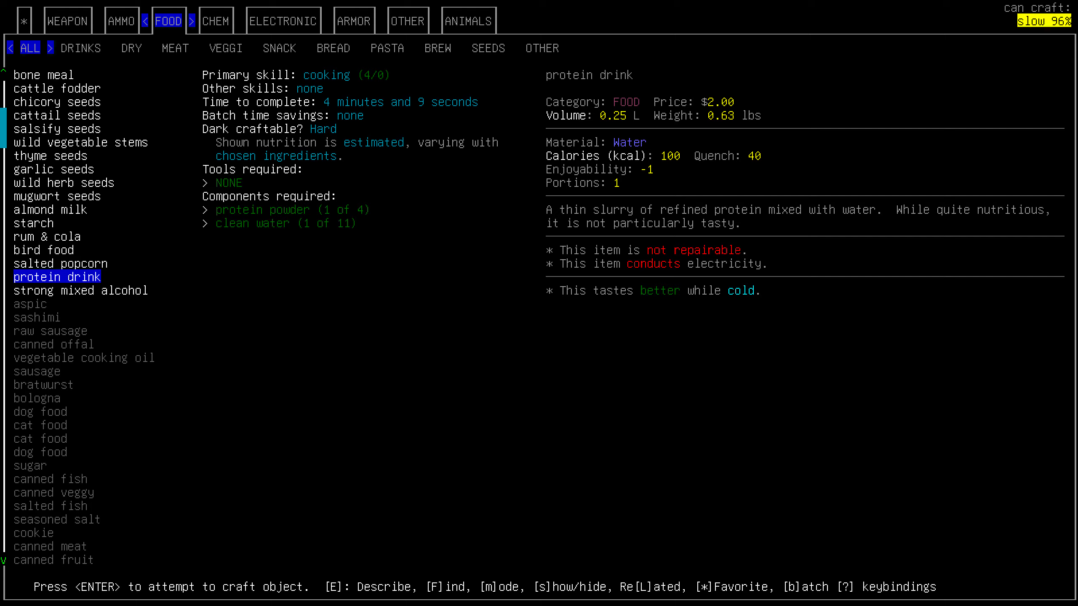
{"action": "left_click", "coordinate": [283, 19]}
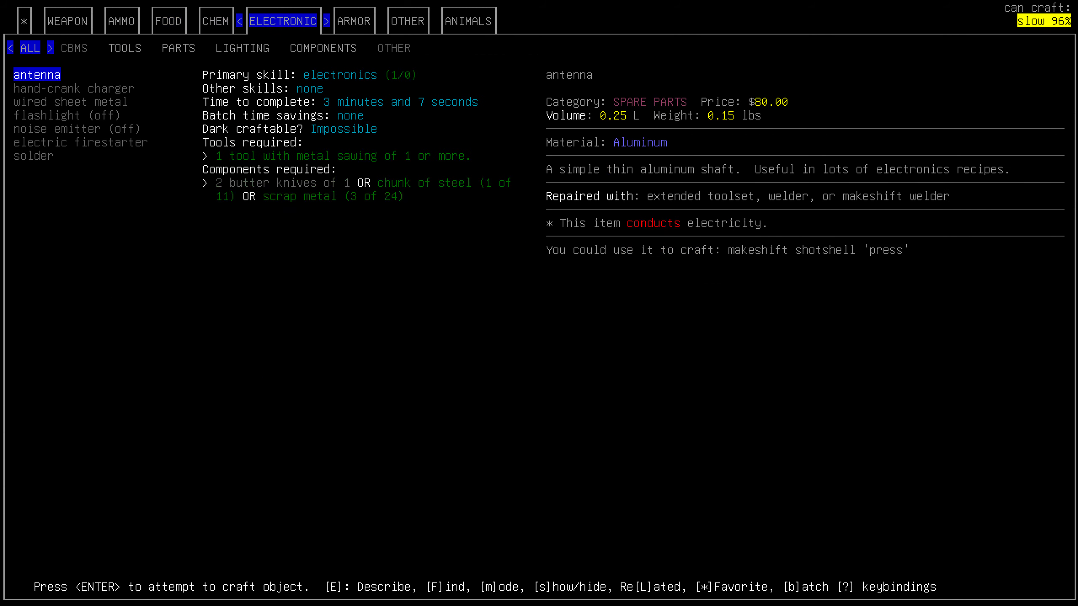
{"action": "left_click", "coordinate": [353, 21]}
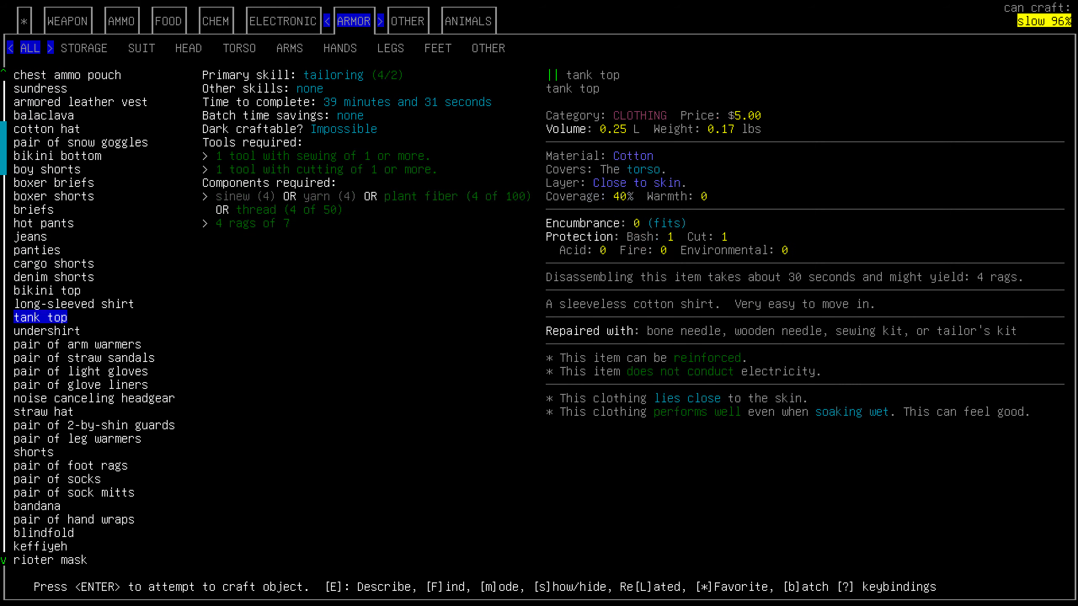
{"action": "scroll", "scroll_direction": "down", "scroll_amount": 3}
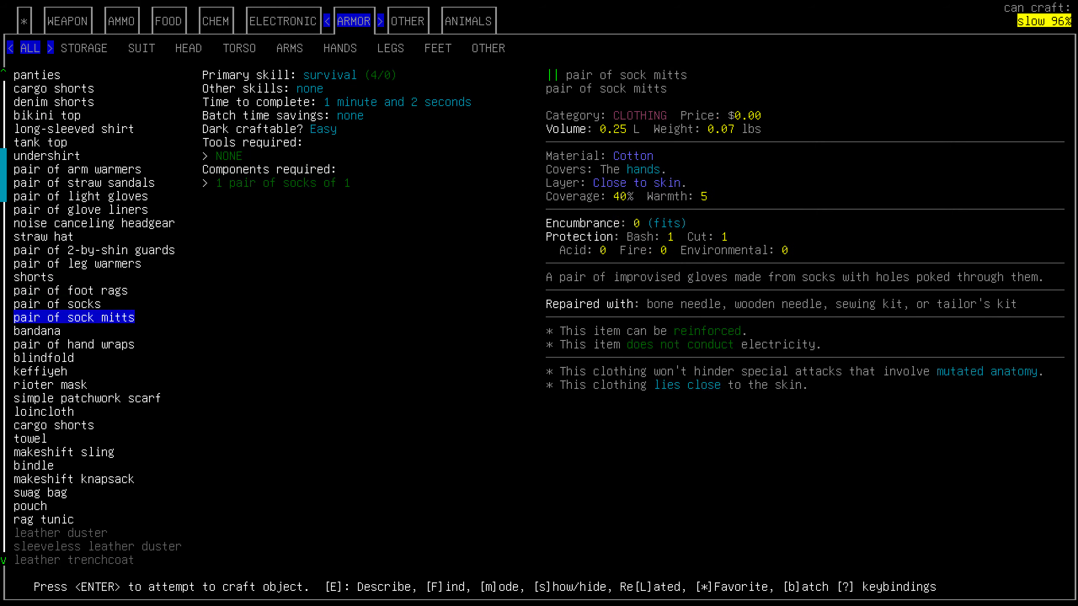
{"action": "left_click", "coordinate": [406, 20]}
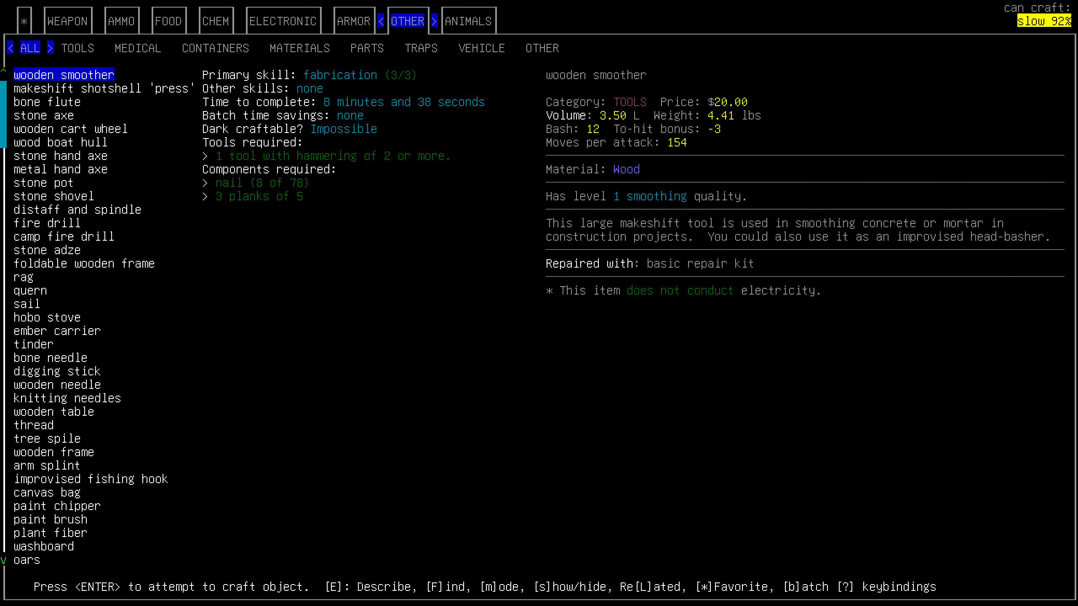
- Craft the wooden smoother from the tool recipes and view the character's stats and skills
{"action": "left_click", "coordinate": [77, 208]}
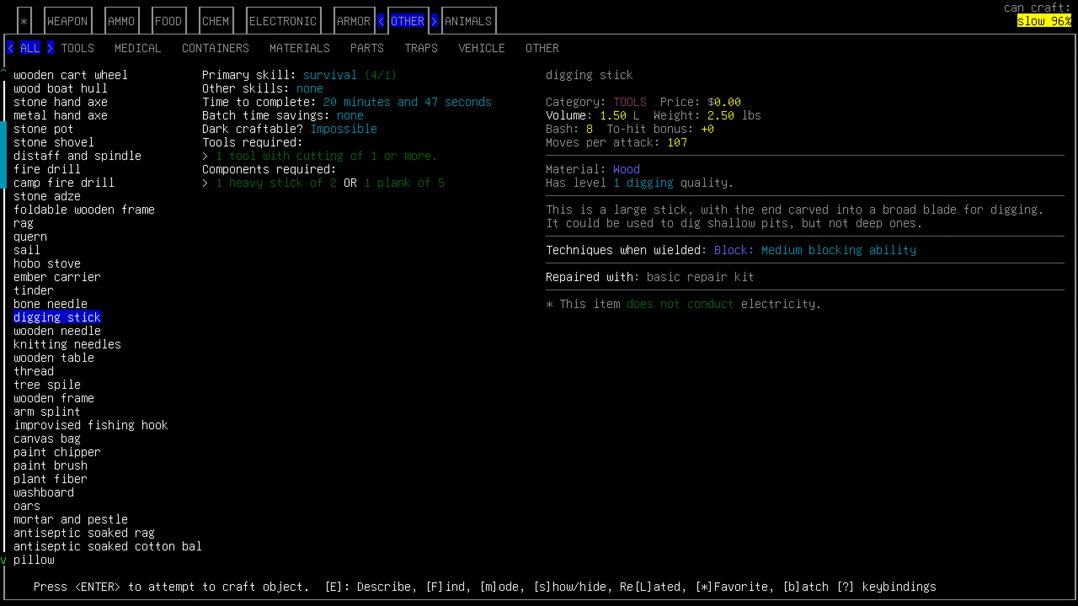
{"action": "scroll", "scroll_direction": "down", "scroll_amount": 3}
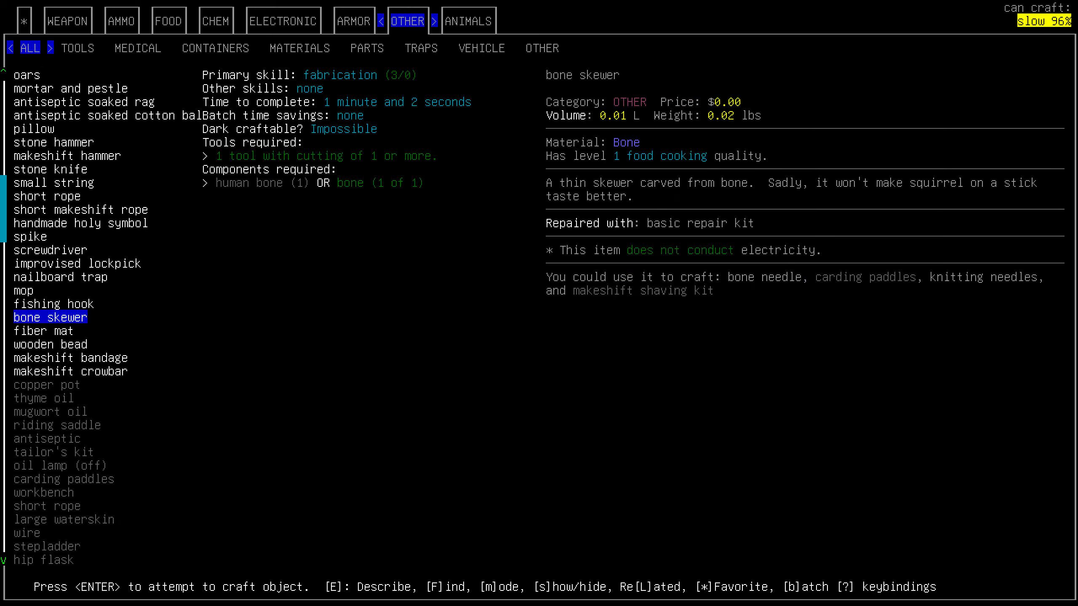
{"action": "key", "text": "down"}
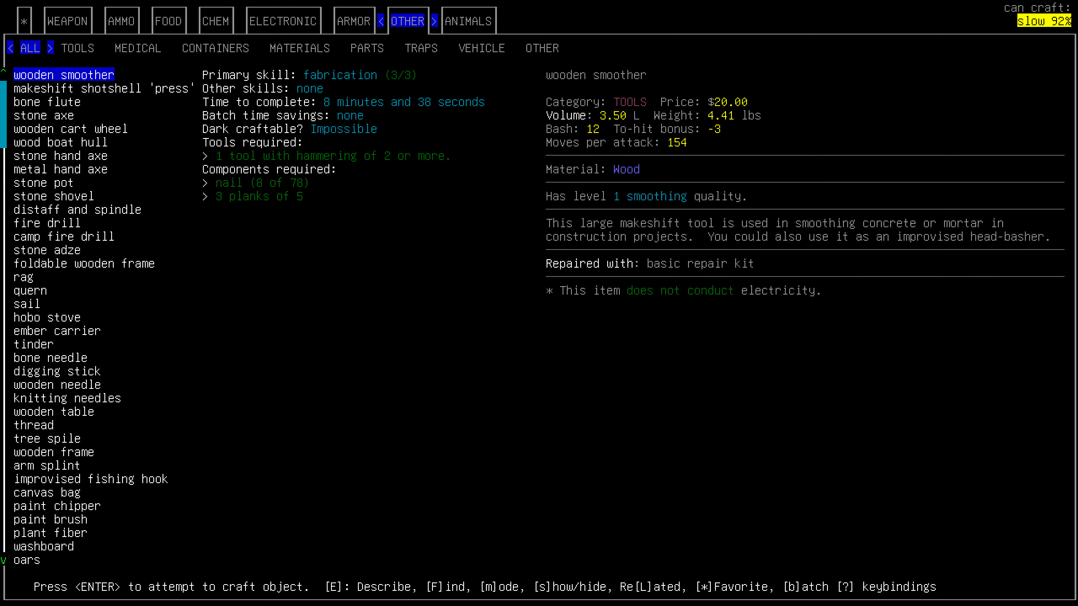
{"action": "key", "text": "enter"}
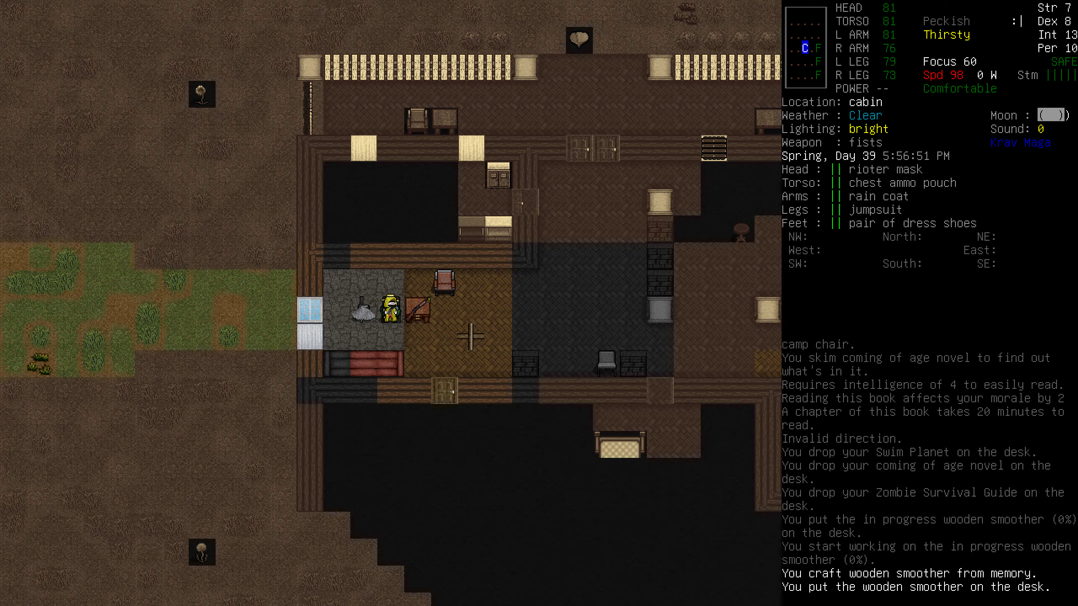
{"action": "key", "text": "@"}
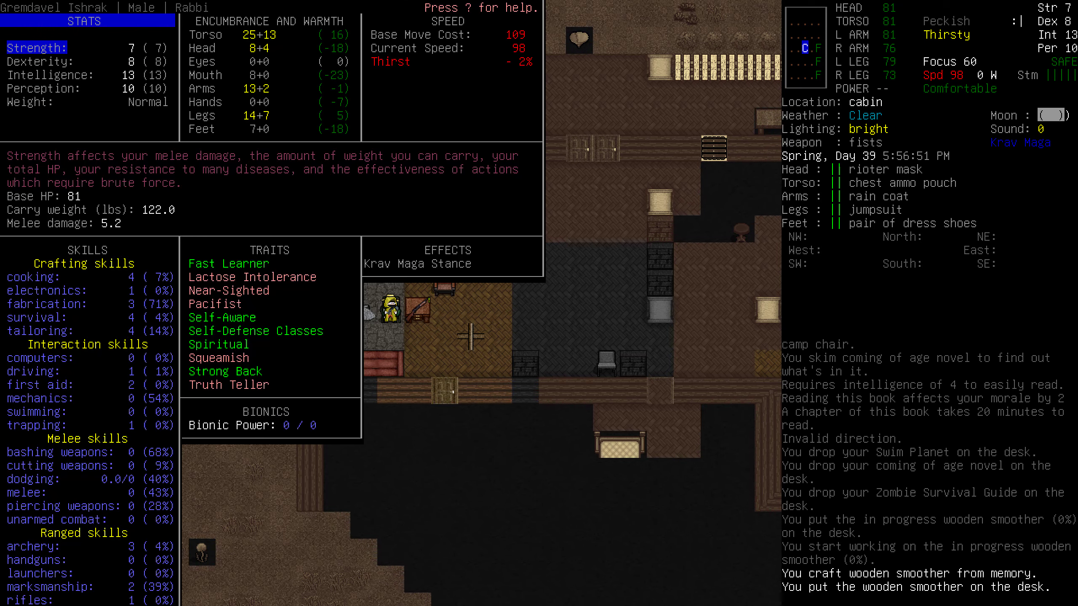